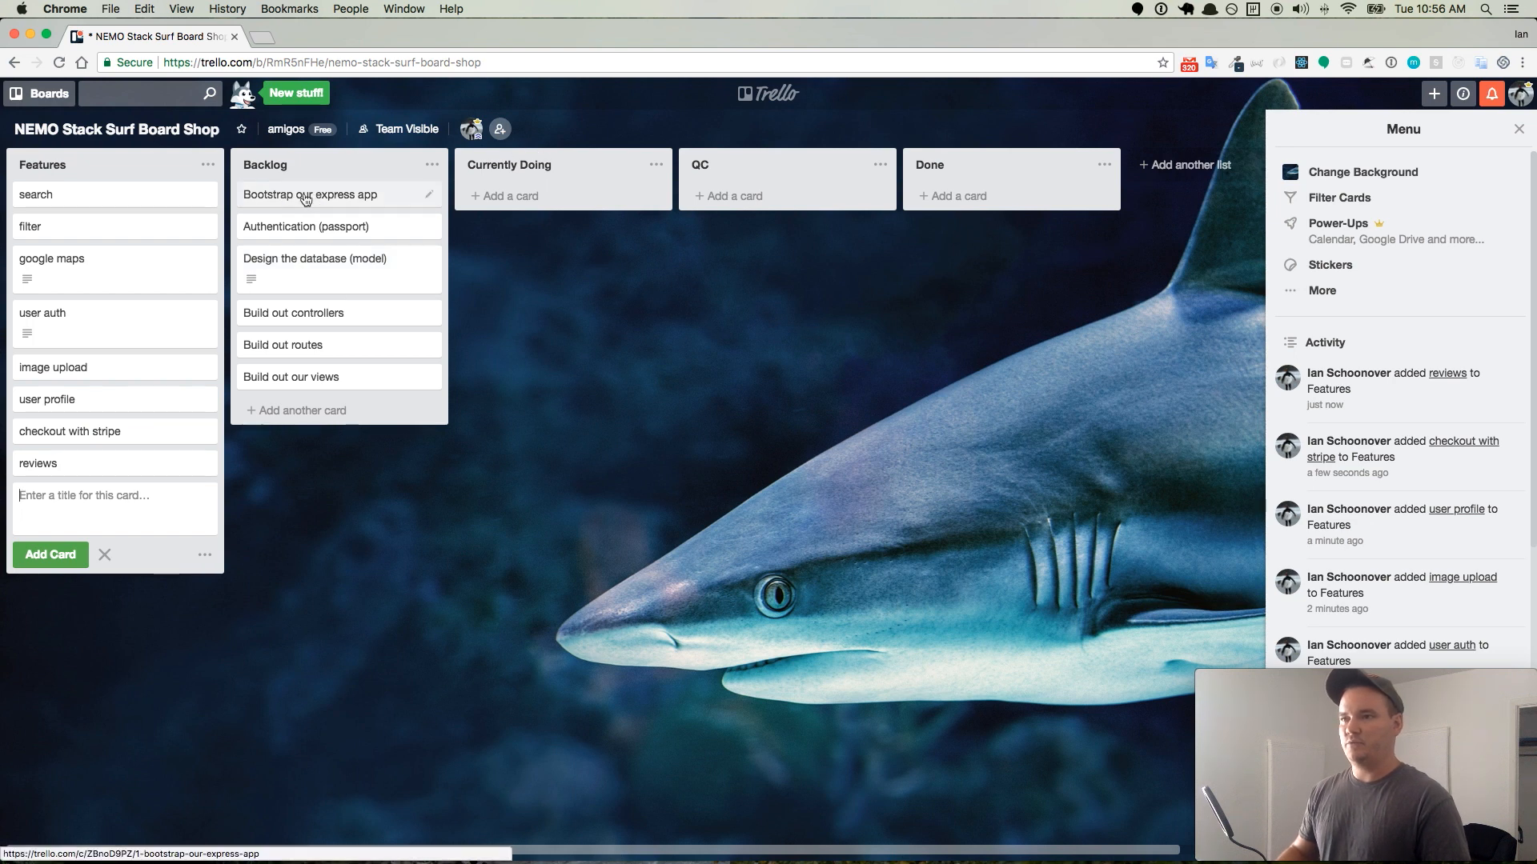
# - Move the 'Bootstrap our express app' card from Backlog to Currently Doing and bring up Terminal
pyautogui.moveTo(307, 194); pyautogui.dragTo(534, 194)
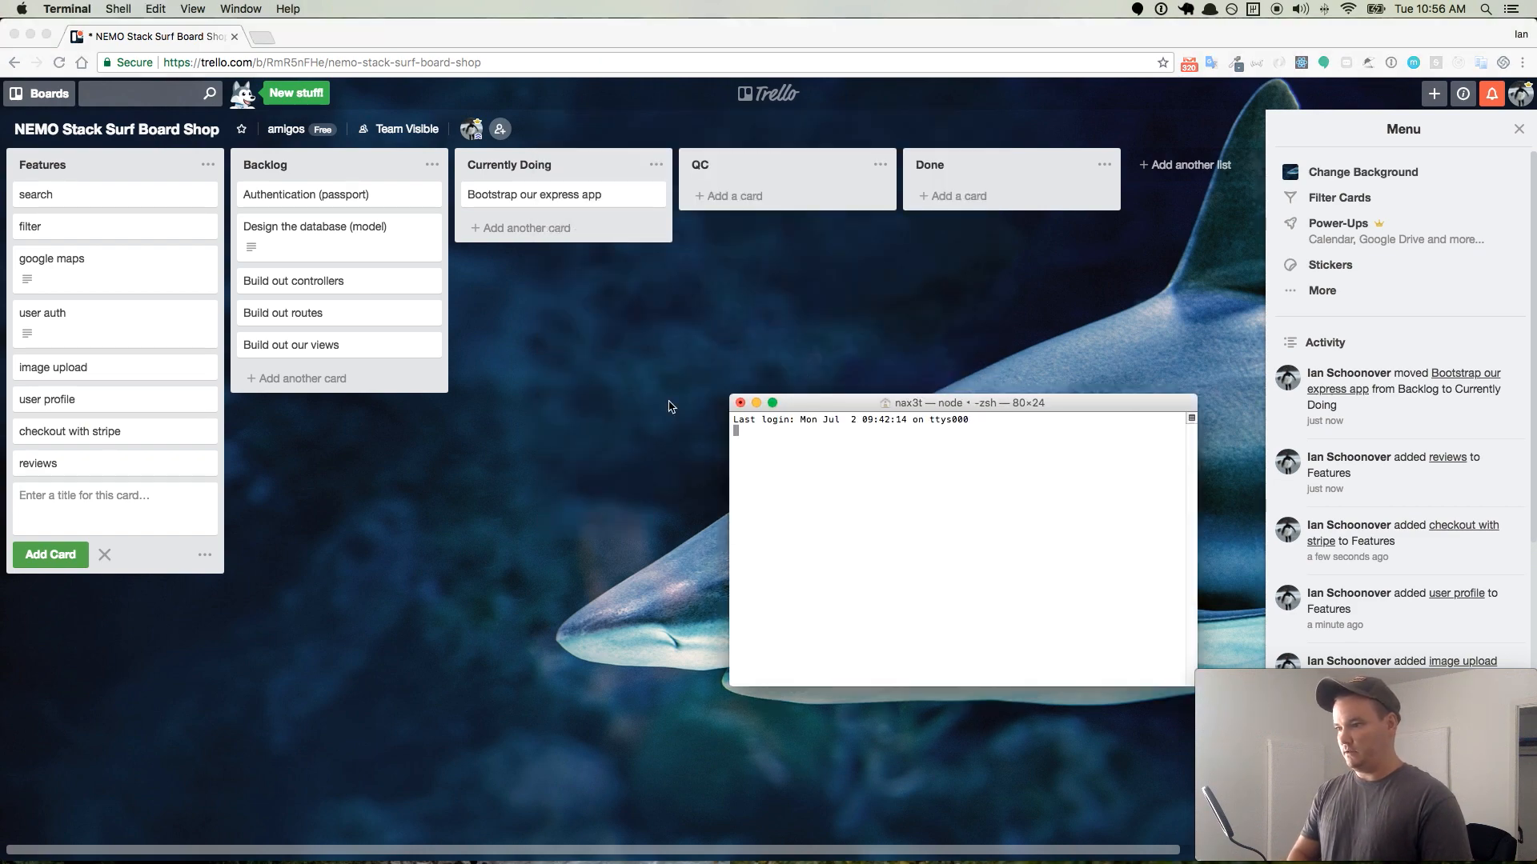
pyautogui.write('t')
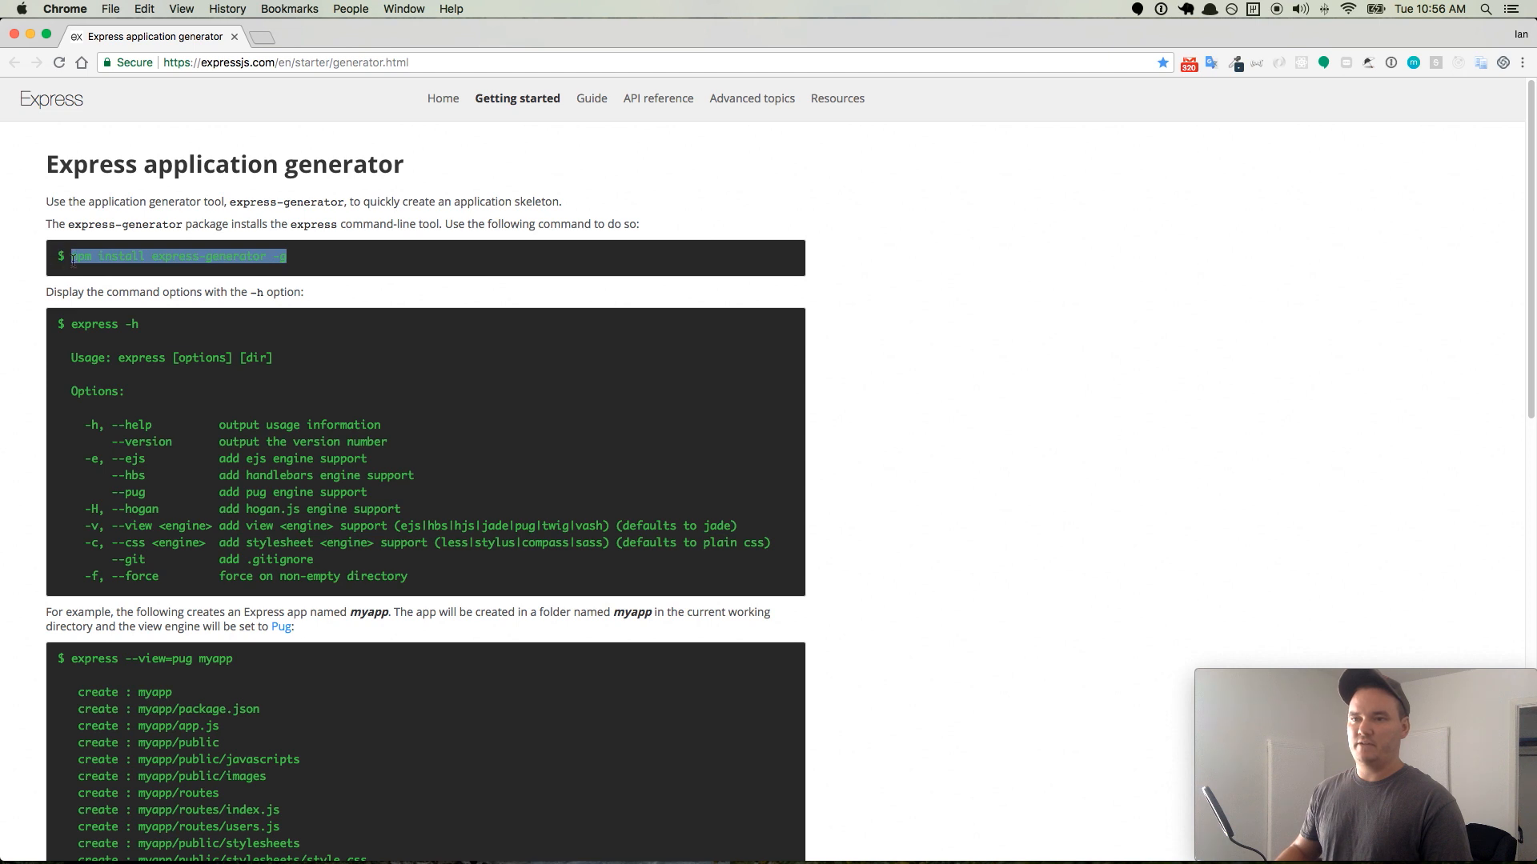
pyautogui.moveTo(203, 231)
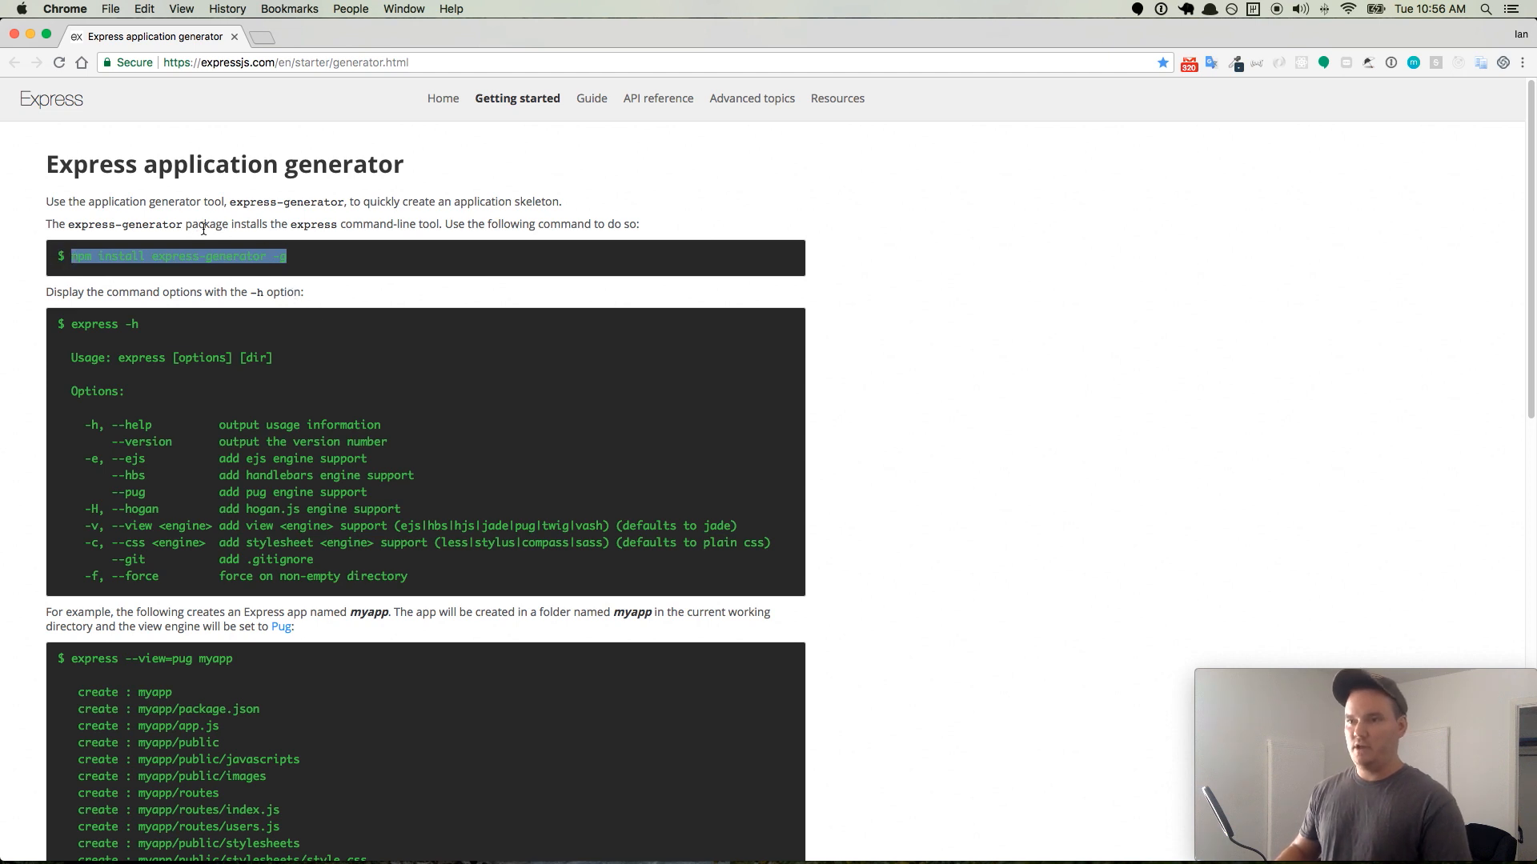
# - Locate the example 'express --view=pug myapp' generator command on the Express docs page
pyautogui.click(235, 269)
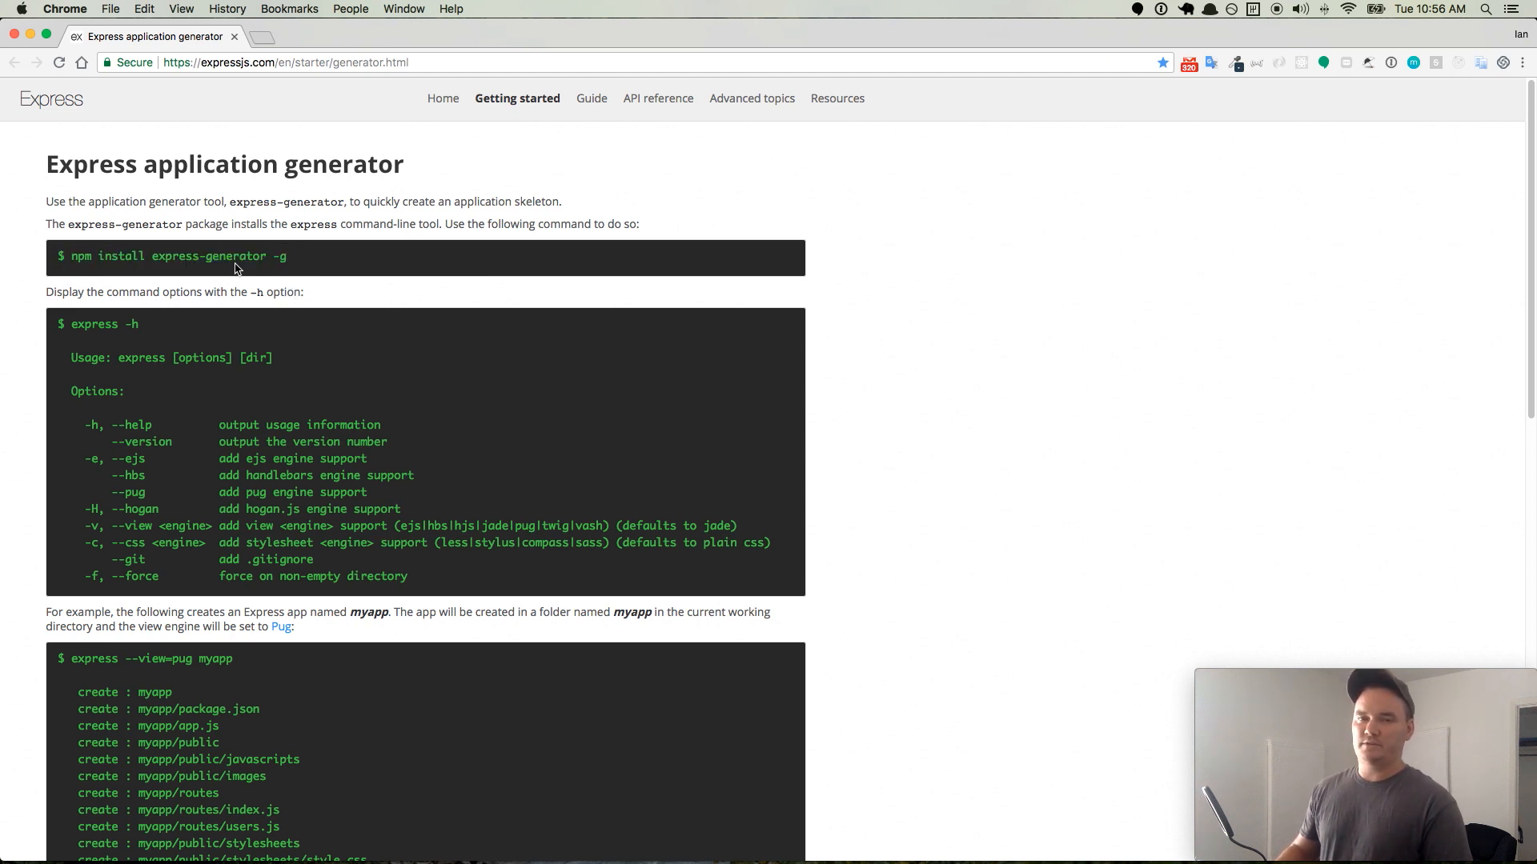
pyautogui.moveTo(313, 269)
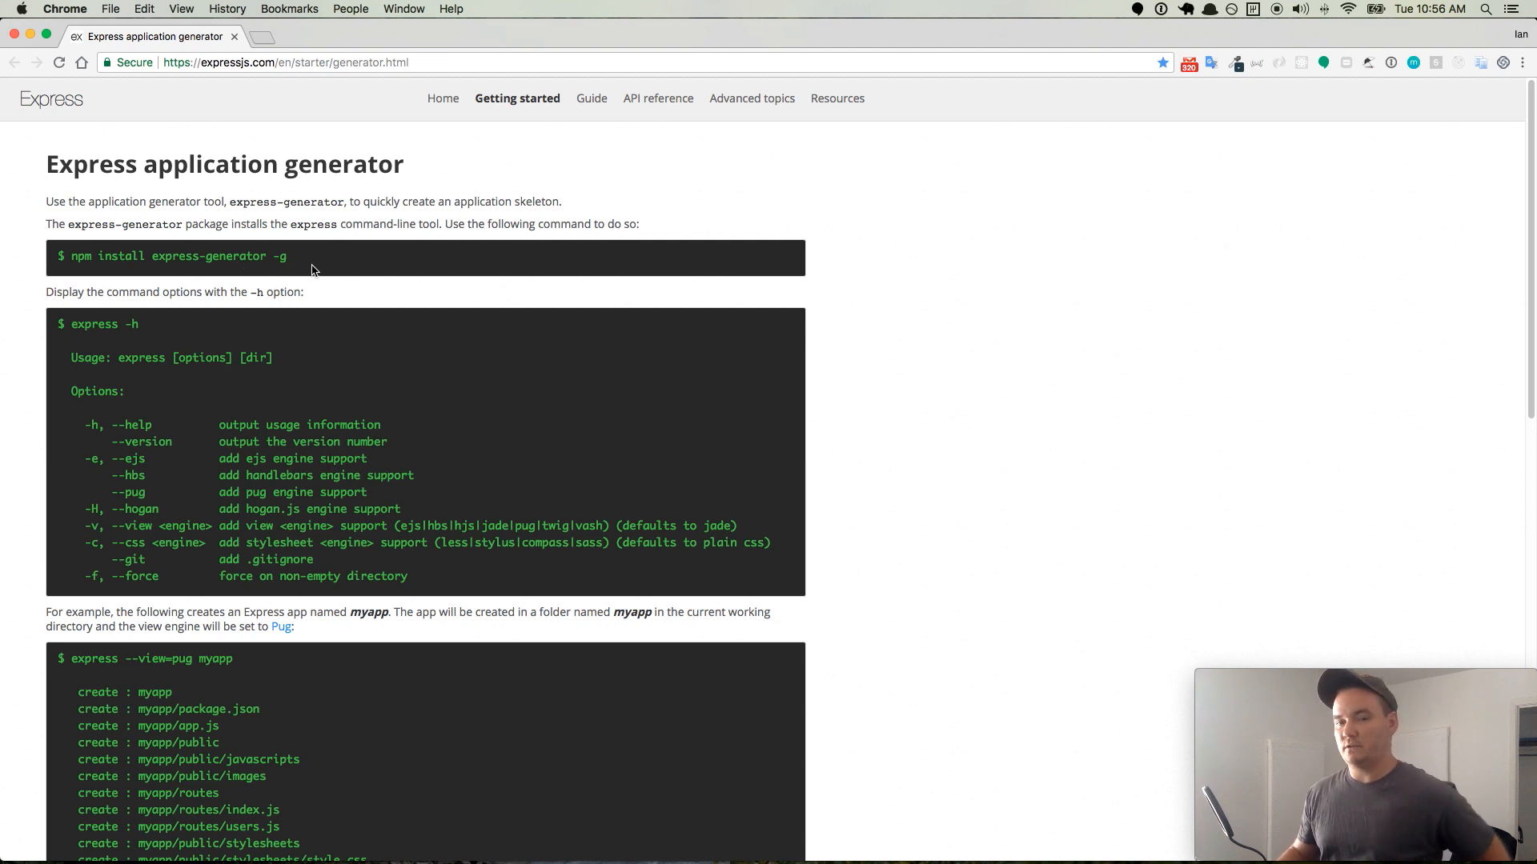
pyautogui.moveTo(307, 272)
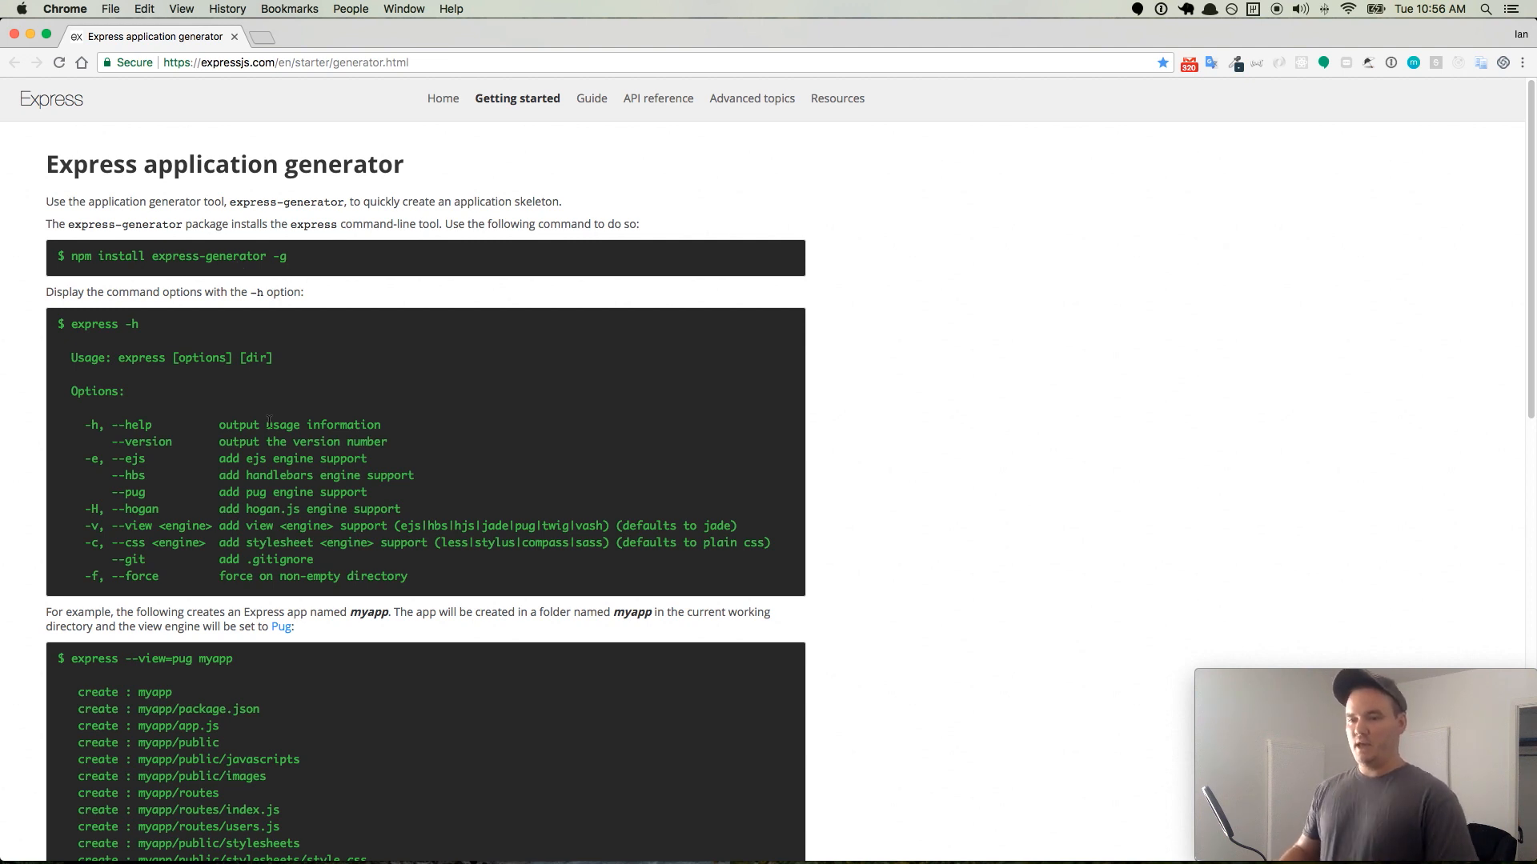
pyautogui.scroll(-3)
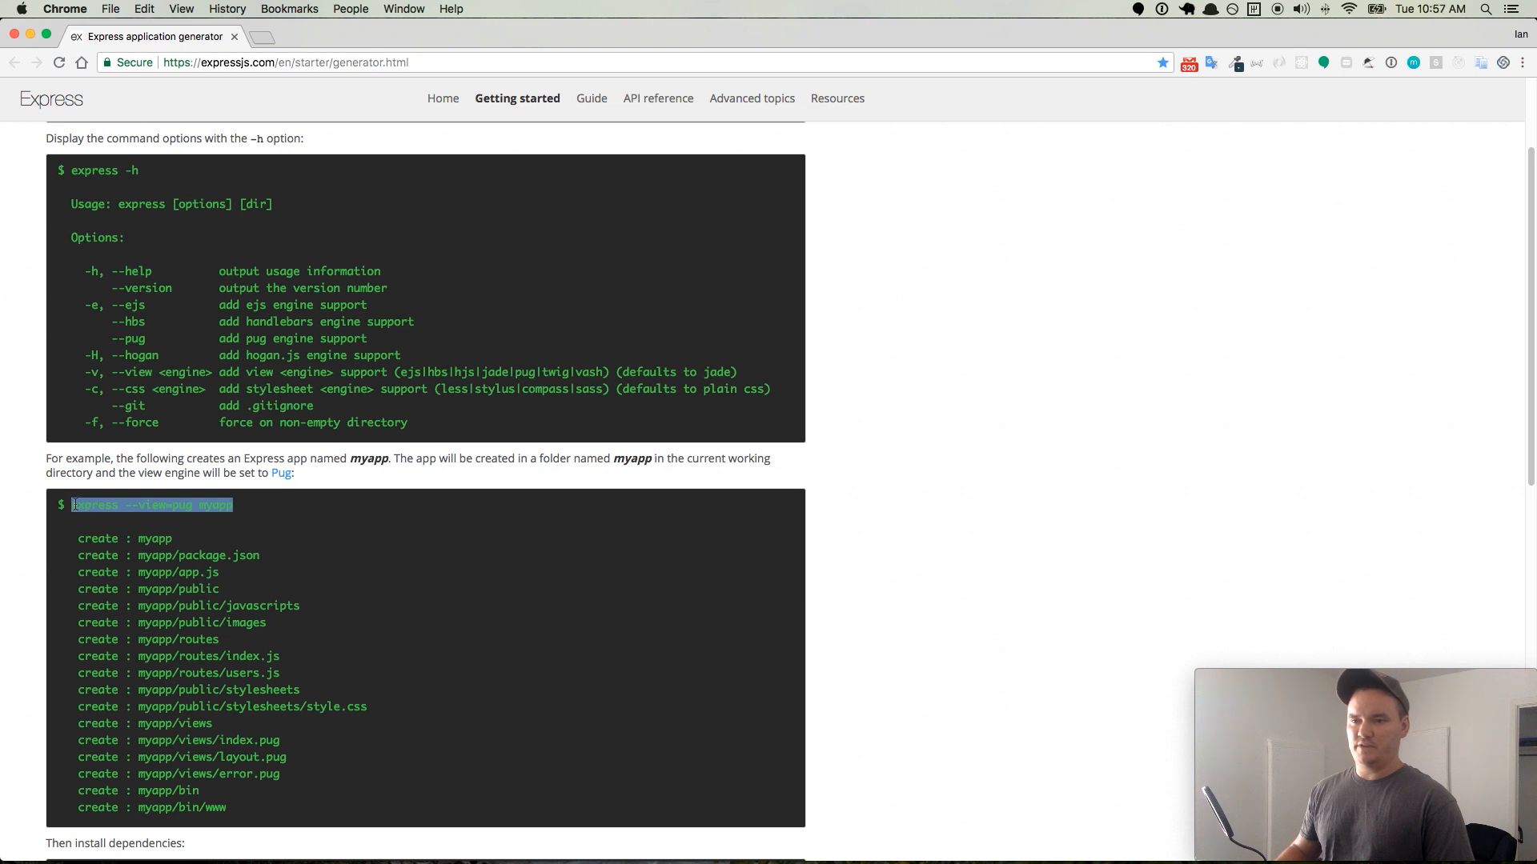
pyautogui.moveTo(354, 543)
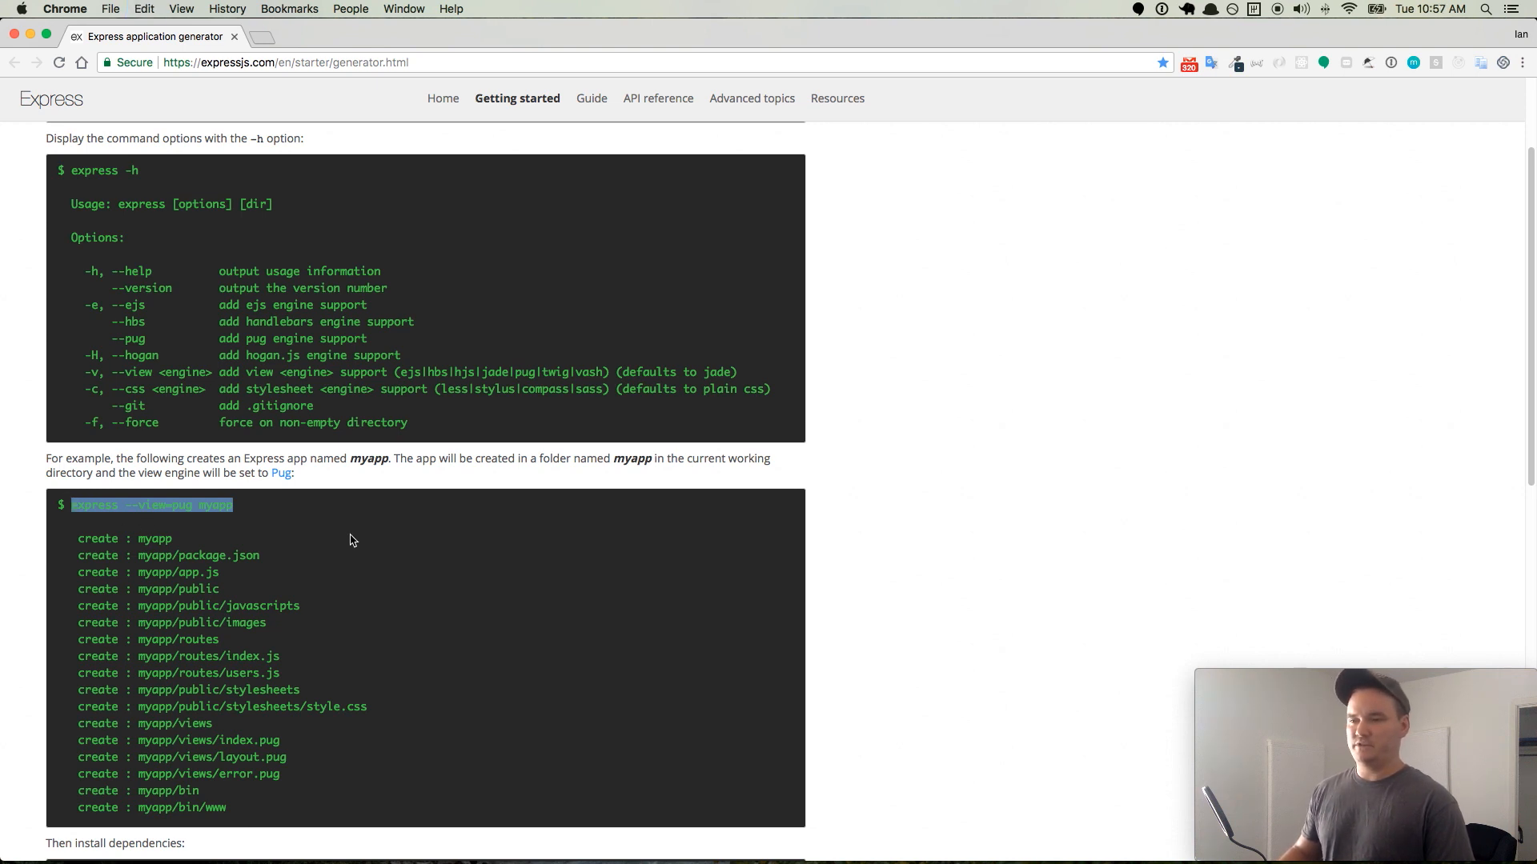
pyautogui.moveTo(338, 520)
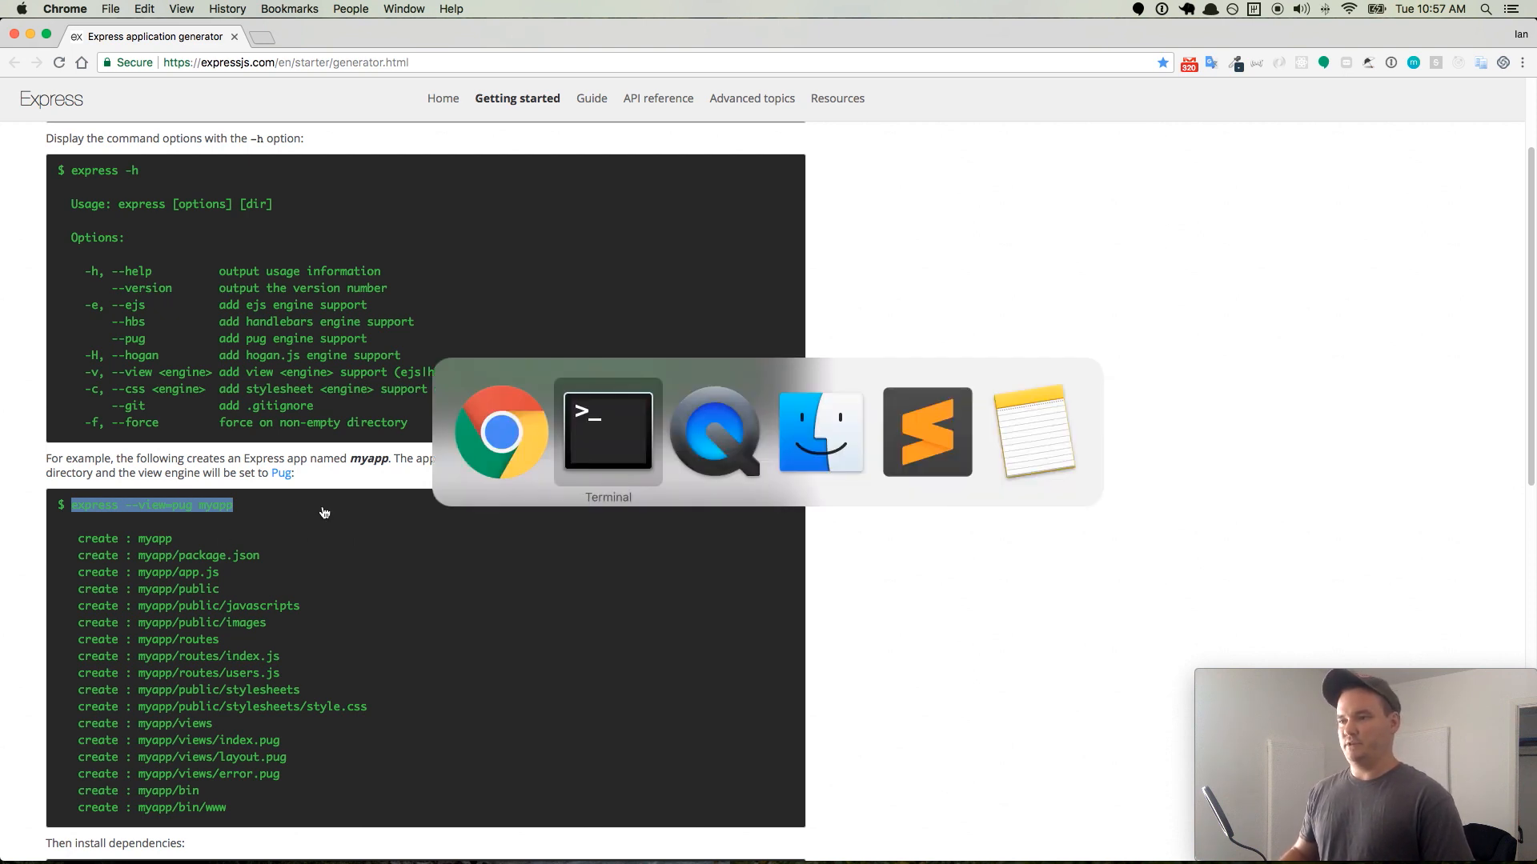
# - Run 'express --view=ejs surf-shop' in Terminal to generate the app skeleton
pyautogui.click(608, 430)
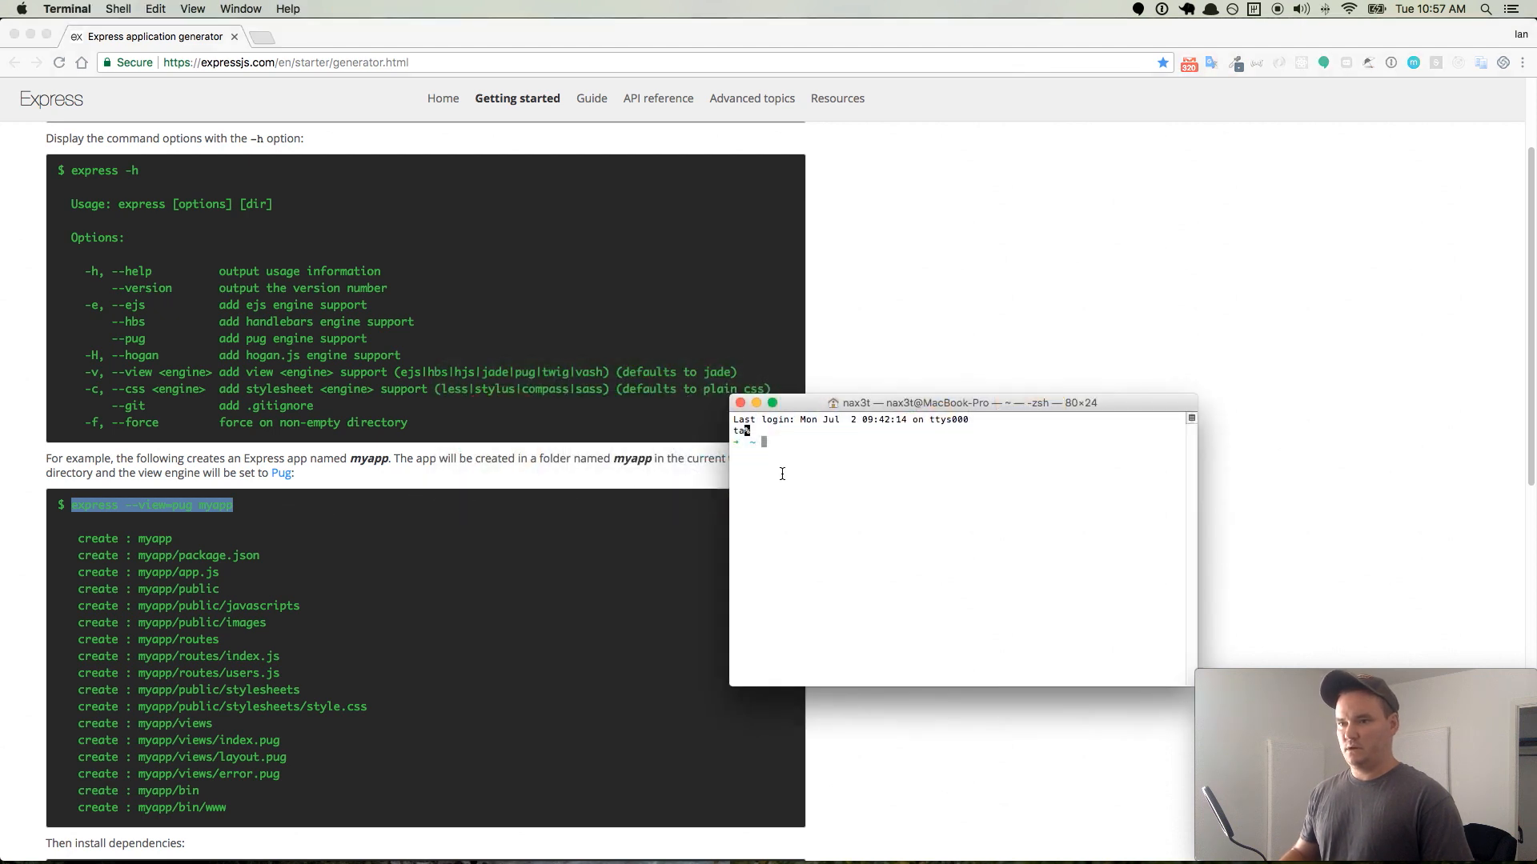
pyautogui.moveTo(818, 460)
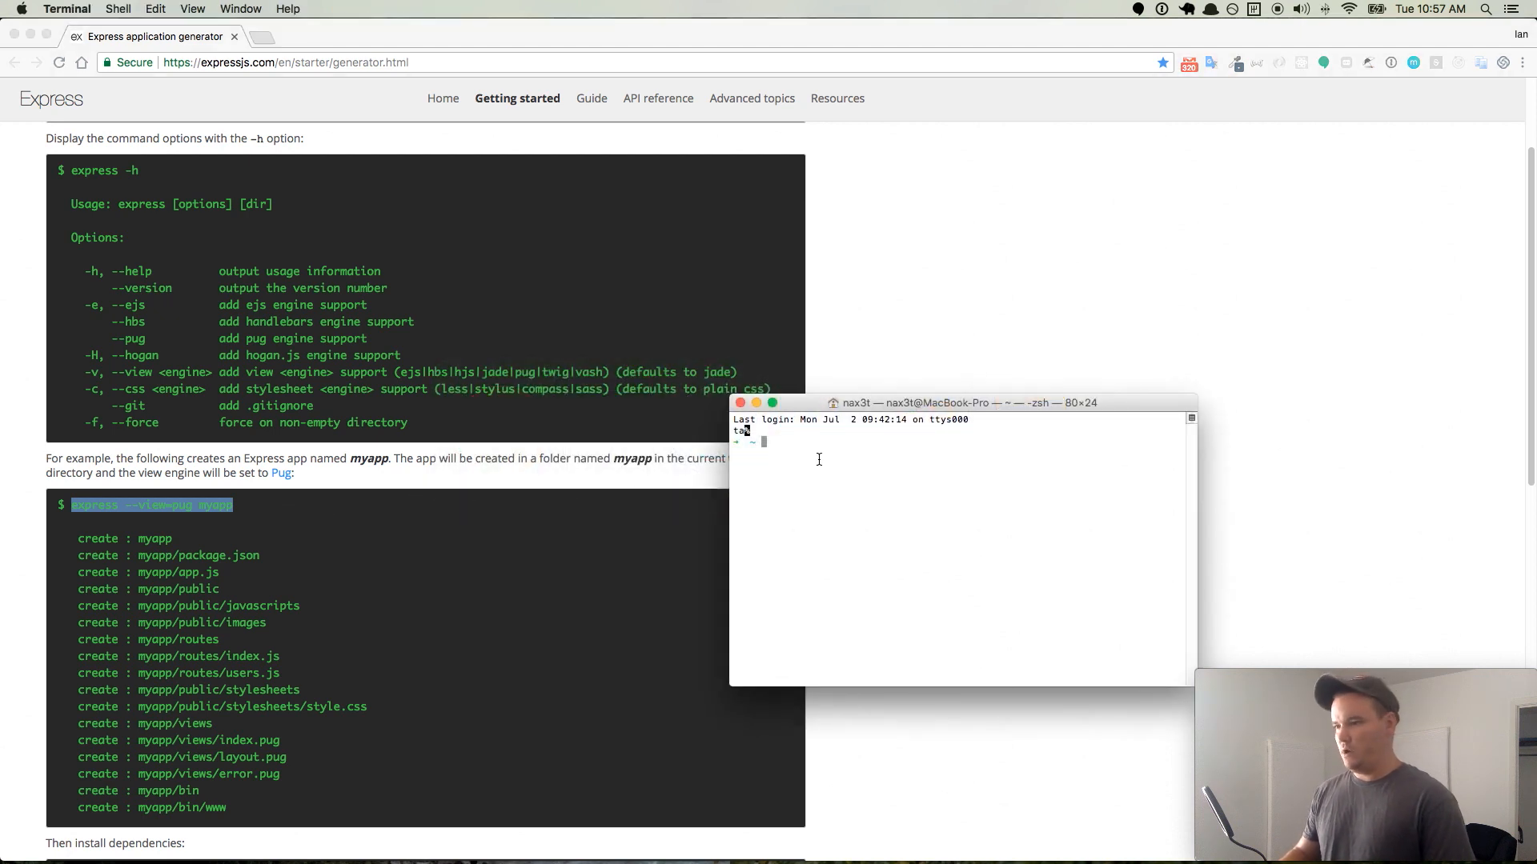
pyautogui.write('express --view=pug myapp')
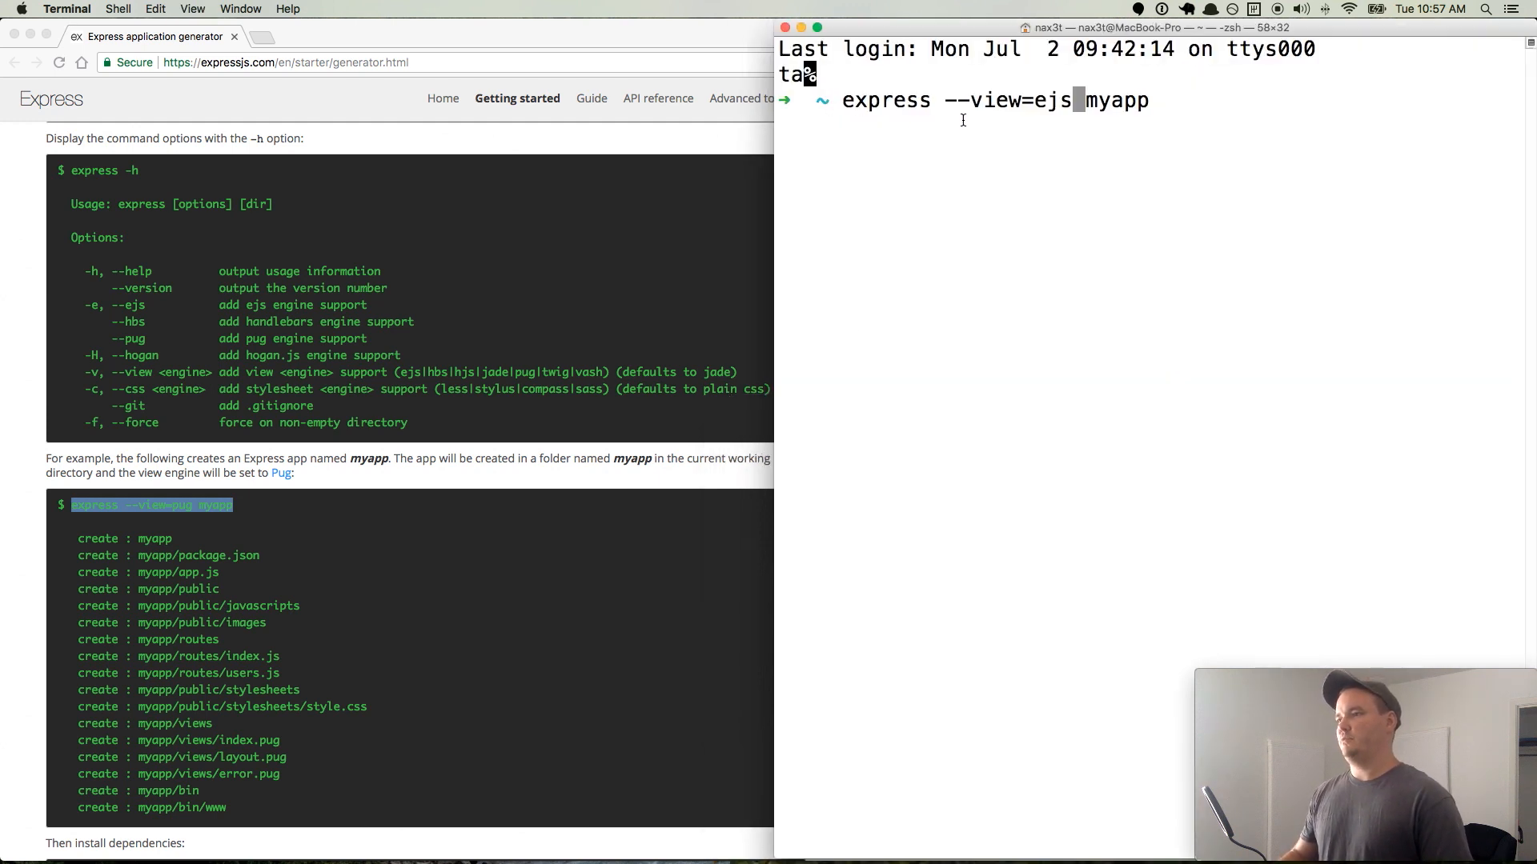
pyautogui.moveTo(1162, 103)
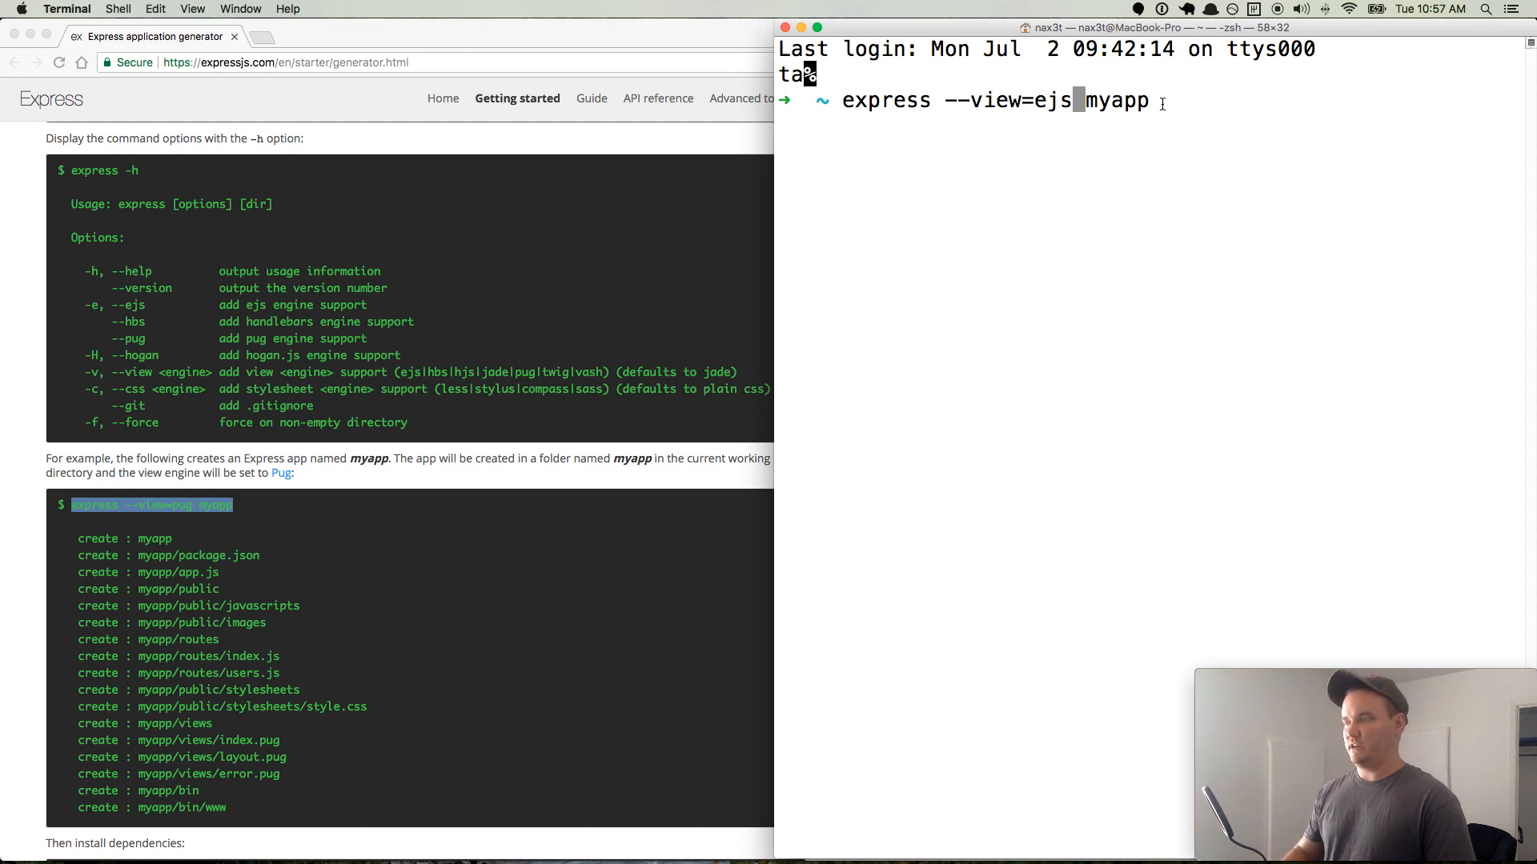
pyautogui.press('Backspace')
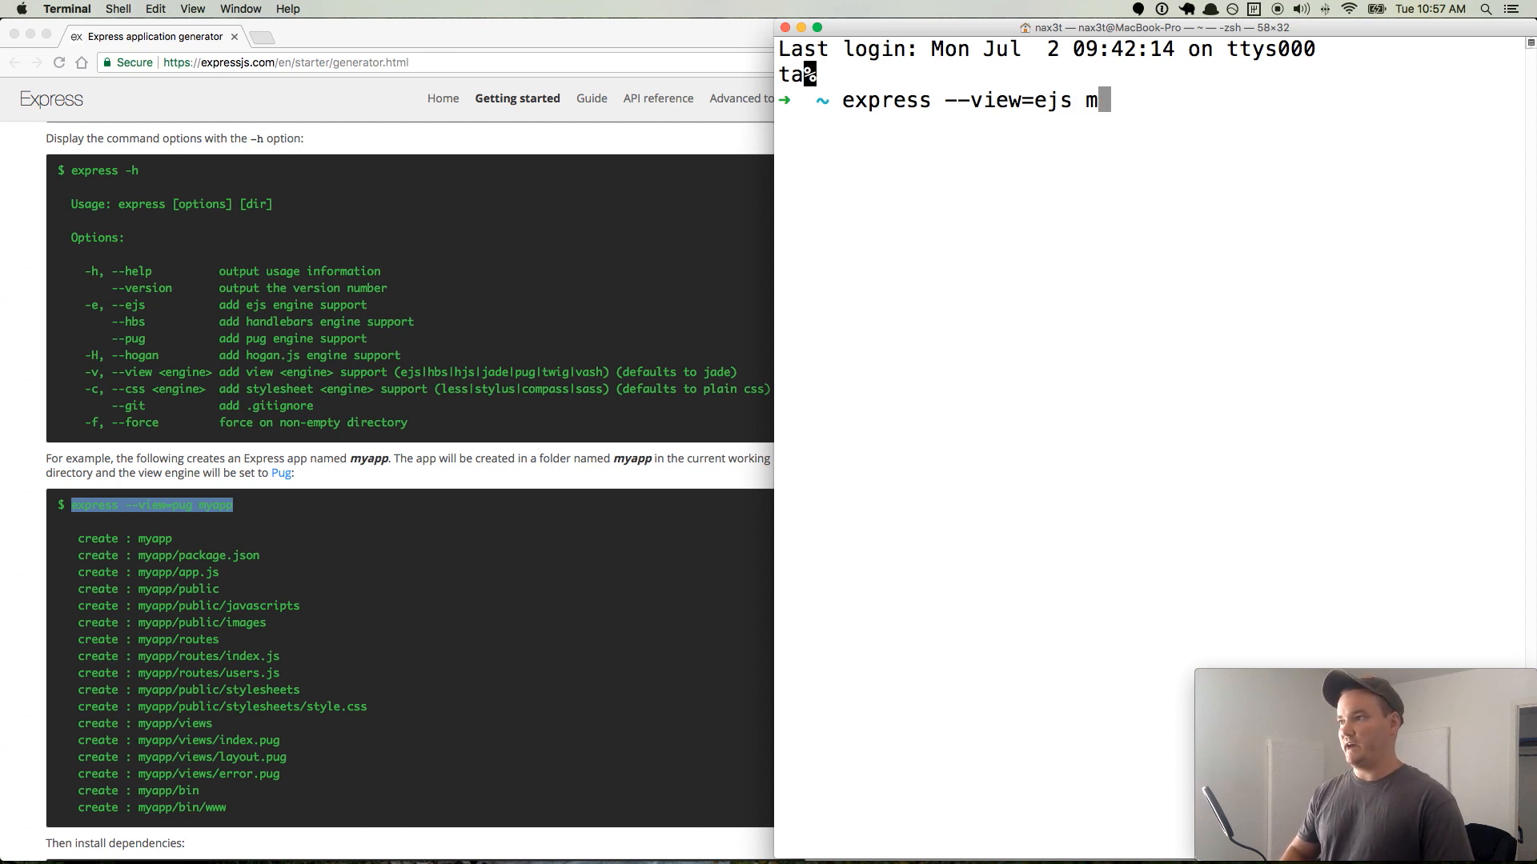
pyautogui.press('backspace')
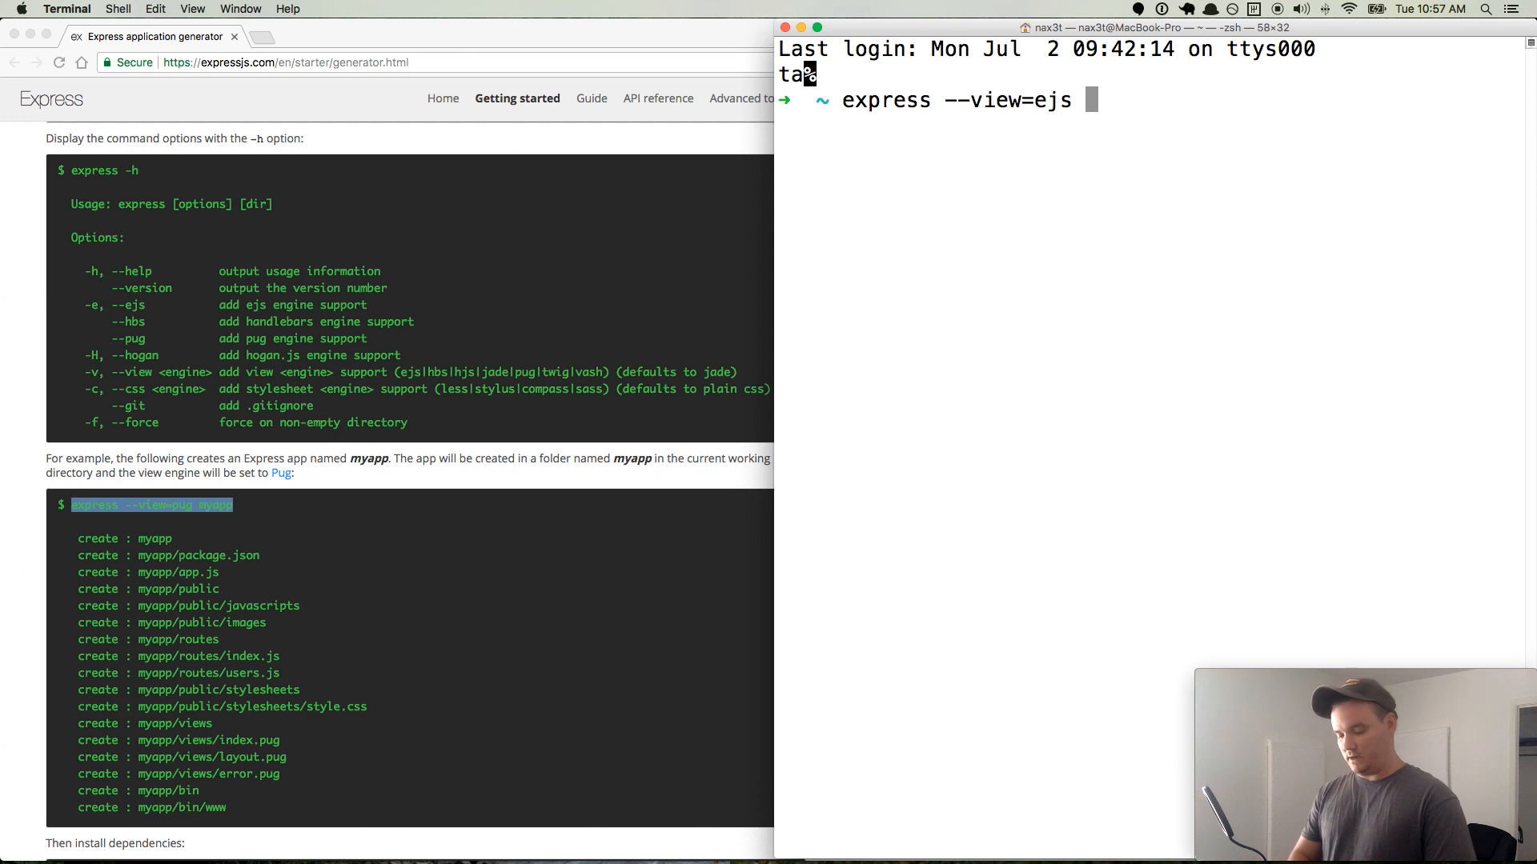
pyautogui.write('surf')
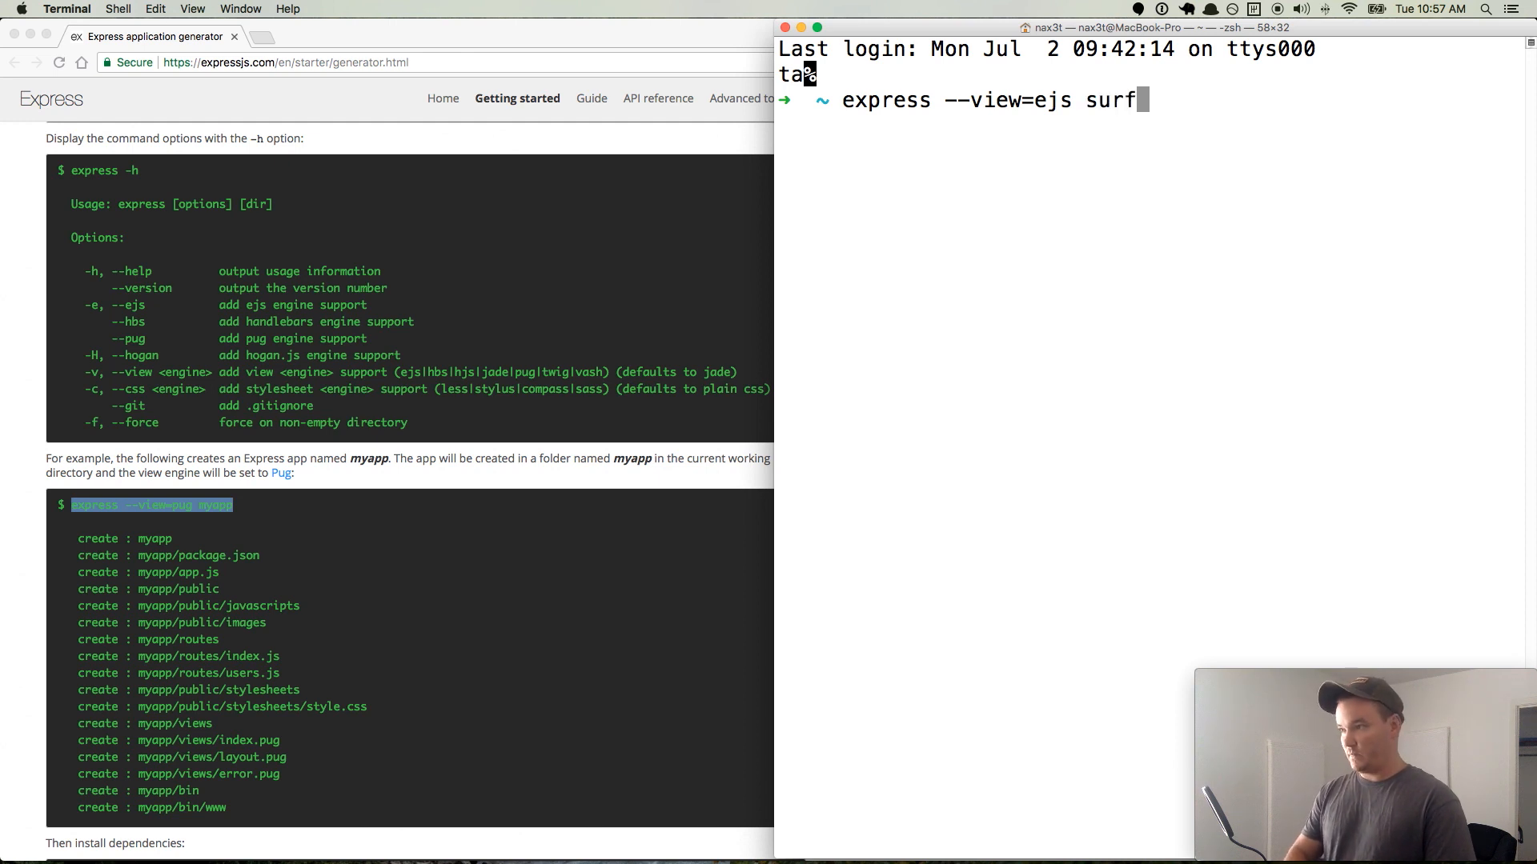
pyautogui.write('-shop')
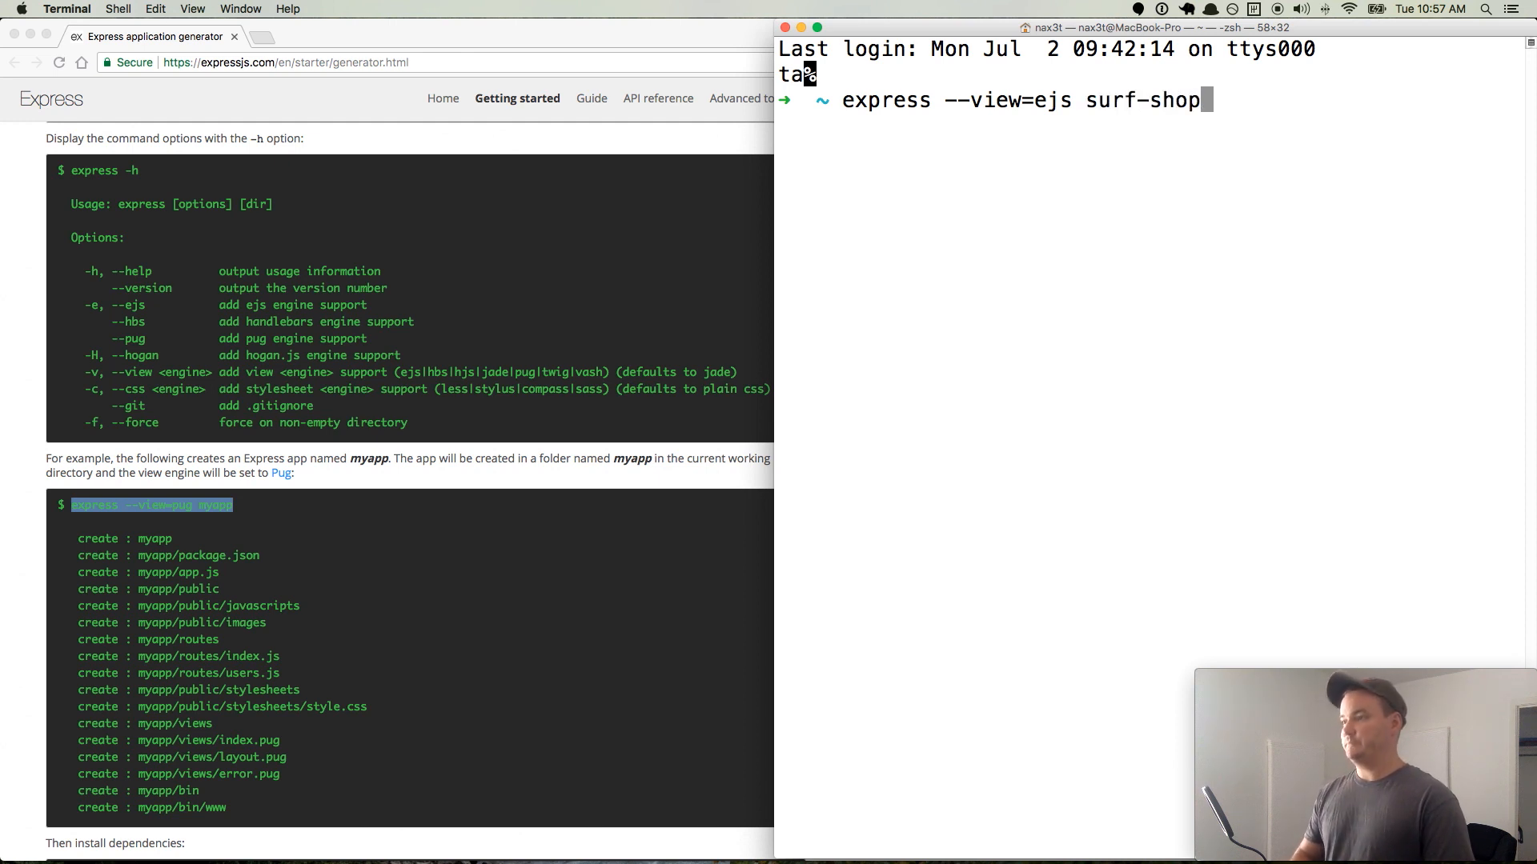
pyautogui.press('Return')
pyautogui.write('ls')
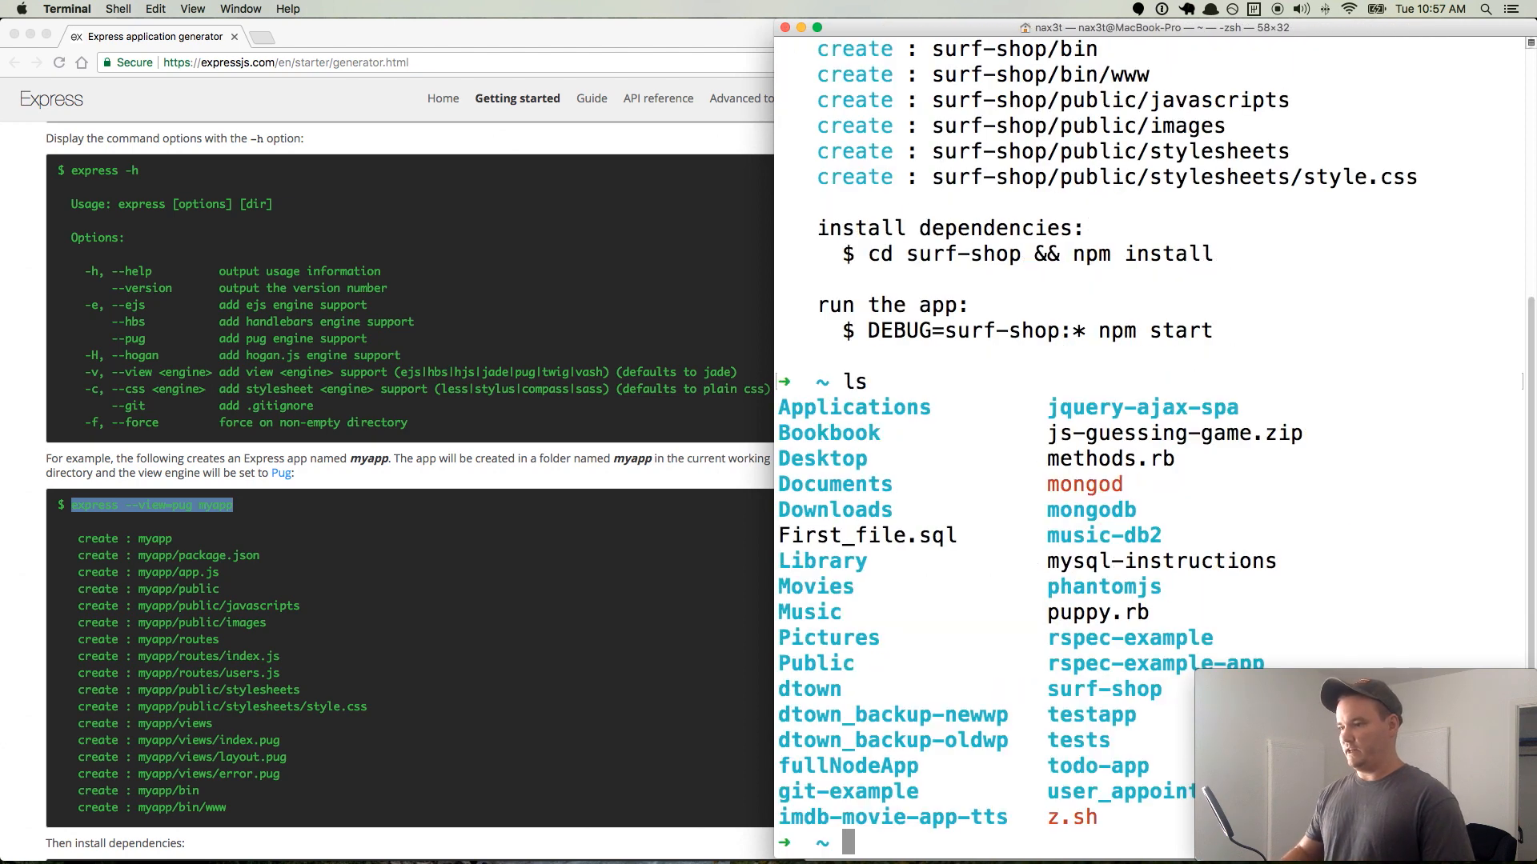
# - Move into surf-shop and print package.json showing express, ejs and the other dependencies
pyautogui.write('cd')
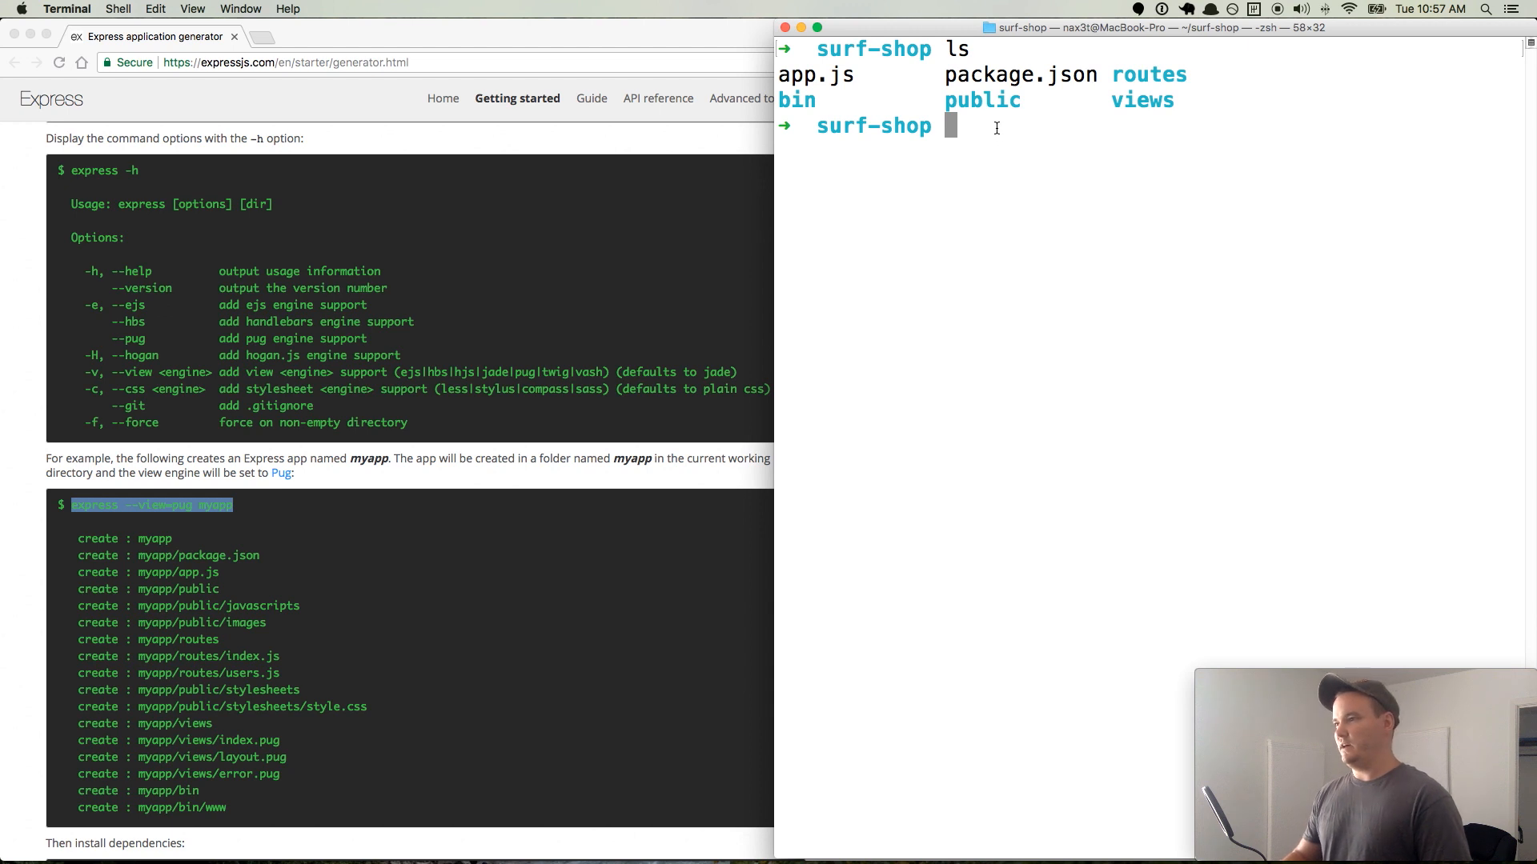
pyautogui.write('cat package.json')
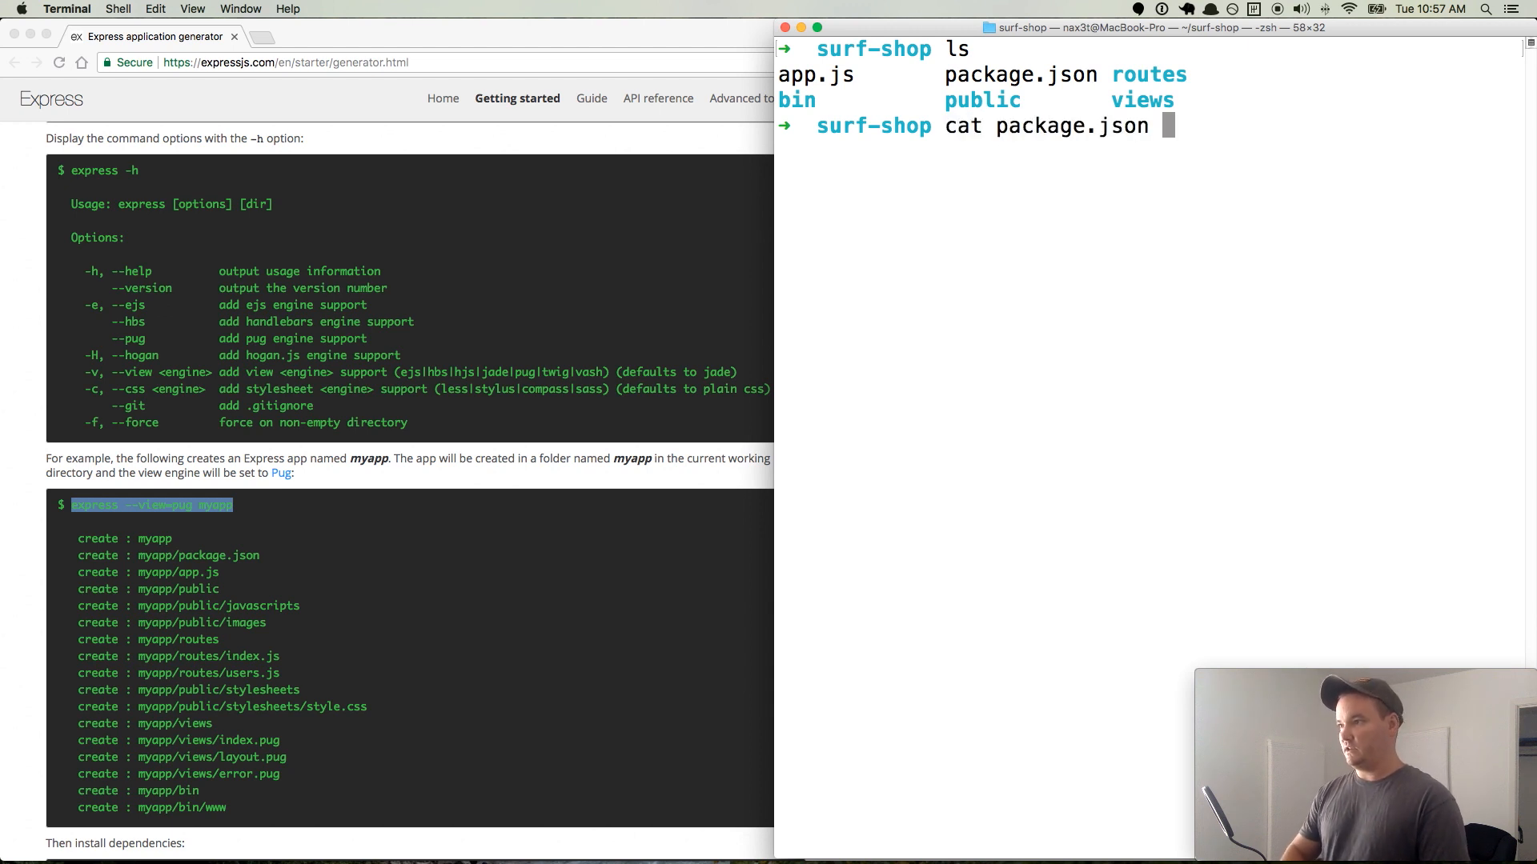
pyautogui.press('Return')
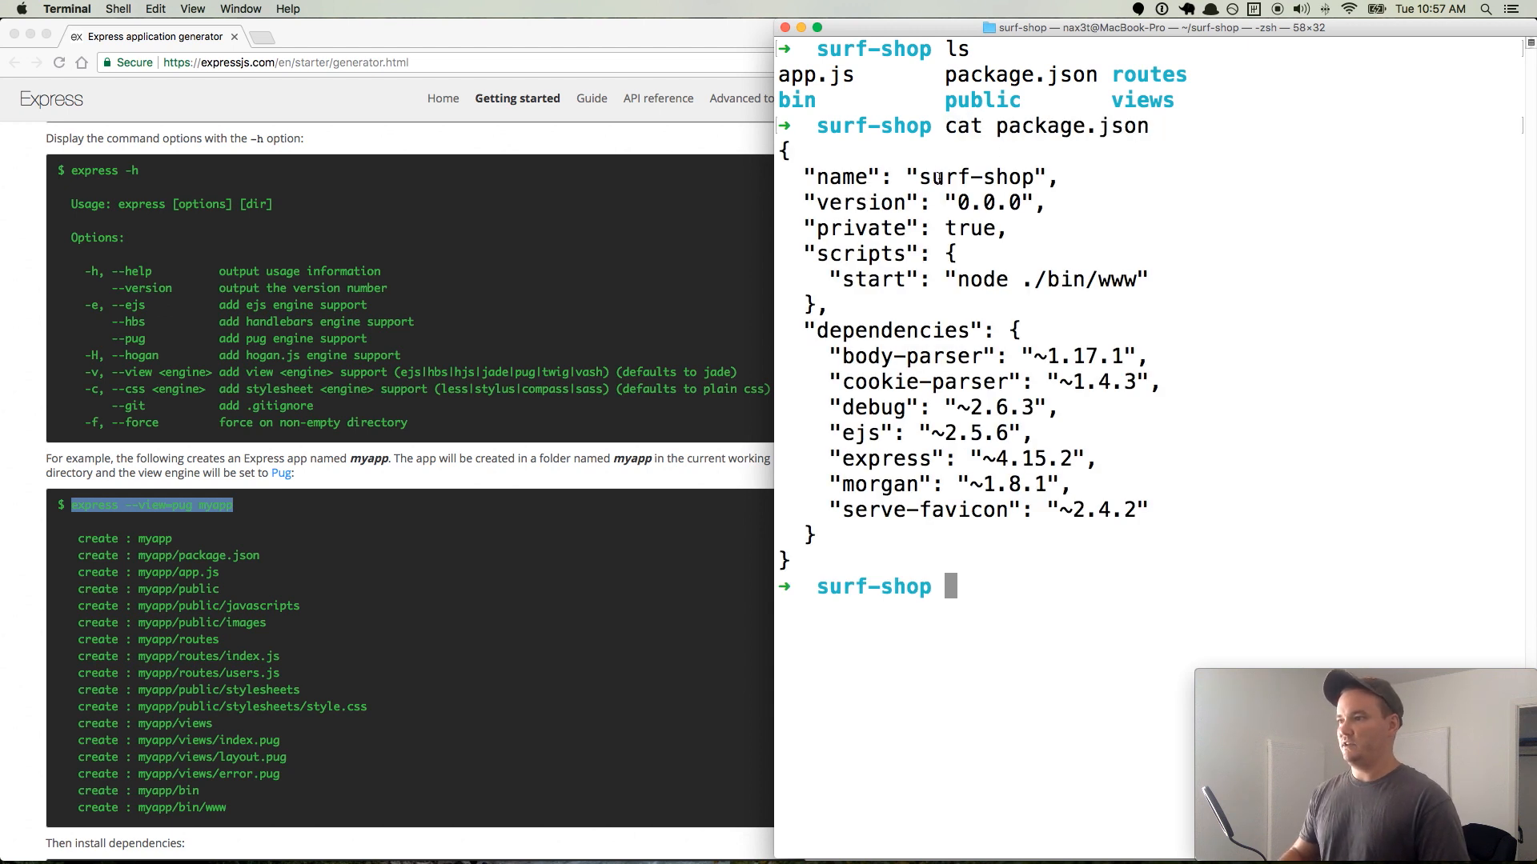
pyautogui.doubleClick(975, 178)
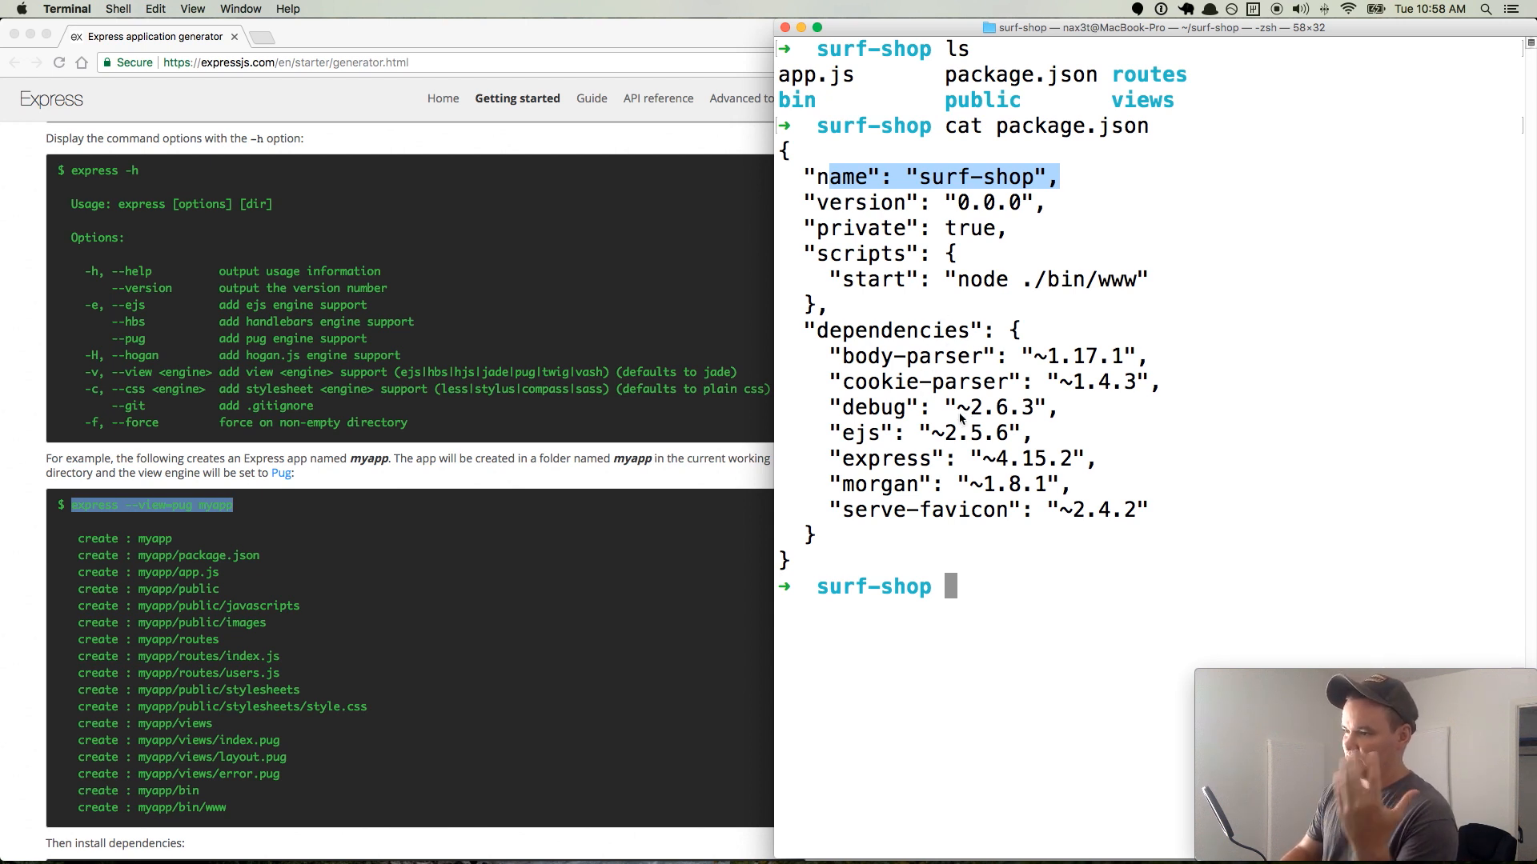
pyautogui.moveTo(970, 474)
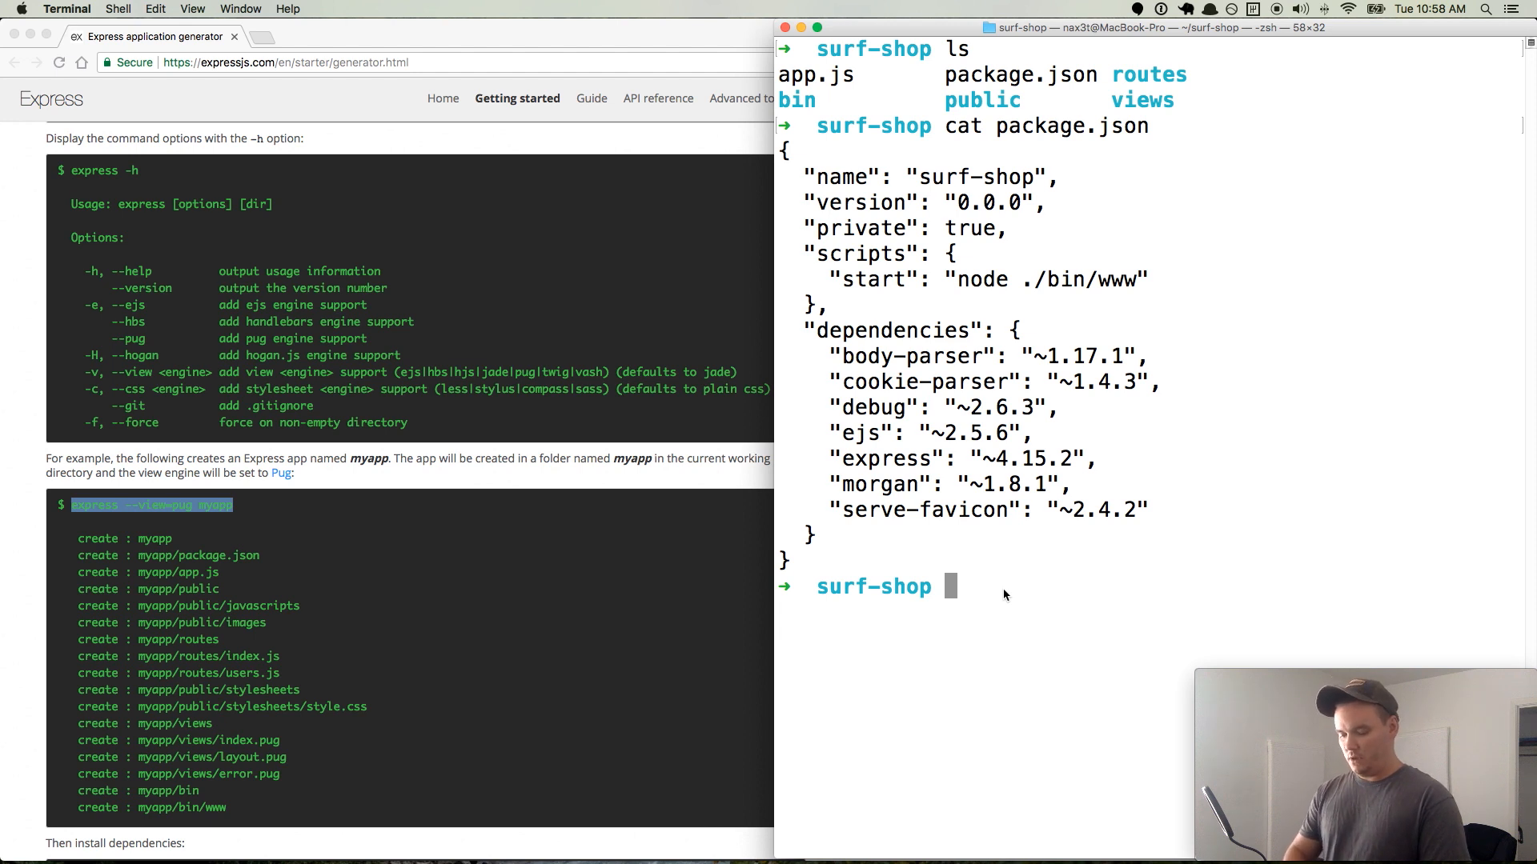
# - Run 'npm i -S mongoose passport' to install them as saved dependencies
pyautogui.write('npm i -S')
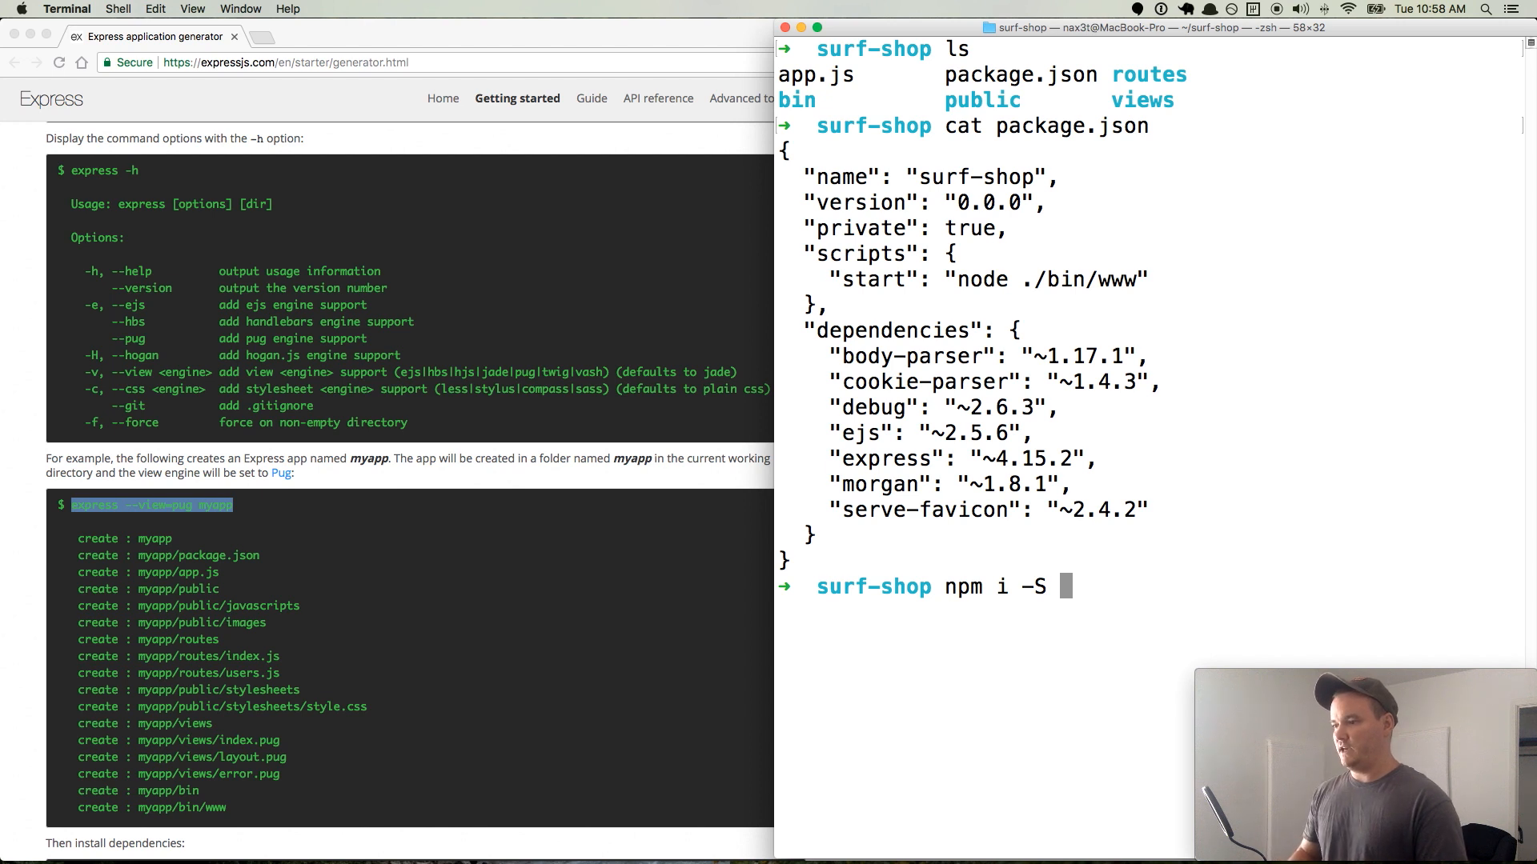
pyautogui.write('mo')
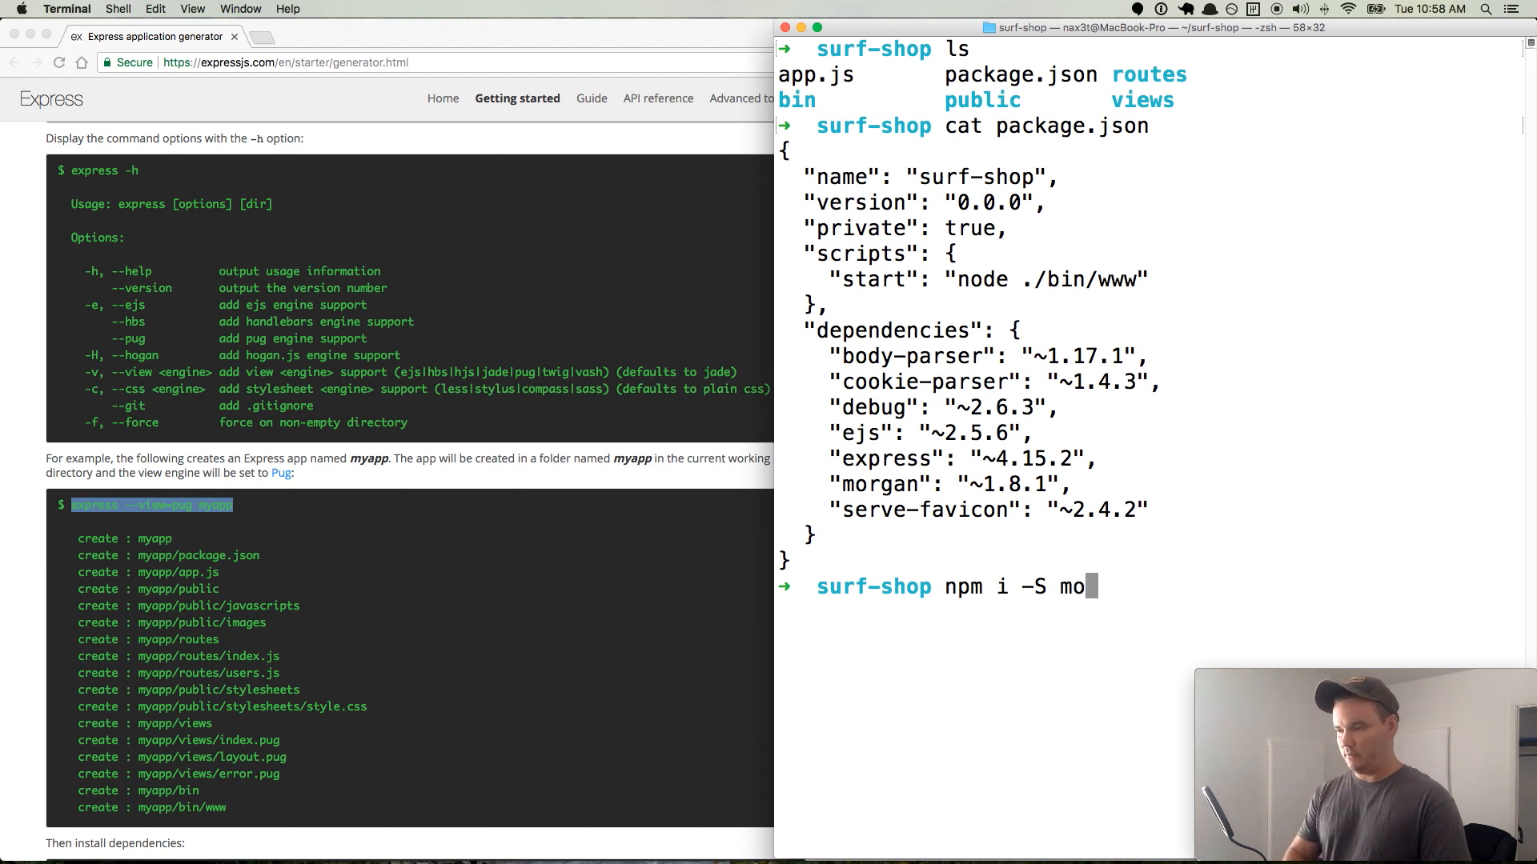
pyautogui.write('ngoose')
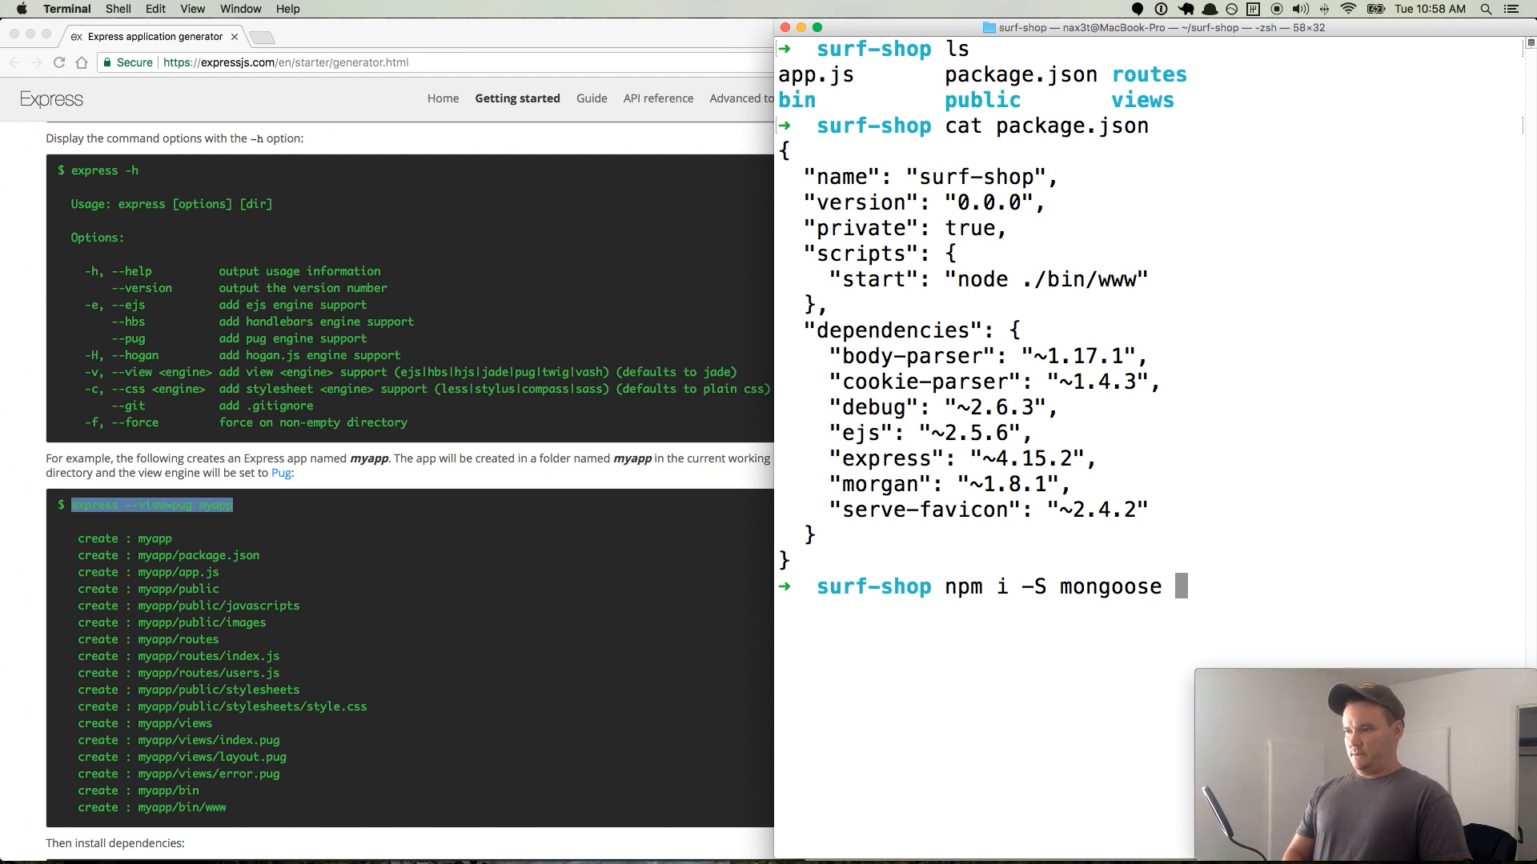
pyautogui.write('passport')
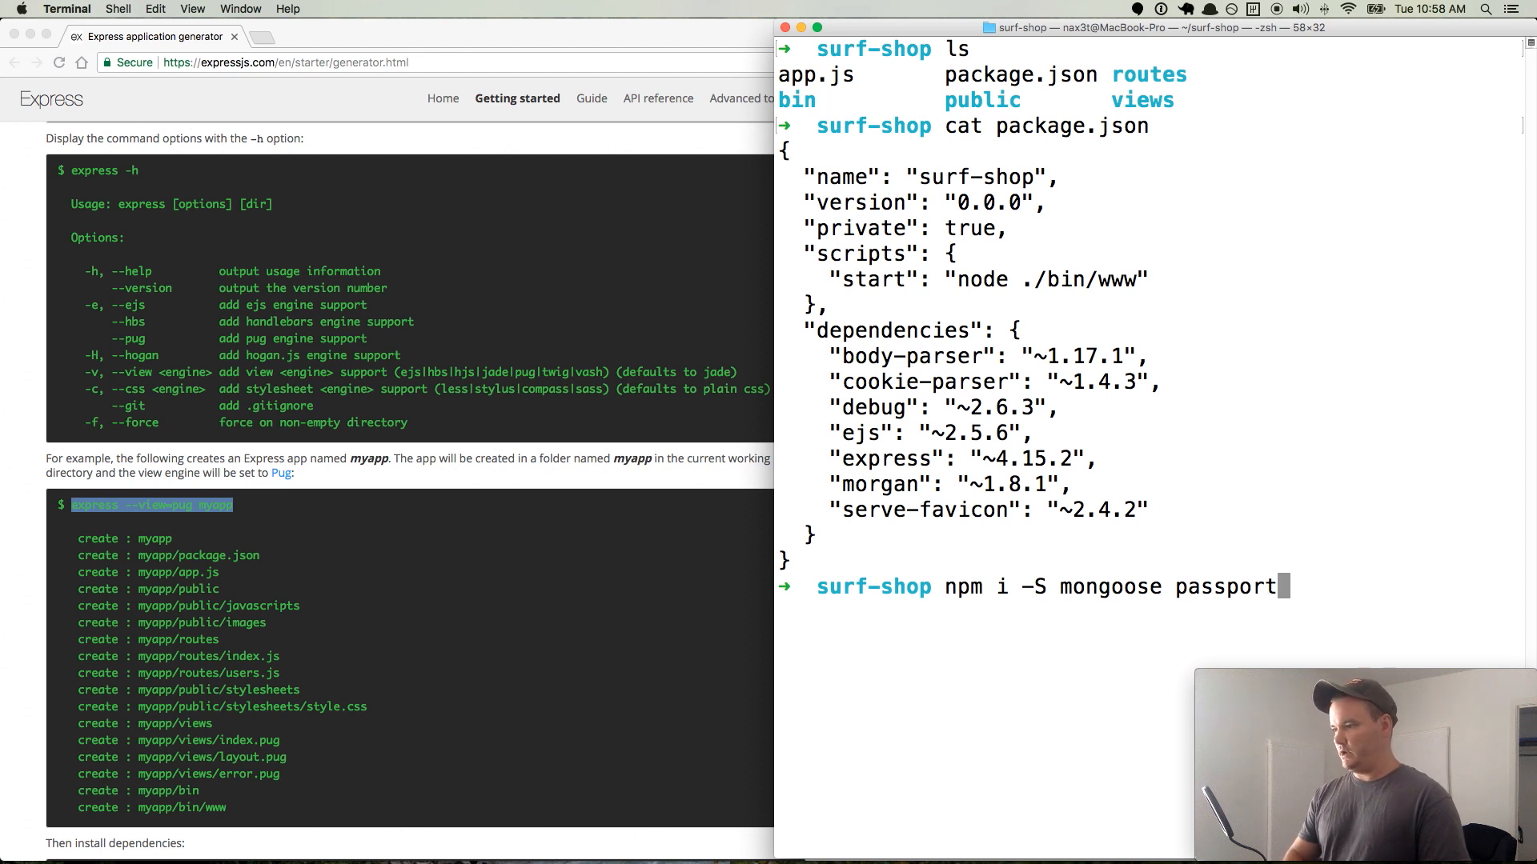
pyautogui.press('return')
pyautogui.write('np')
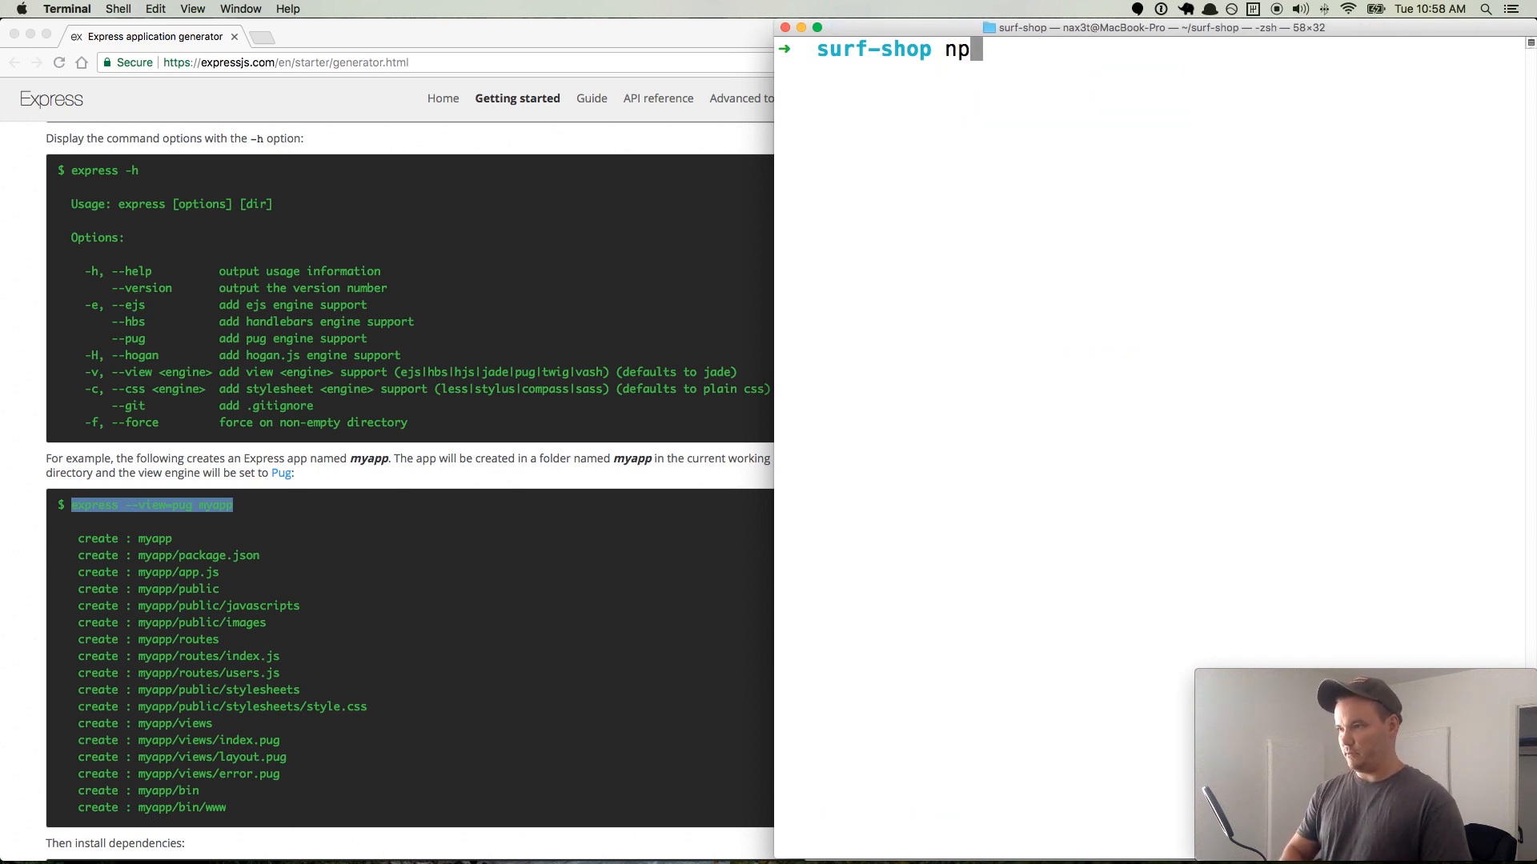
# - Start 'npm i -D locus', then abandon that install
pyautogui.write('m i -D')
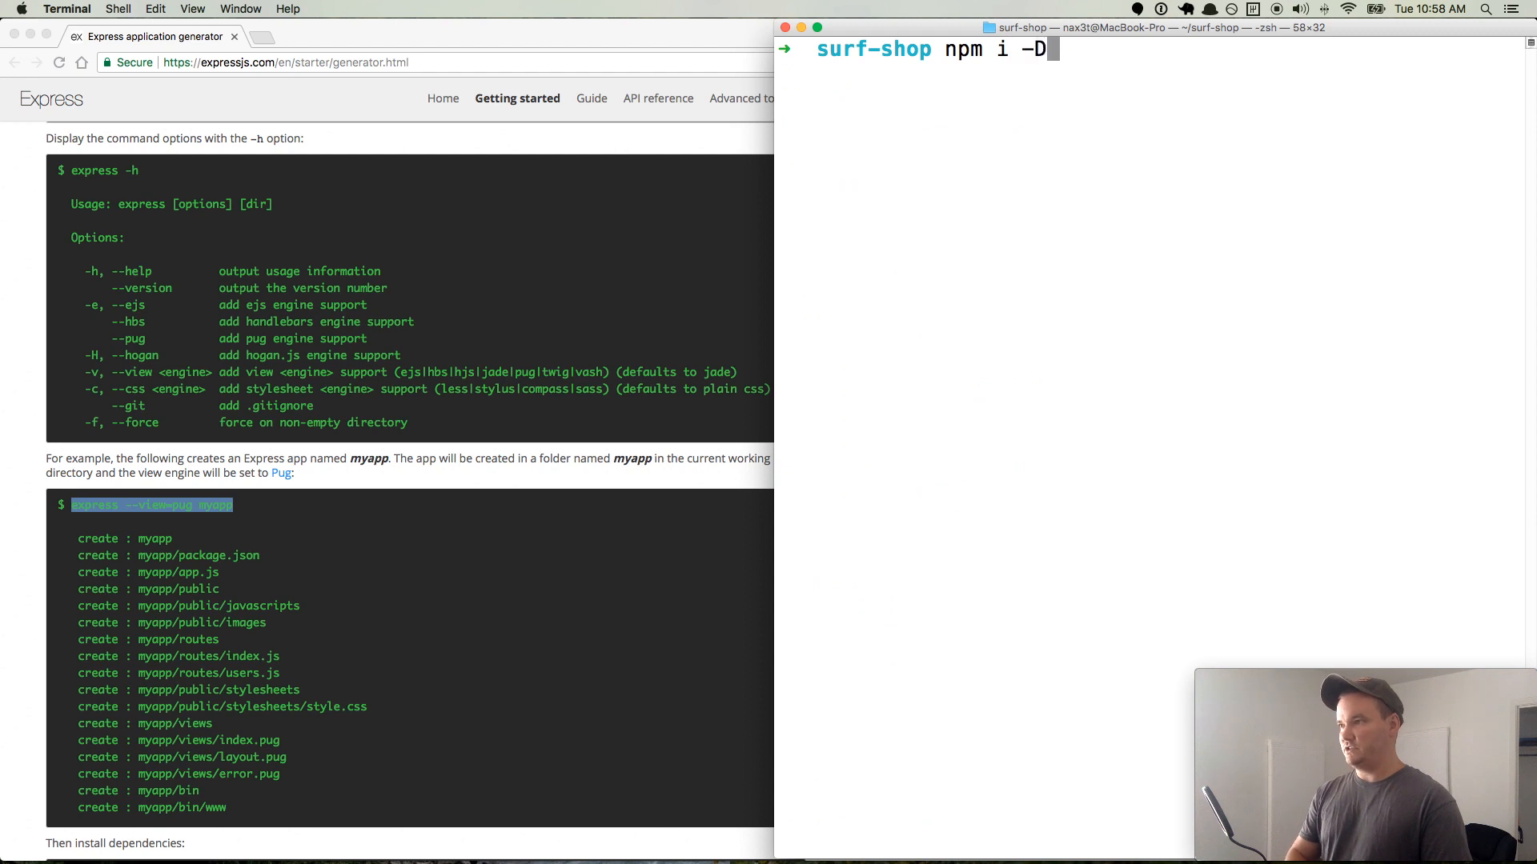
pyautogui.write('locus')
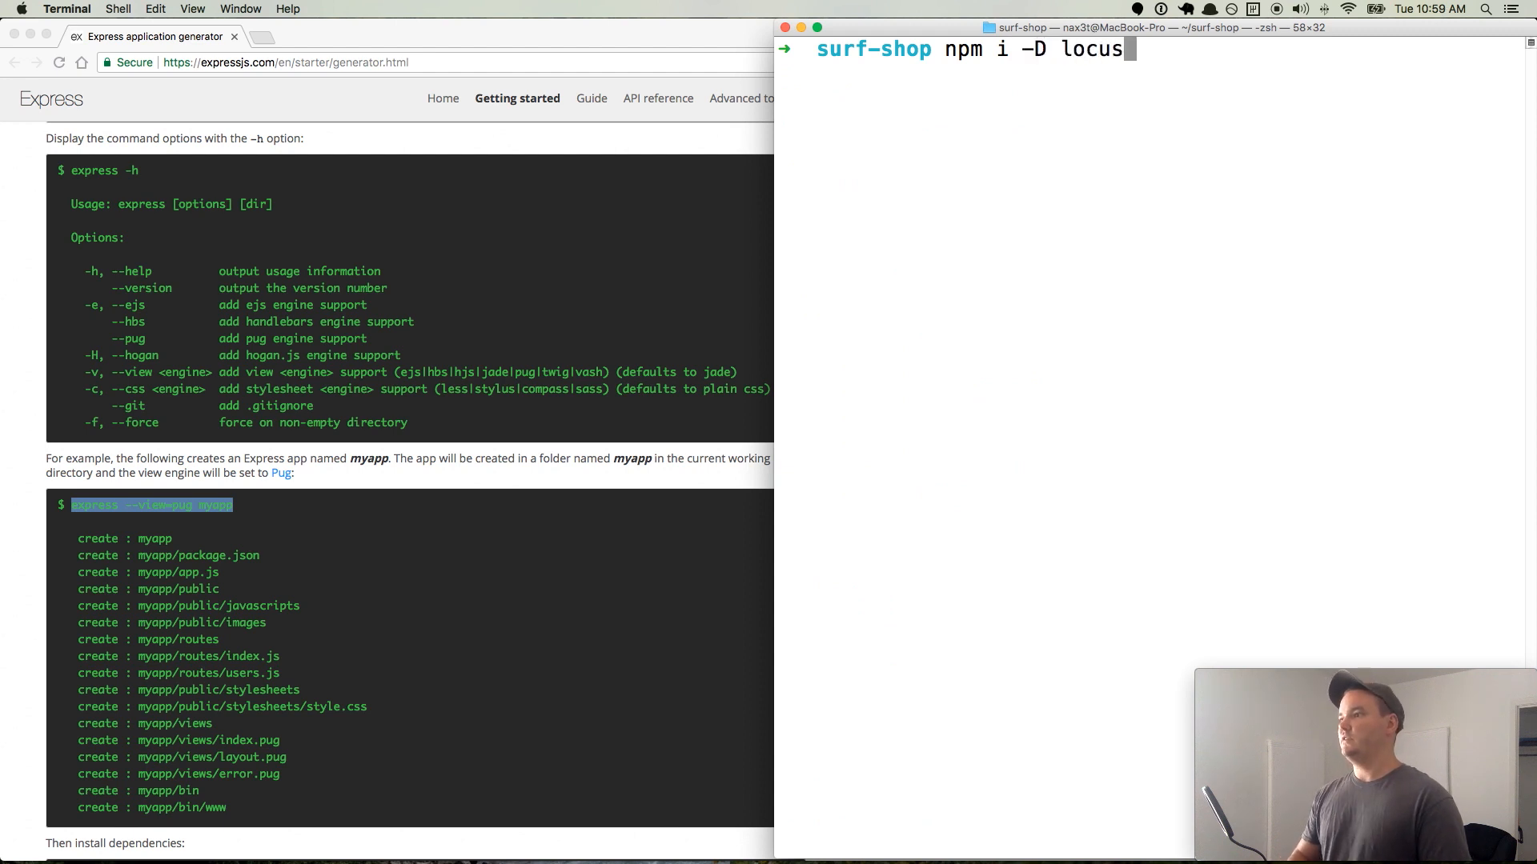
pyautogui.press('Return')
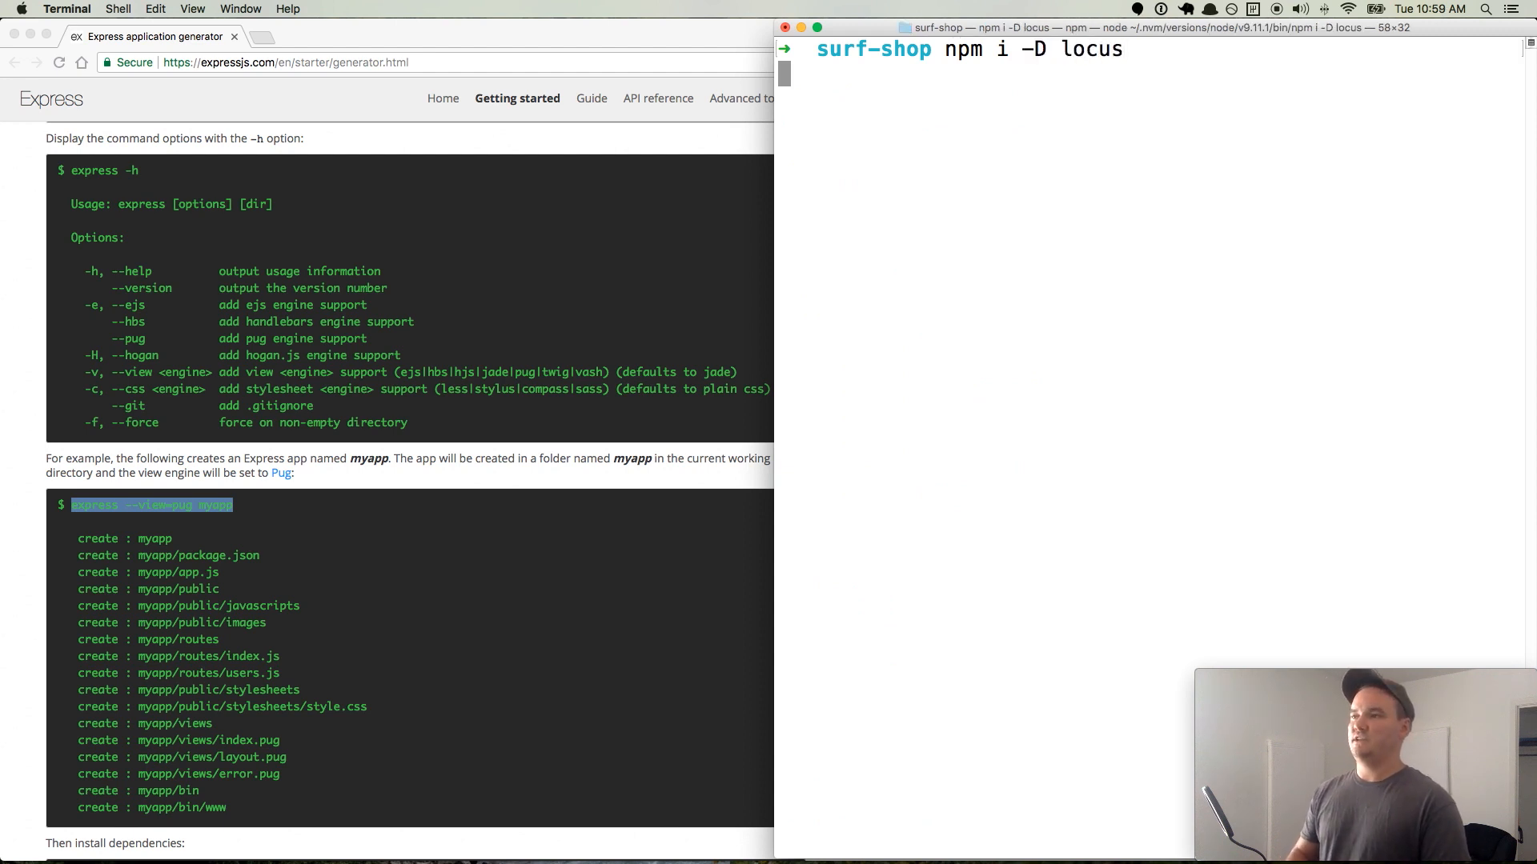
pyautogui.press('Return')
pyautogui.write('npm')
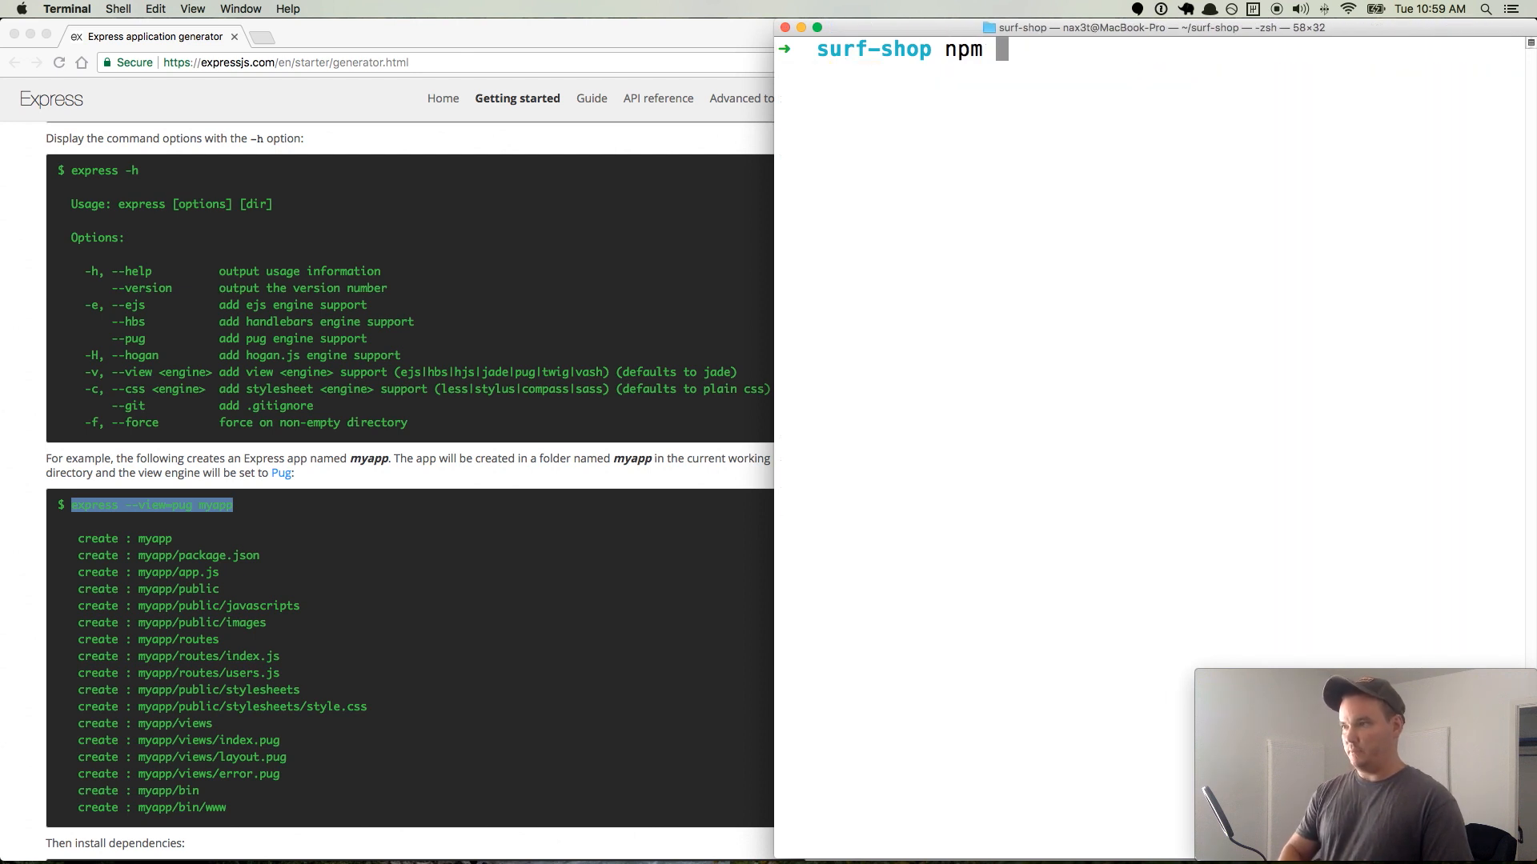
# - Run 'npm i -D dotenv' to add dotenv as a dev dependency
pyautogui.write('i -D')
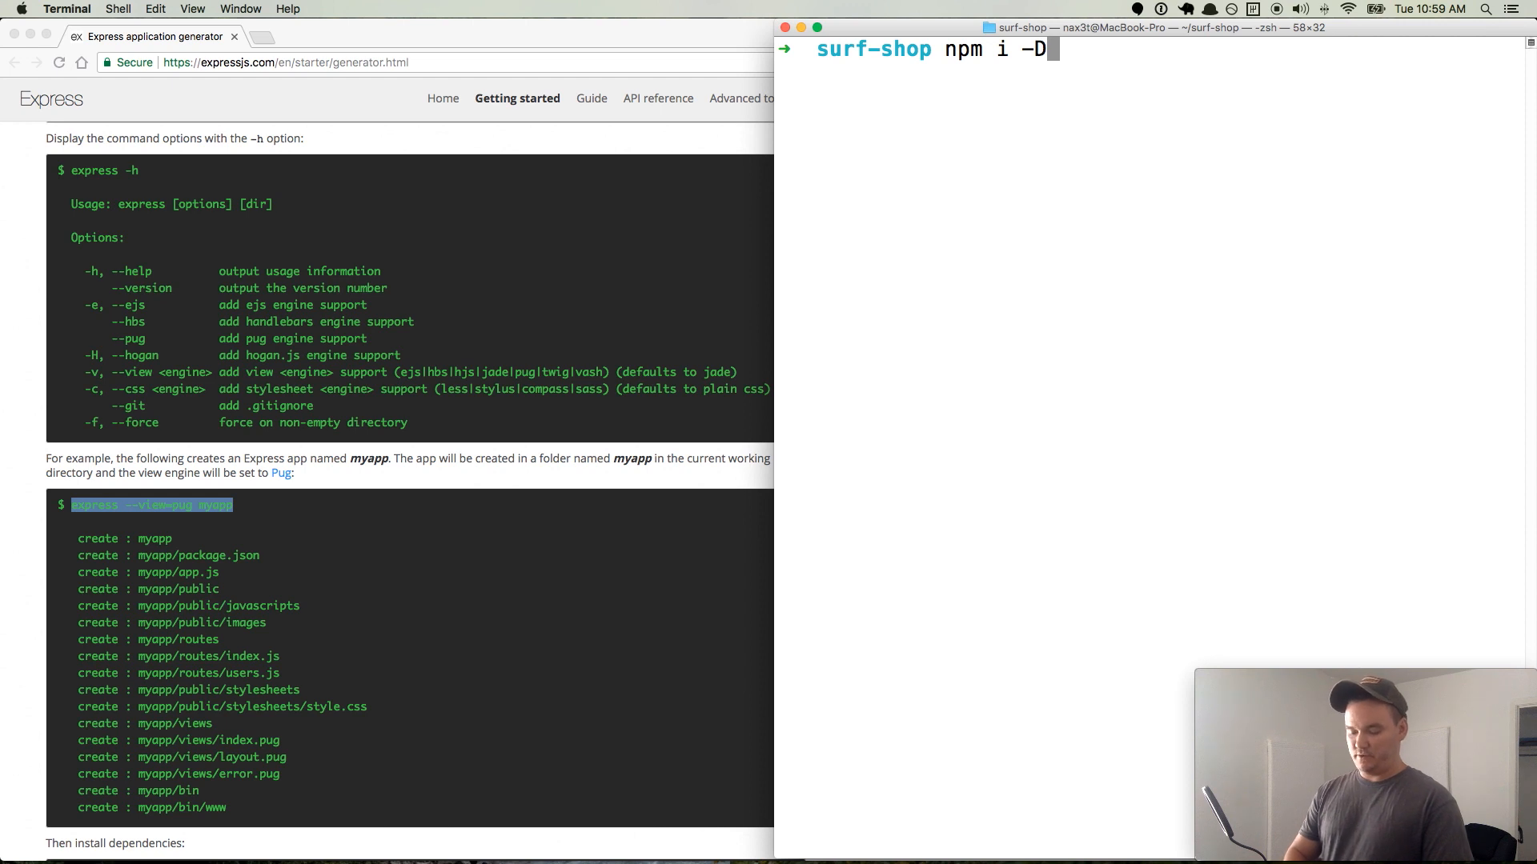
pyautogui.write('dotenv')
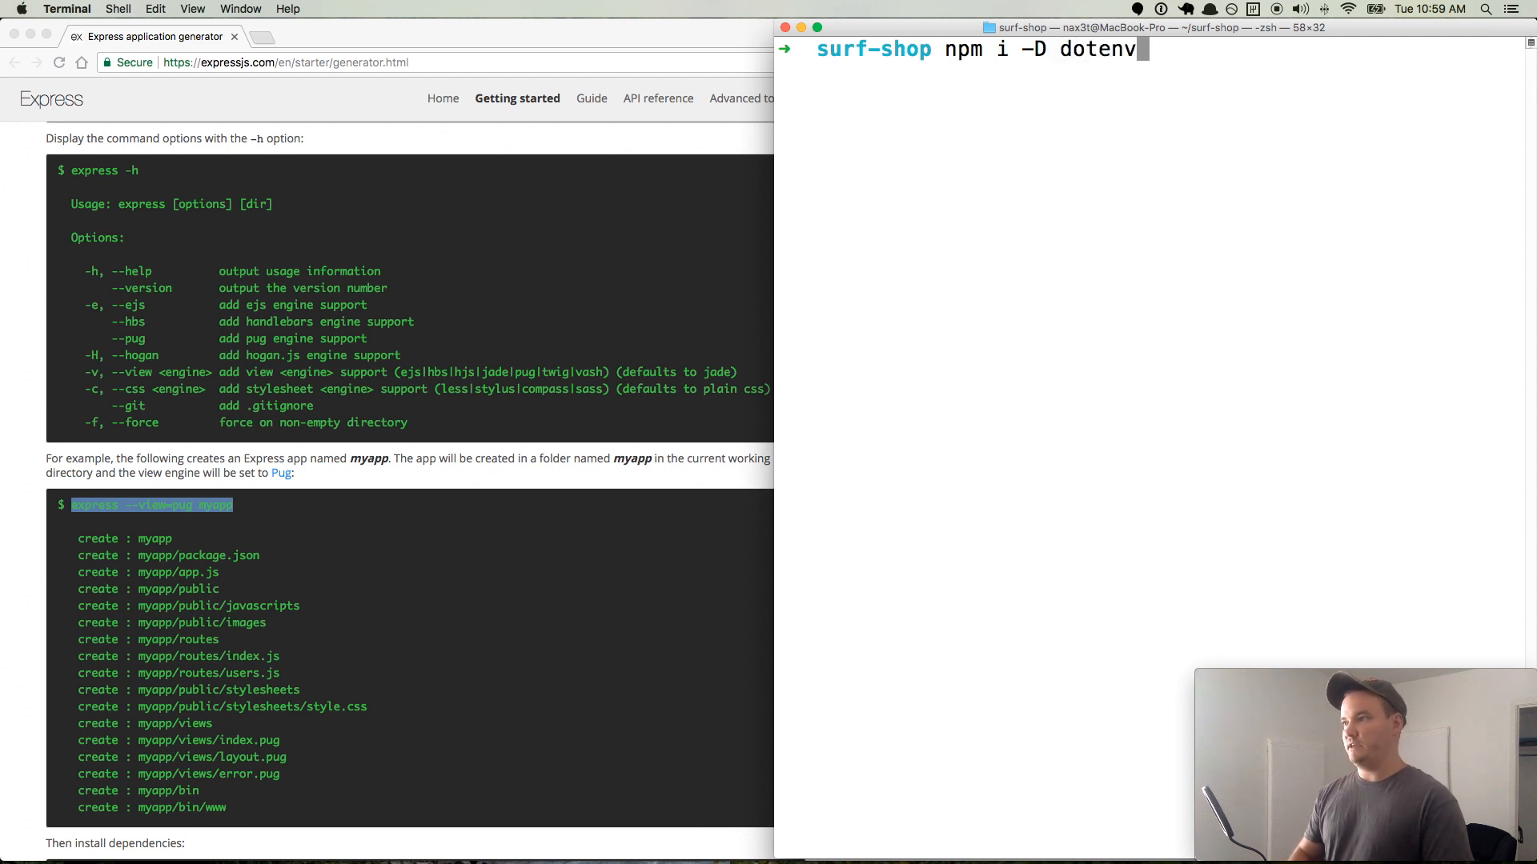
pyautogui.press('Return')
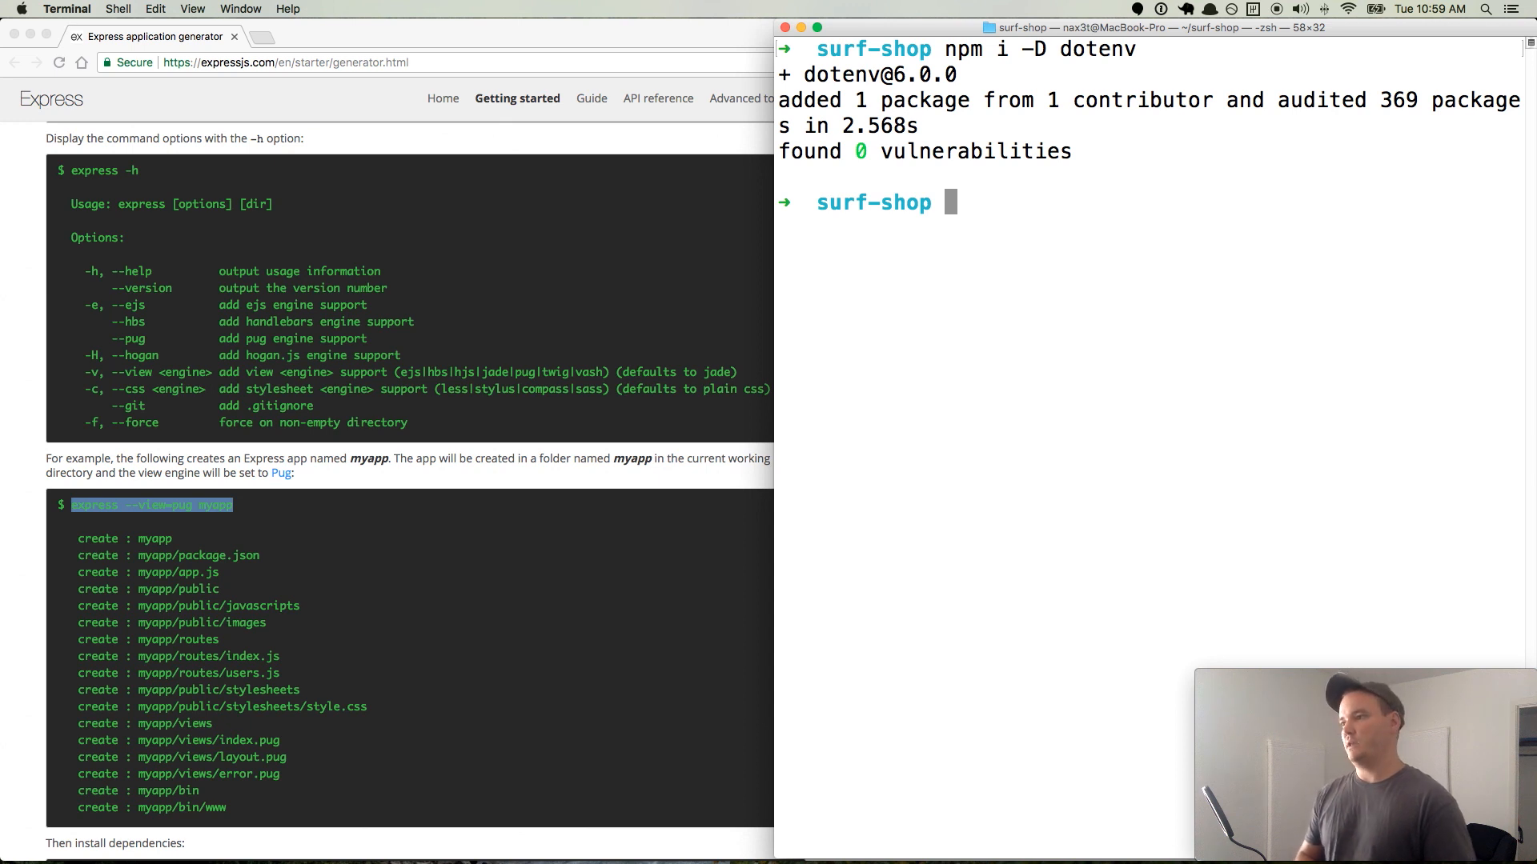
pyautogui.moveTo(1083, 544)
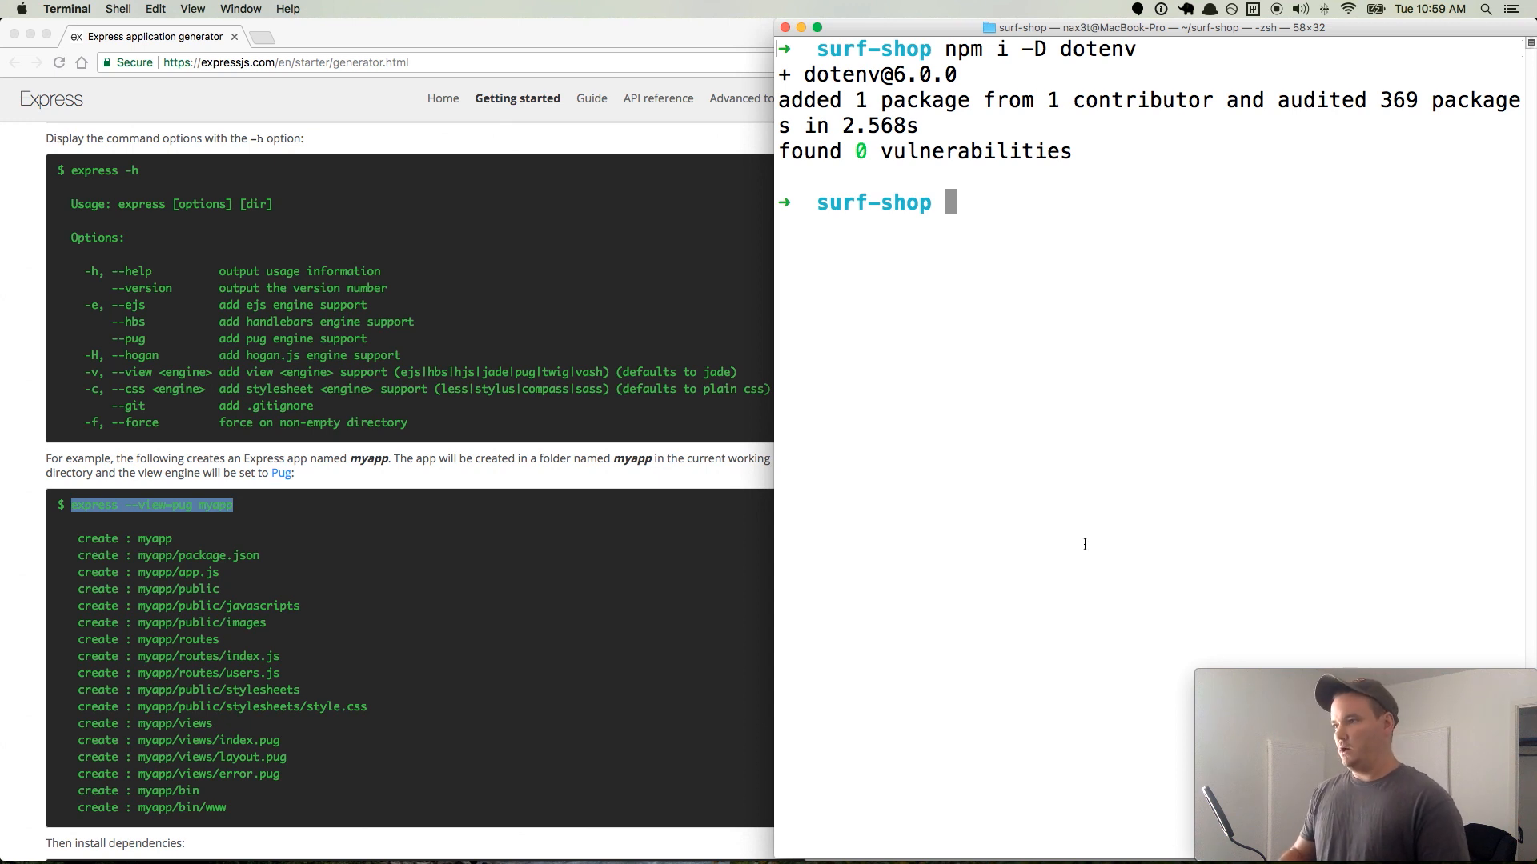
# - Run npm i, dismiss the disk-space warning, then run npm audit fix to resolve the 4 vulnerabilities
pyautogui.write('npm i')
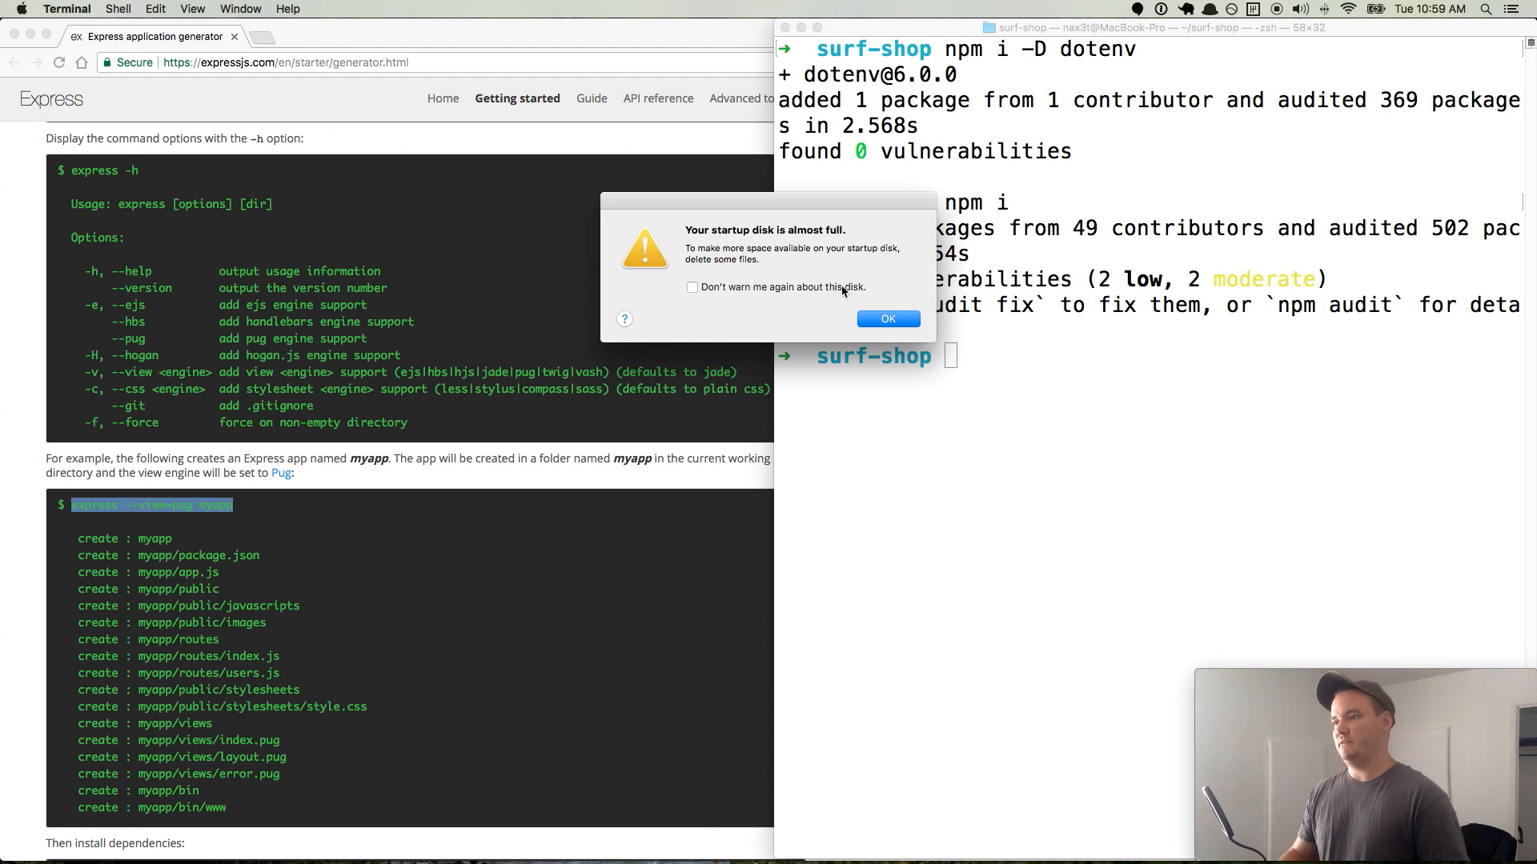
pyautogui.click(885, 319)
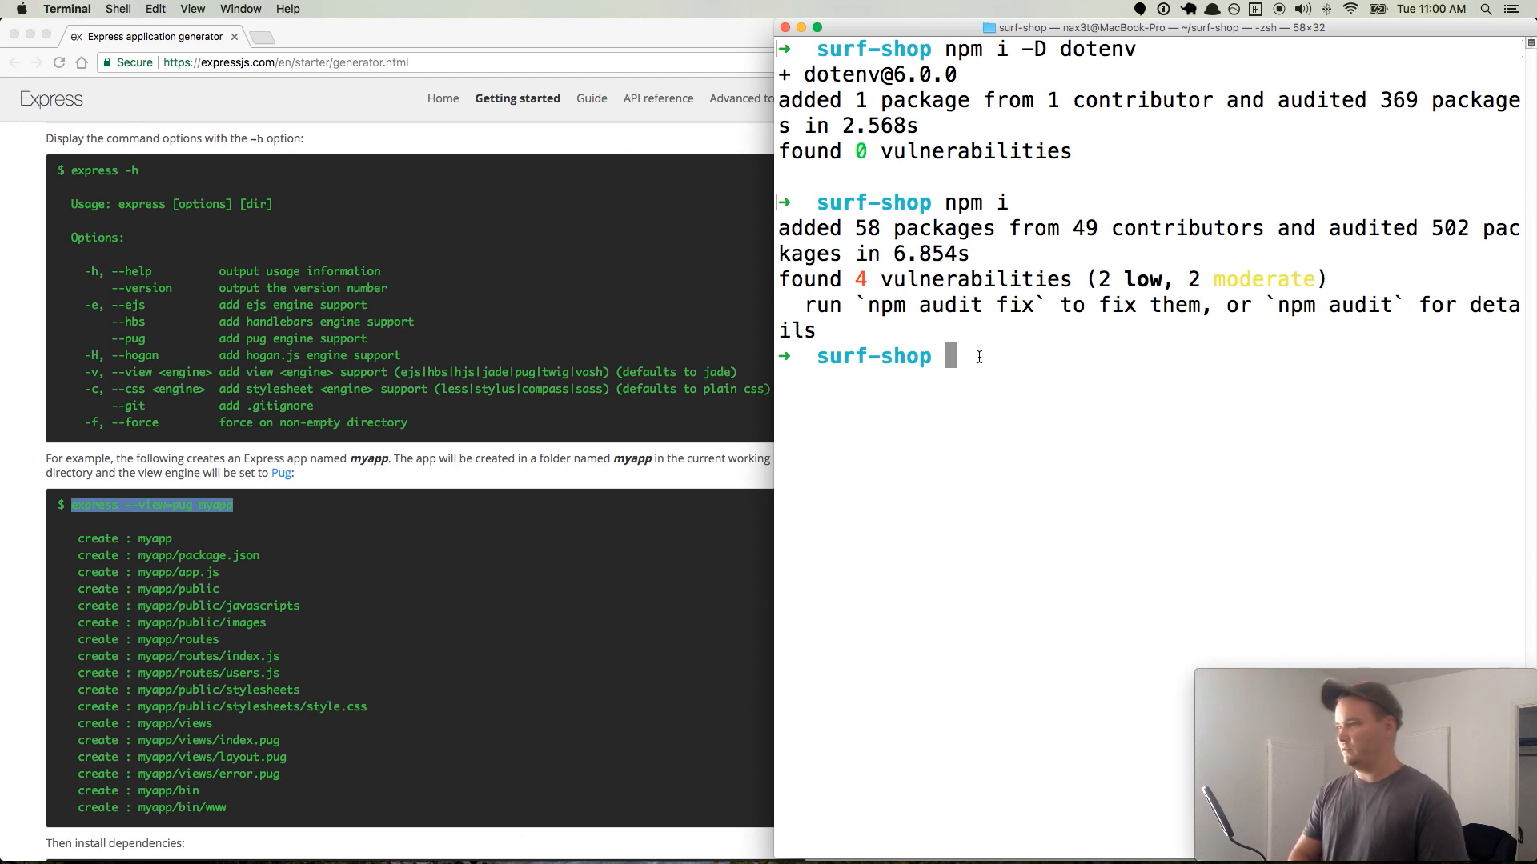
pyautogui.write('npm au')
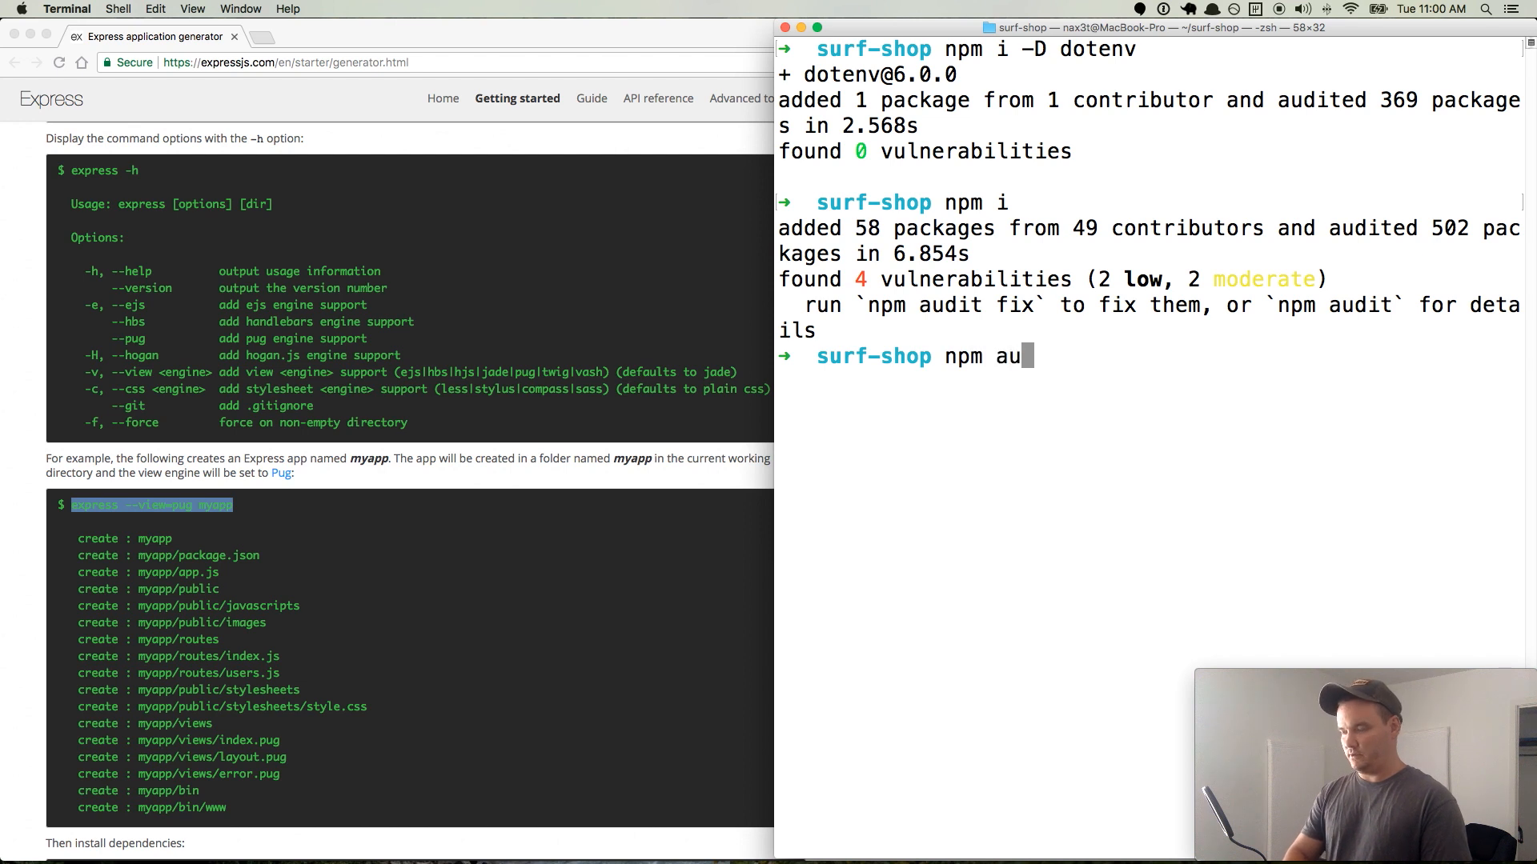
pyautogui.write('dit fix')
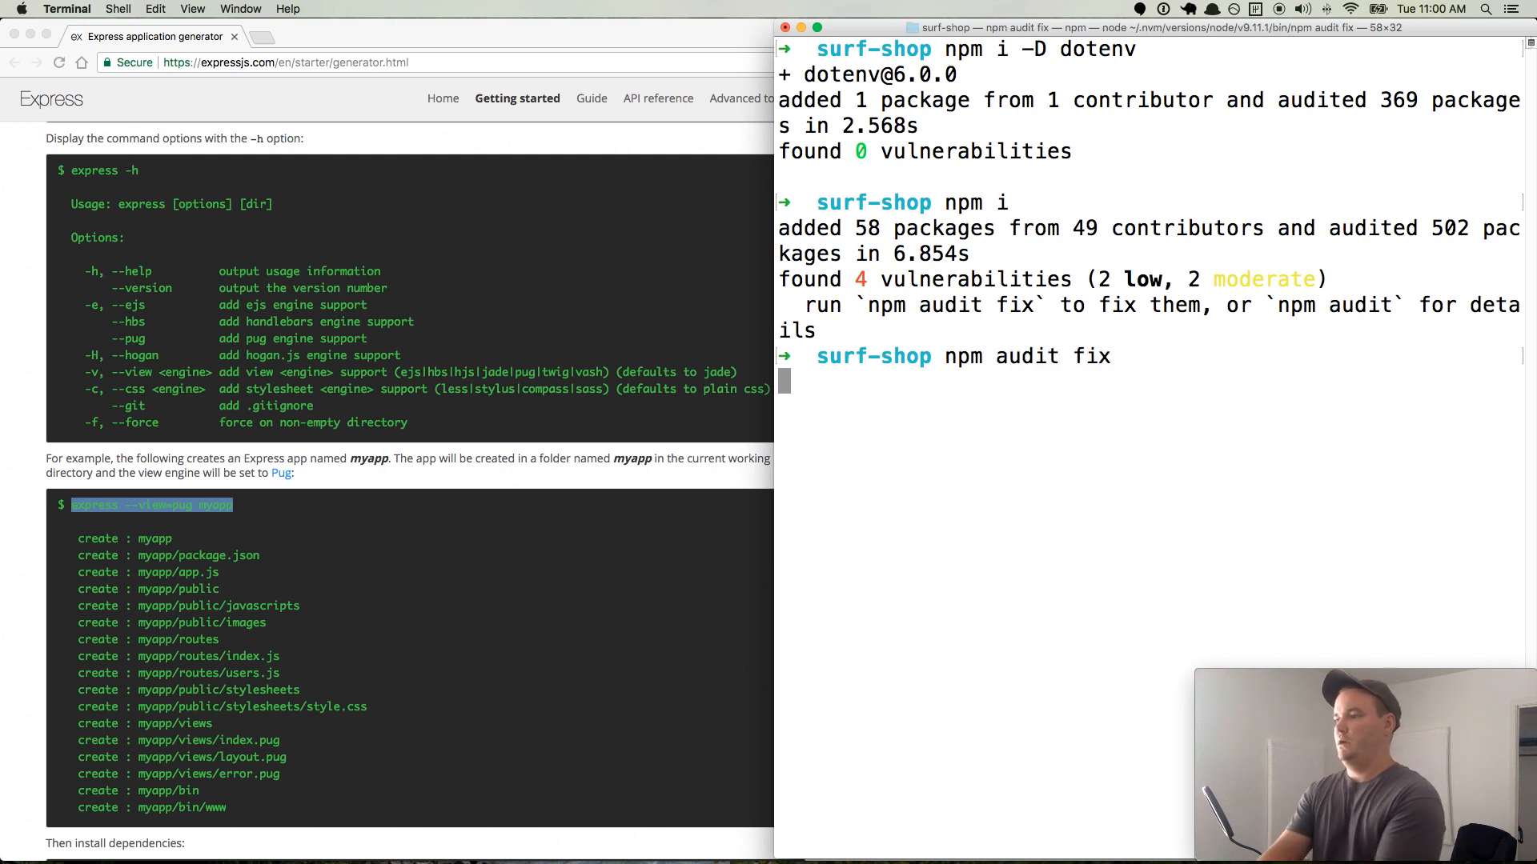
pyautogui.press('Return')
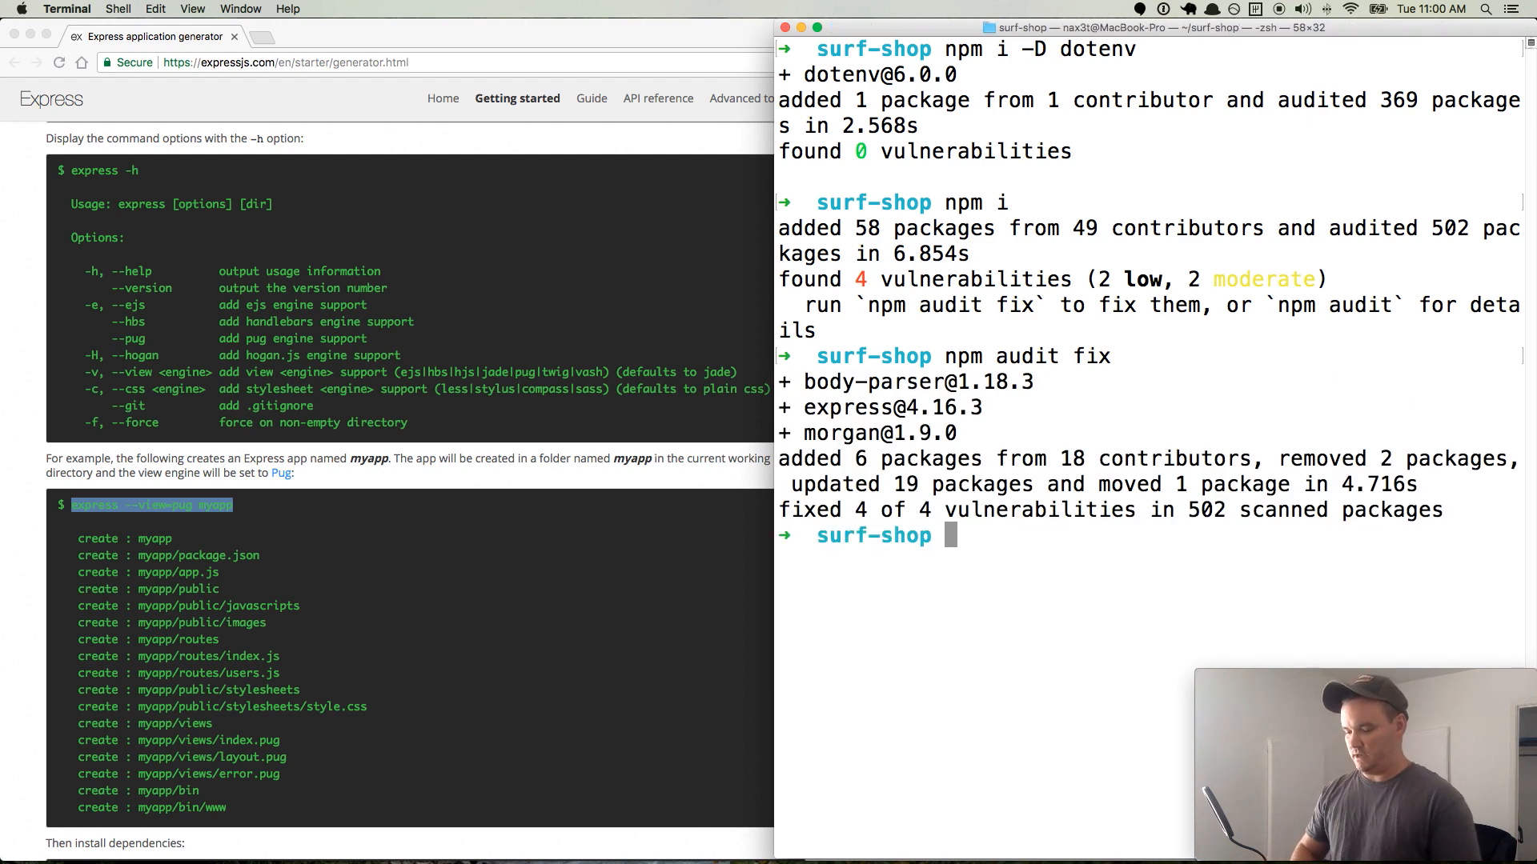
# - Open the surf-shop project folder in Sublime Text with 'subl .'
pyautogui.write('subl')
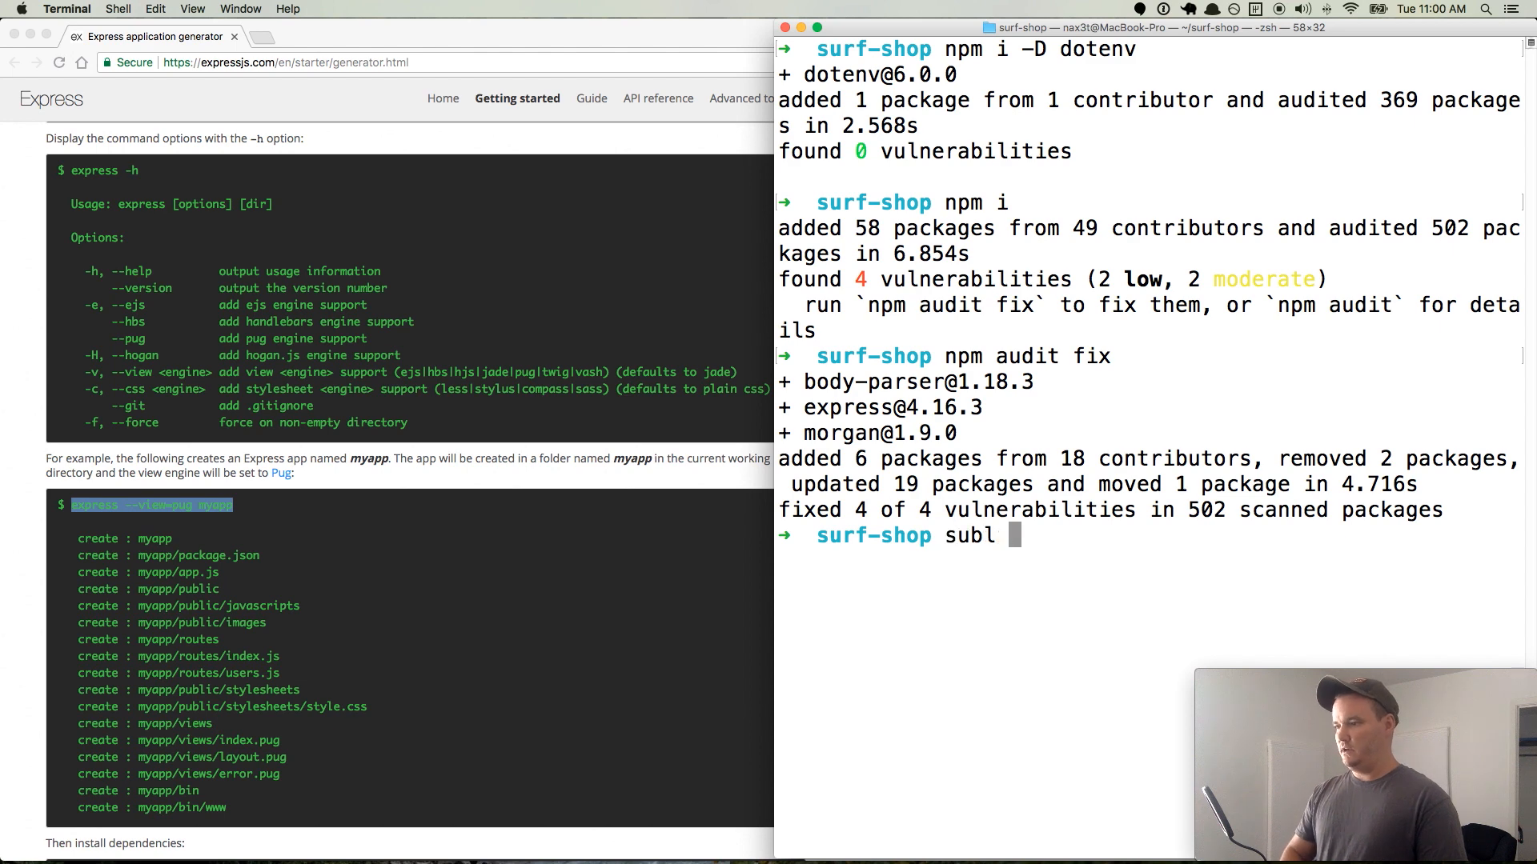
pyautogui.write('.')
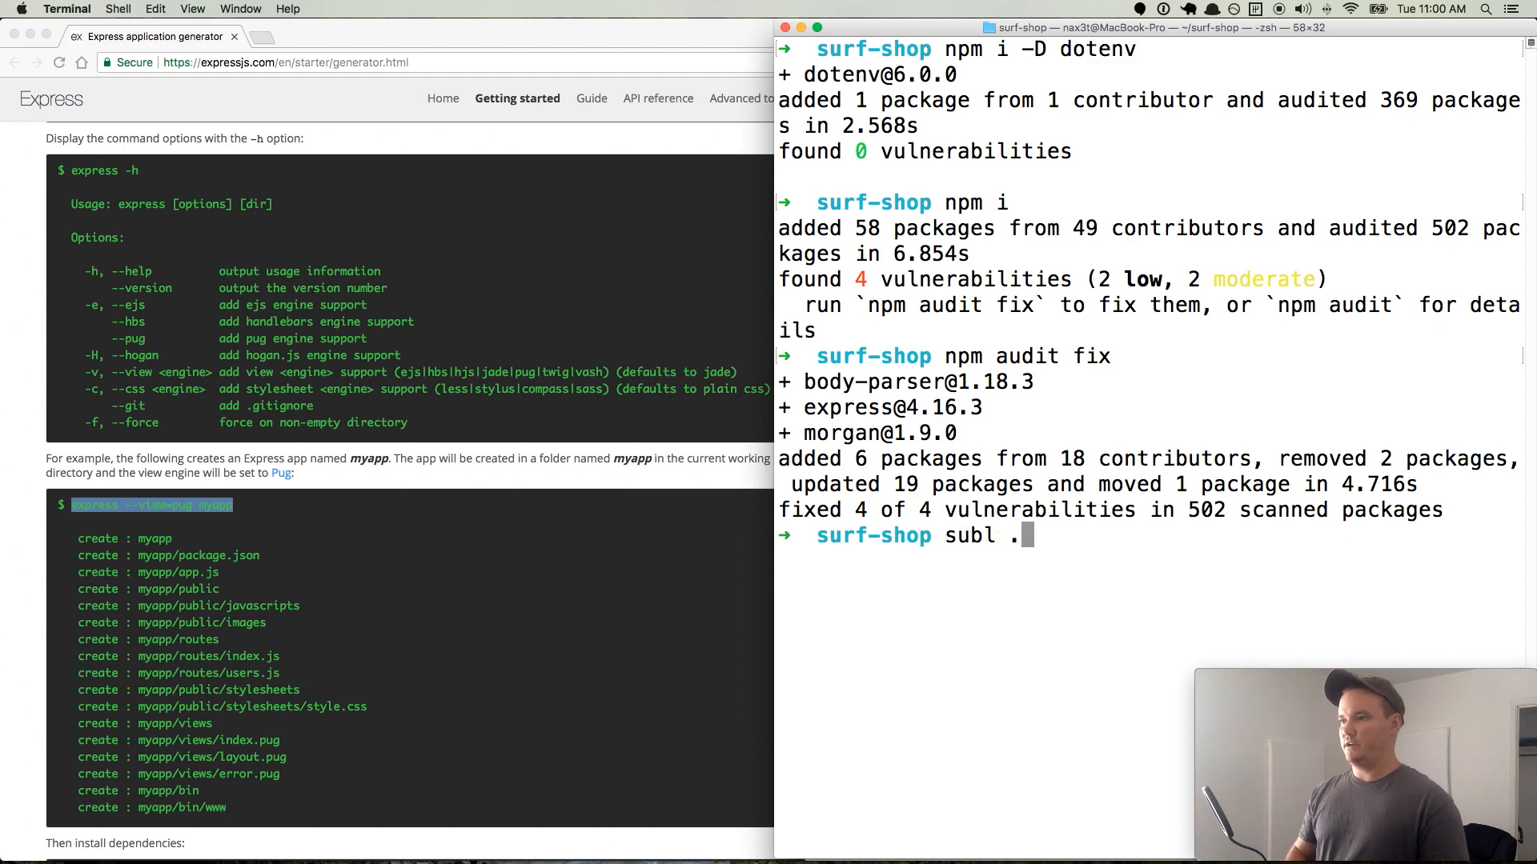
pyautogui.press('Return')
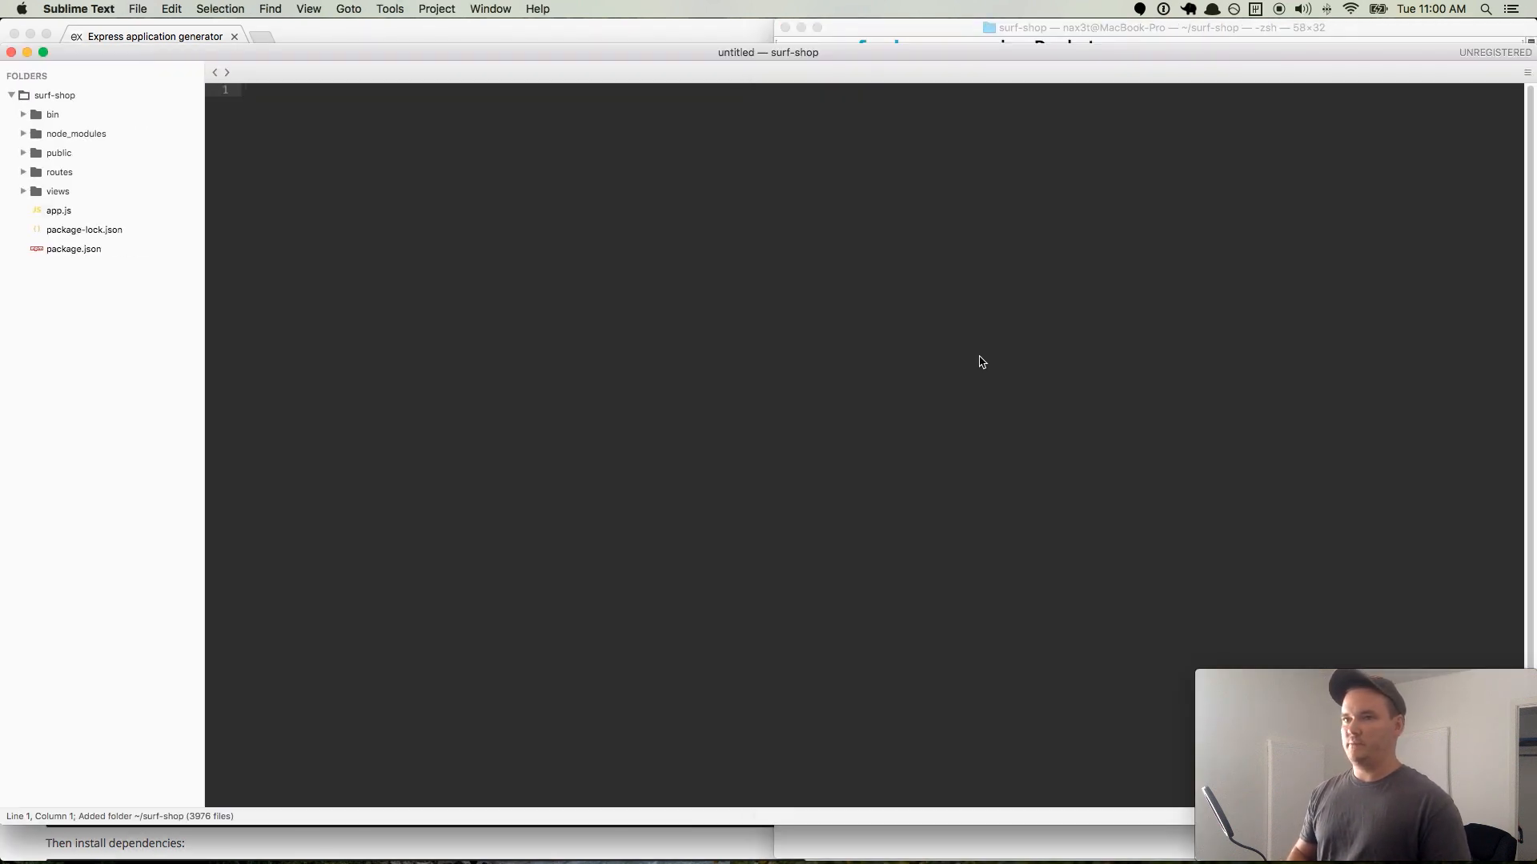
pyautogui.moveTo(747, 359)
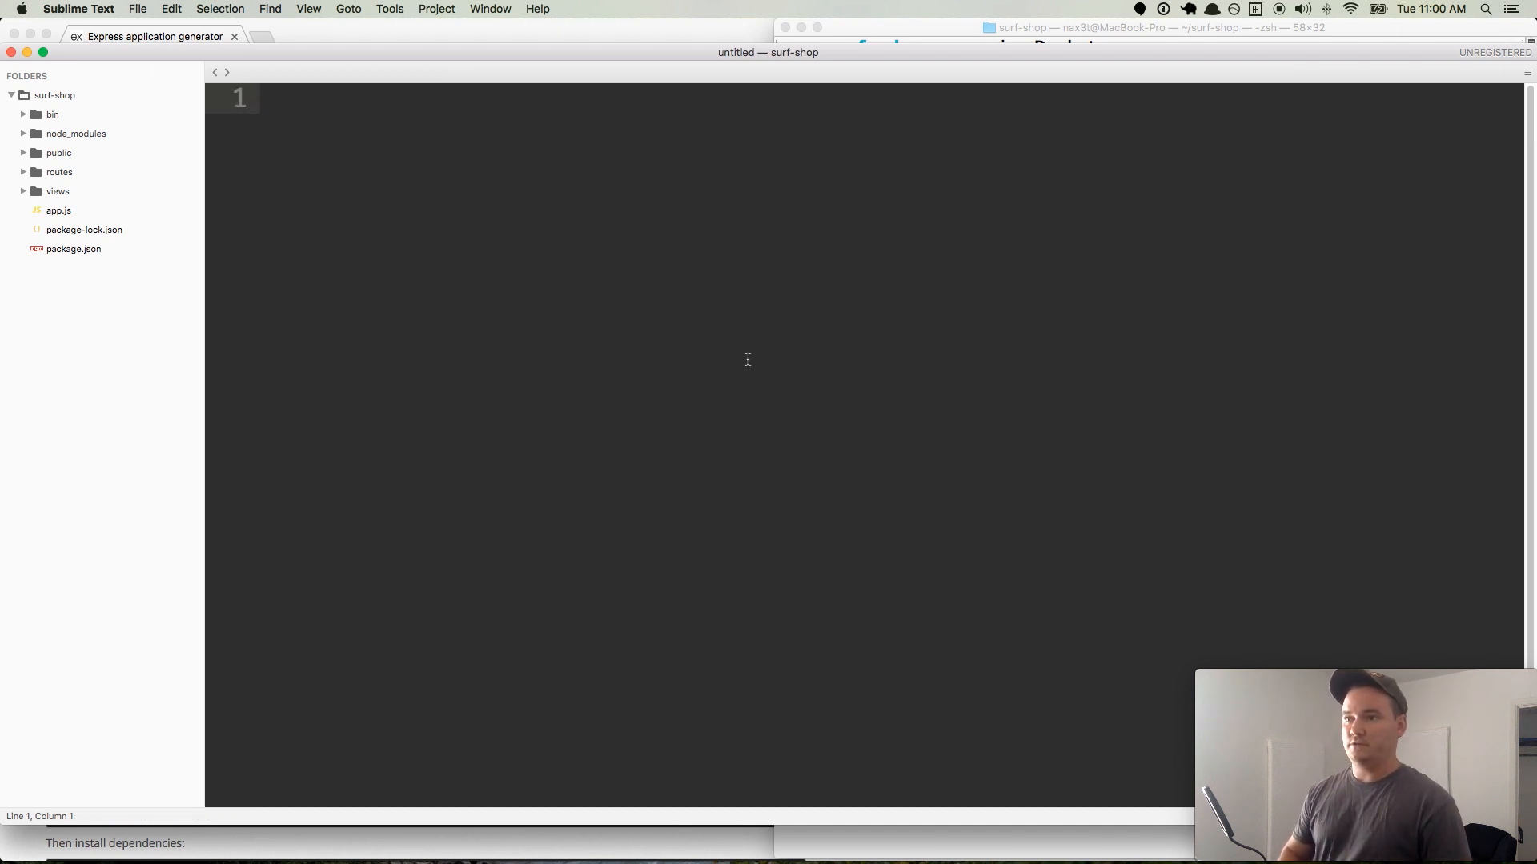
# - Open app.js from the Folders sidebar and scroll through its generated source
pyautogui.click(57, 210)
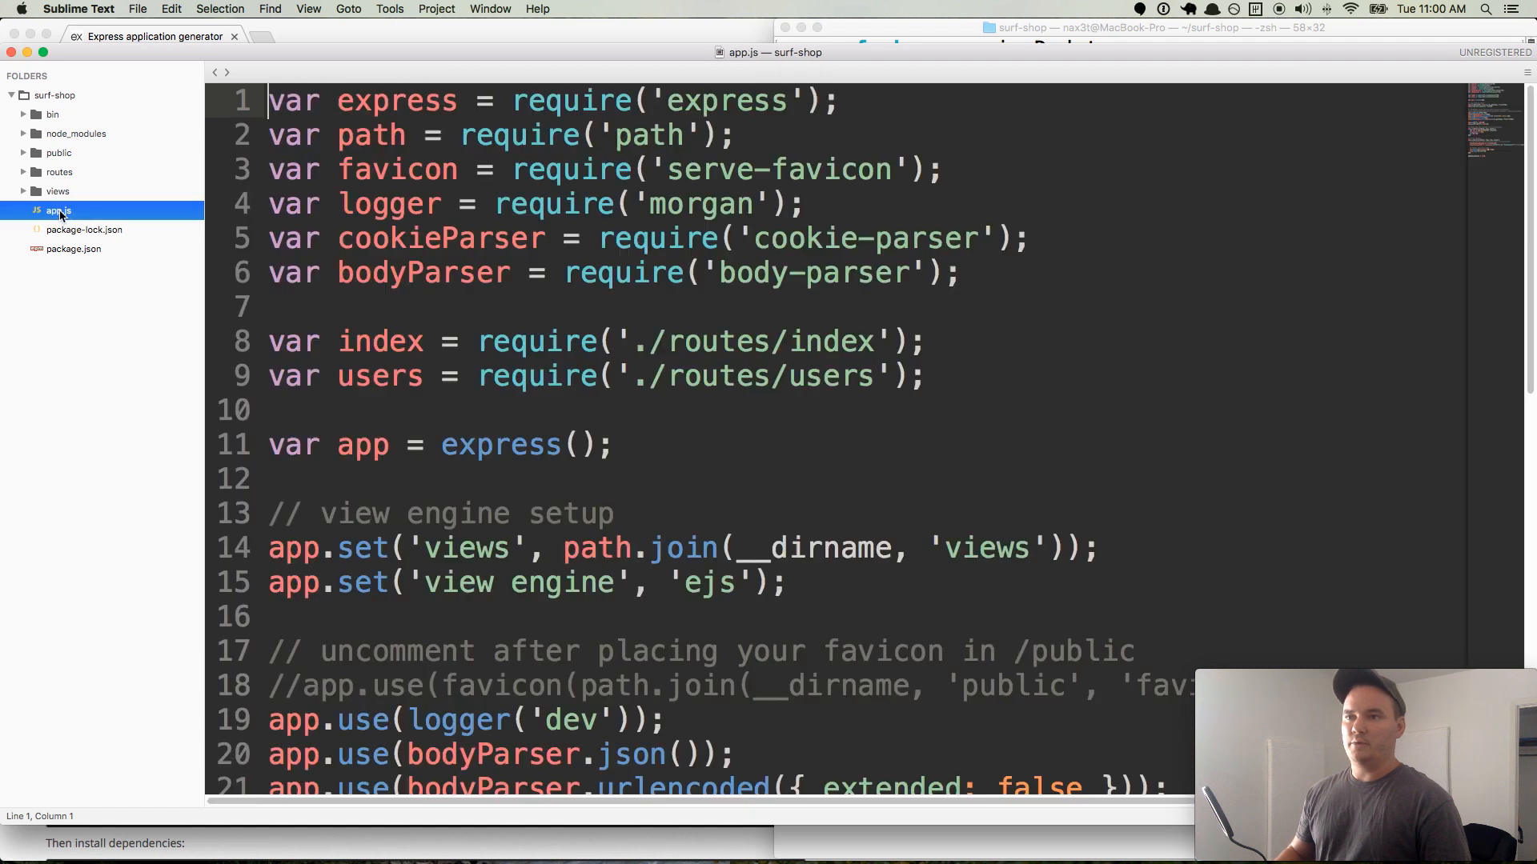
pyautogui.click(58, 209)
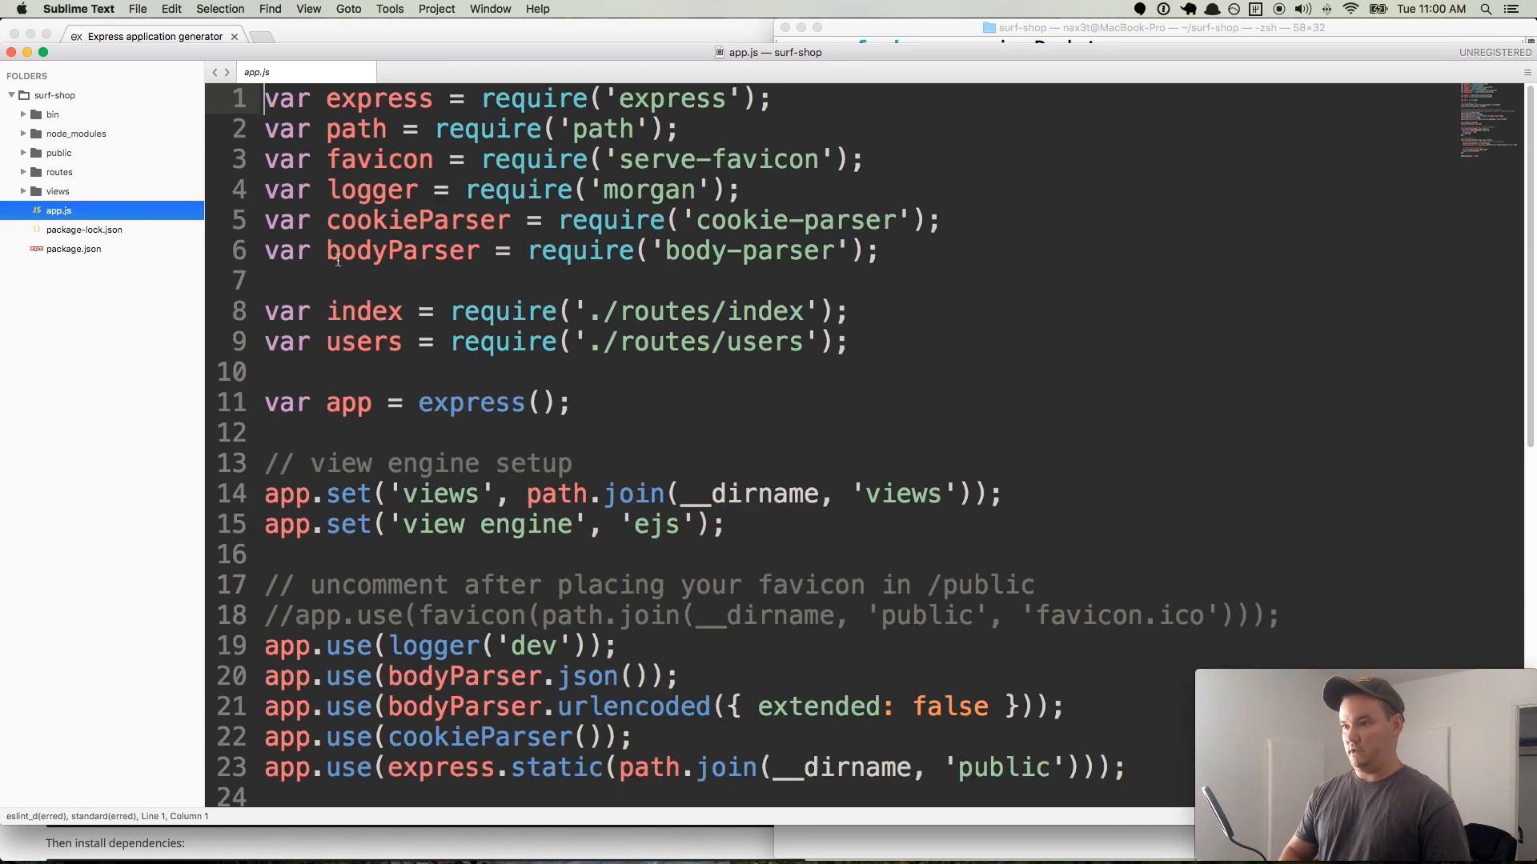
pyautogui.scroll(-3)
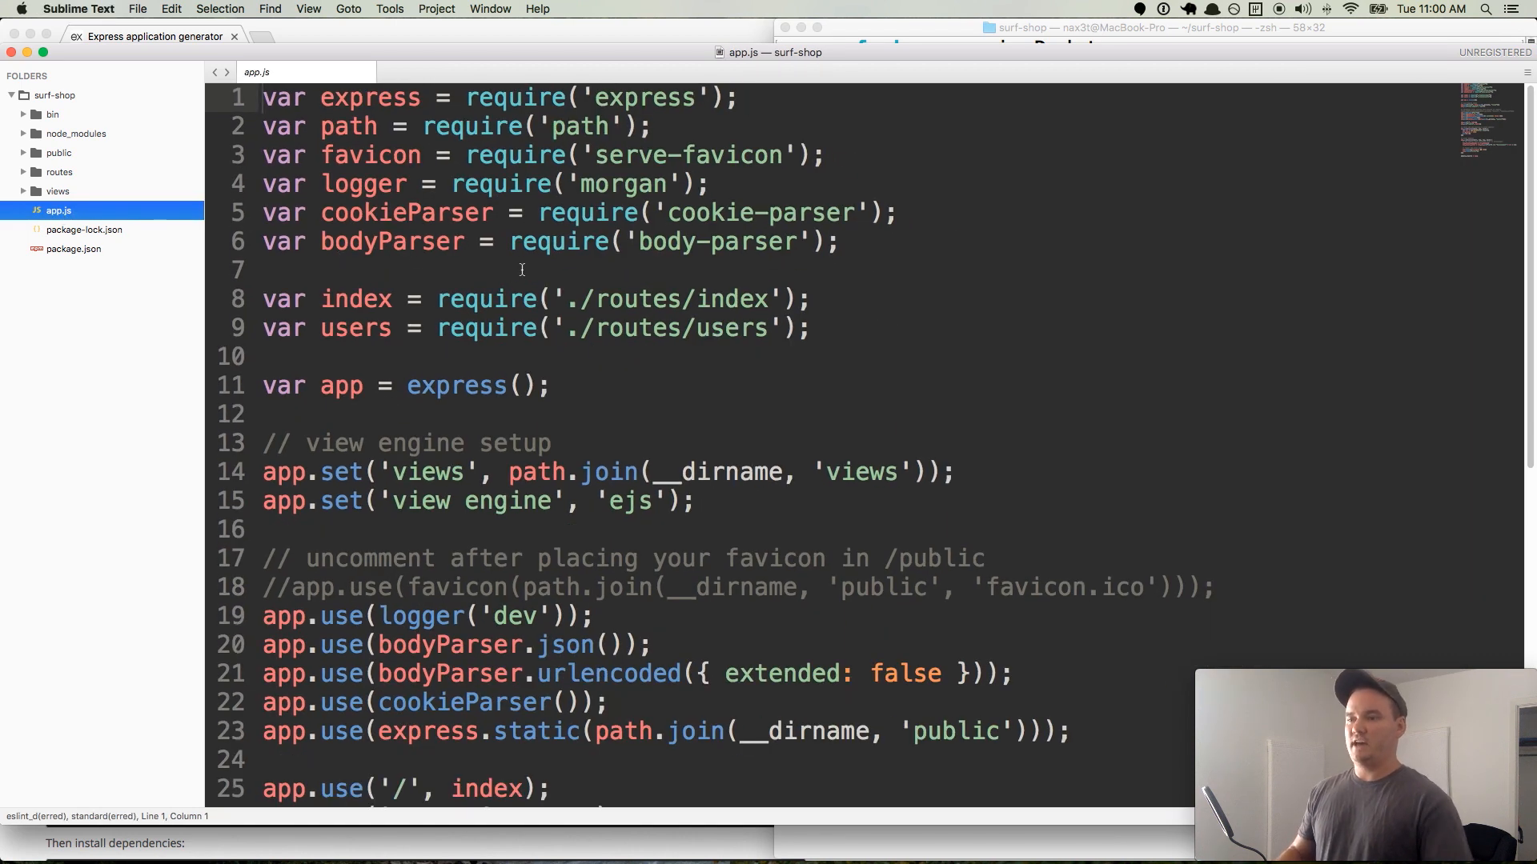
pyautogui.scroll(-3)
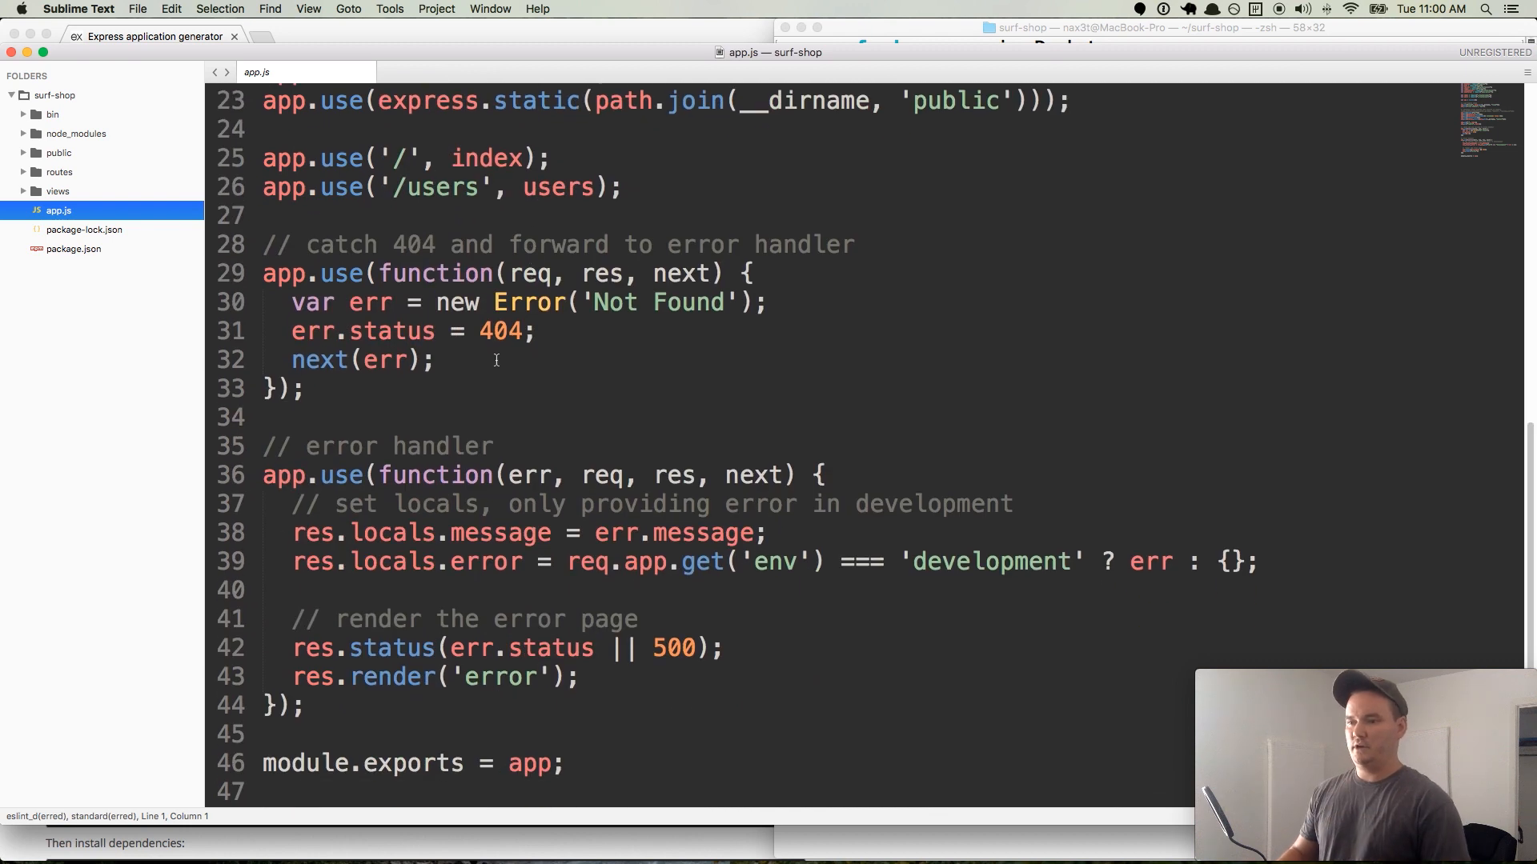
pyautogui.moveTo(509, 352)
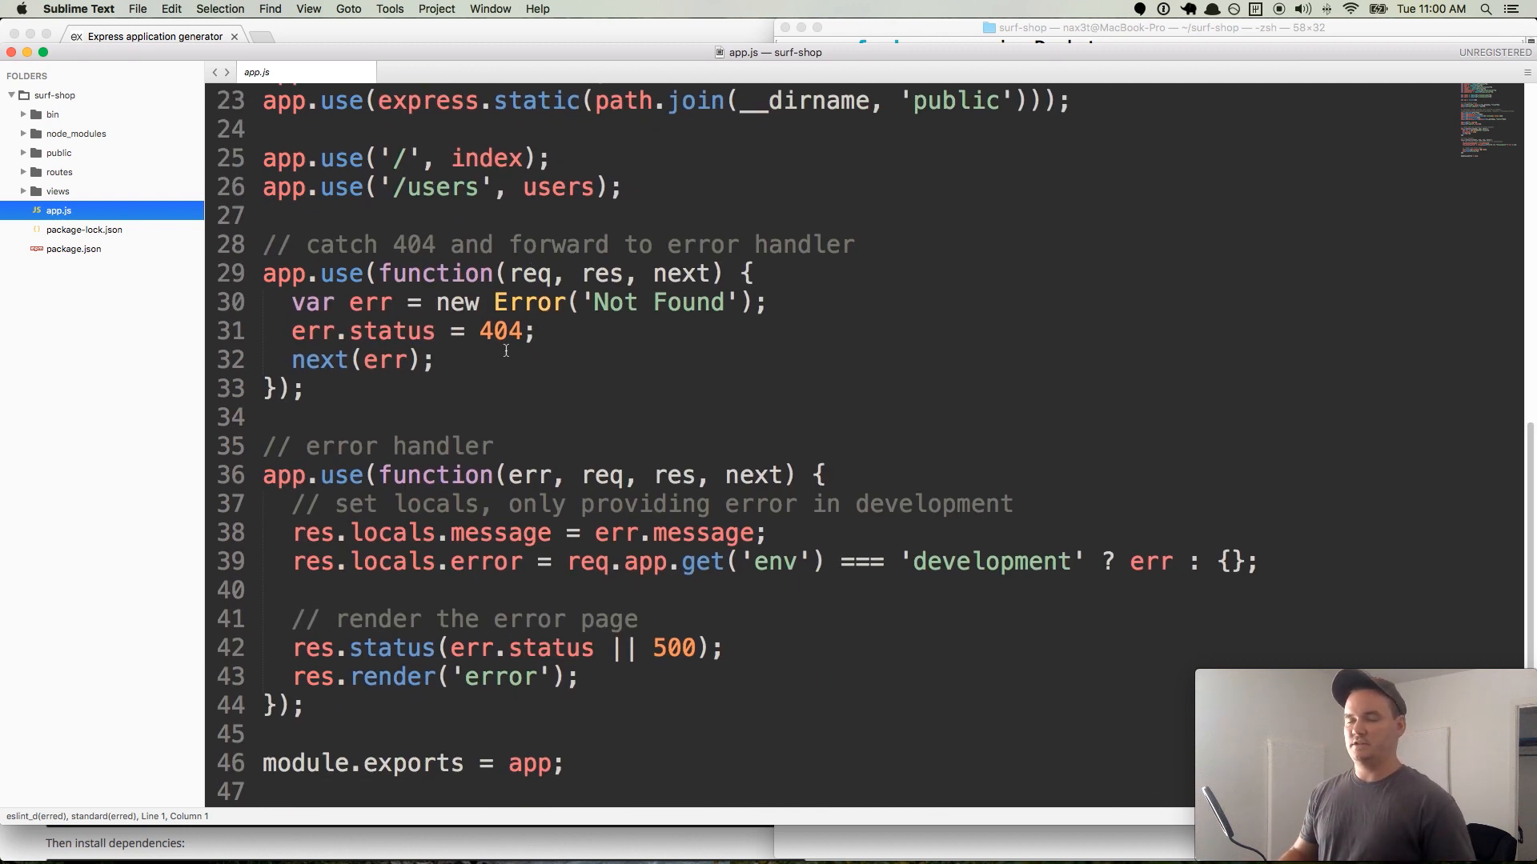
pyautogui.scroll(3)
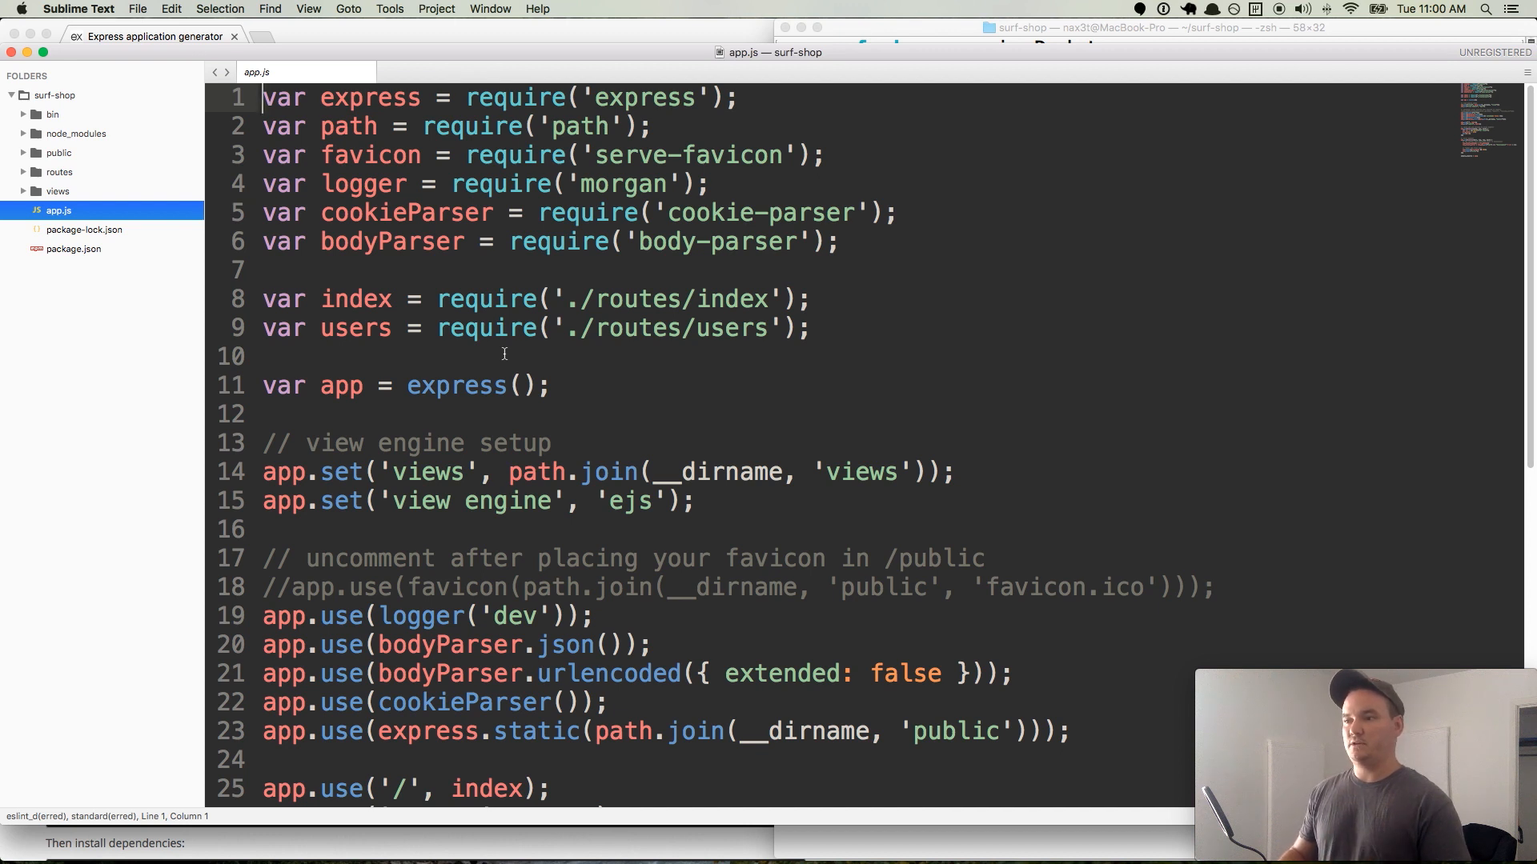
pyautogui.moveTo(461, 309)
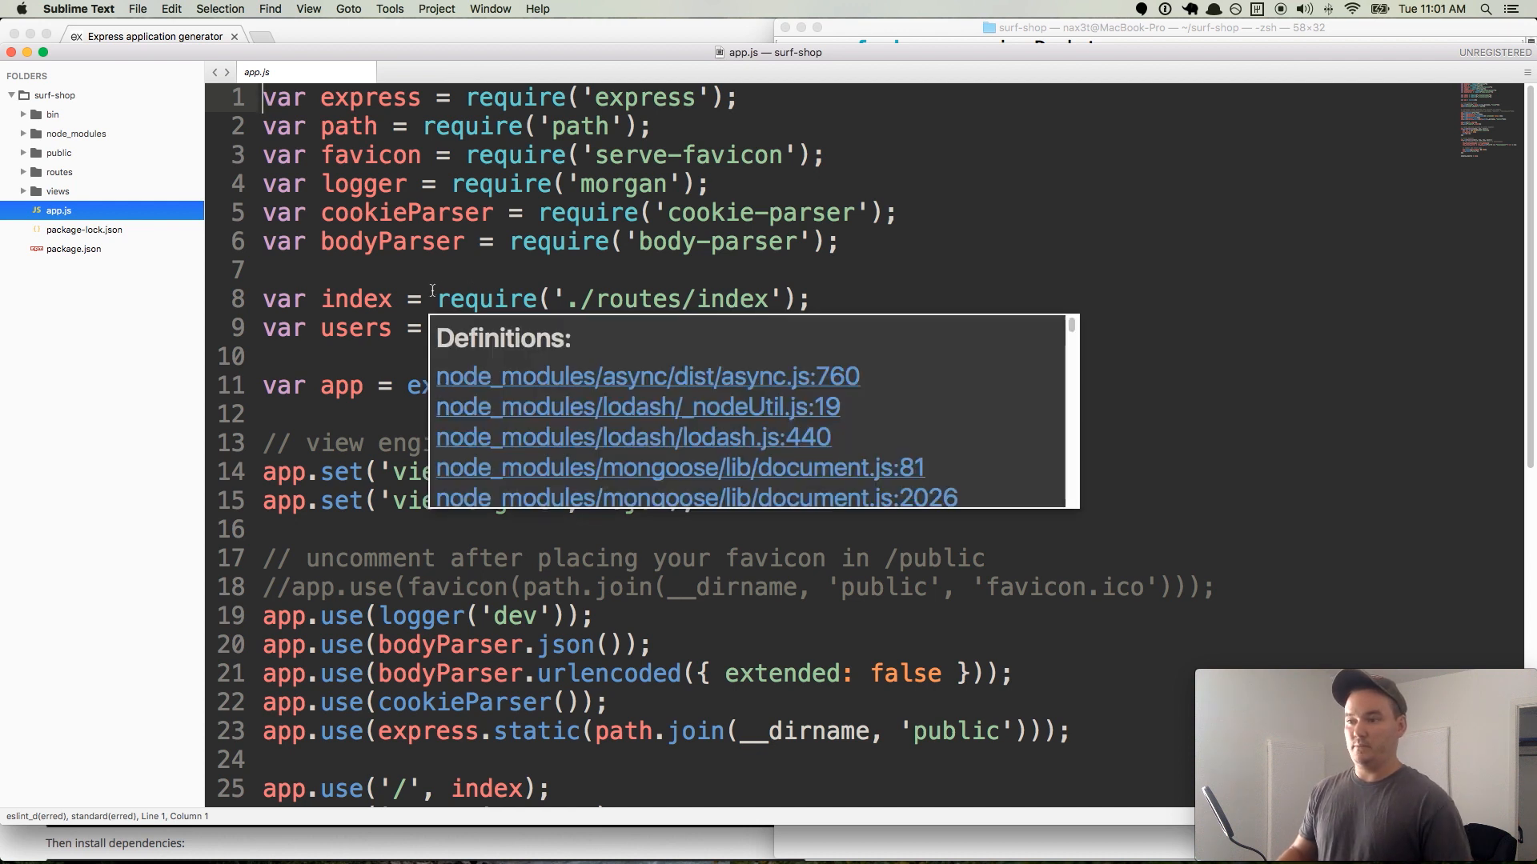
pyautogui.press('escape')
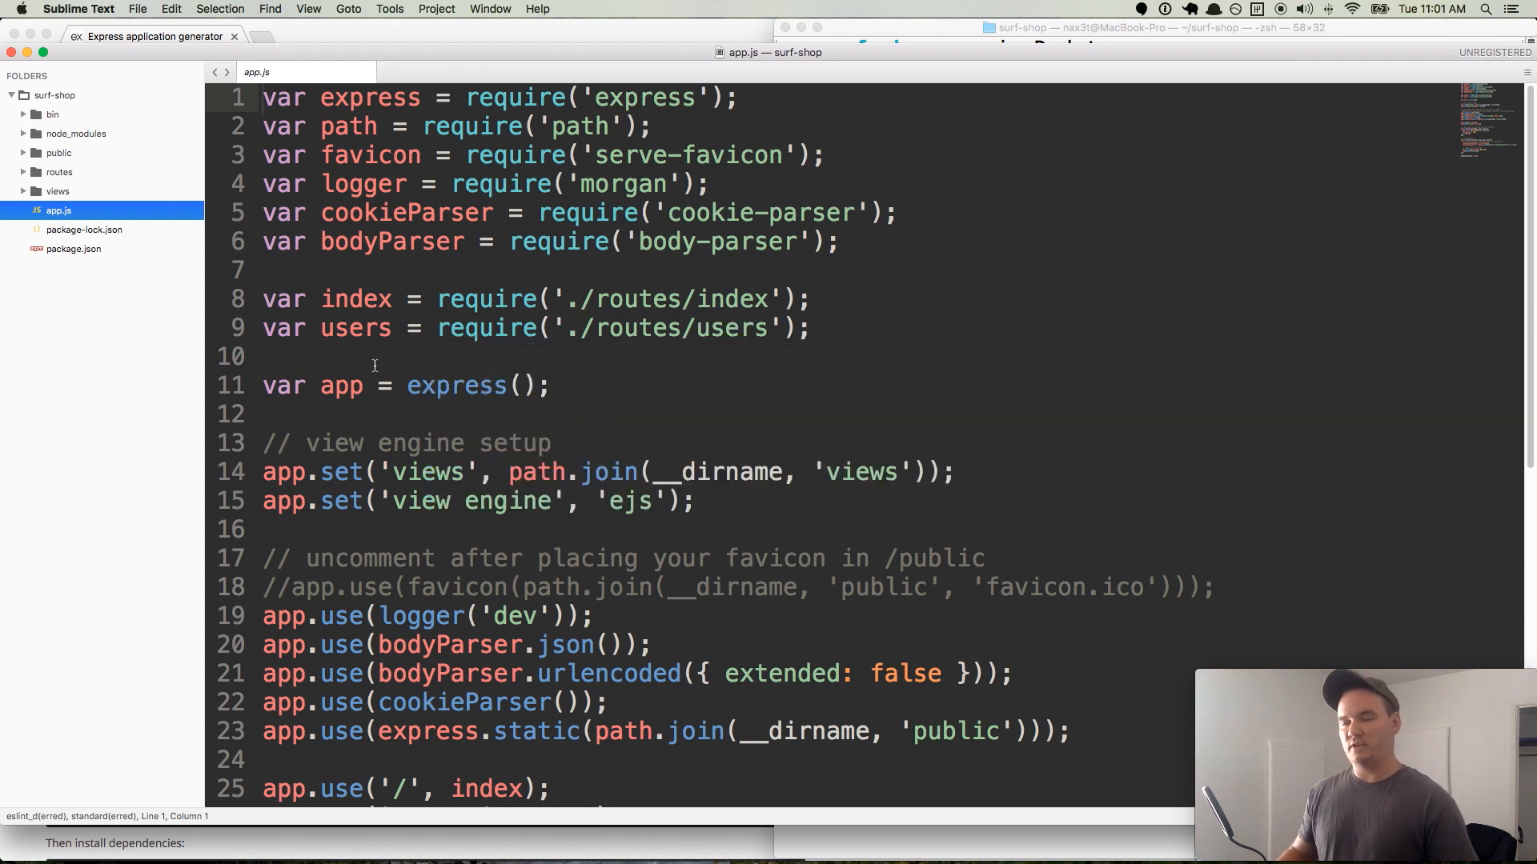
pyautogui.moveTo(391, 340)
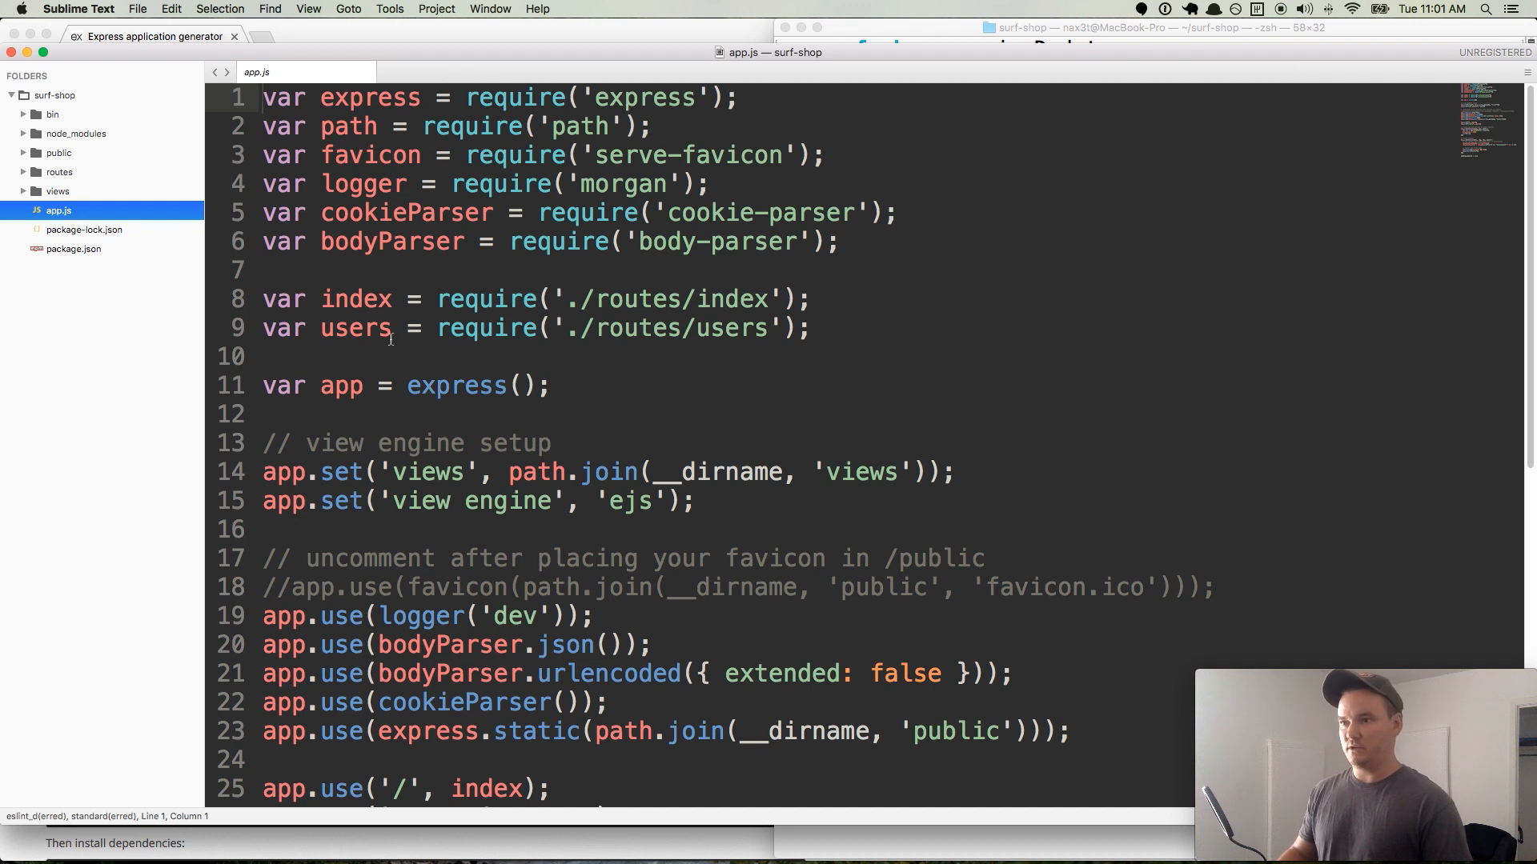
# - Replace every var in app.js with const via multi-select and save the file
pyautogui.doubleClick(282, 96)
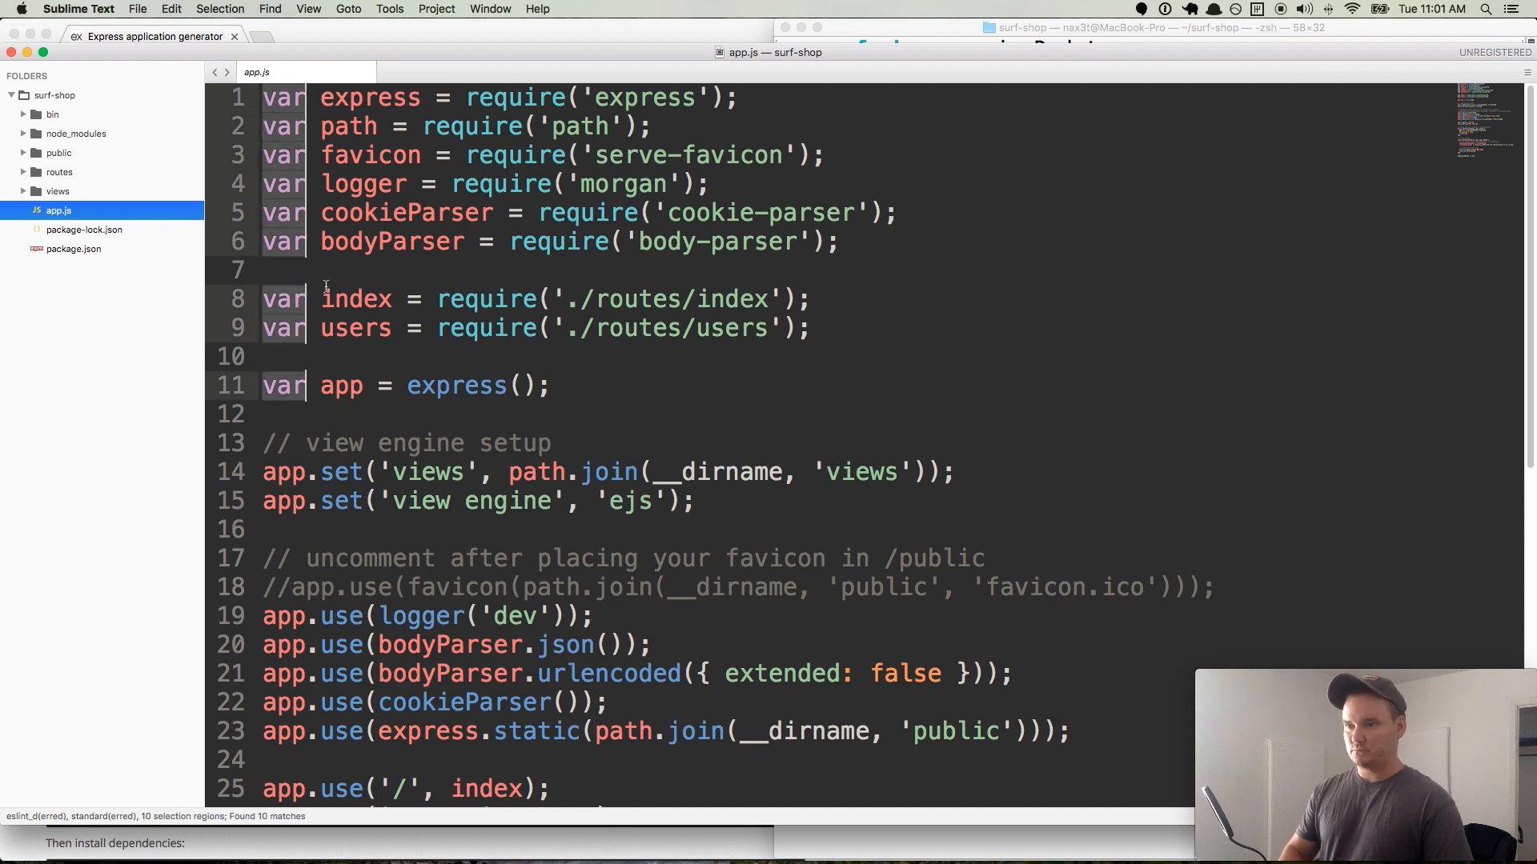
pyautogui.scroll(-3)
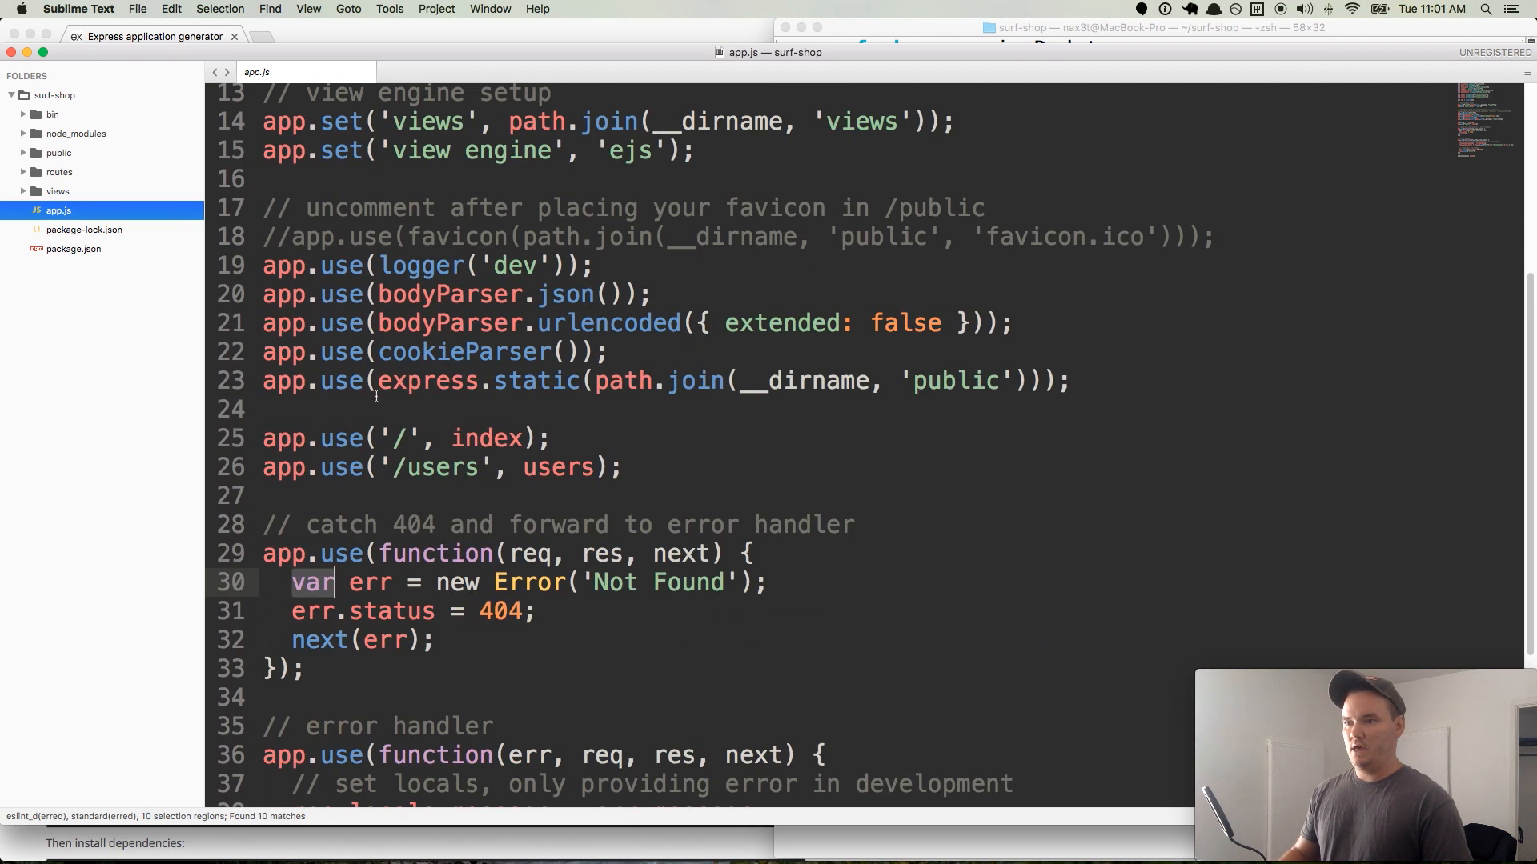
pyautogui.scroll(3)
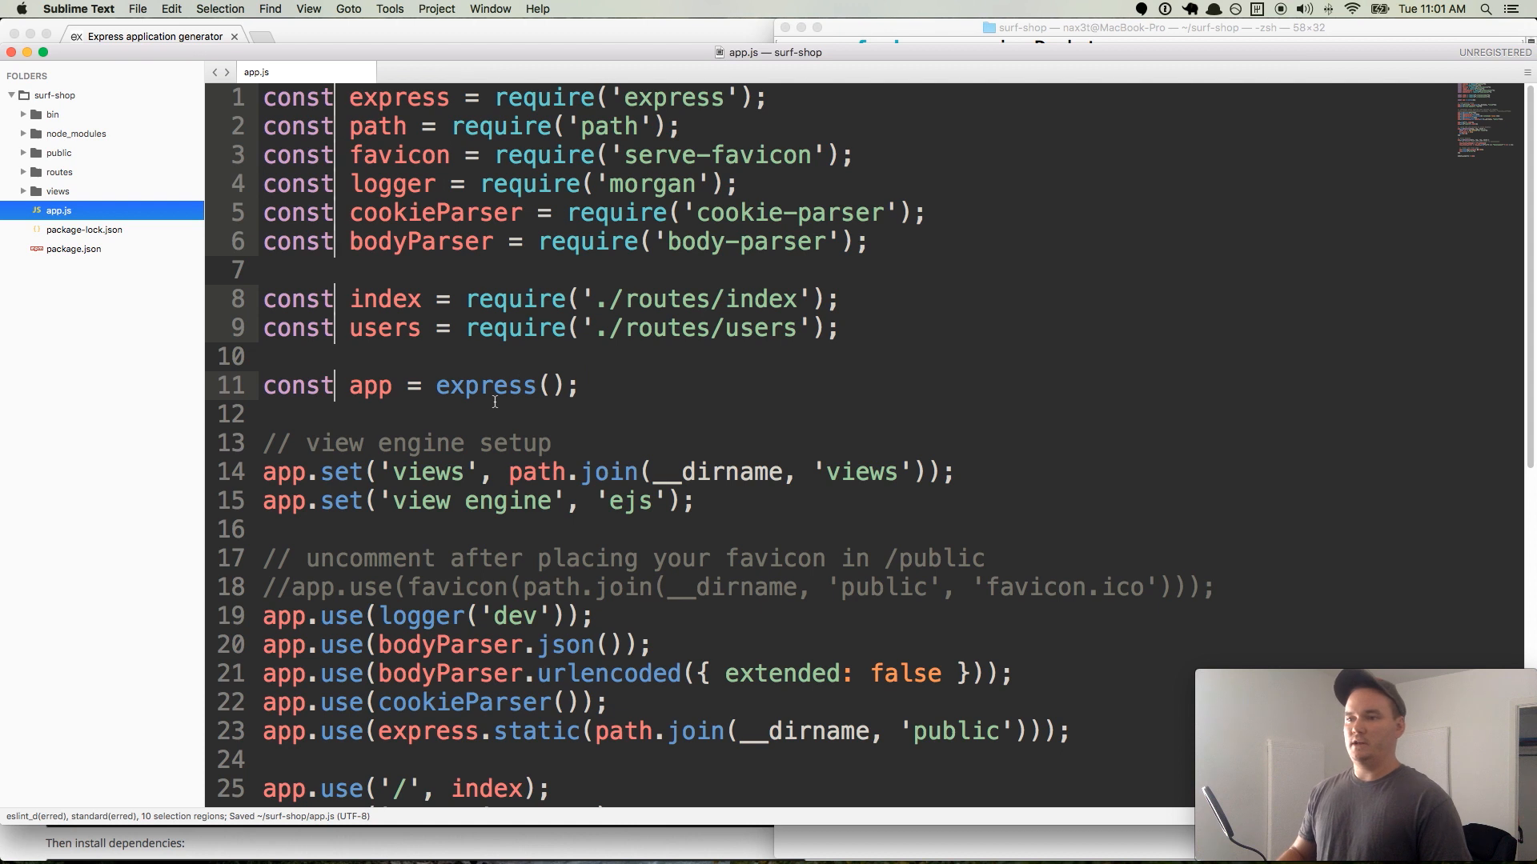
pyautogui.moveTo(653, 385)
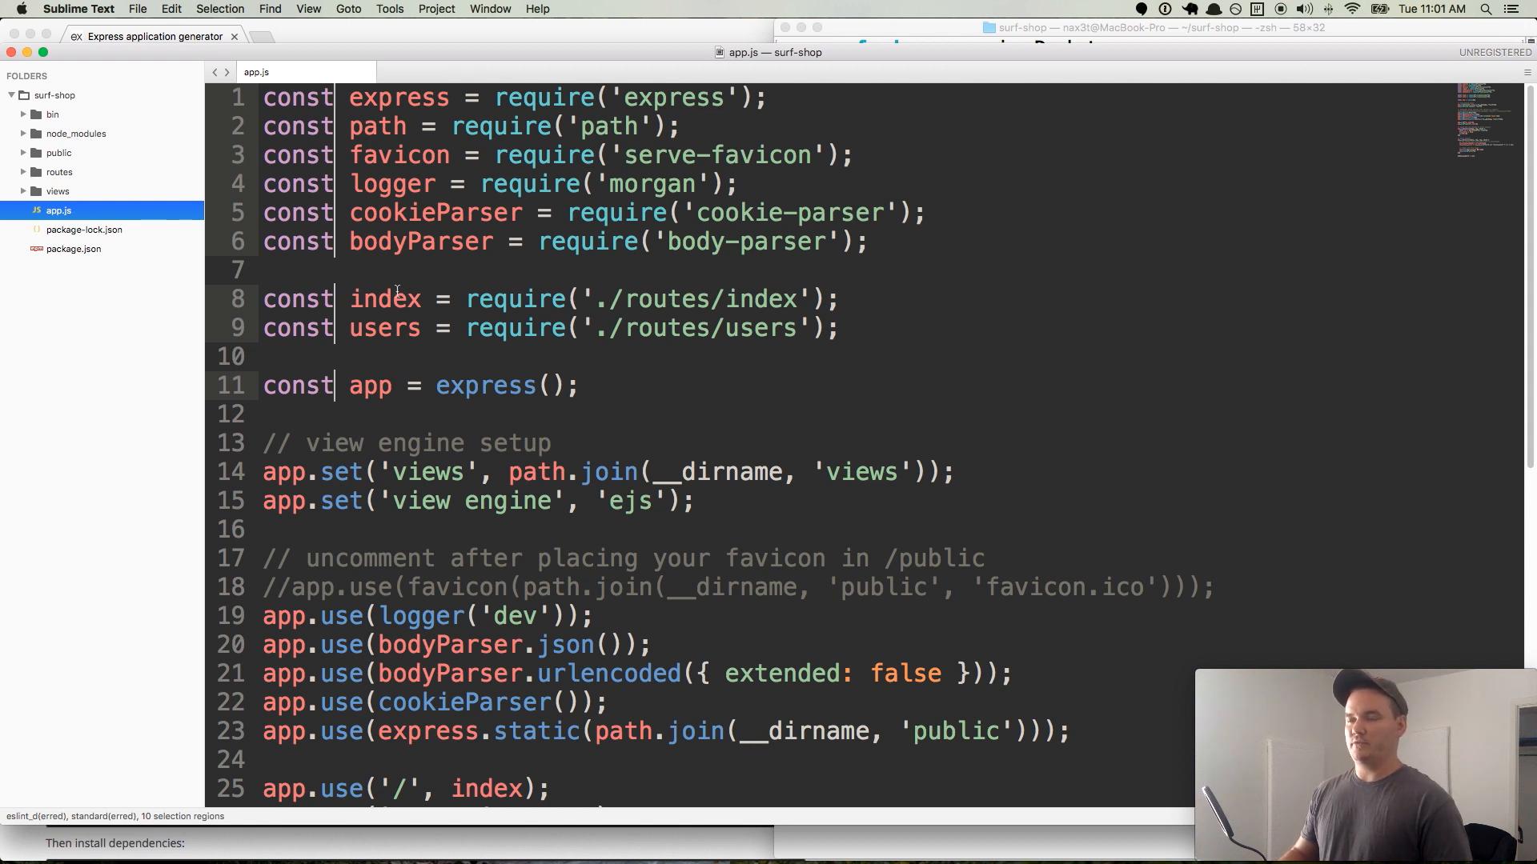
pyautogui.scroll(-3)
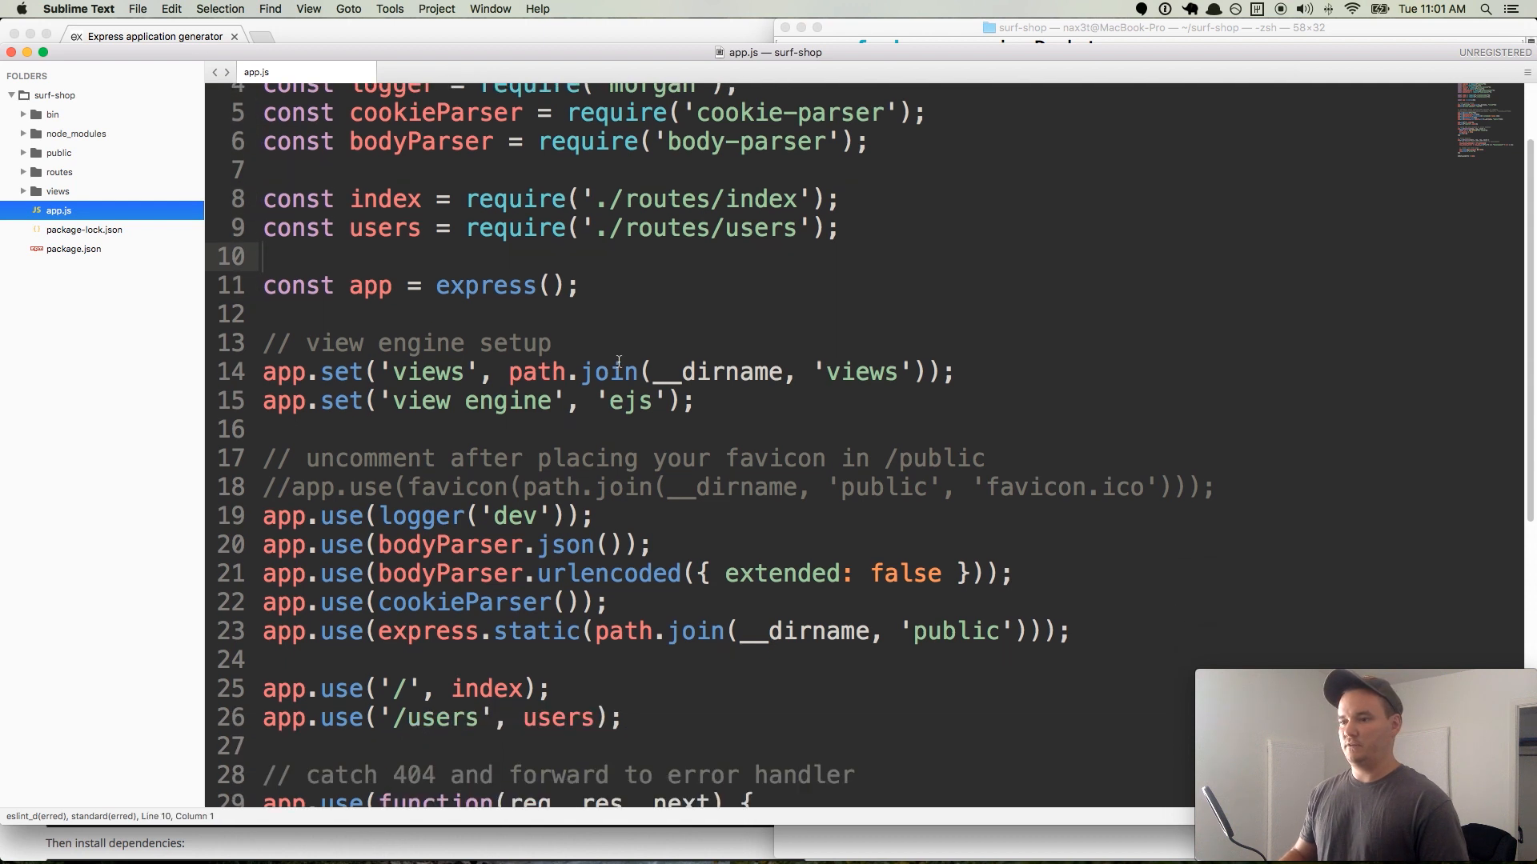
pyautogui.scroll(-3)
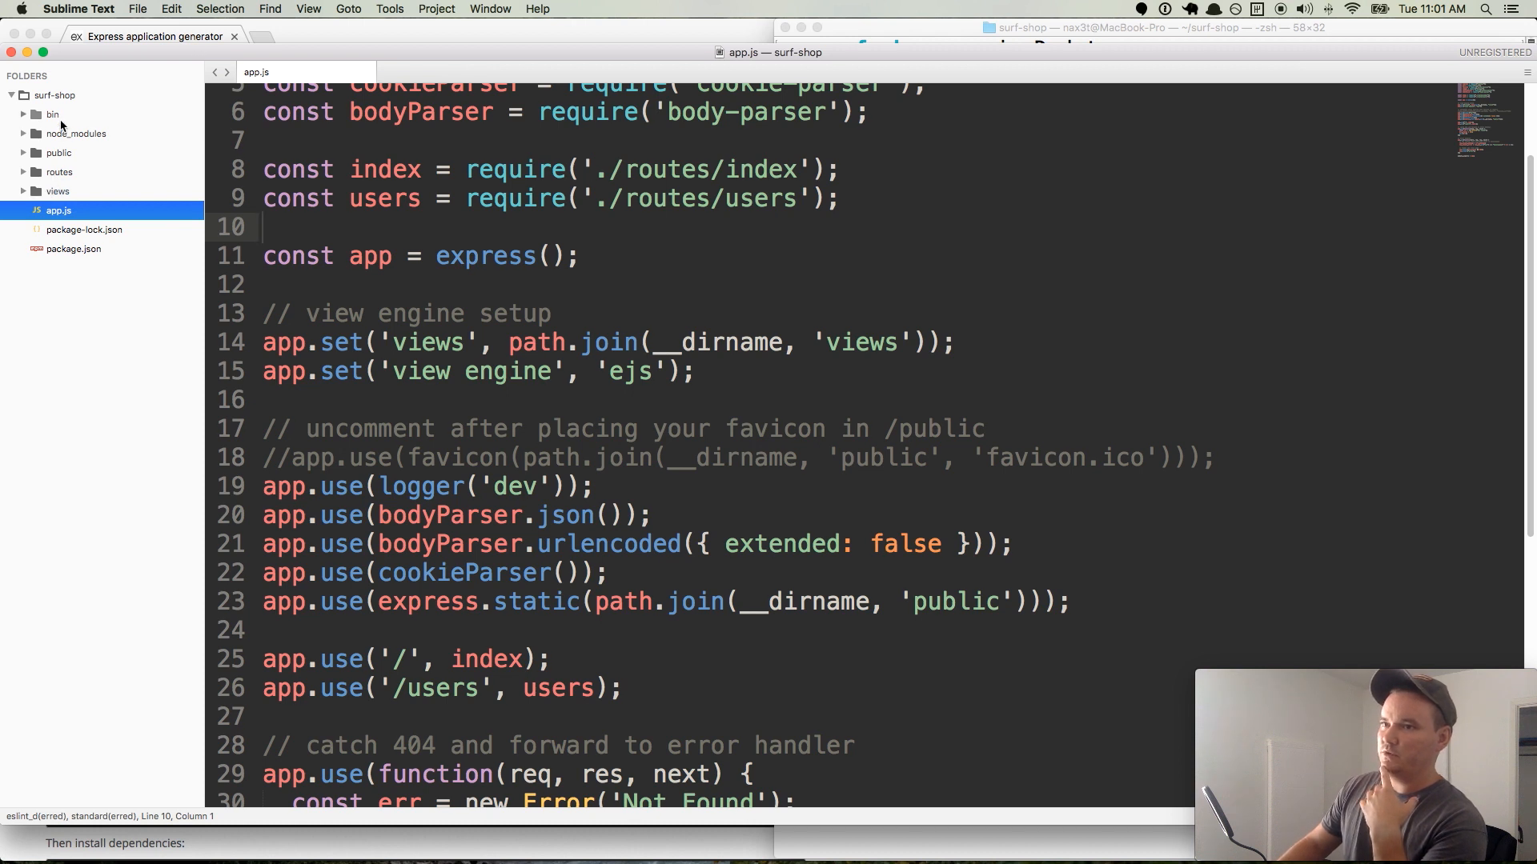
pyautogui.moveTo(87, 290)
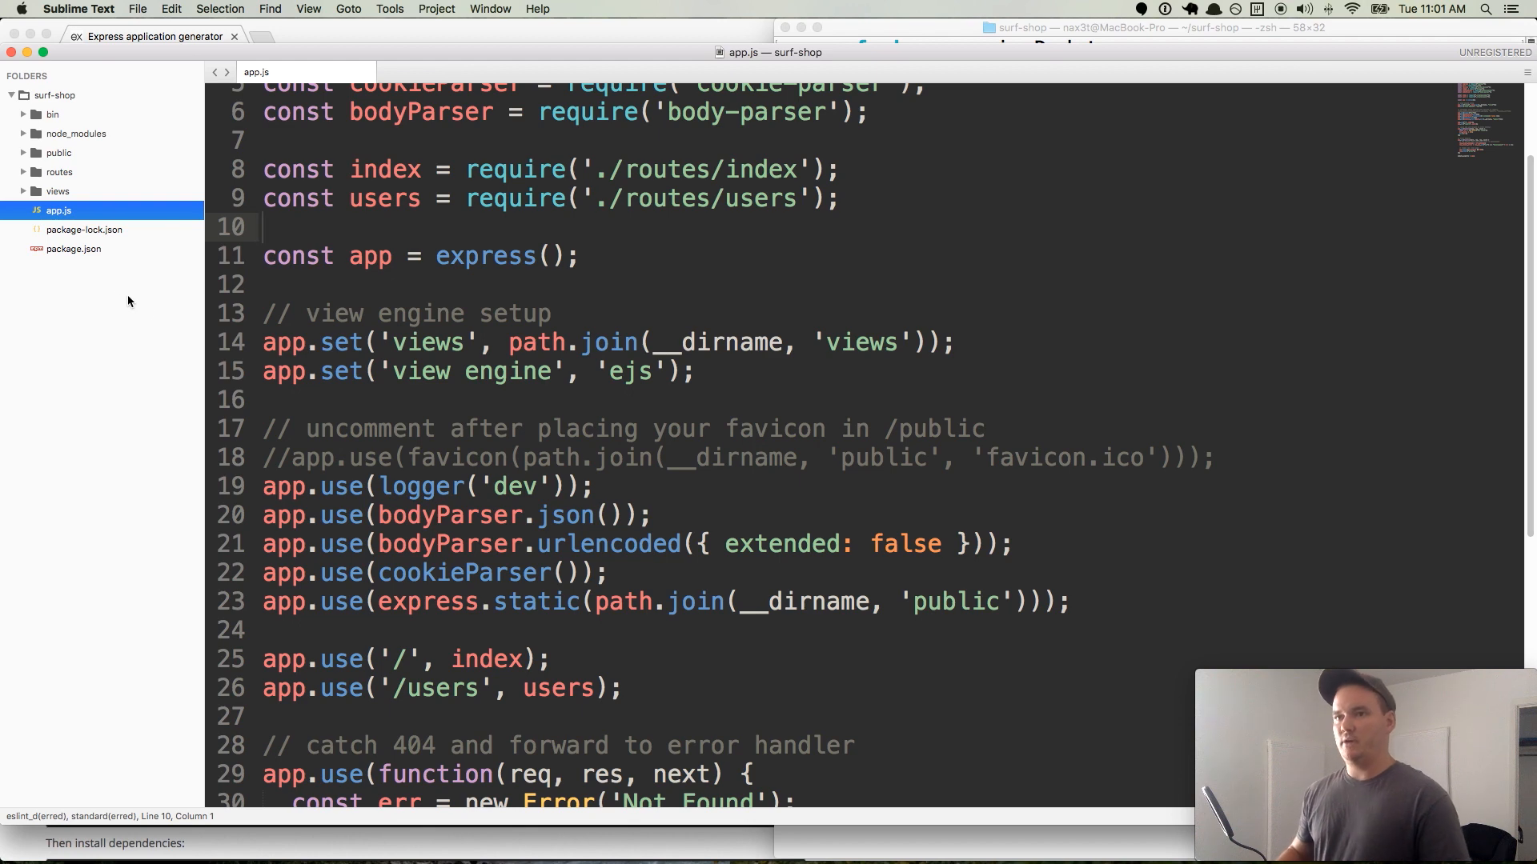
# - Run 'mkdir controllers models middleware' in Terminal to add the three project folders
pyautogui.click(1077, 27)
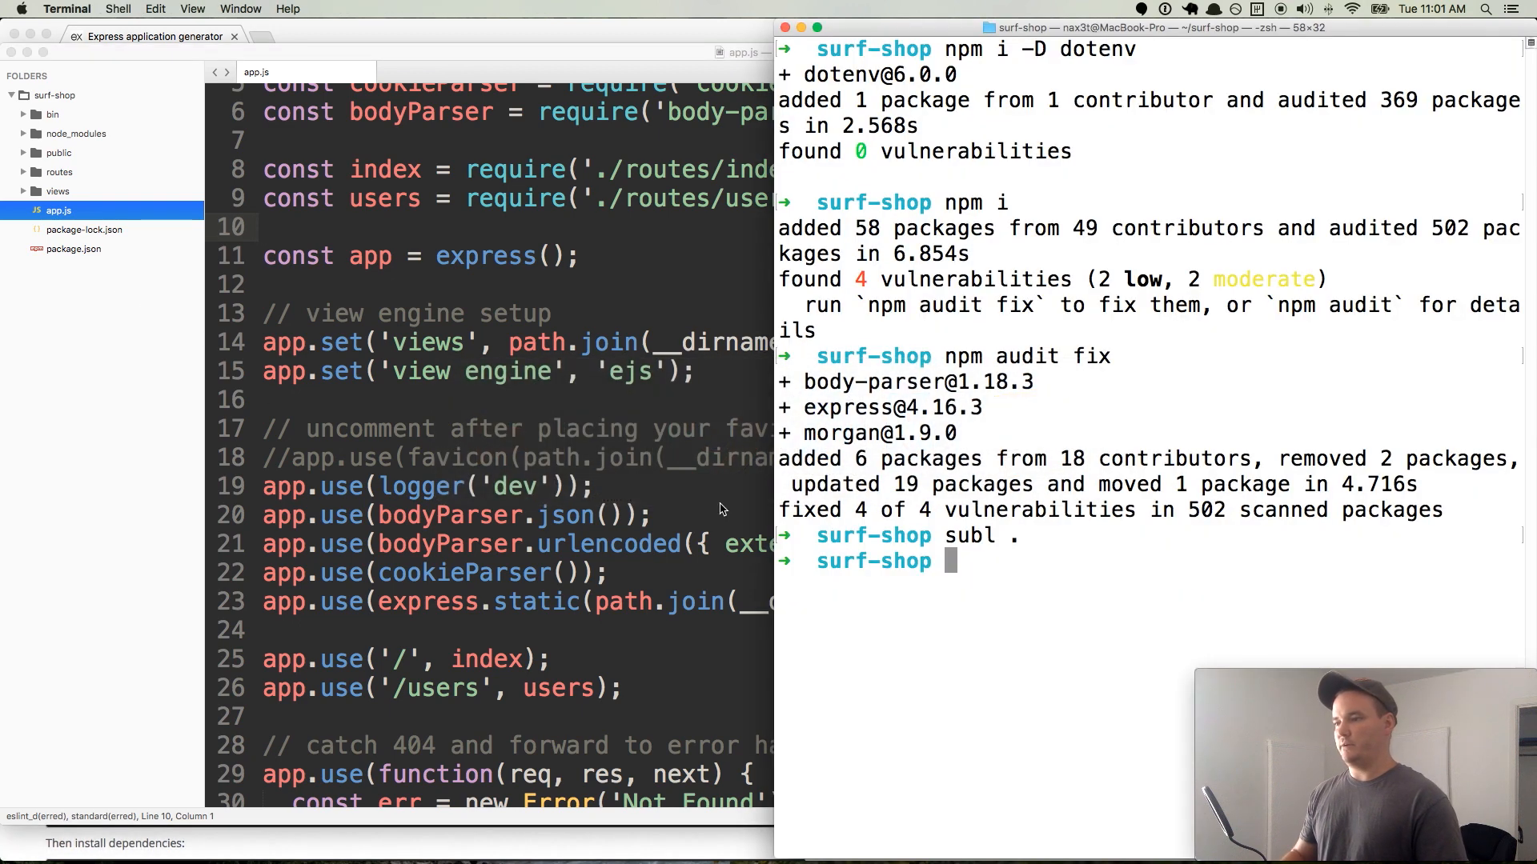
pyautogui.write('mkdir')
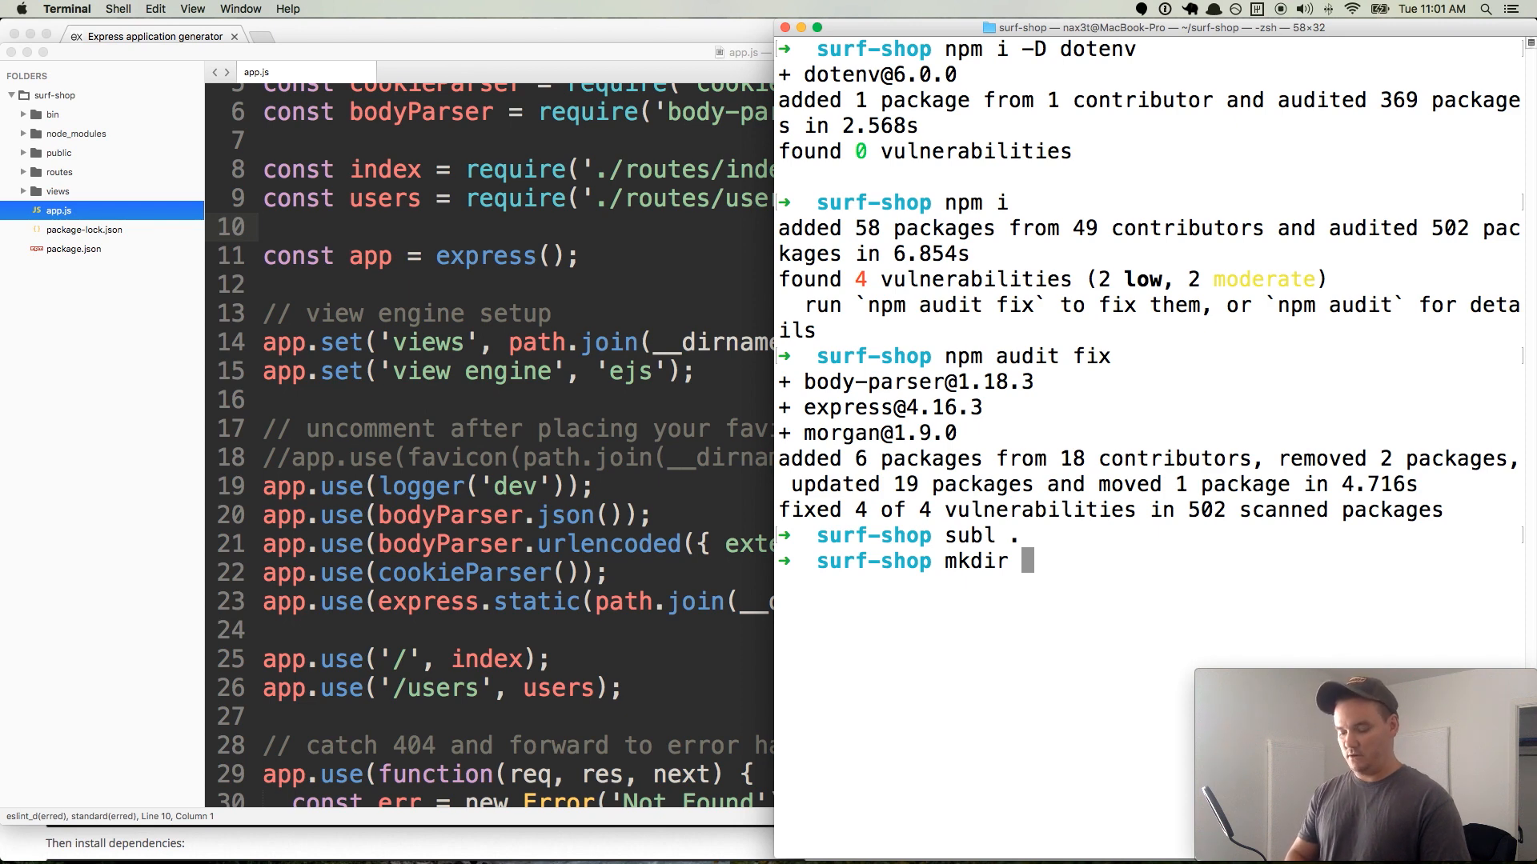
pyautogui.write('controllers')
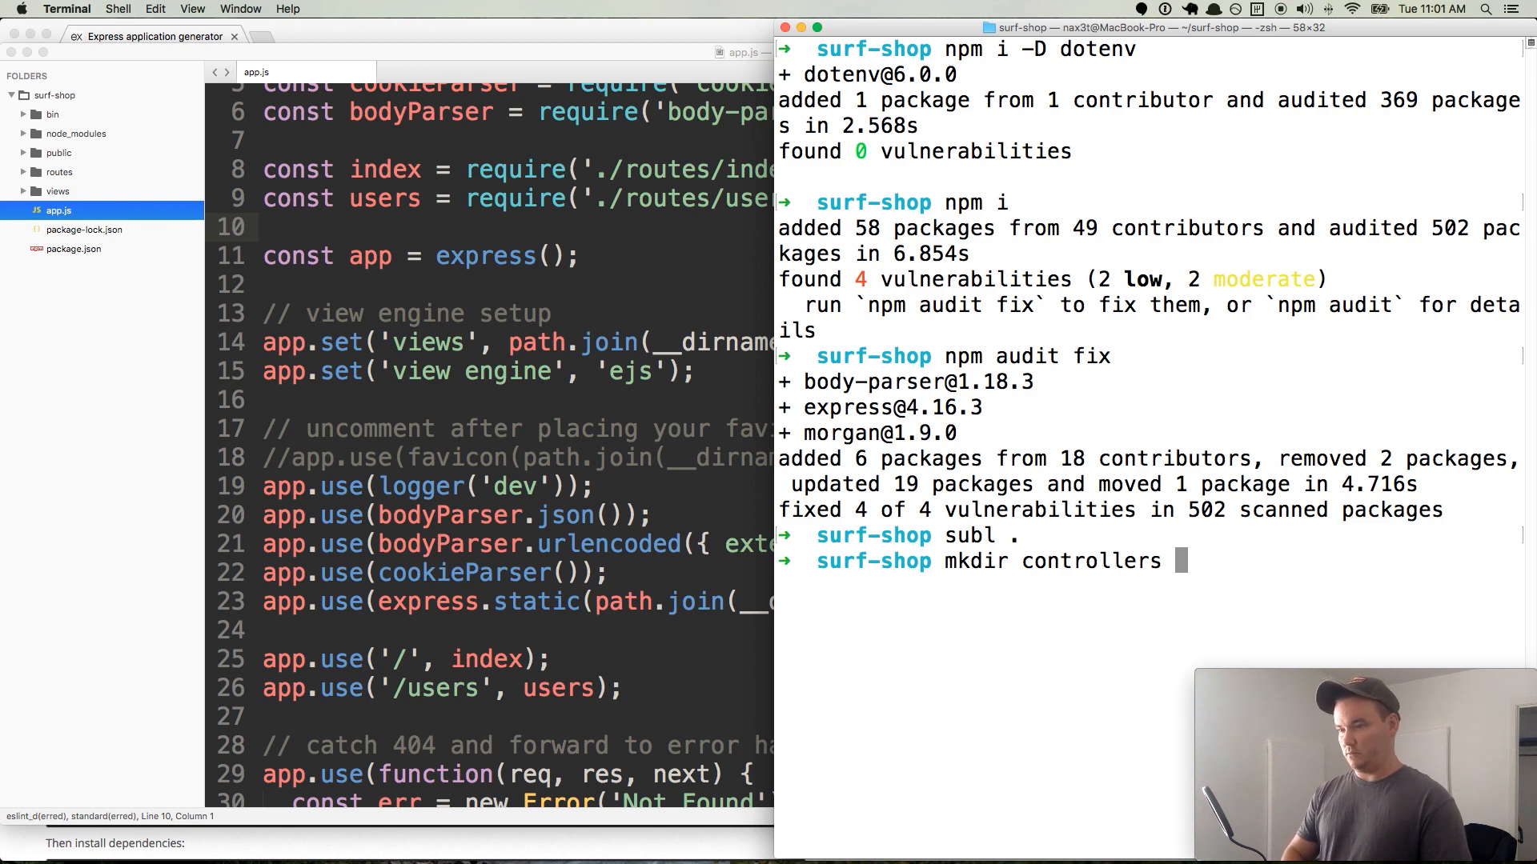
pyautogui.write('models')
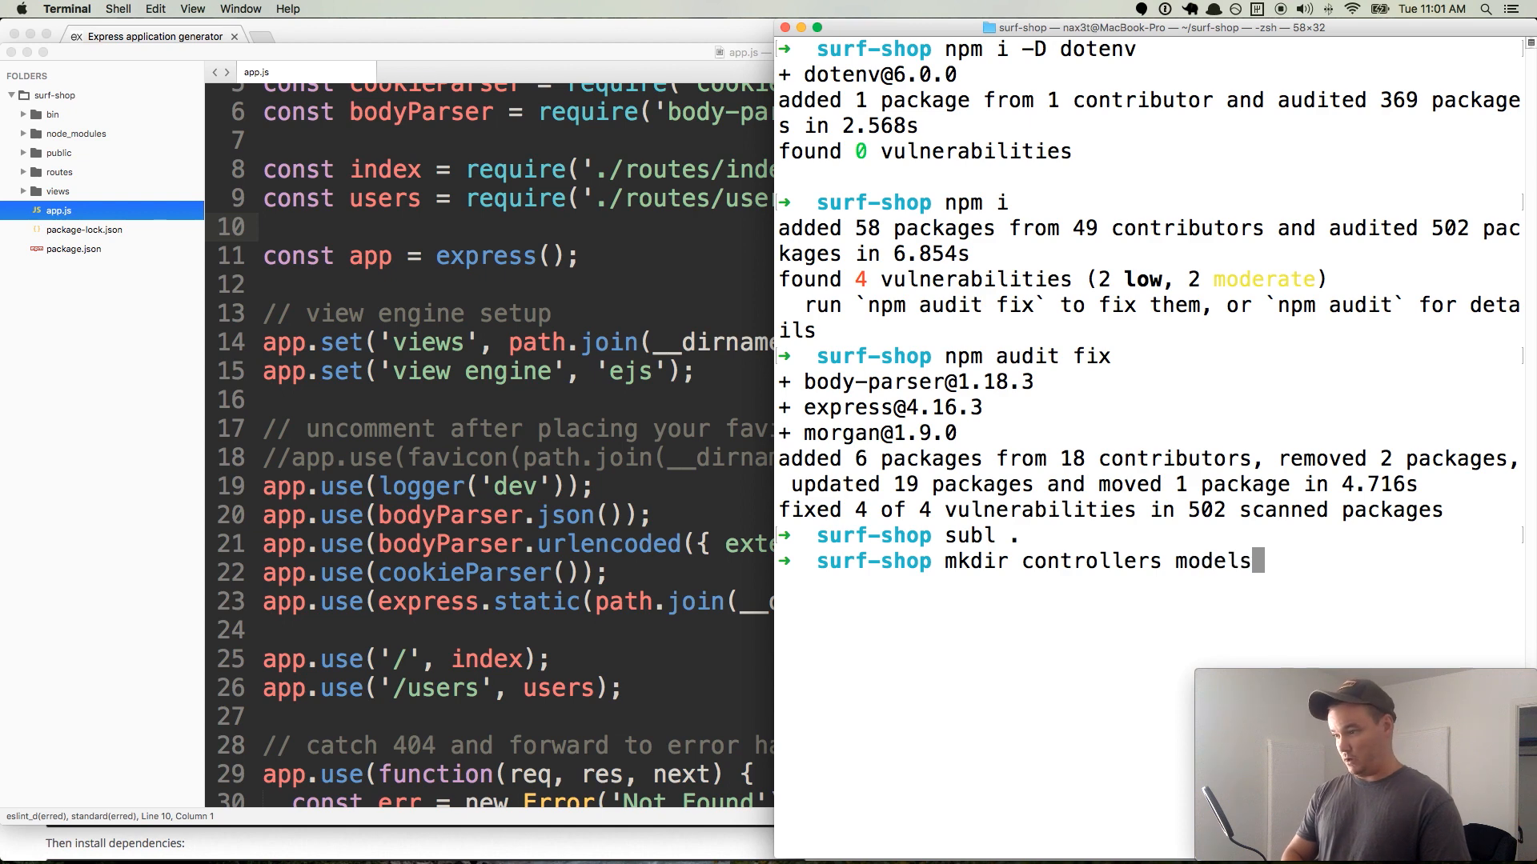
pyautogui.write('middlewa')
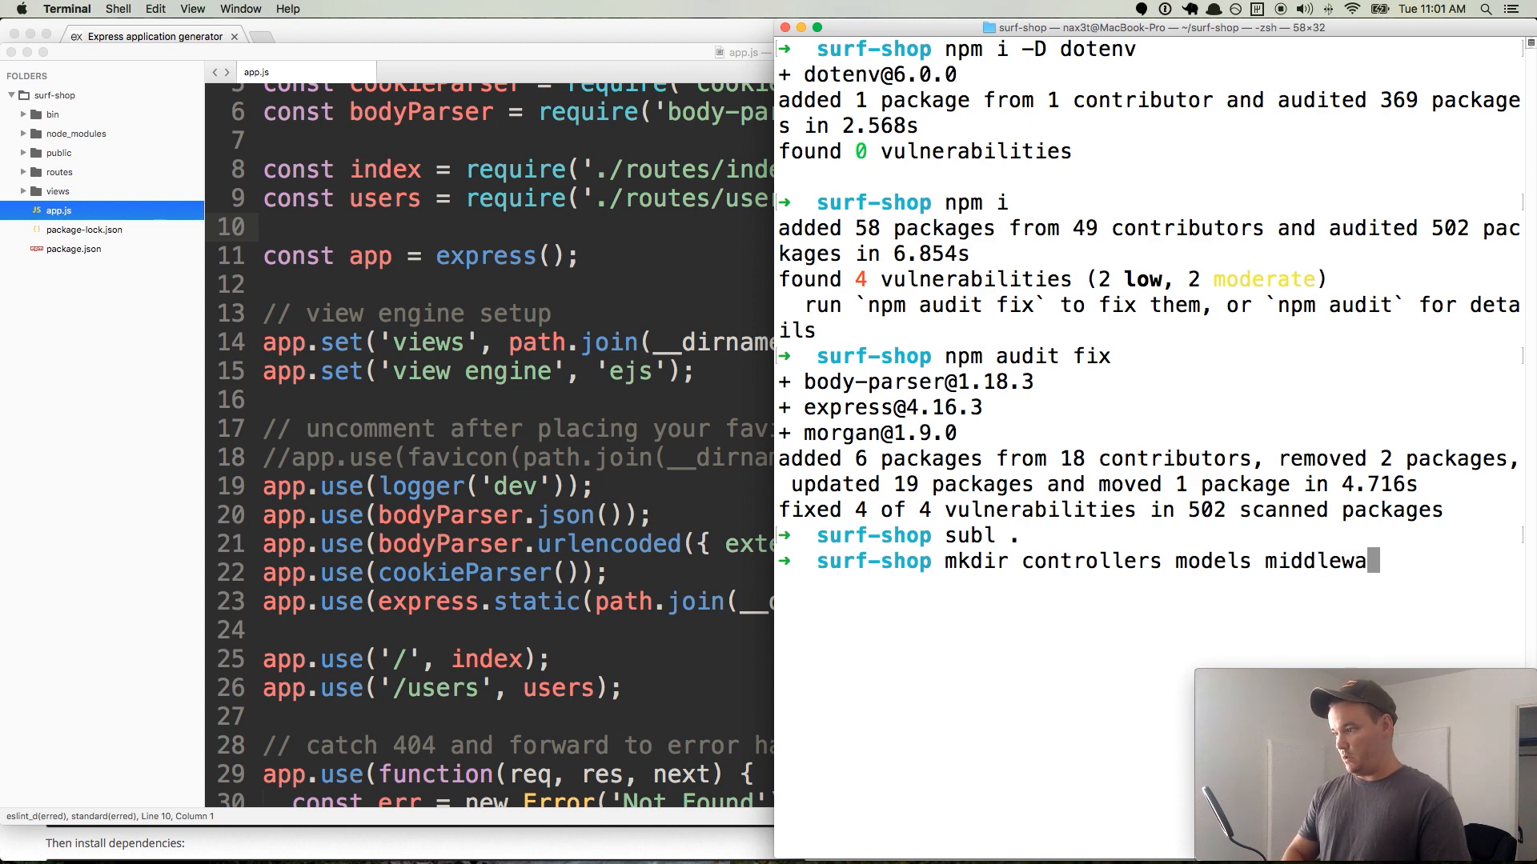
pyautogui.press('Return')
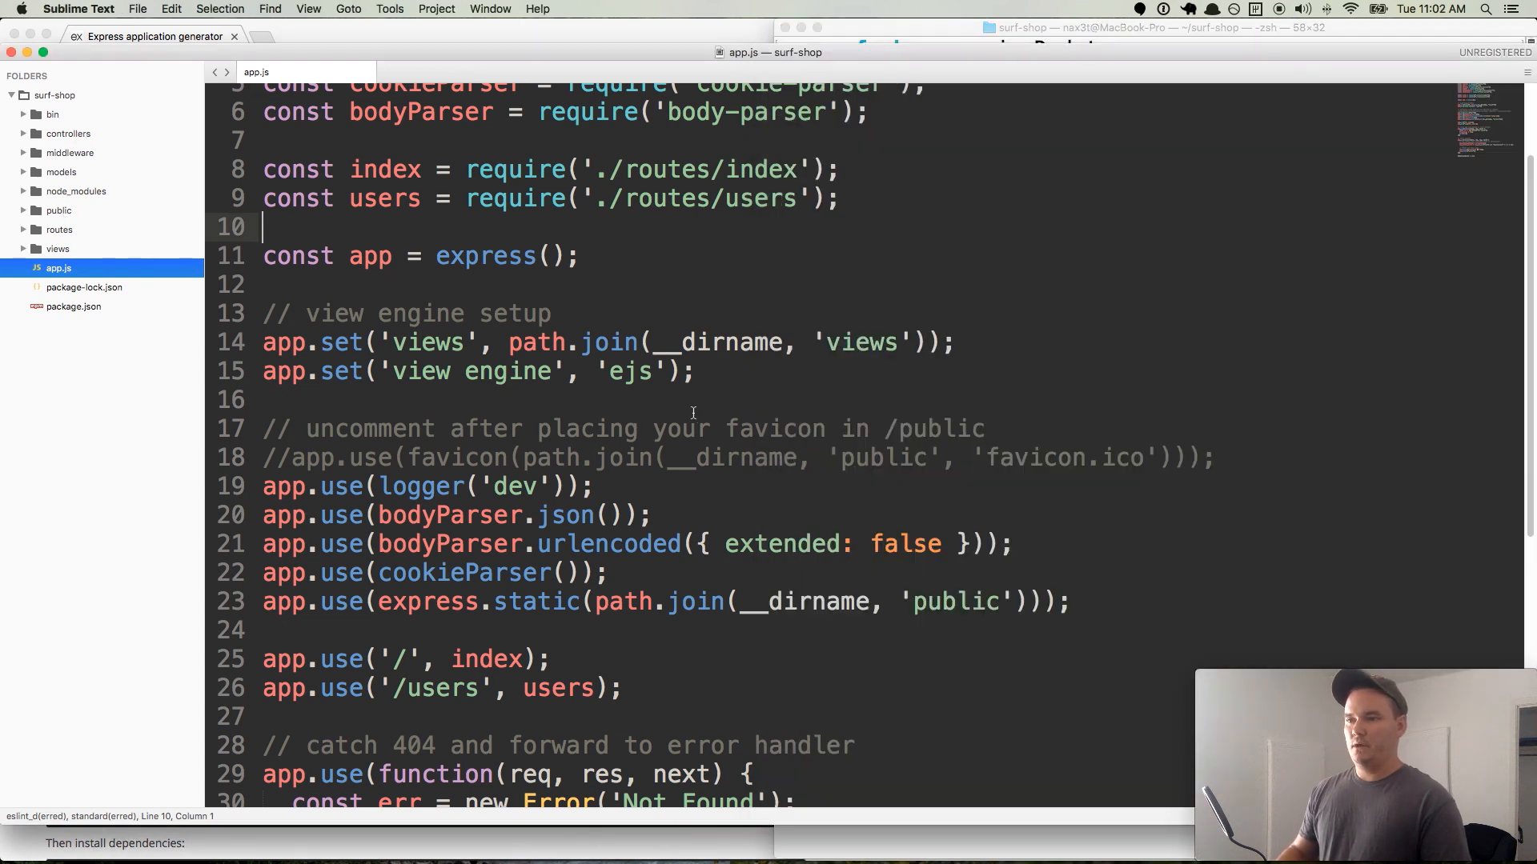
pyautogui.scroll(-3)
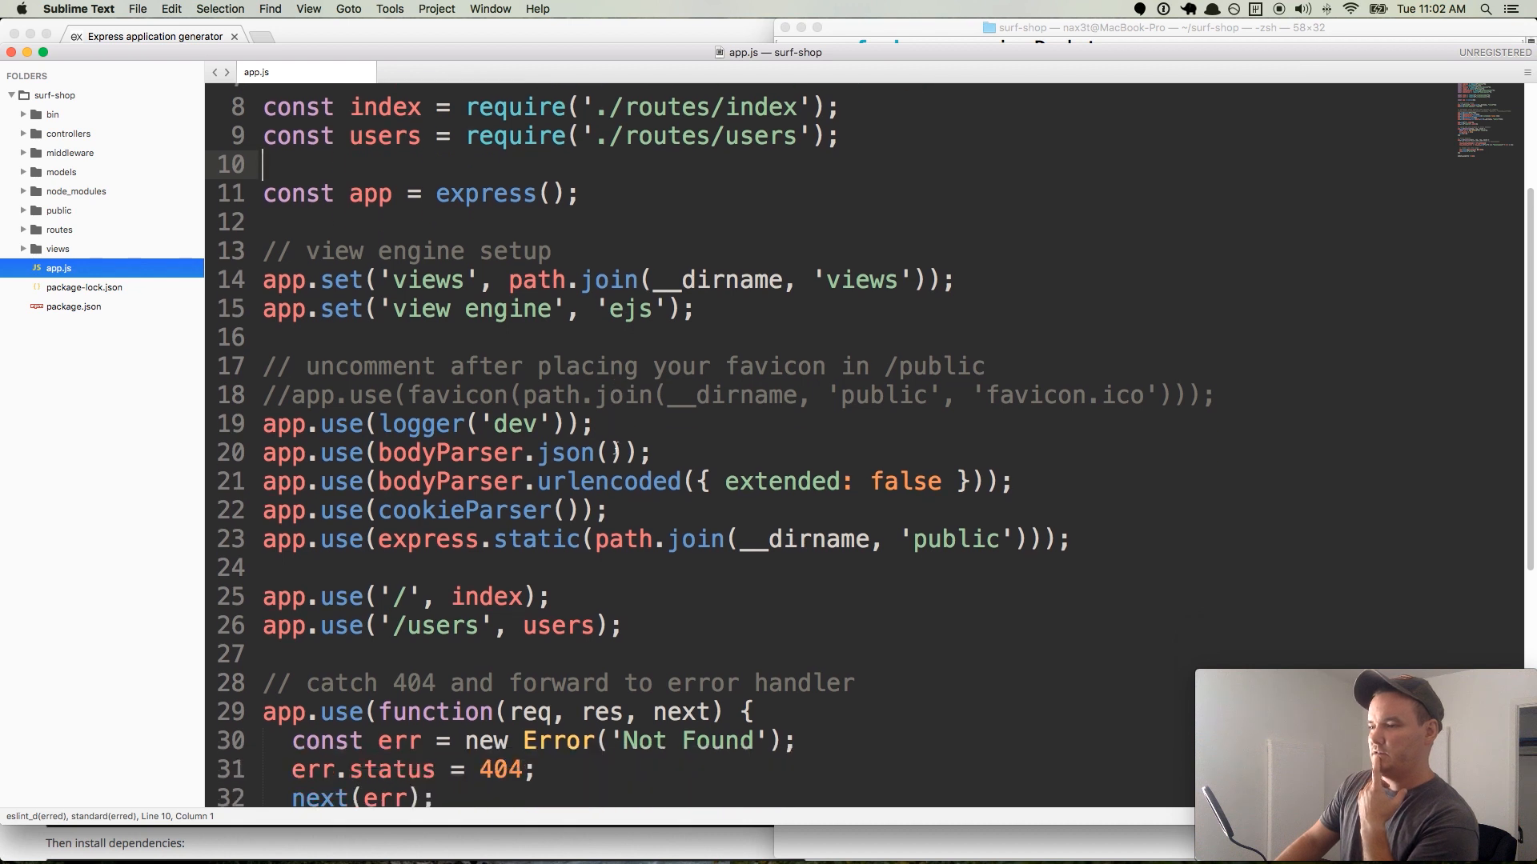
pyautogui.scroll(-3)
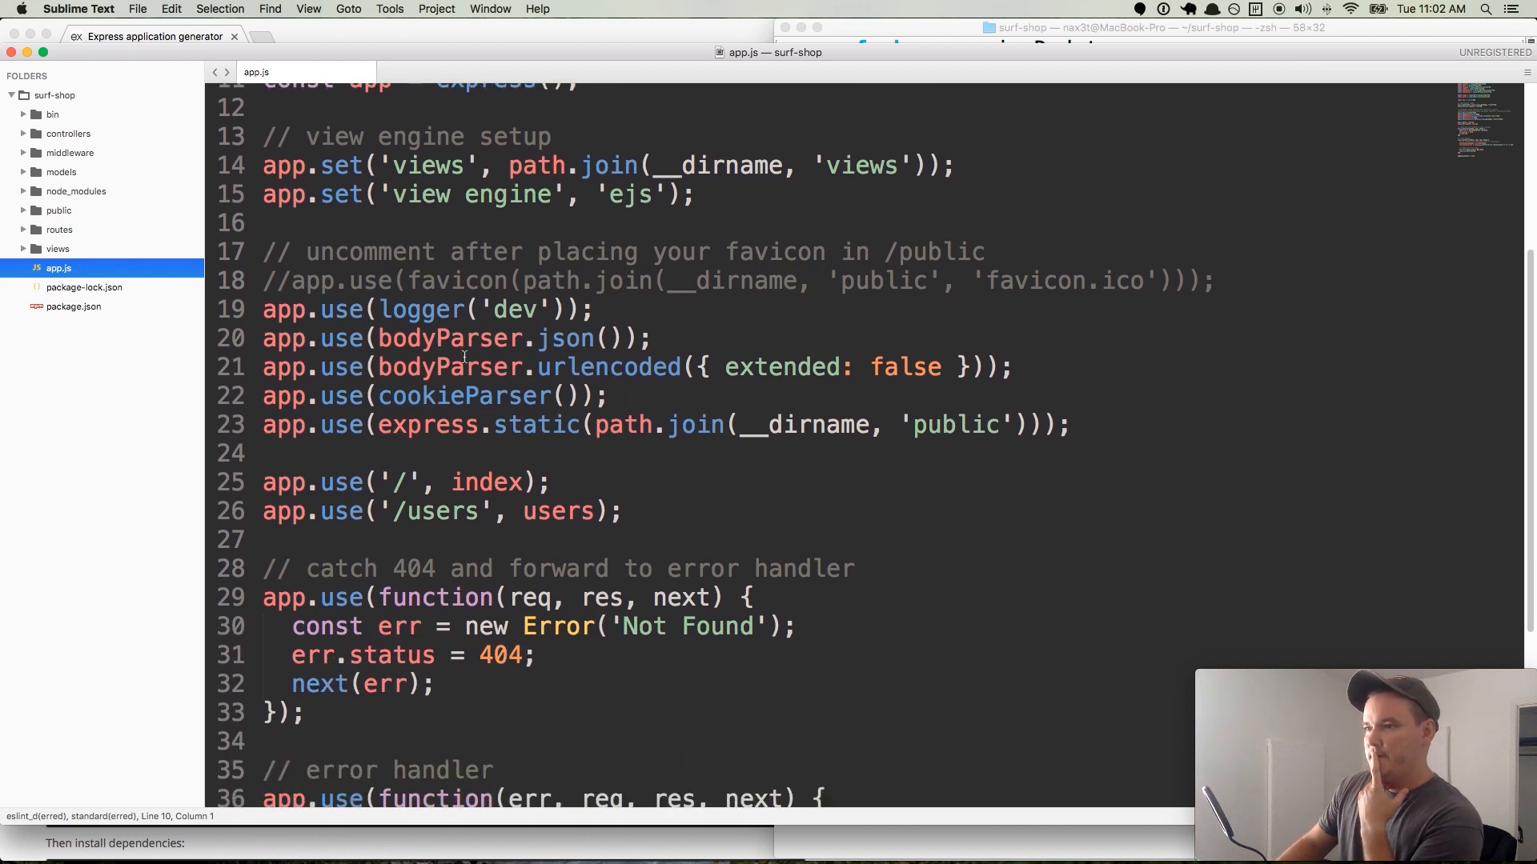
pyautogui.scroll(-3)
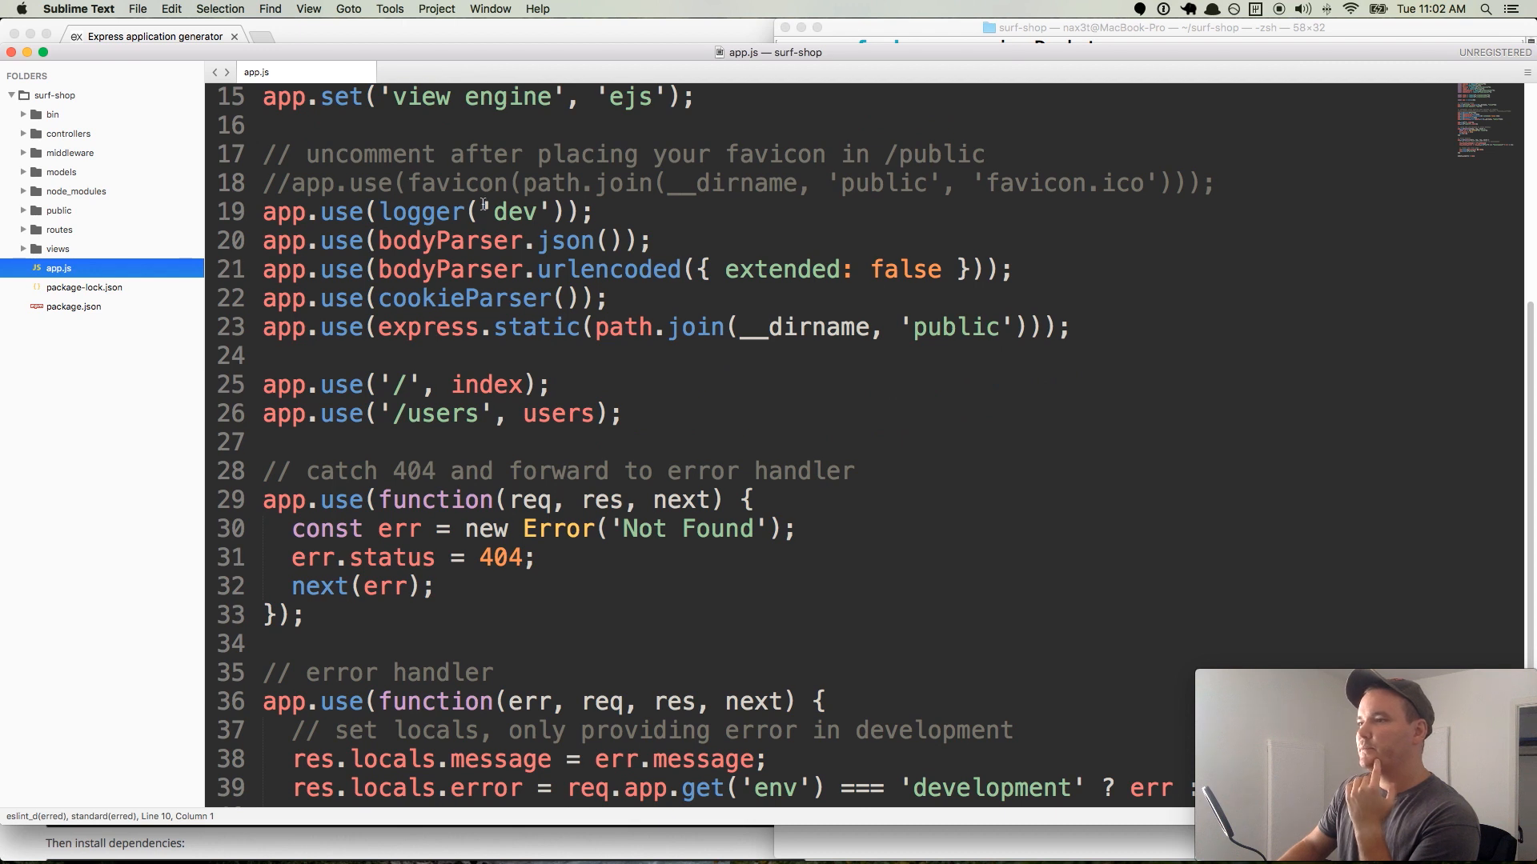
pyautogui.scroll(-3)
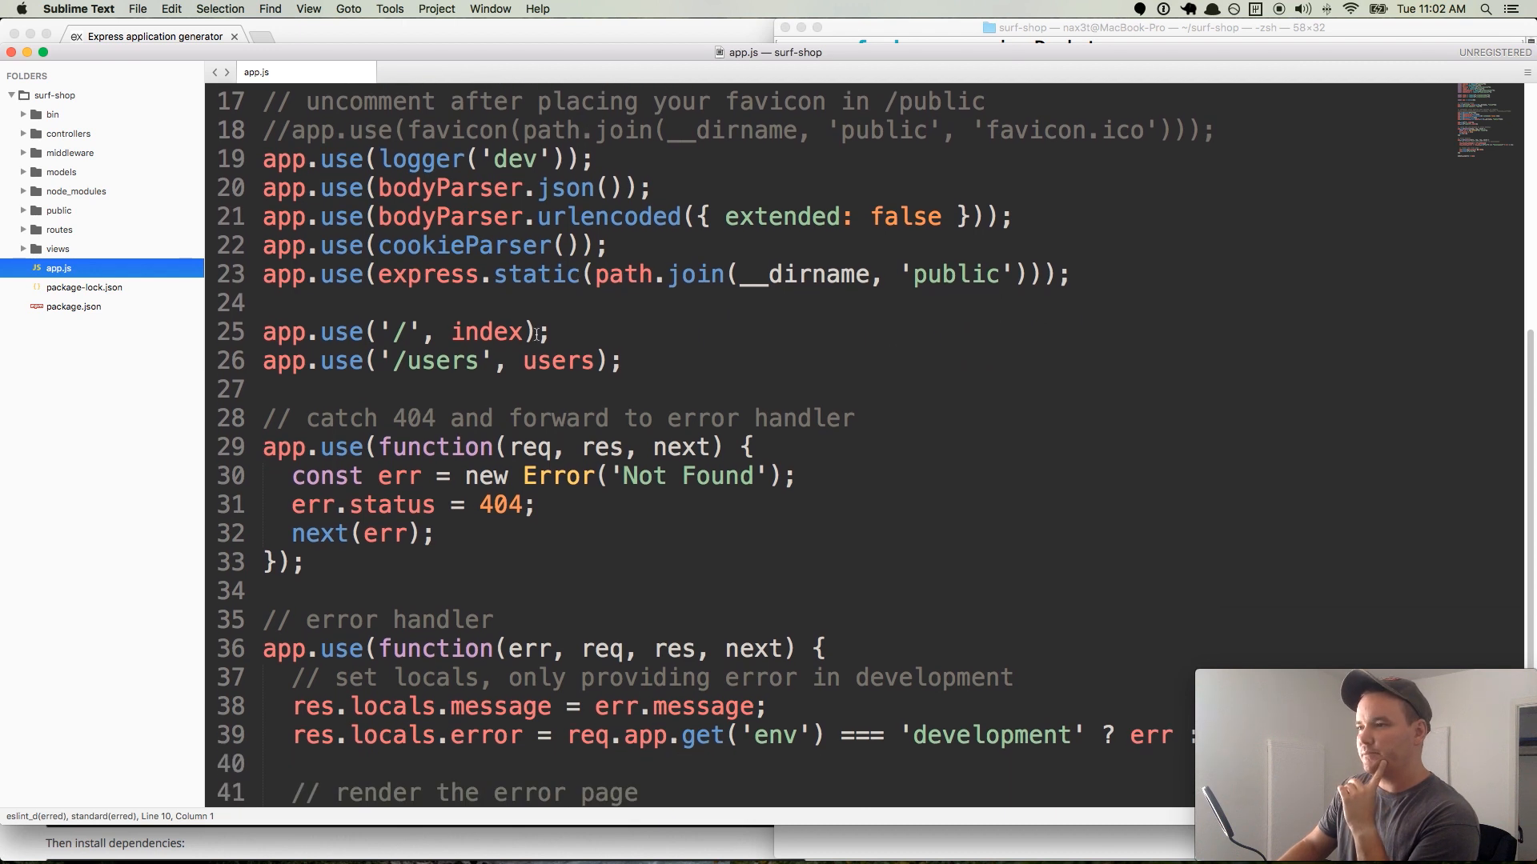
pyautogui.scroll(-3)
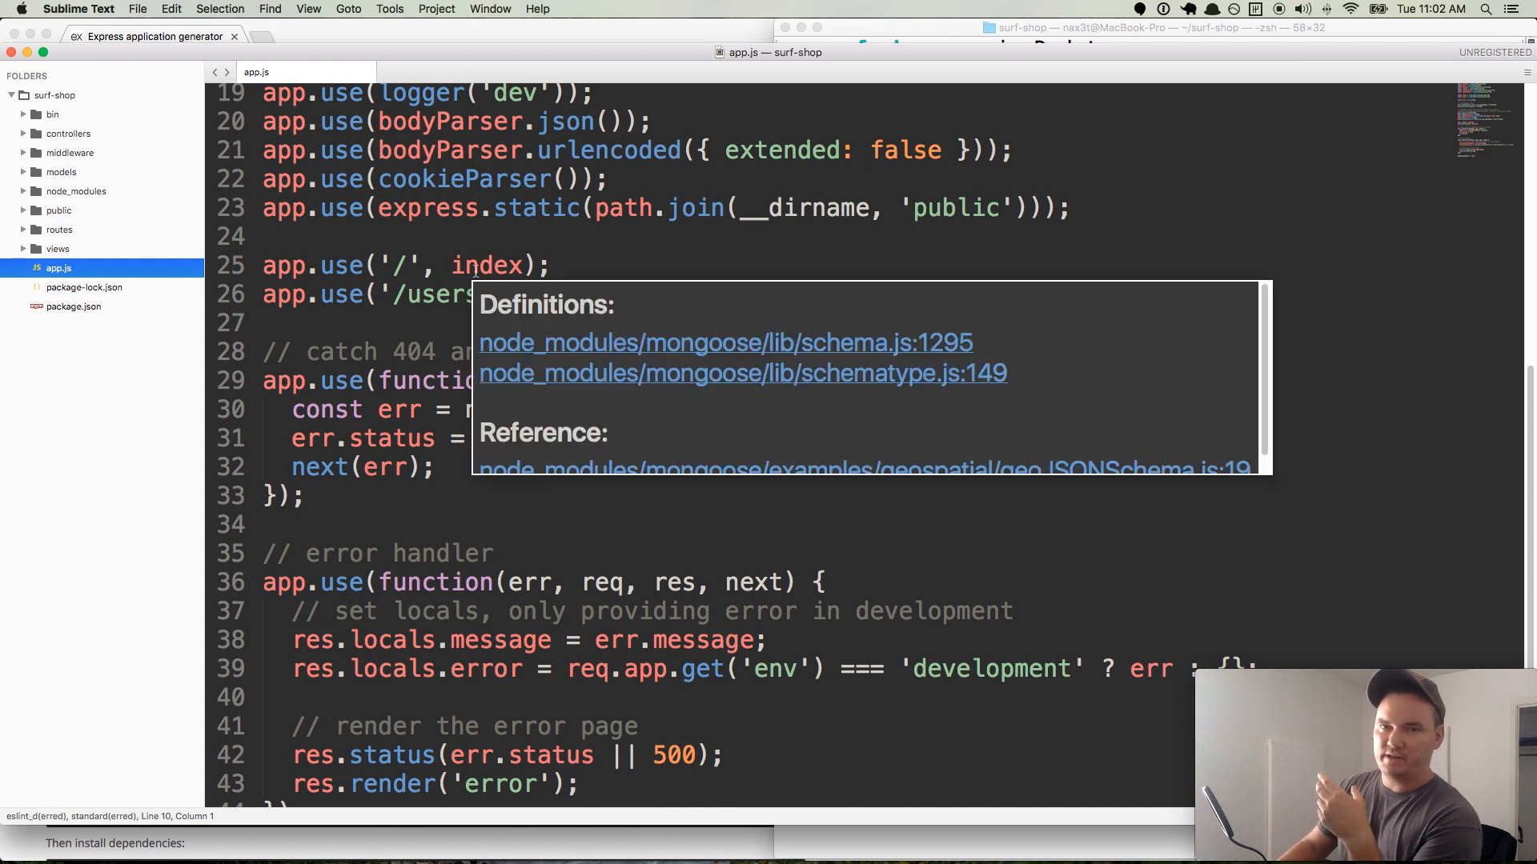
pyautogui.click(630, 260)
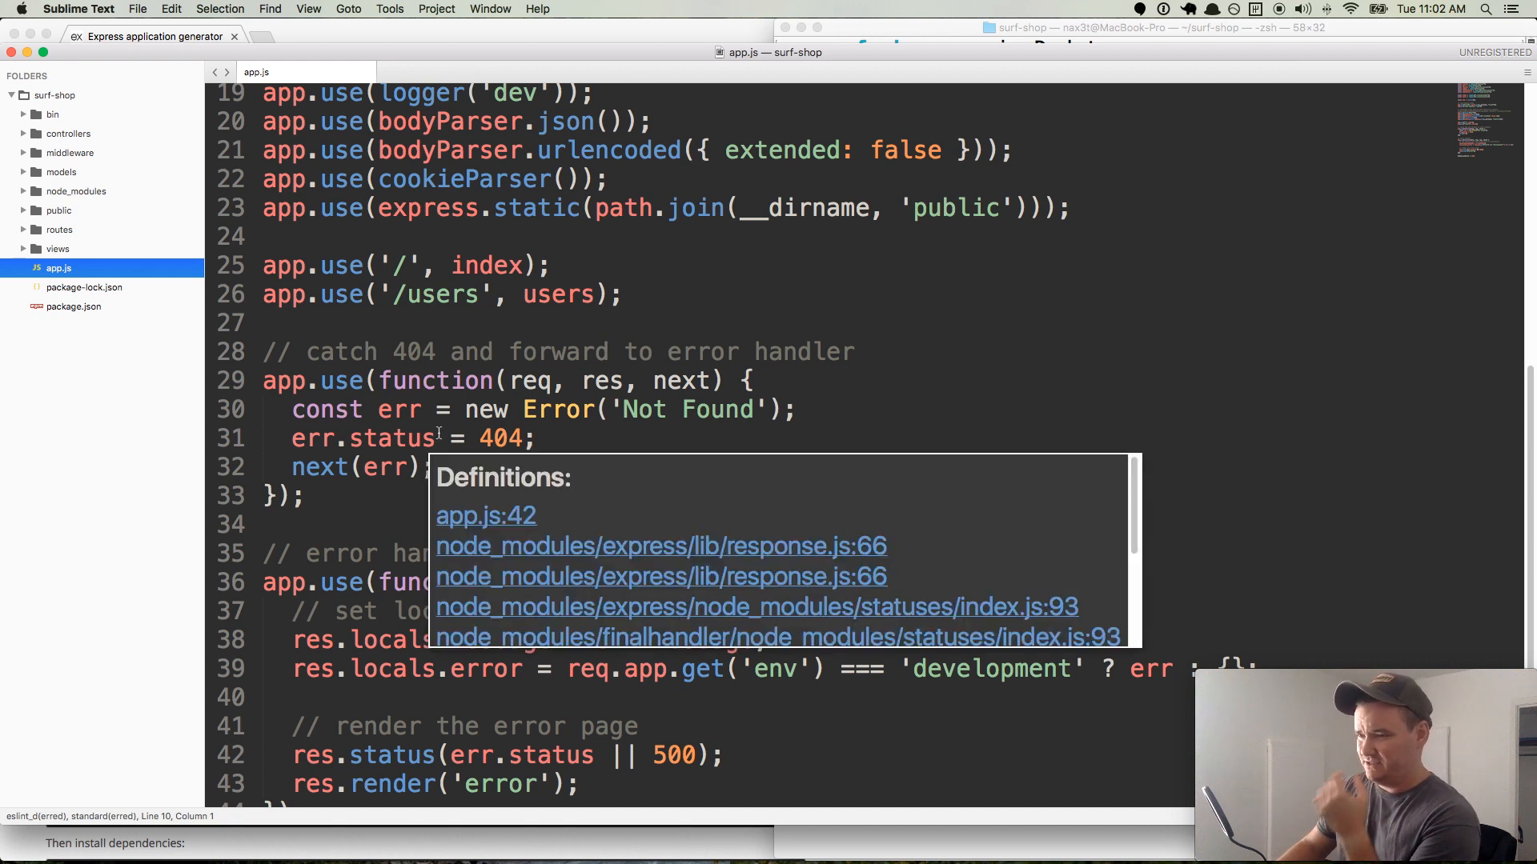
pyautogui.press('escape')
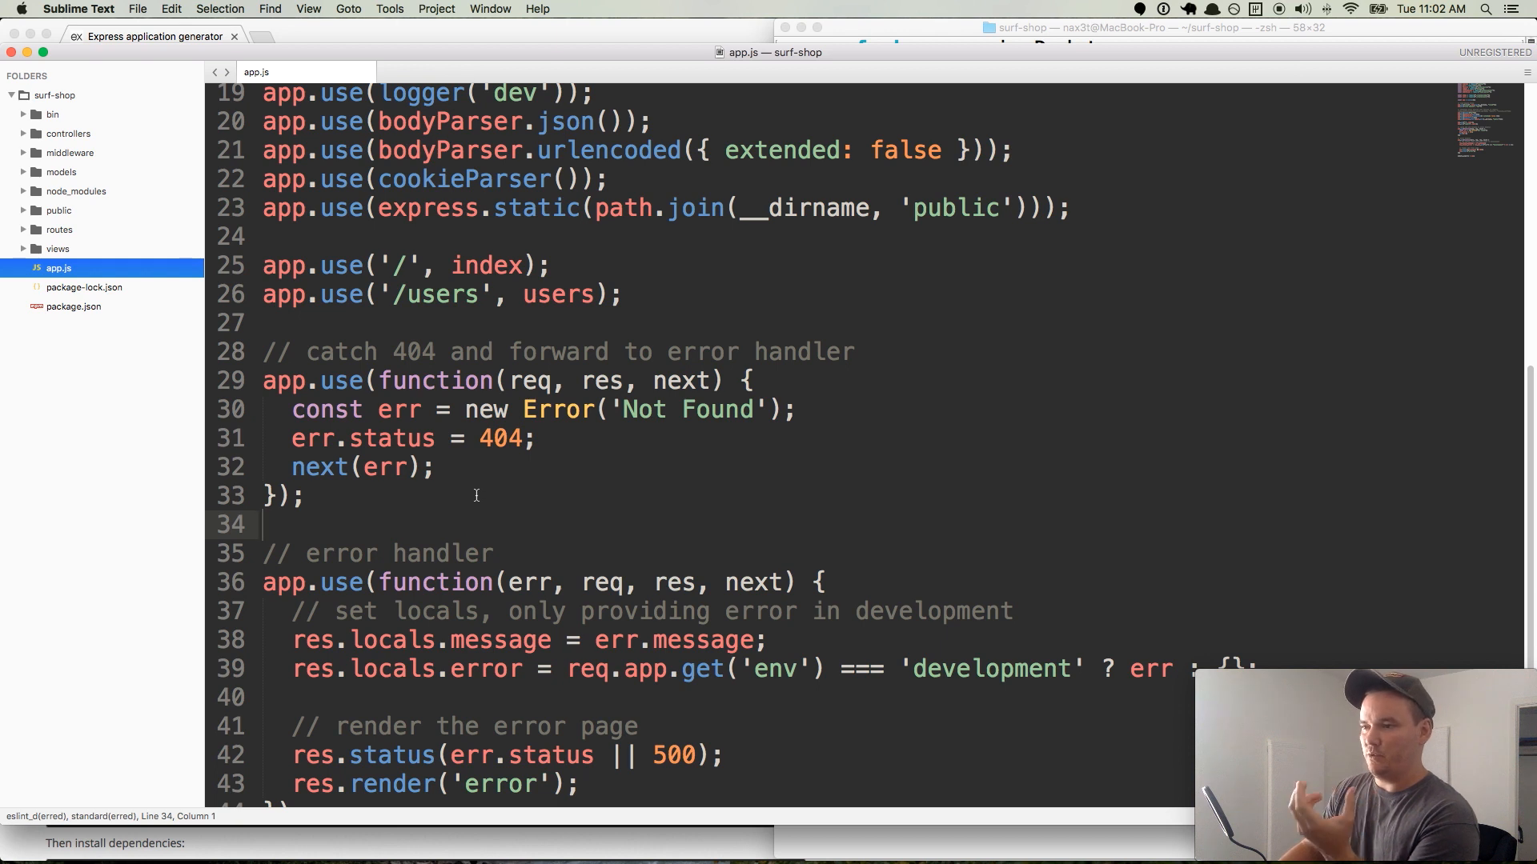
pyautogui.moveTo(493, 487)
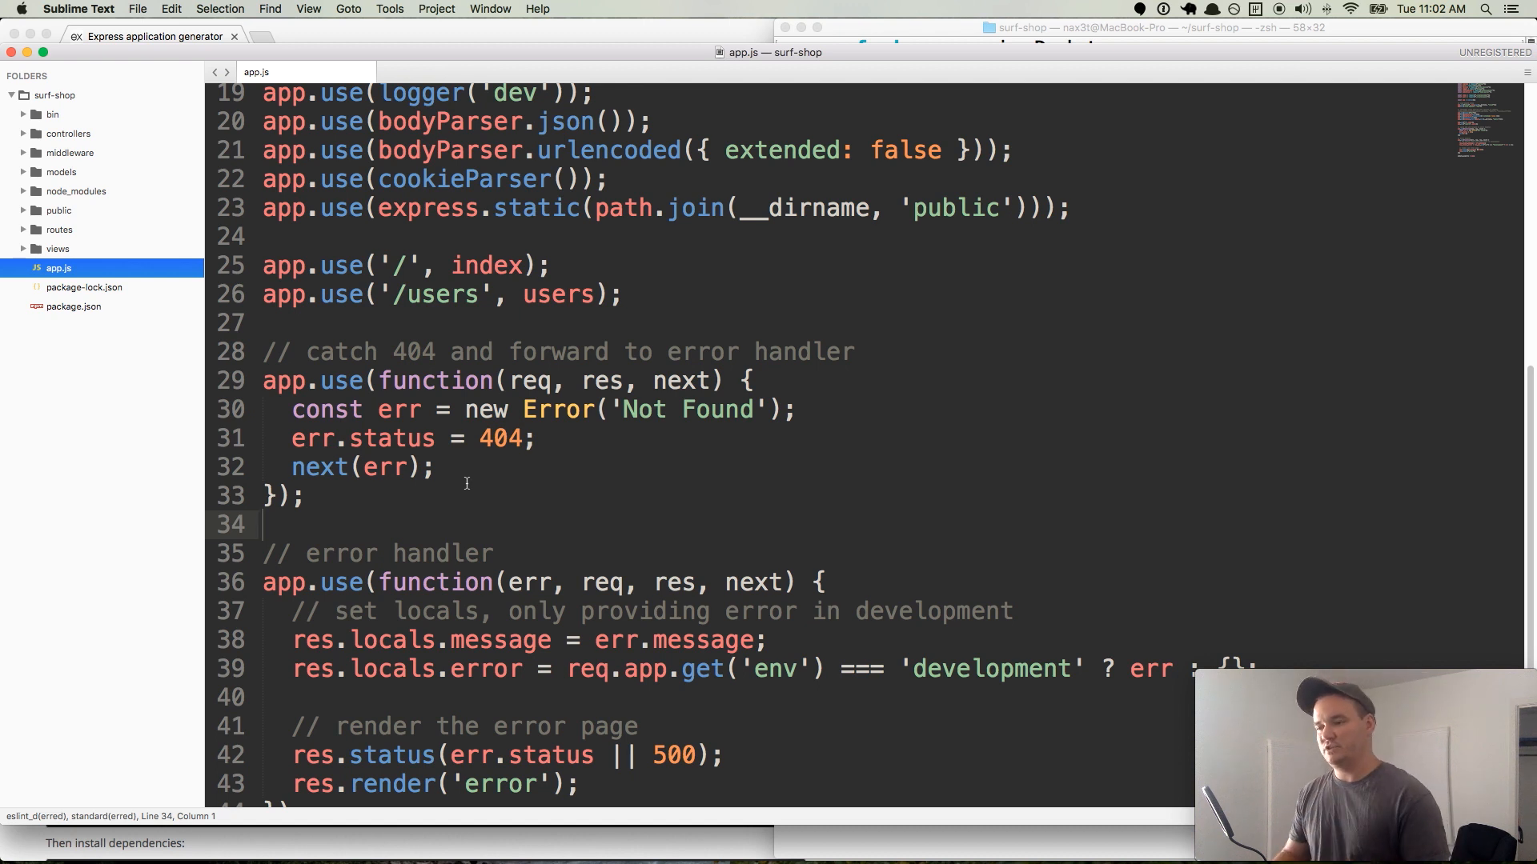
pyautogui.scroll(-3)
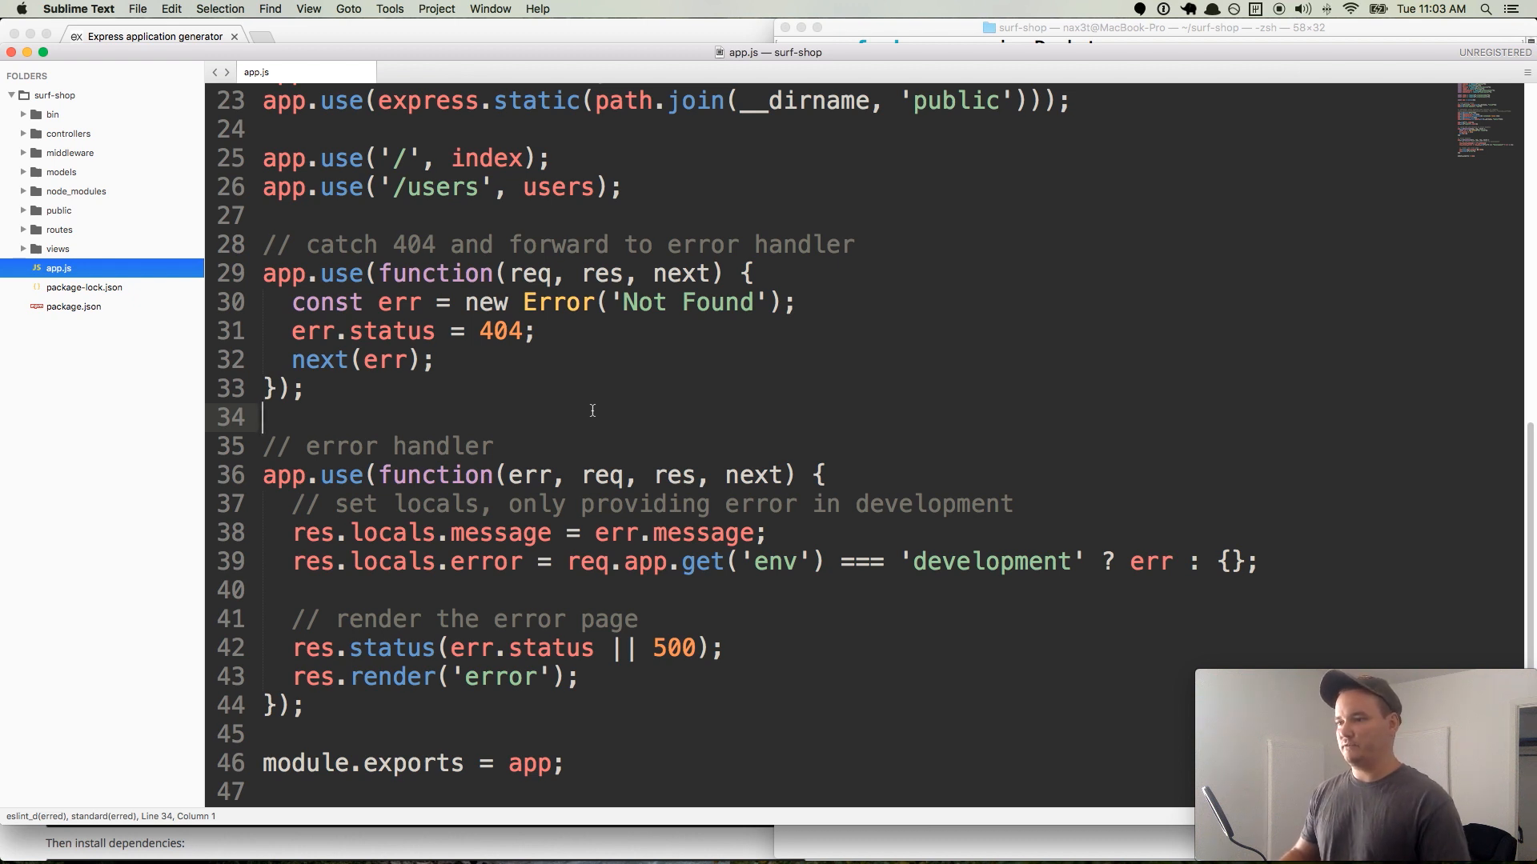
pyautogui.moveTo(439, 559)
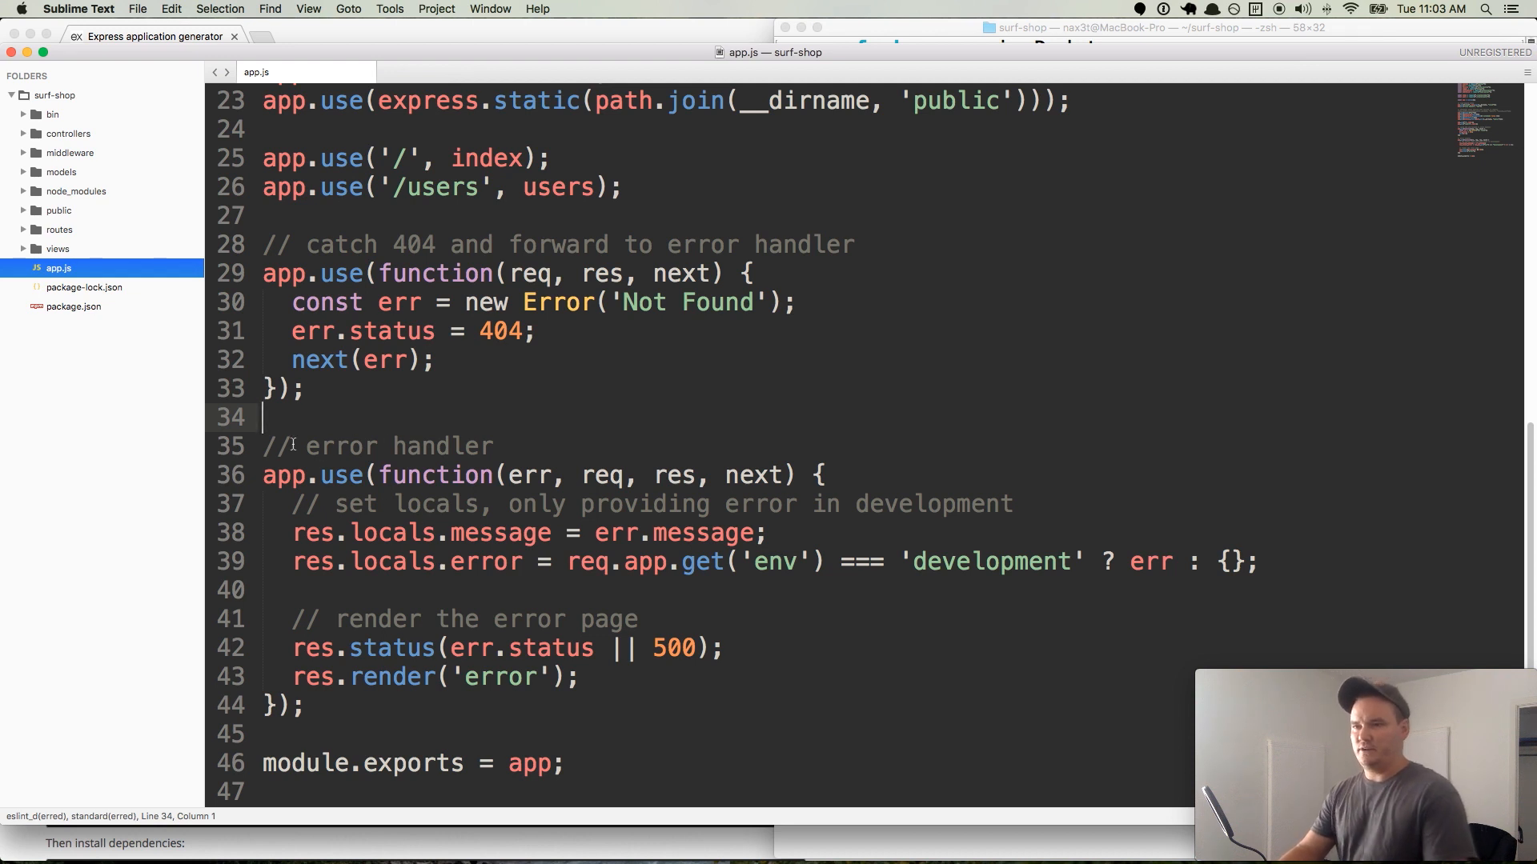
pyautogui.click(535, 446)
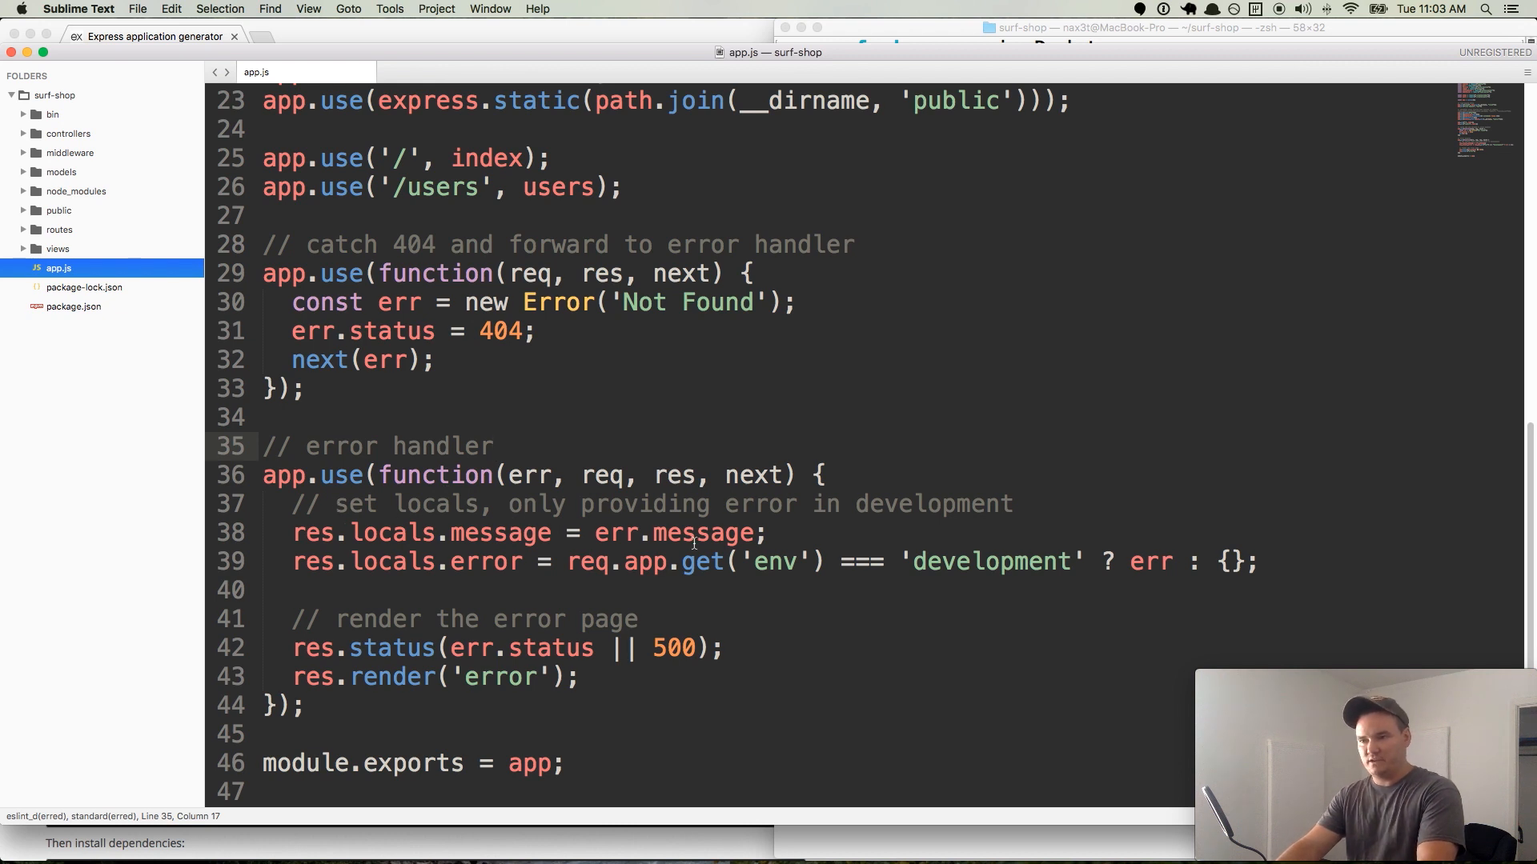
pyautogui.moveTo(565, 581)
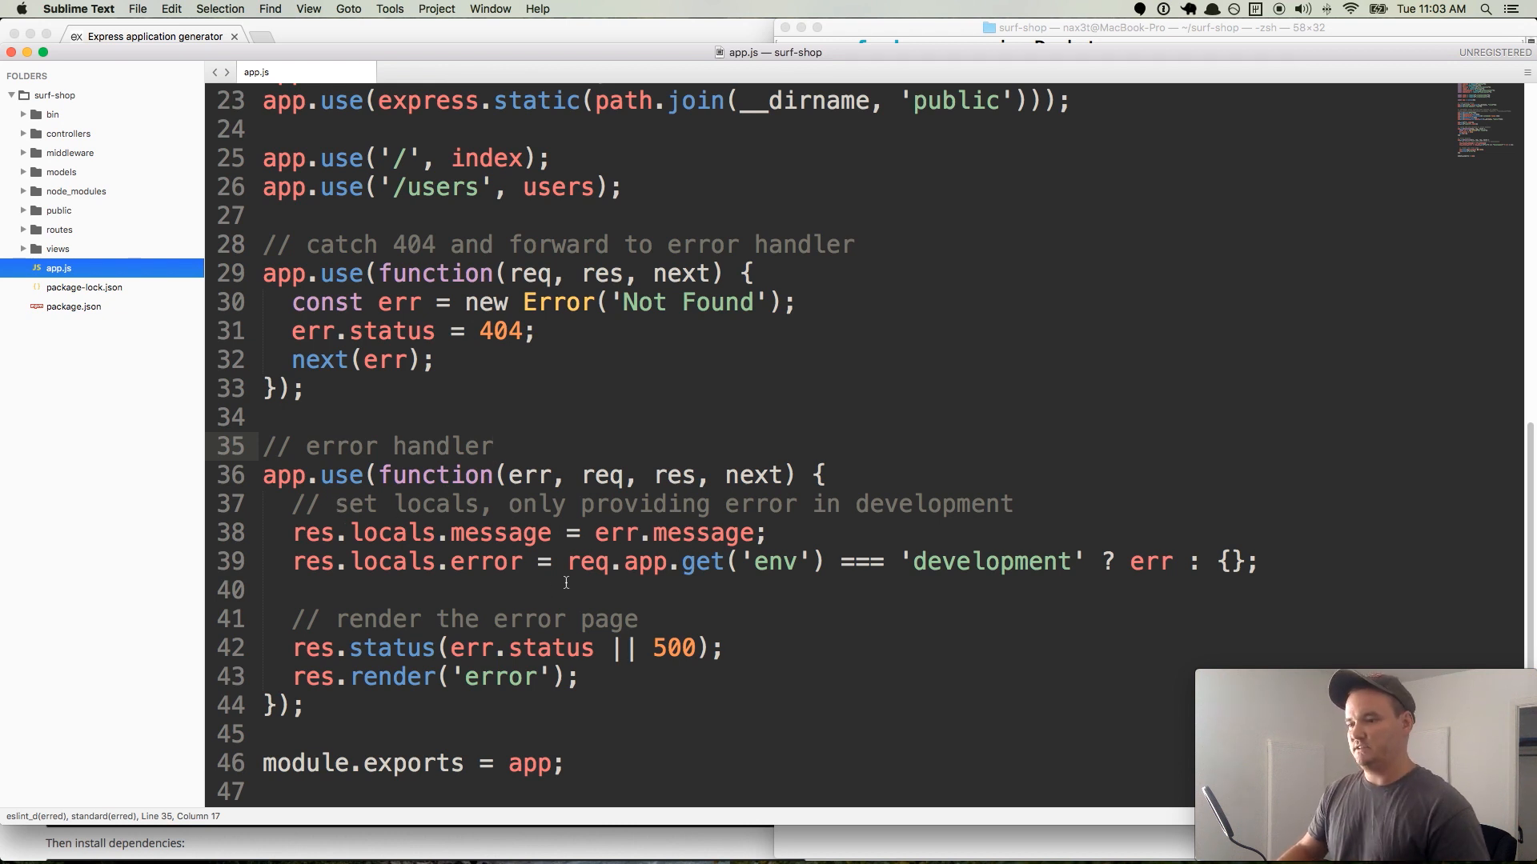
pyautogui.moveTo(690, 596)
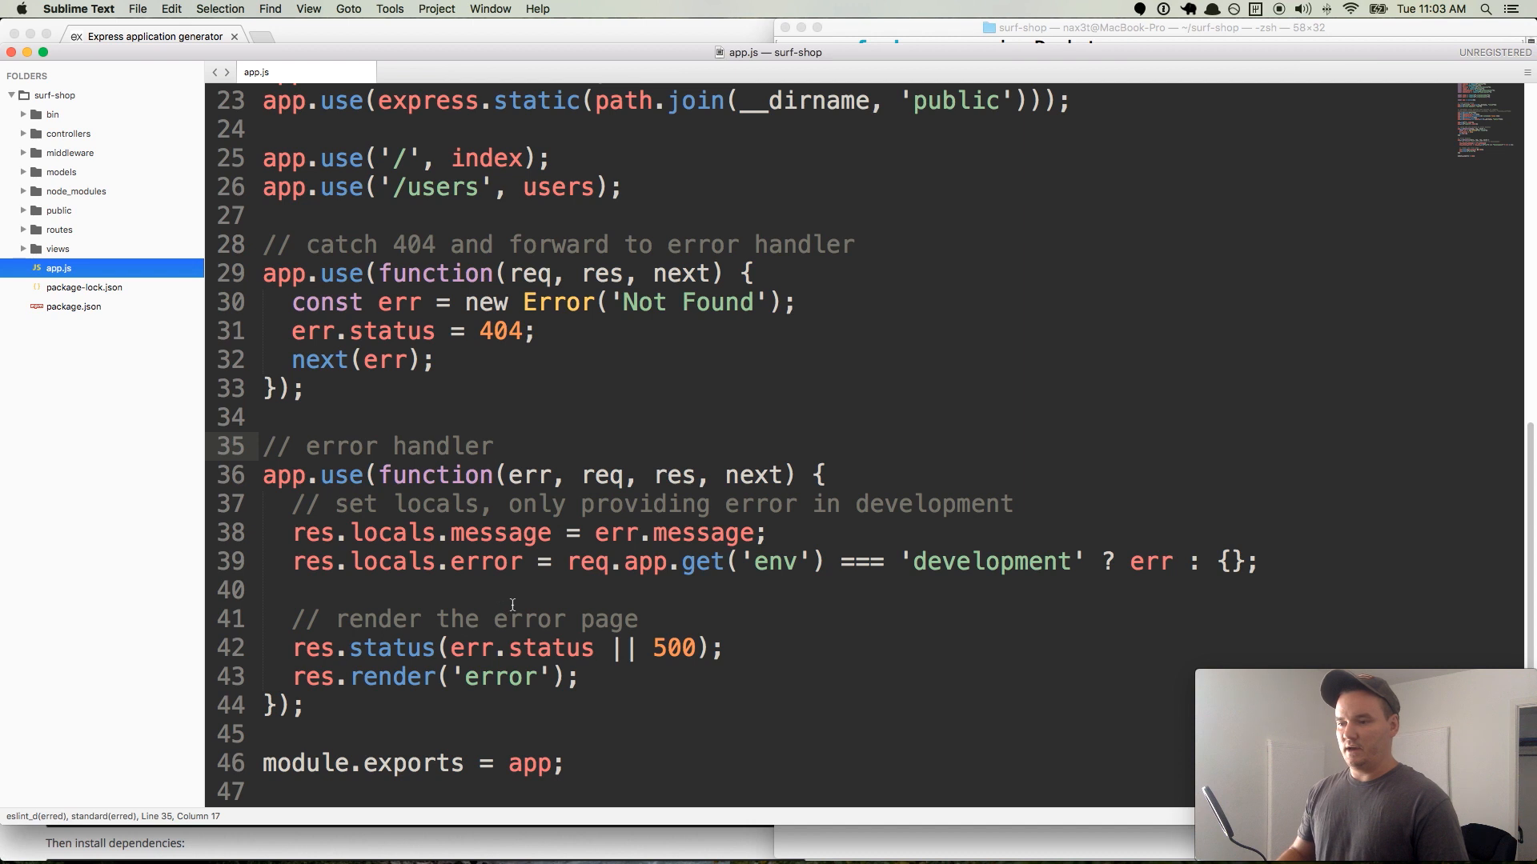
pyautogui.moveTo(166, 391)
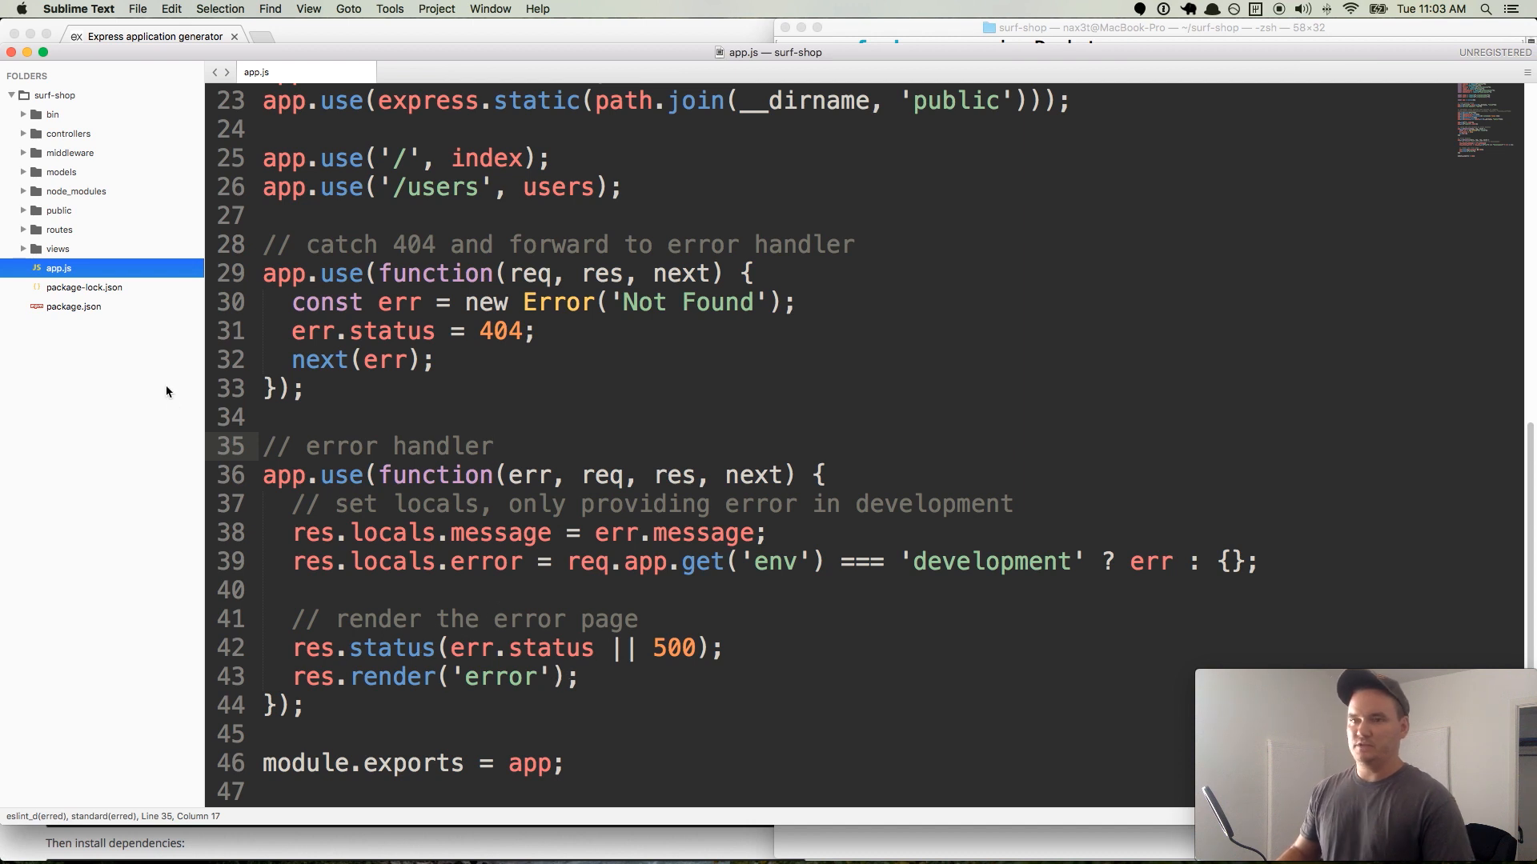
# - View the index.ejs template from the views folder in the sidebar
pyautogui.click(75, 267)
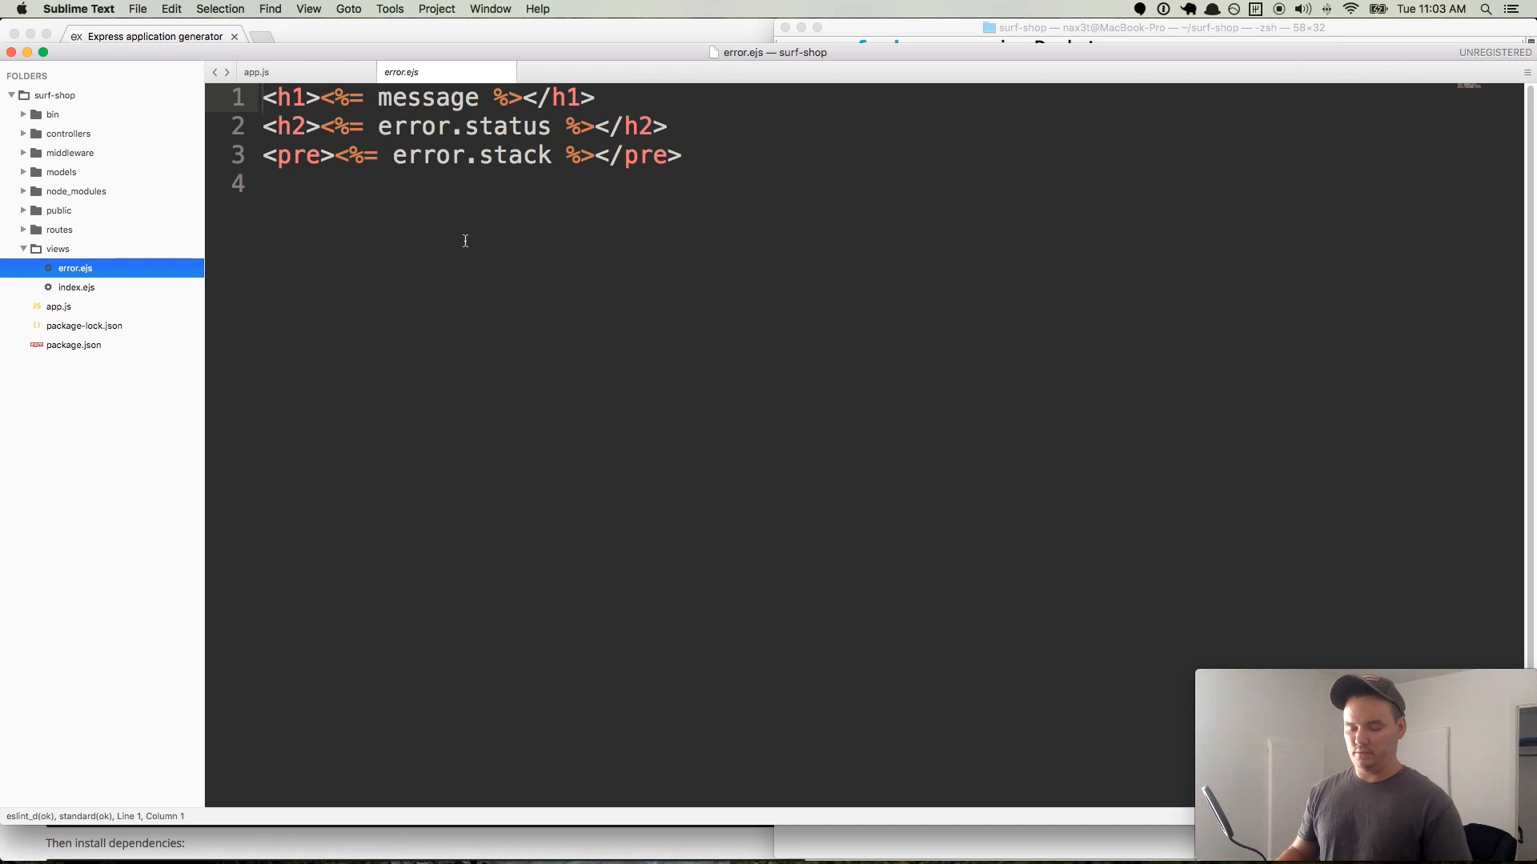
pyautogui.moveTo(51, 250)
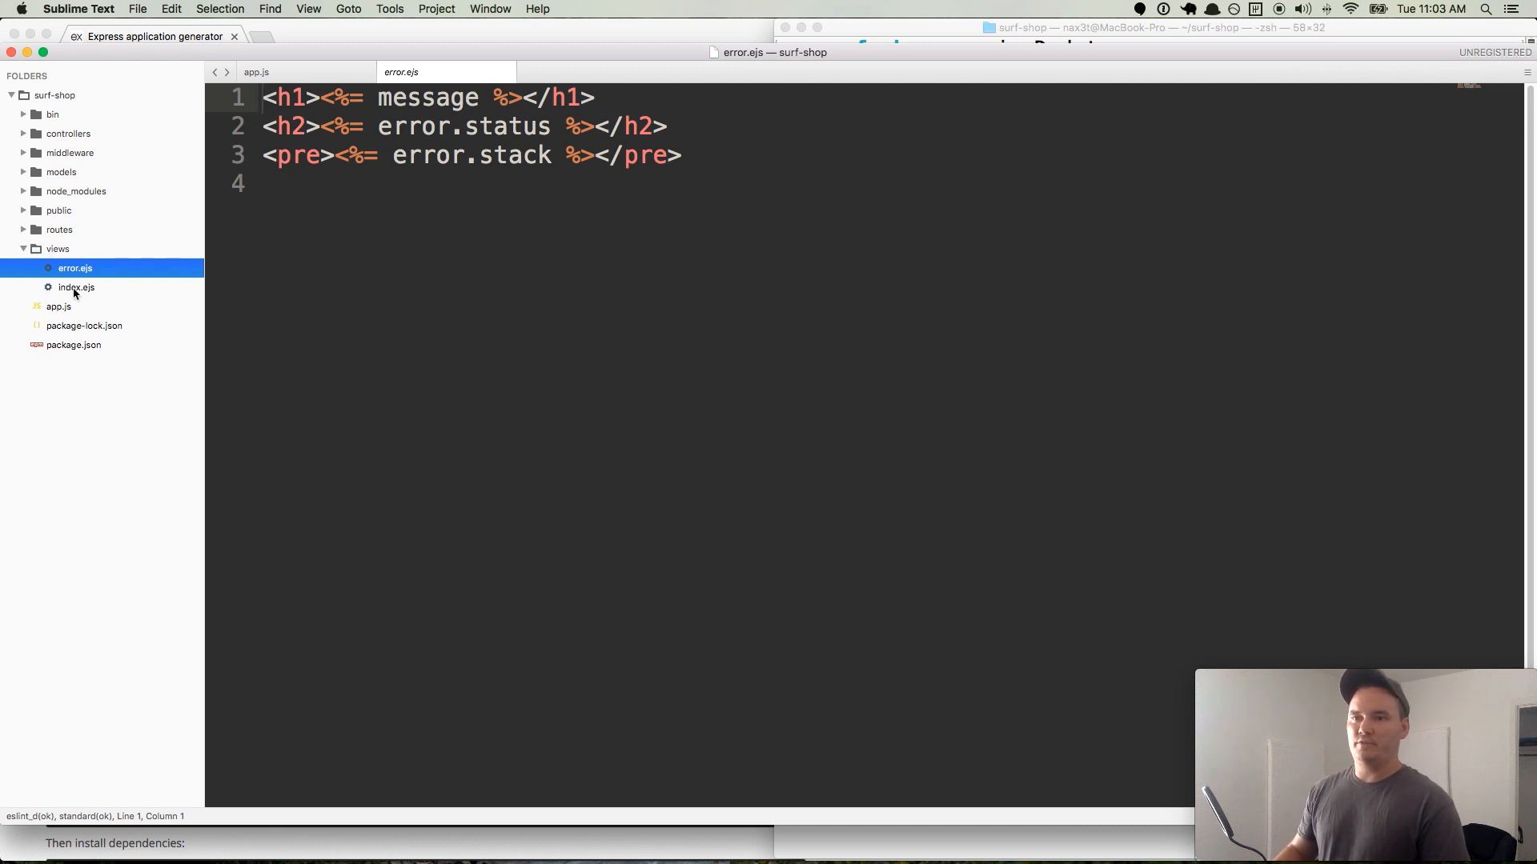
pyautogui.click(76, 287)
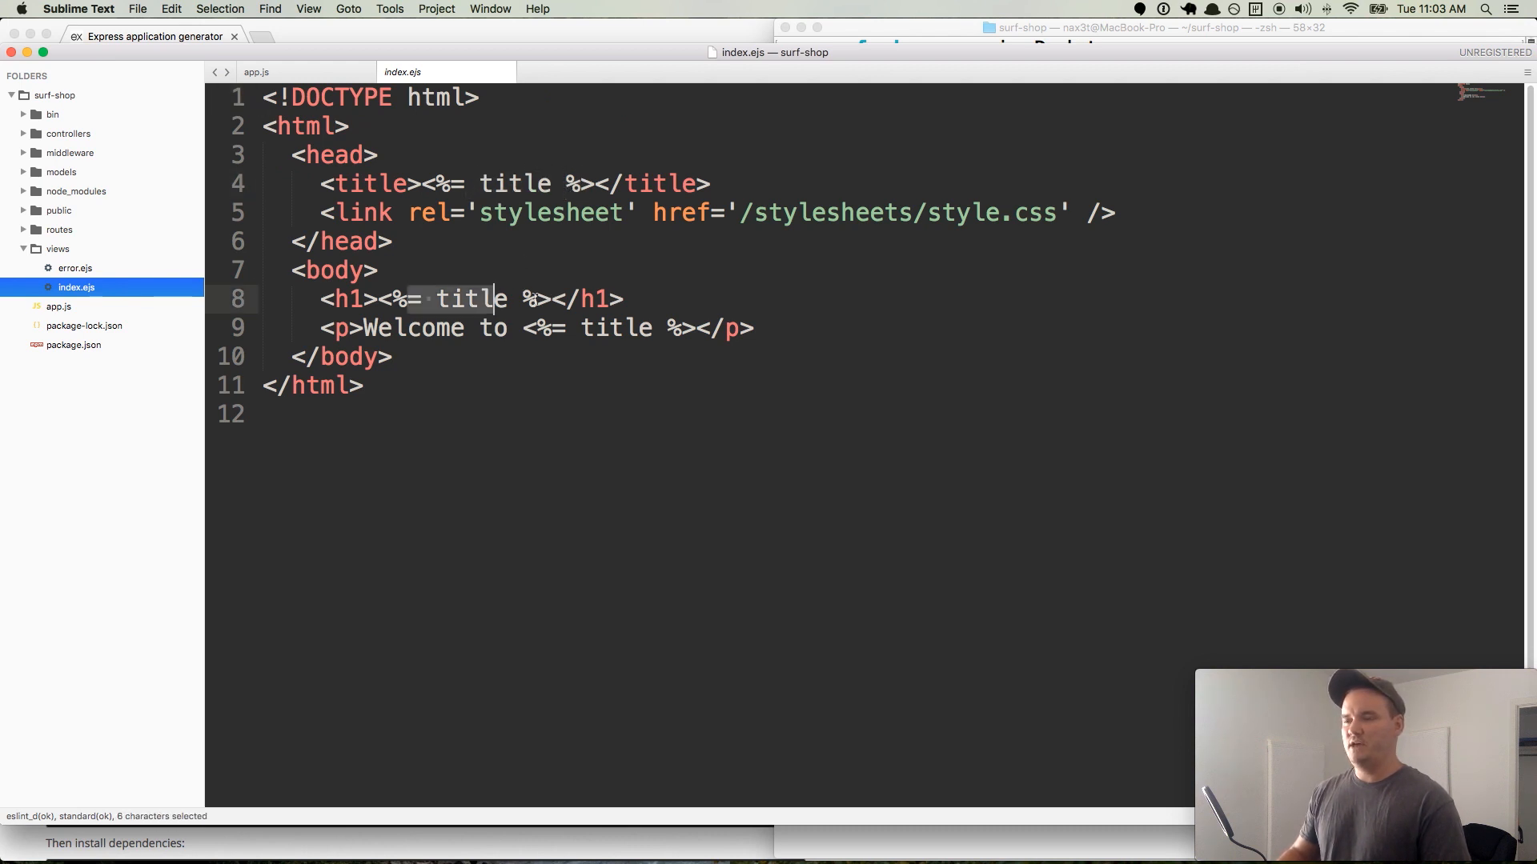
pyautogui.click(753, 326)
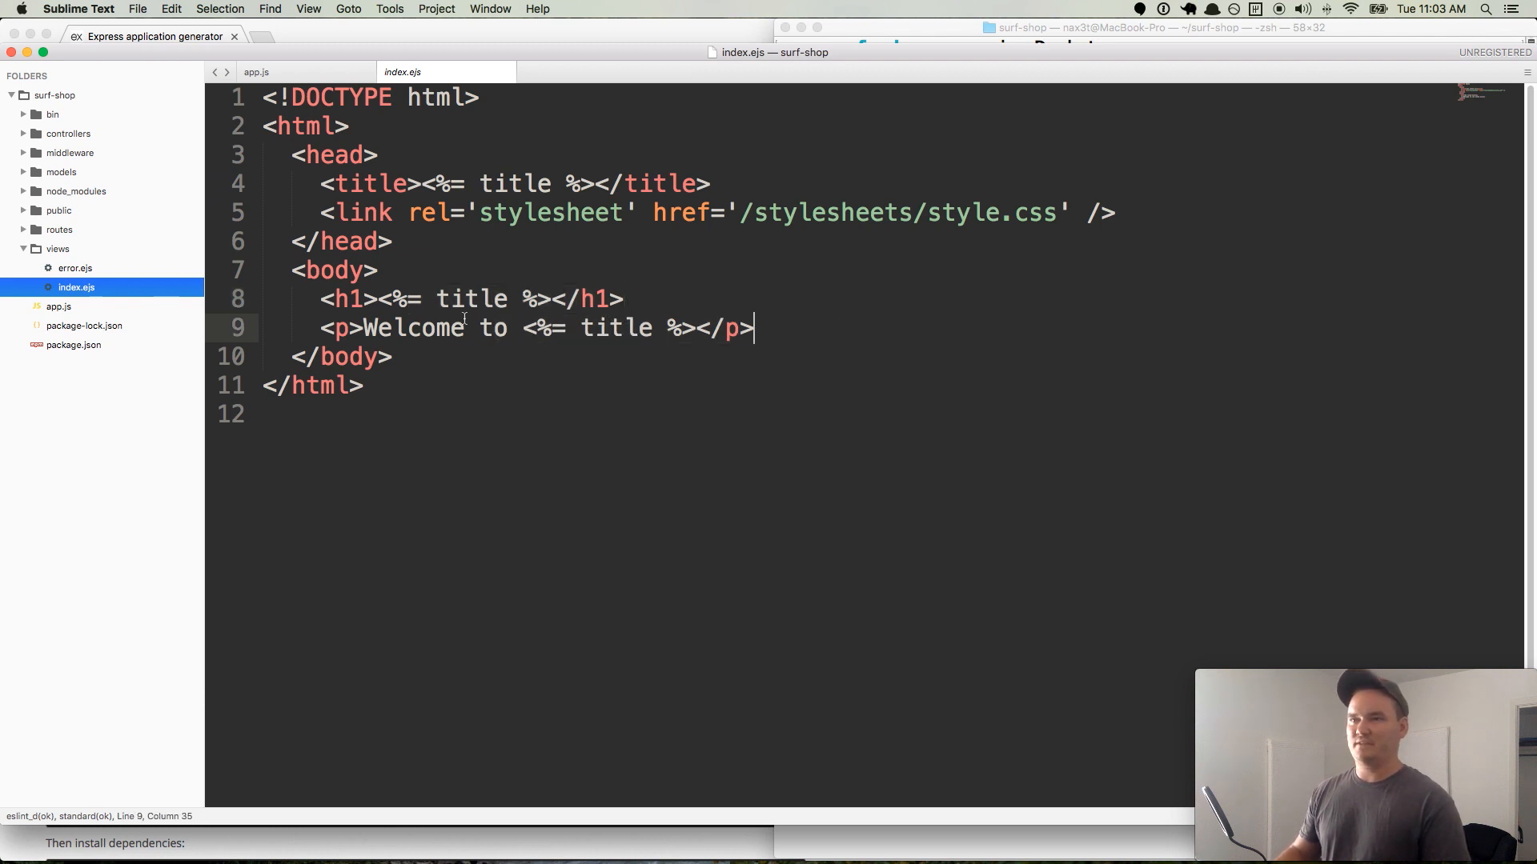
pyautogui.moveTo(117, 173)
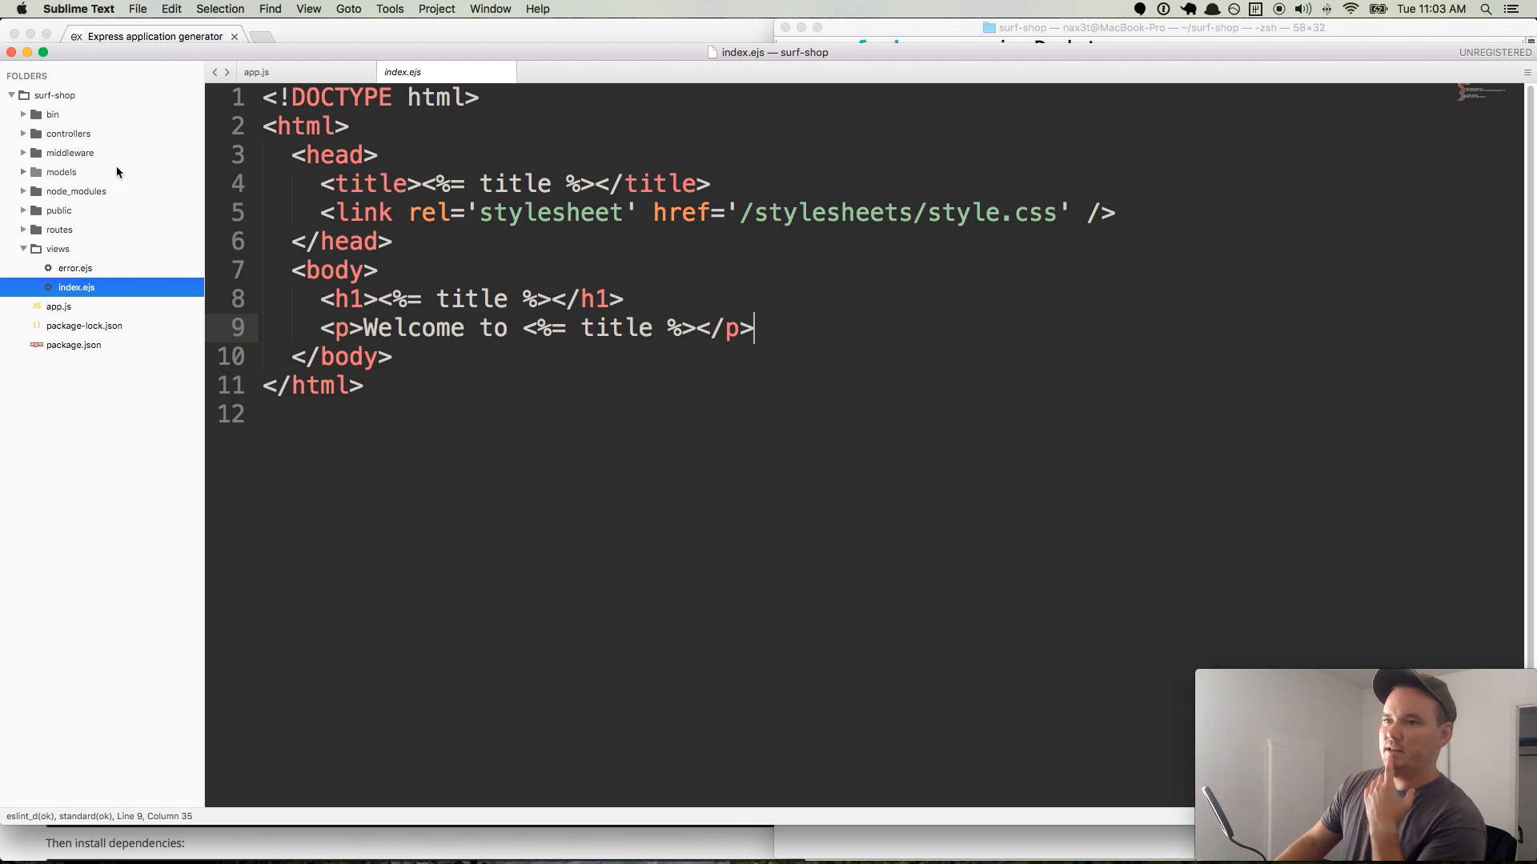
# - View routes/index.js and highlight the render call's index view name and Express title
pyautogui.click(73, 248)
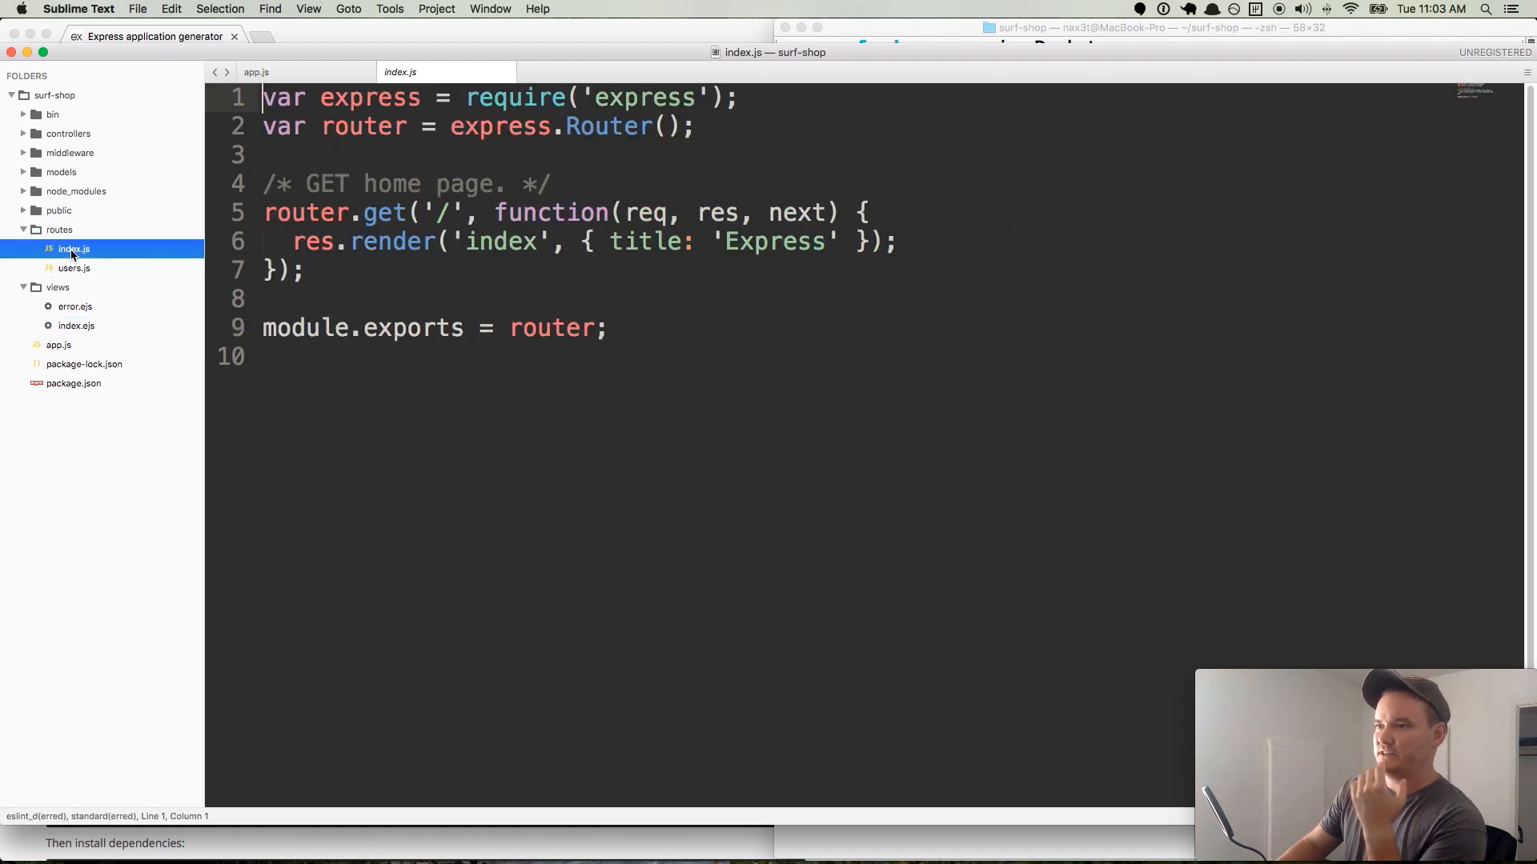
pyautogui.click(469, 242)
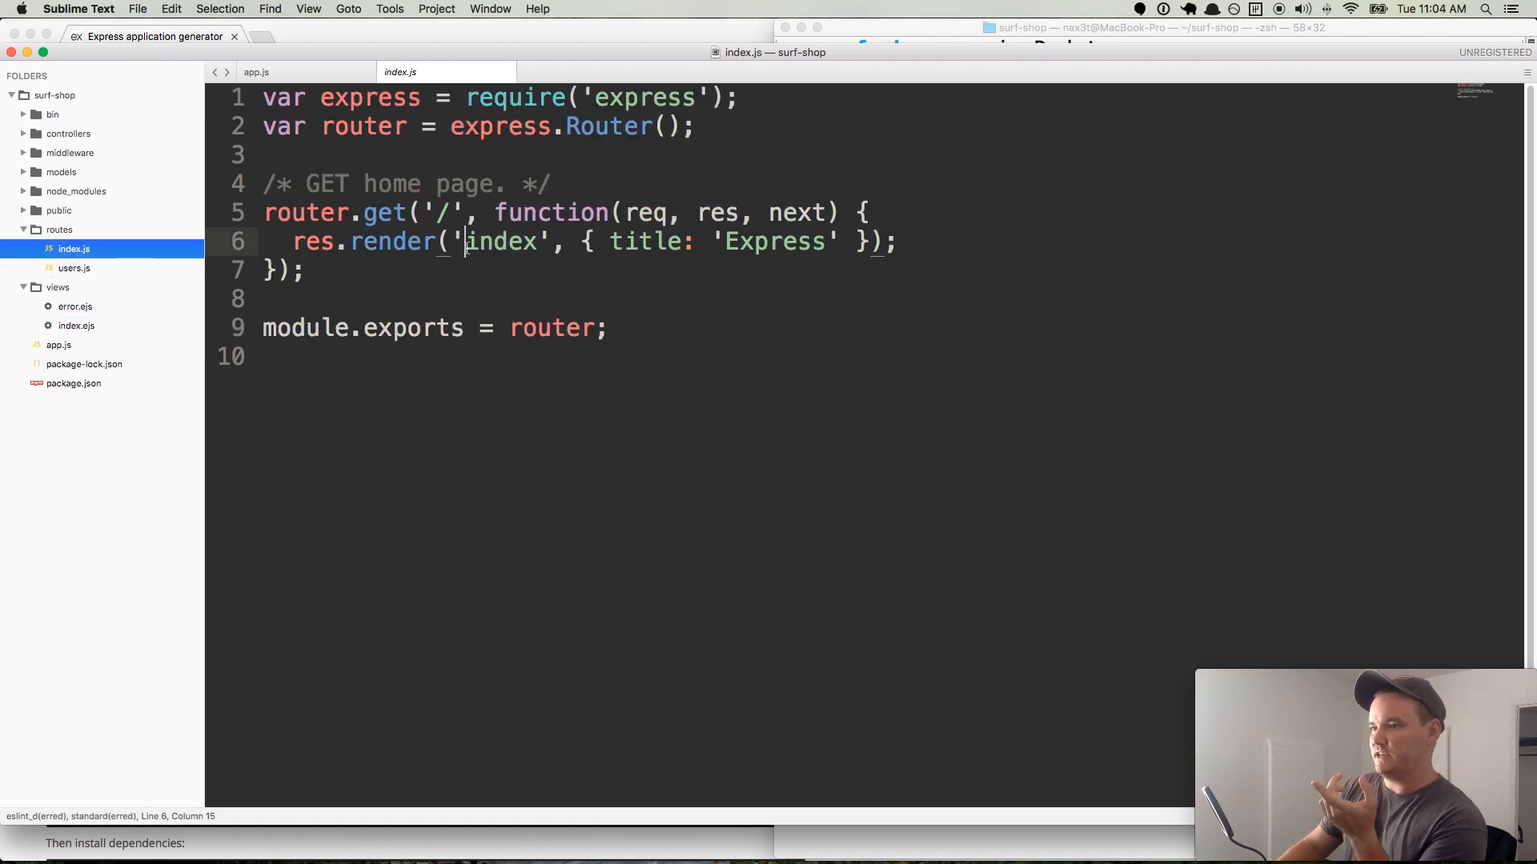
pyautogui.doubleClick(508, 241)
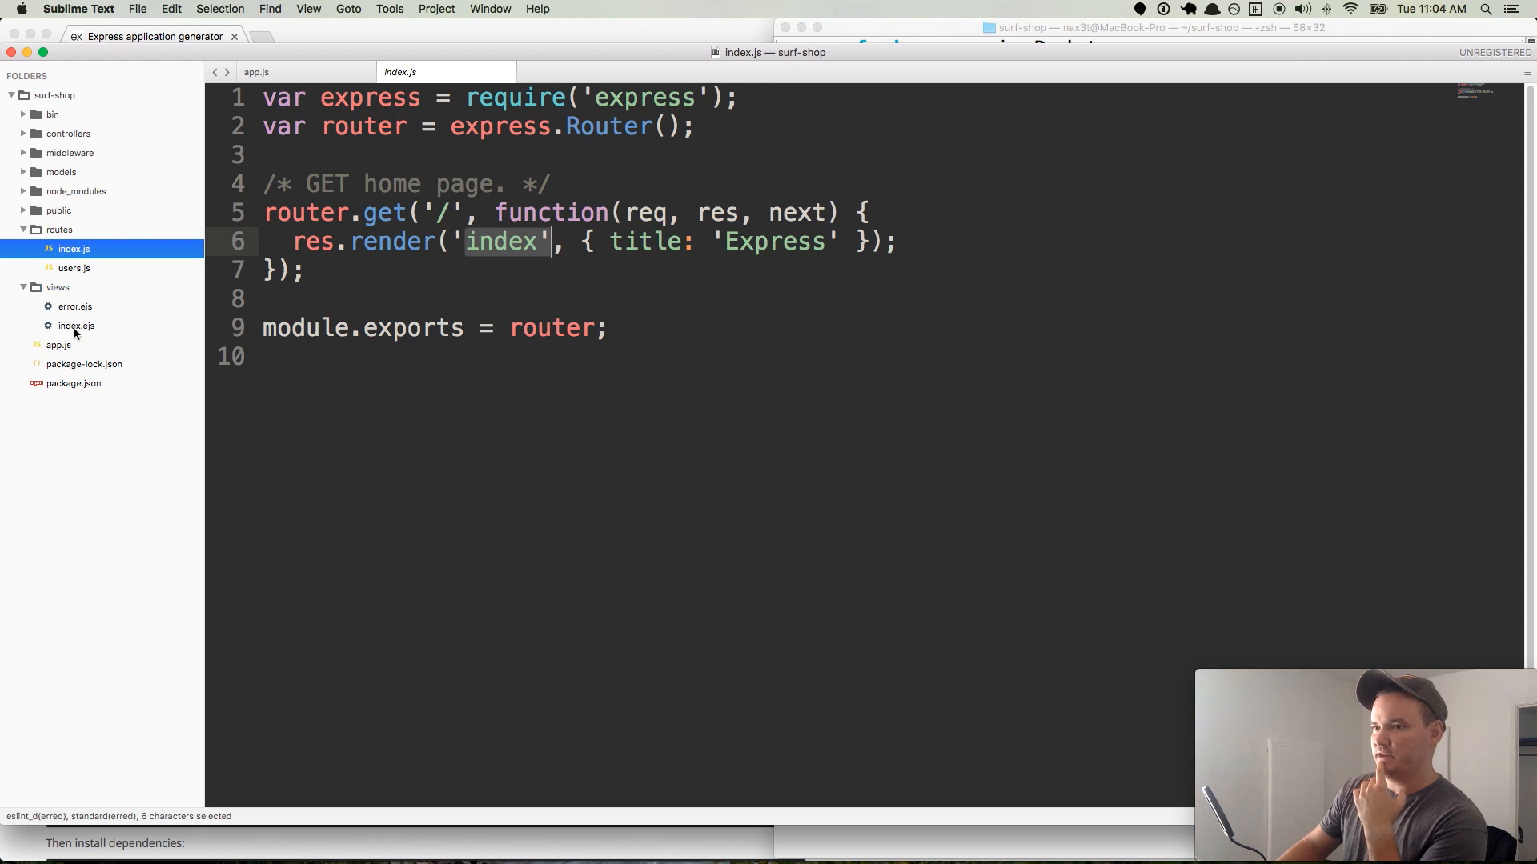
pyautogui.moveTo(496, 301)
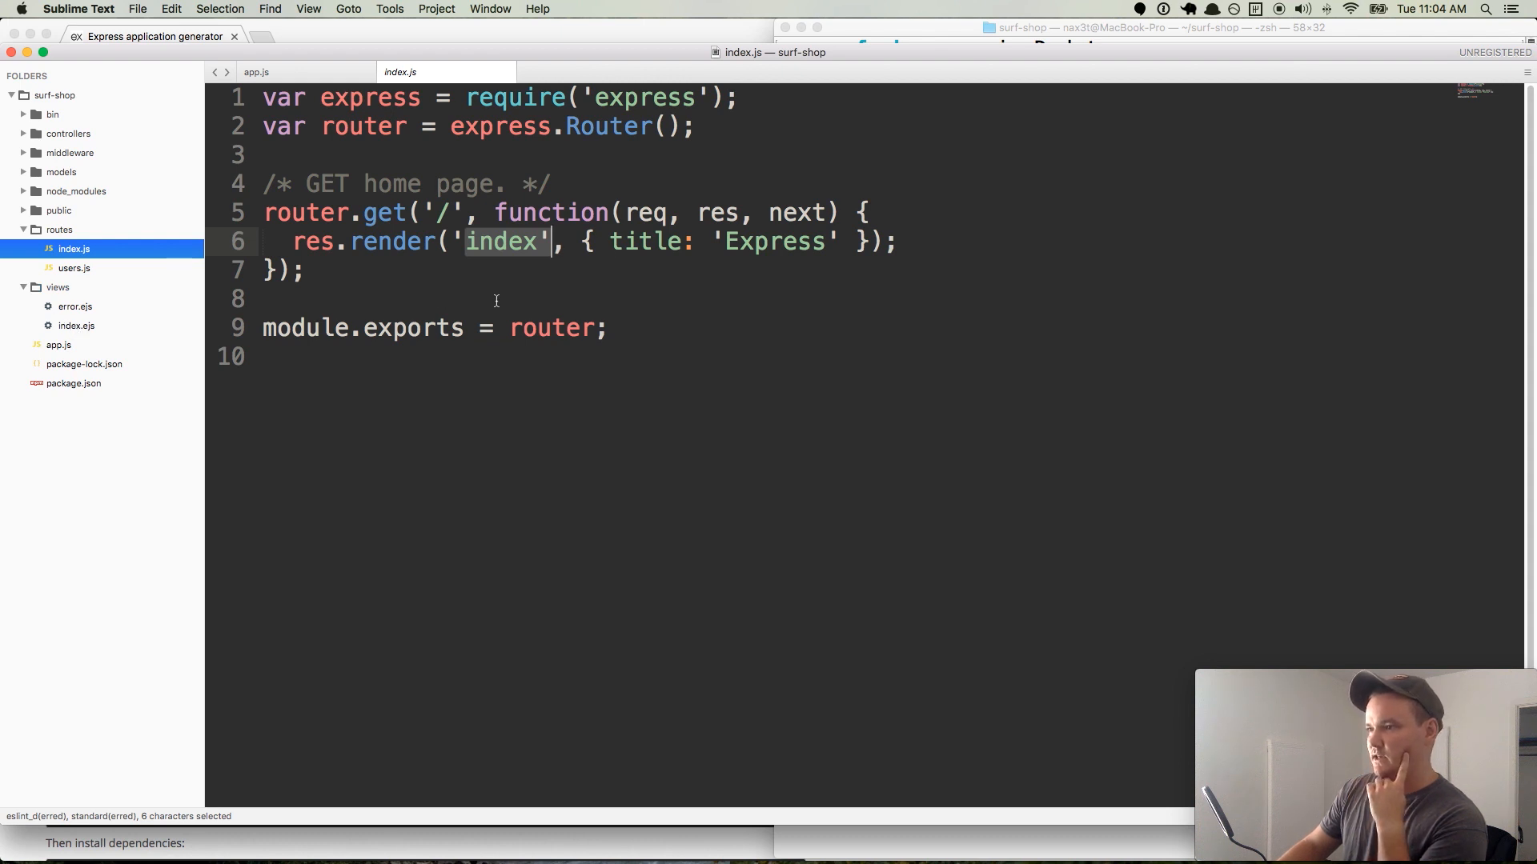
pyautogui.doubleClick(645, 241)
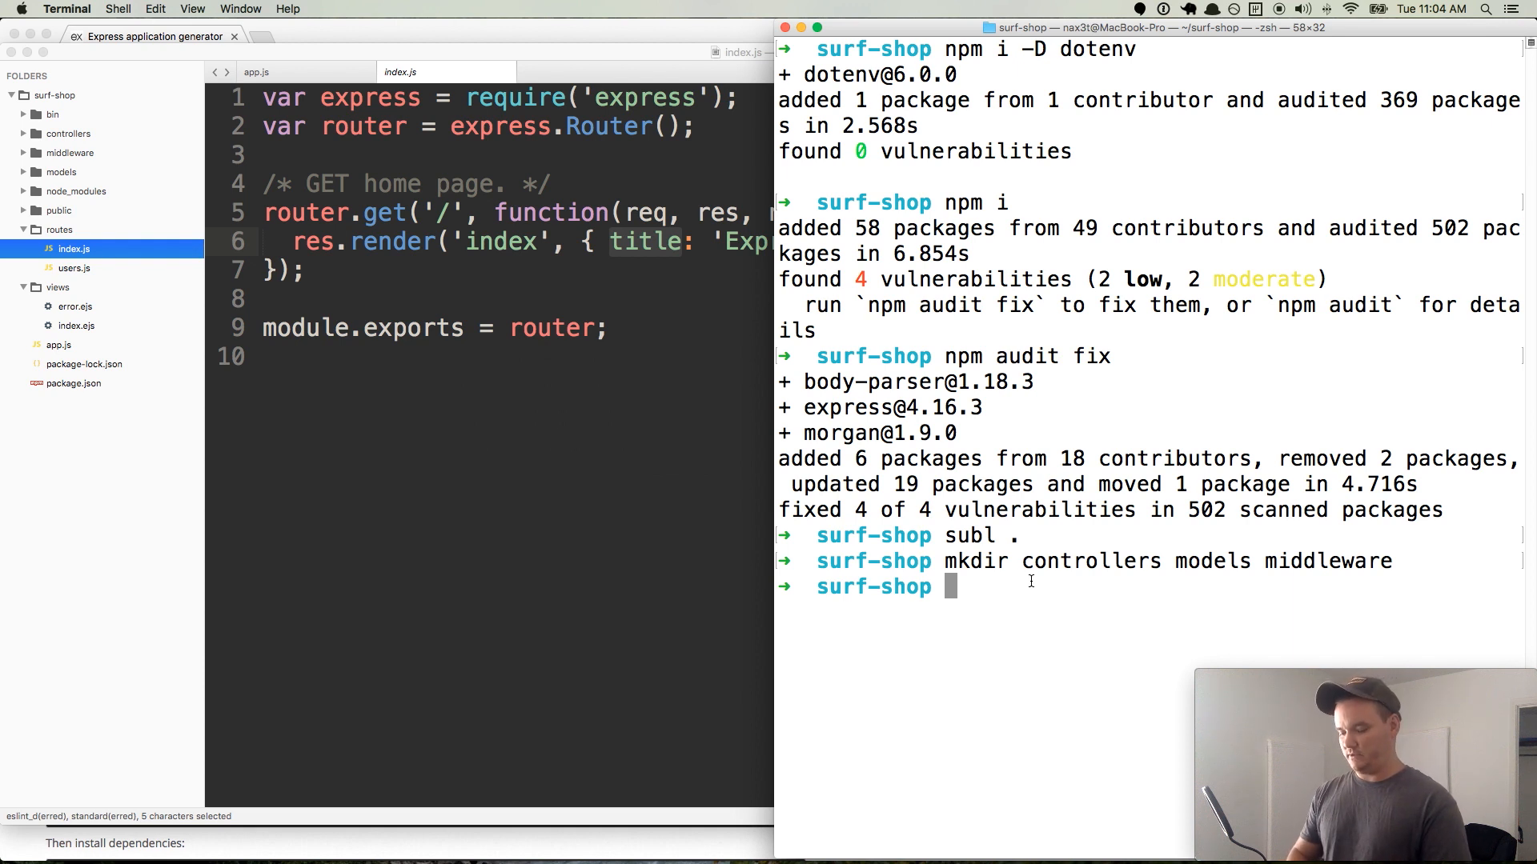
# - Install nodemon globally with npm i -g nodemon, then enter nodemon at a cleared prompt
pyautogui.write('npm i -g n')
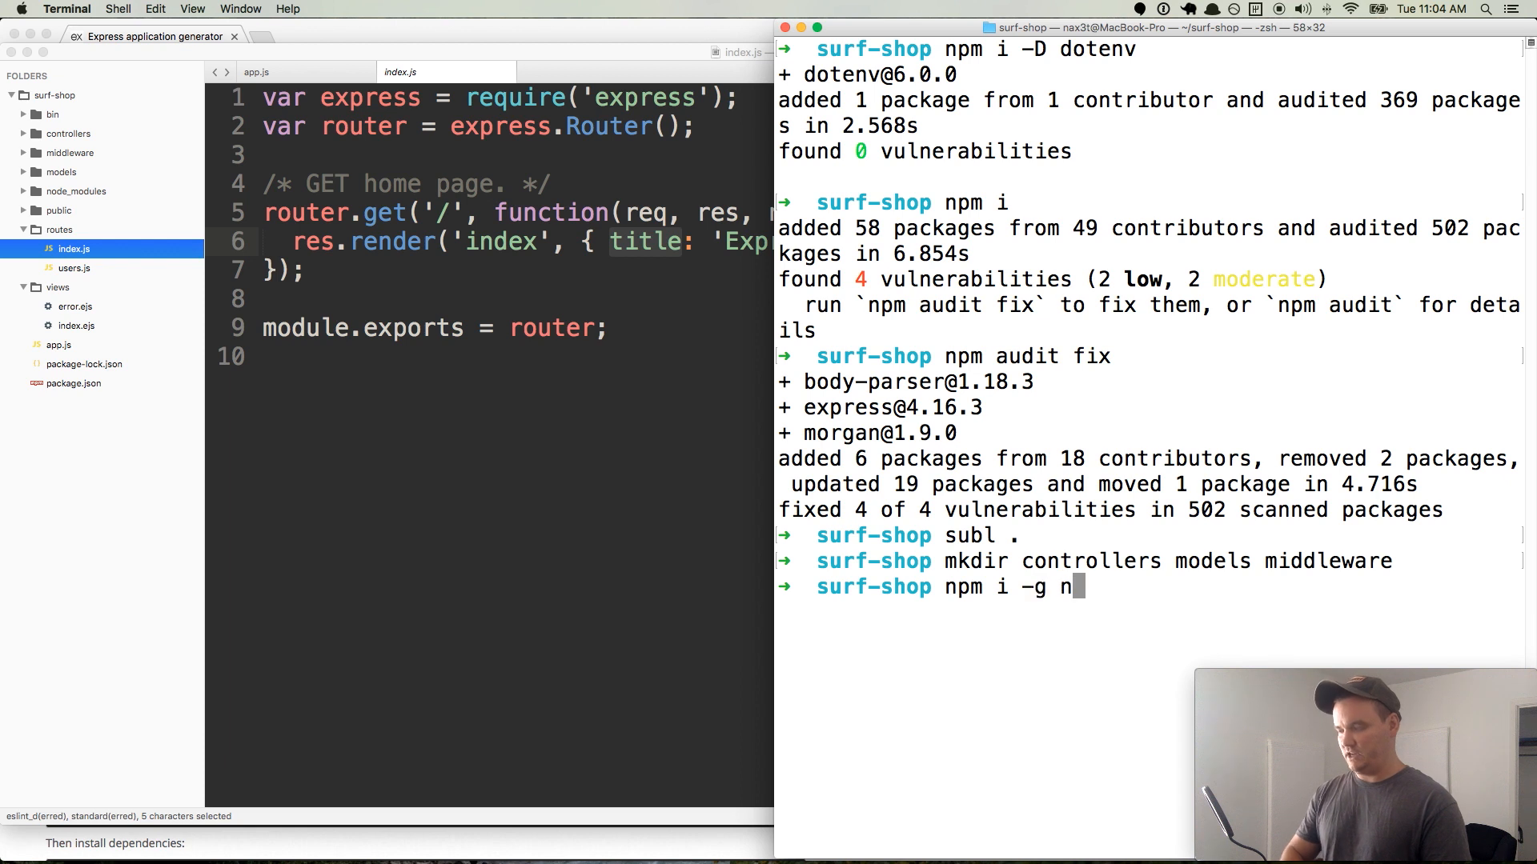
pyautogui.press('Return')
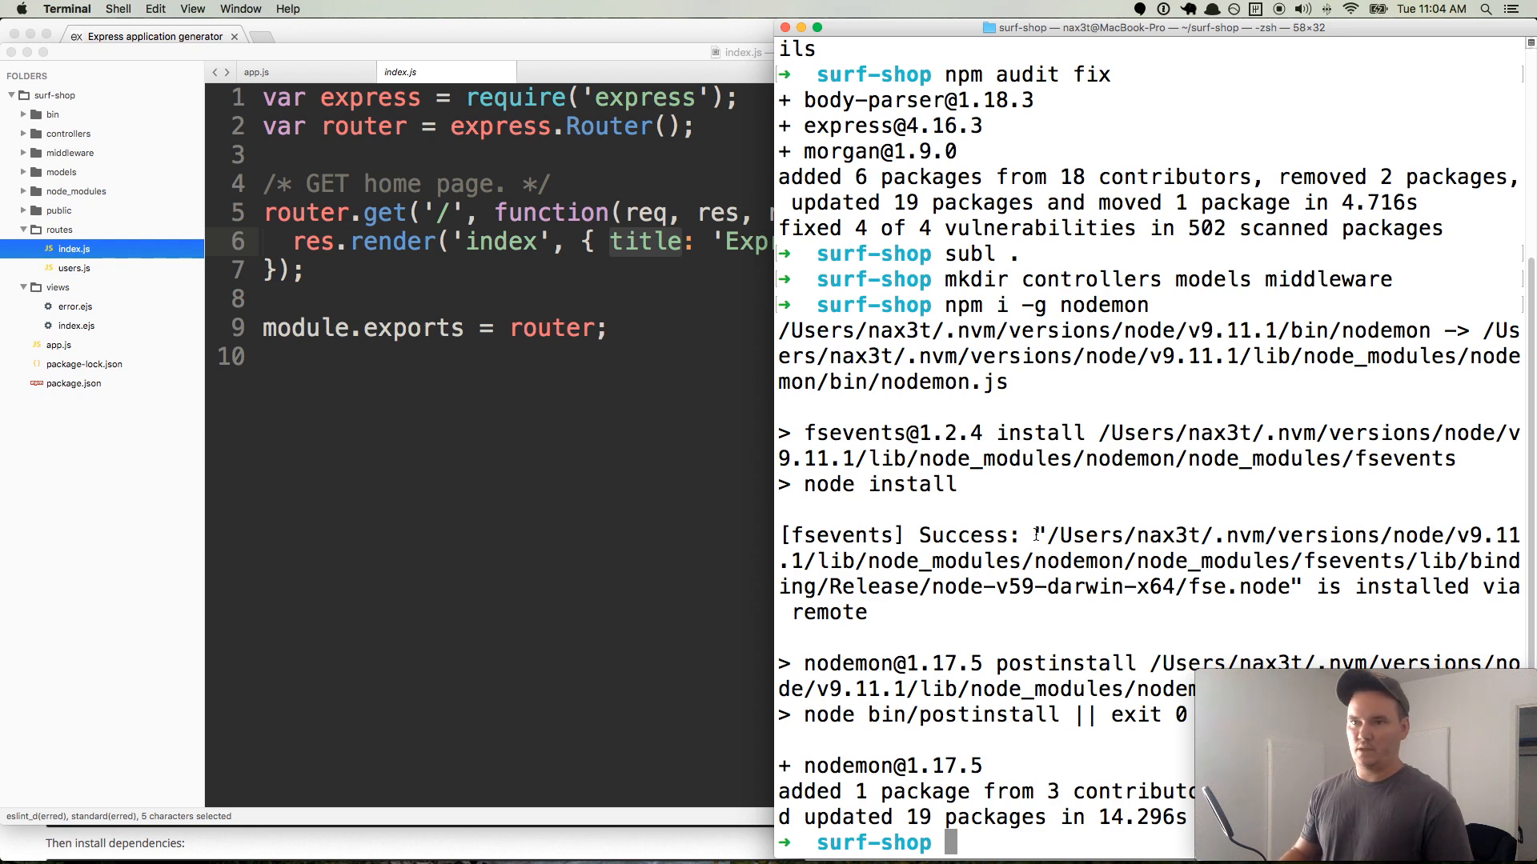
pyautogui.moveTo(1047, 513)
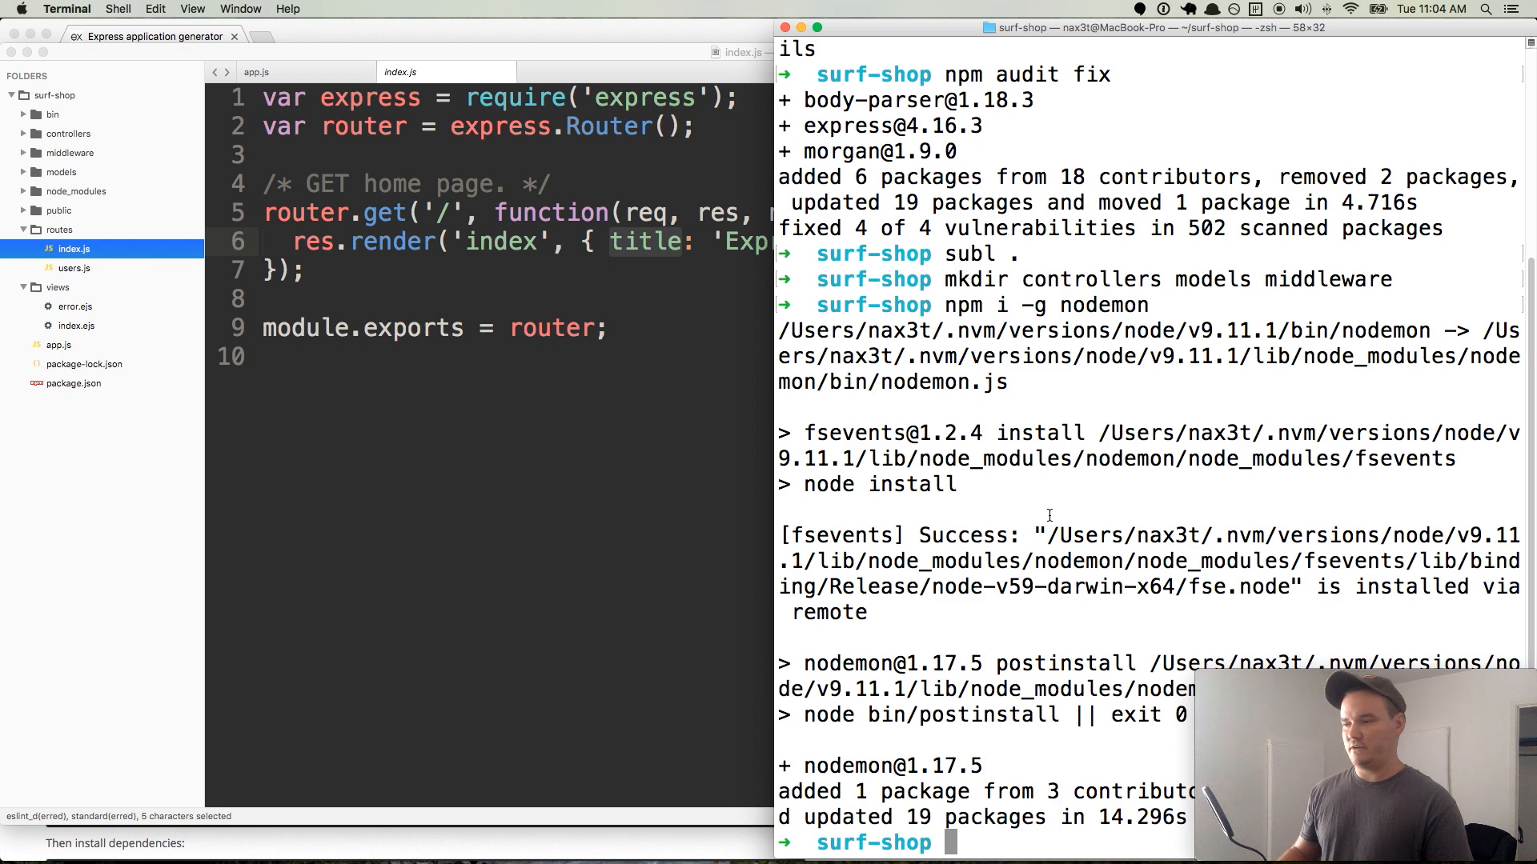
pyautogui.moveTo(959, 626)
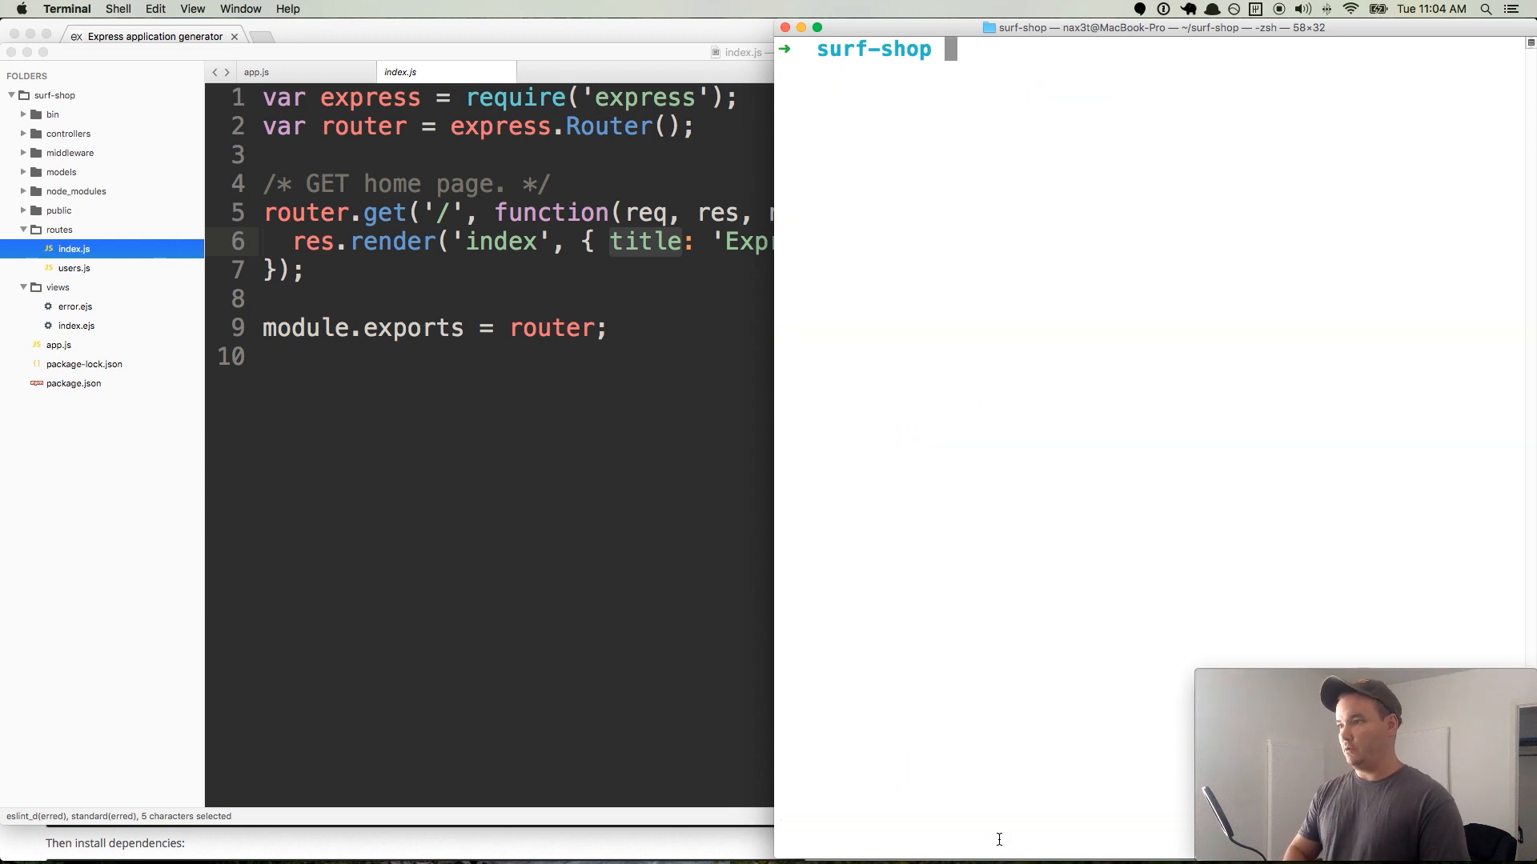
pyautogui.write('nodemon')
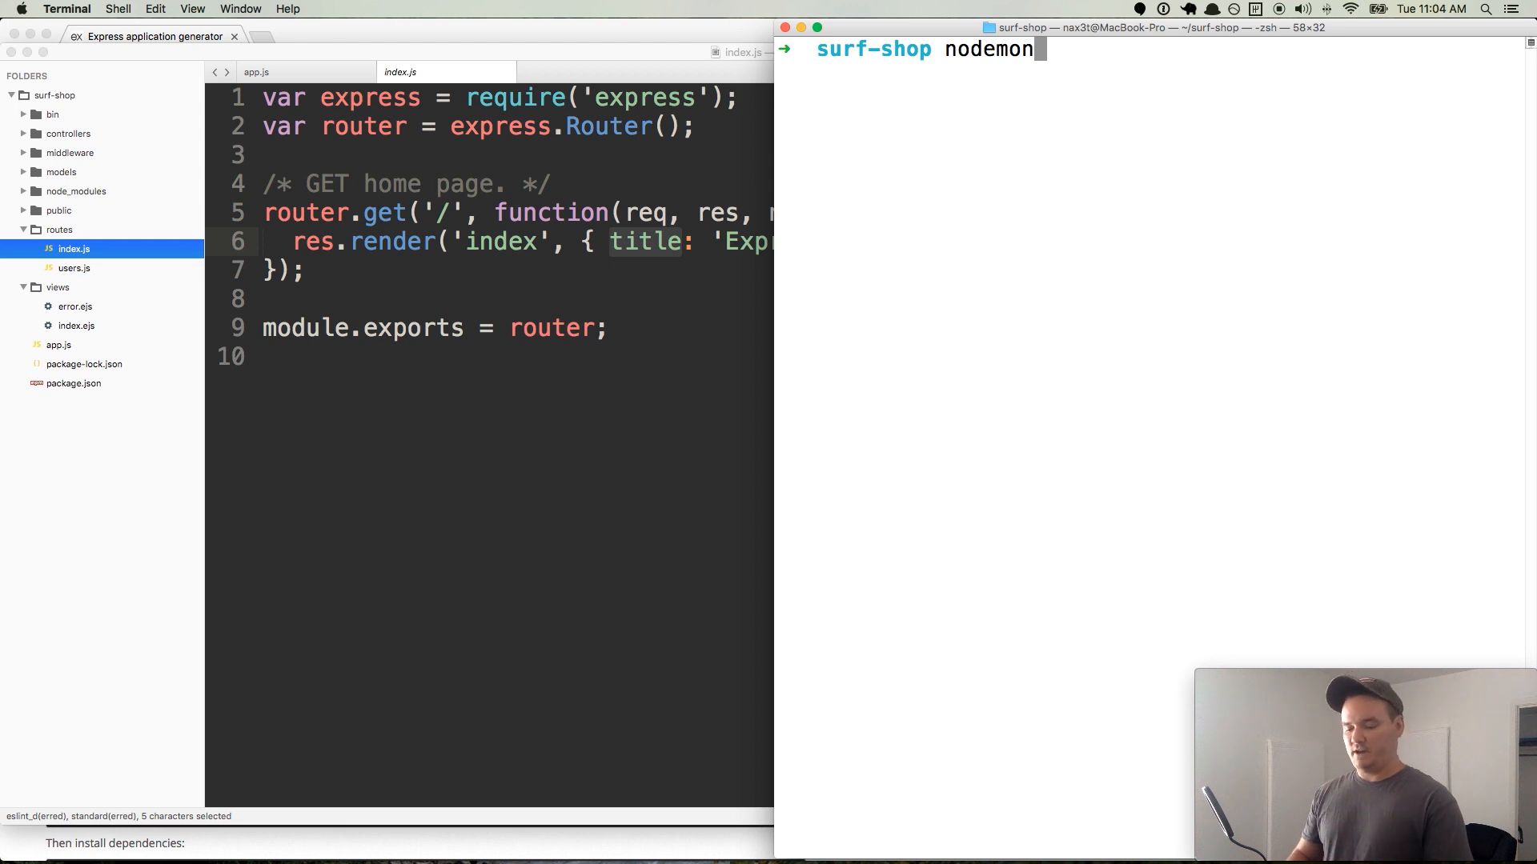
pyautogui.write('cat')
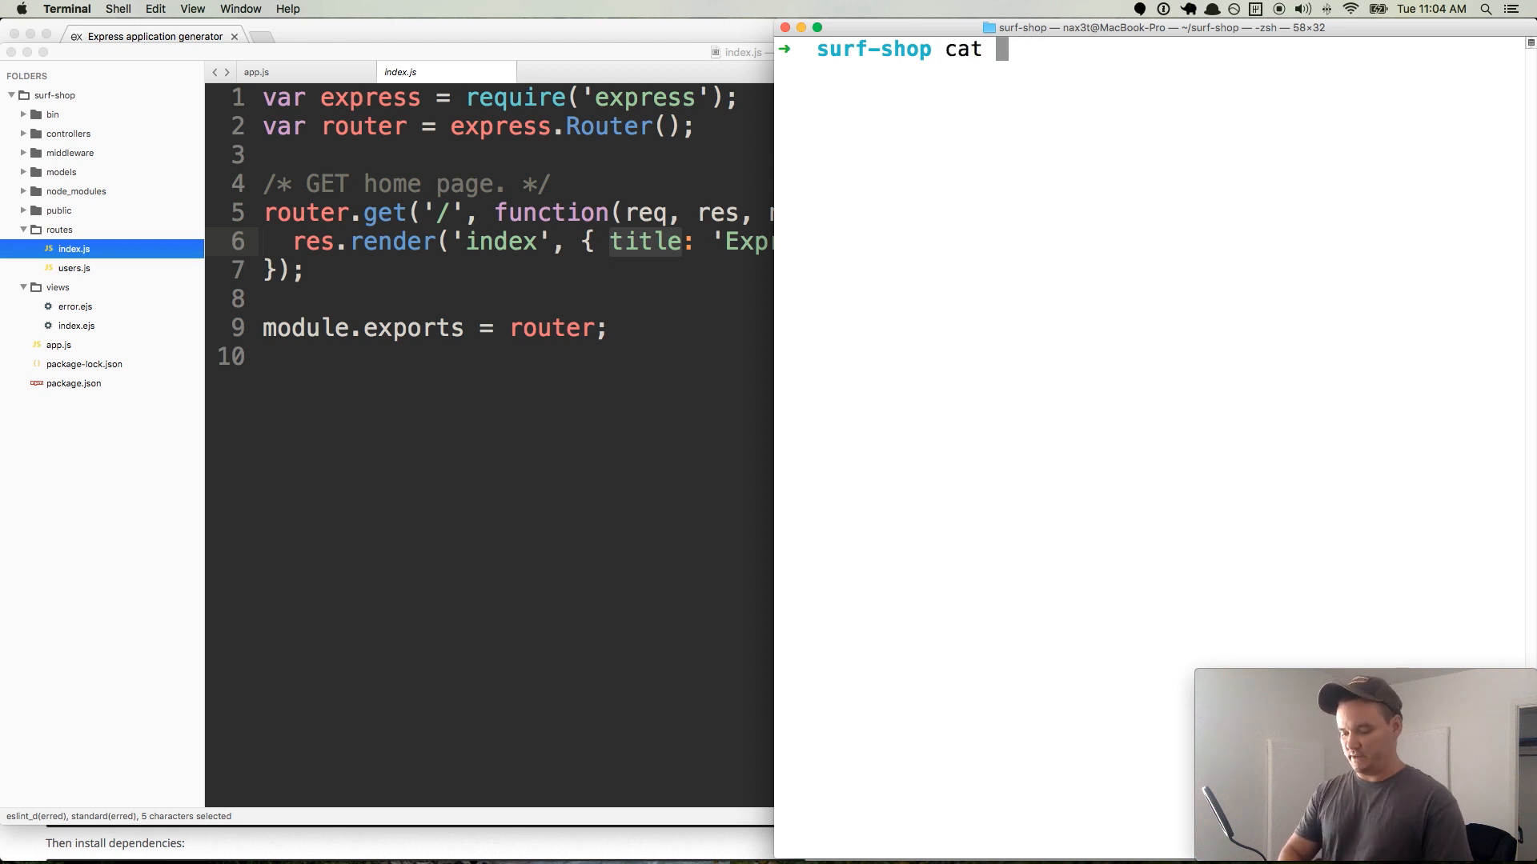
pyautogui.write('package')
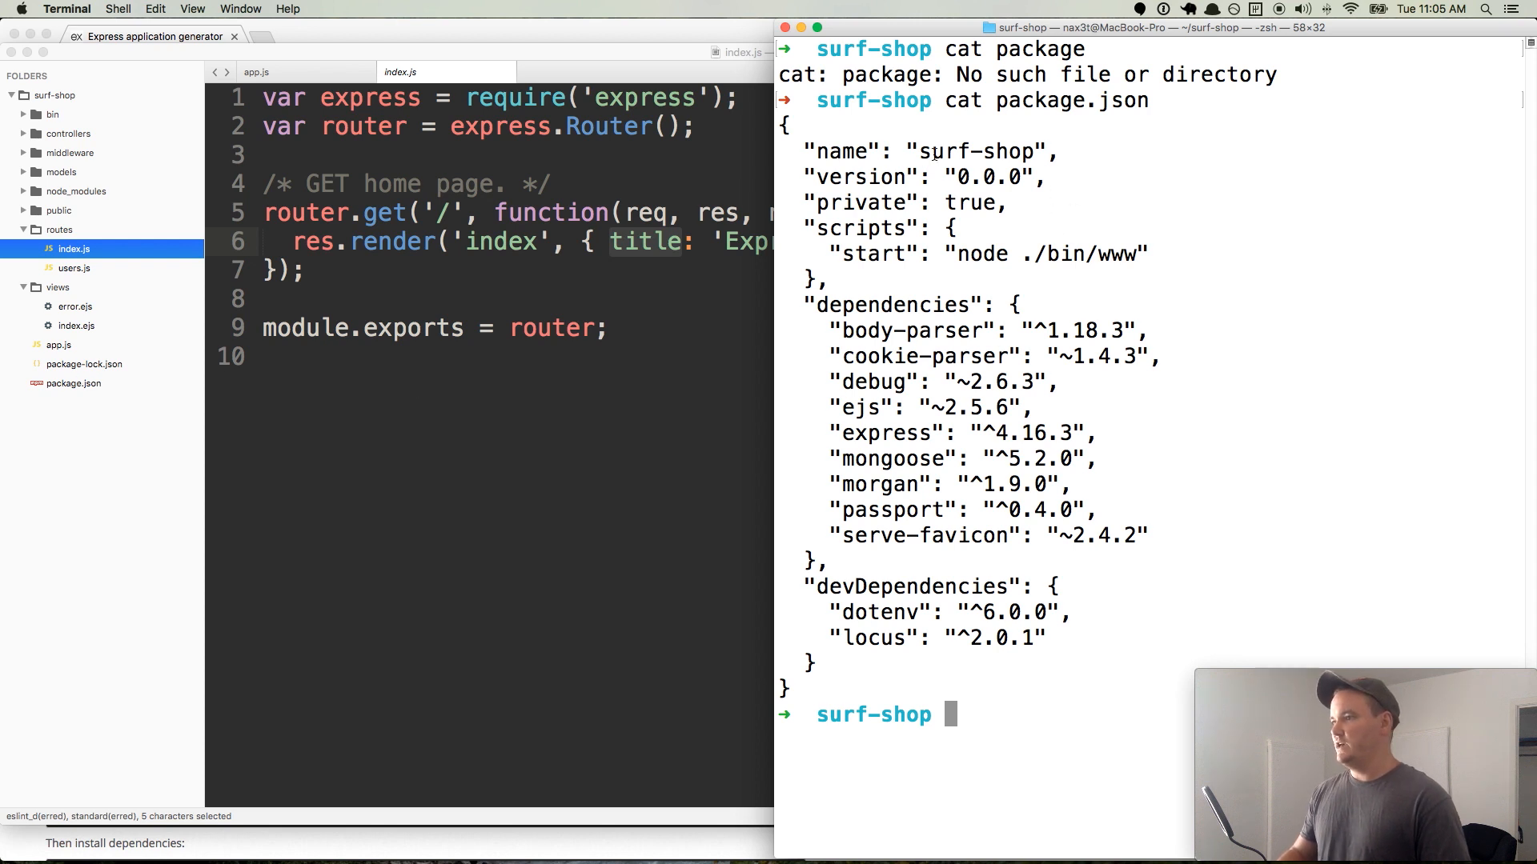
pyautogui.moveTo(863, 250)
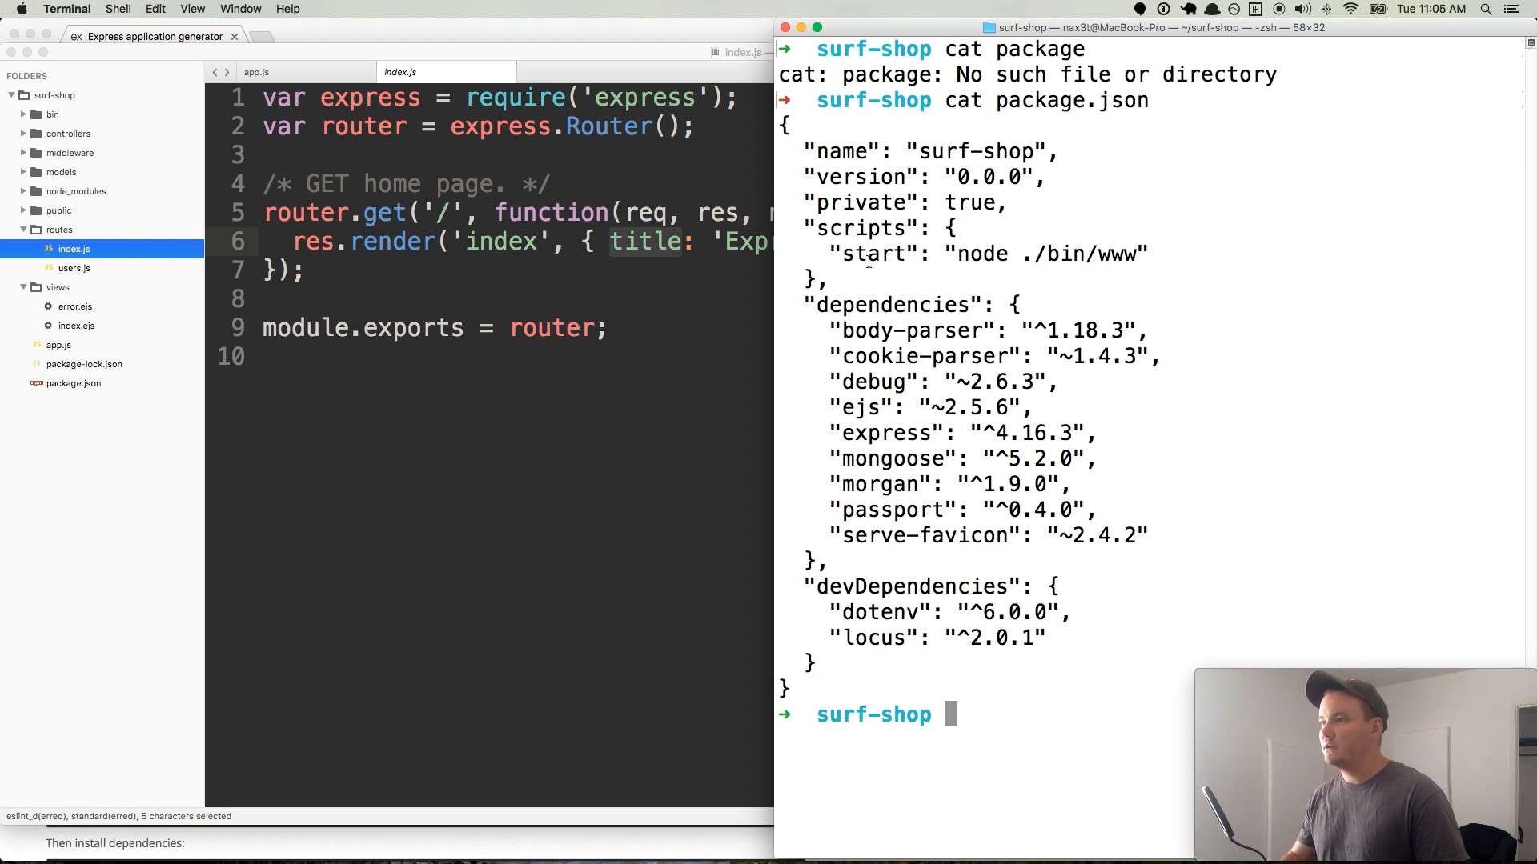
pyautogui.moveTo(906, 254)
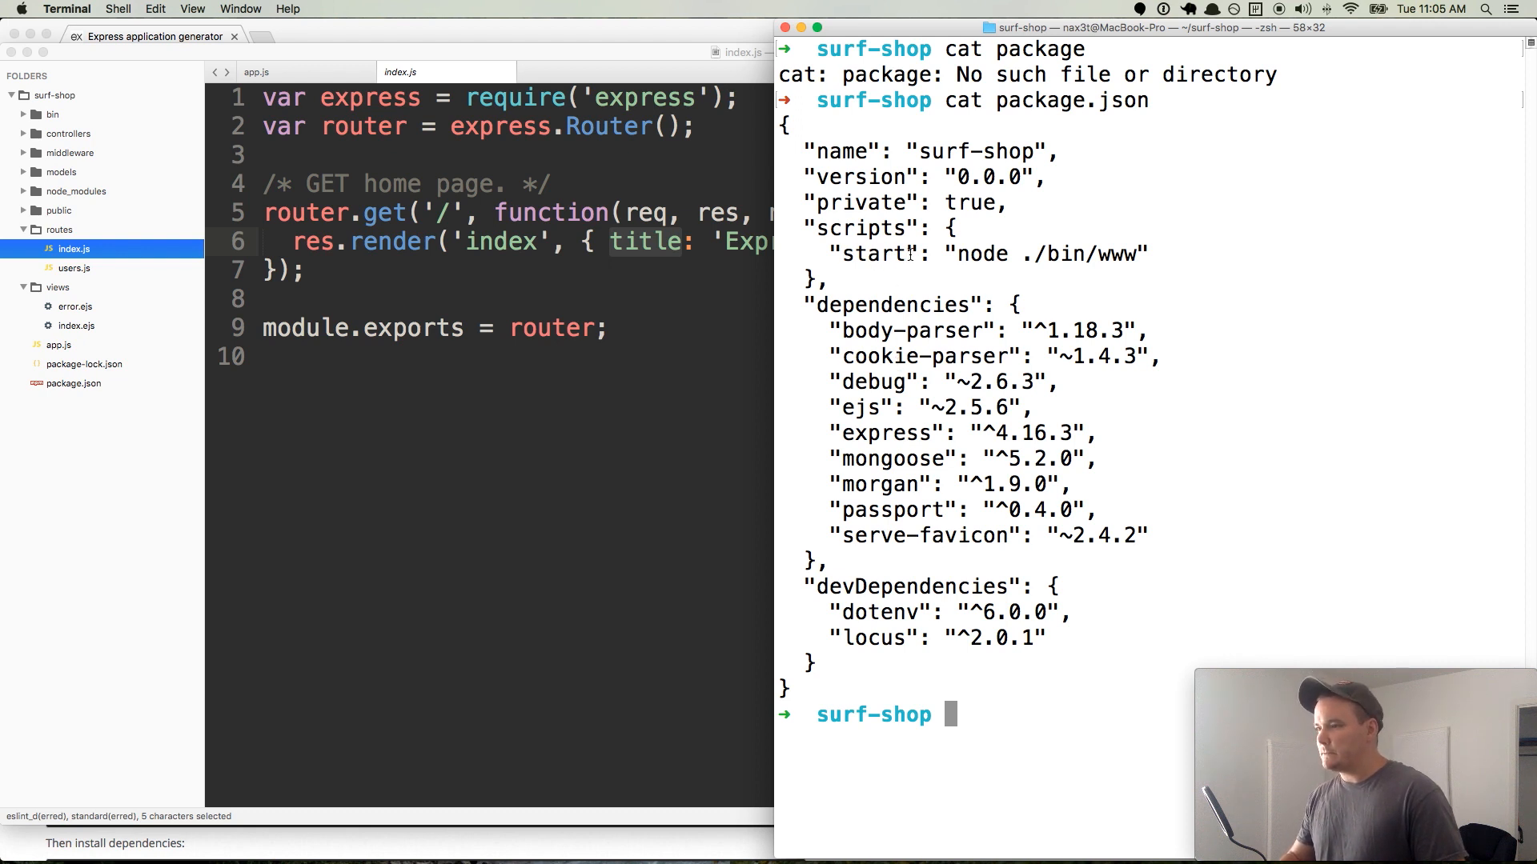
pyautogui.moveTo(1097, 221)
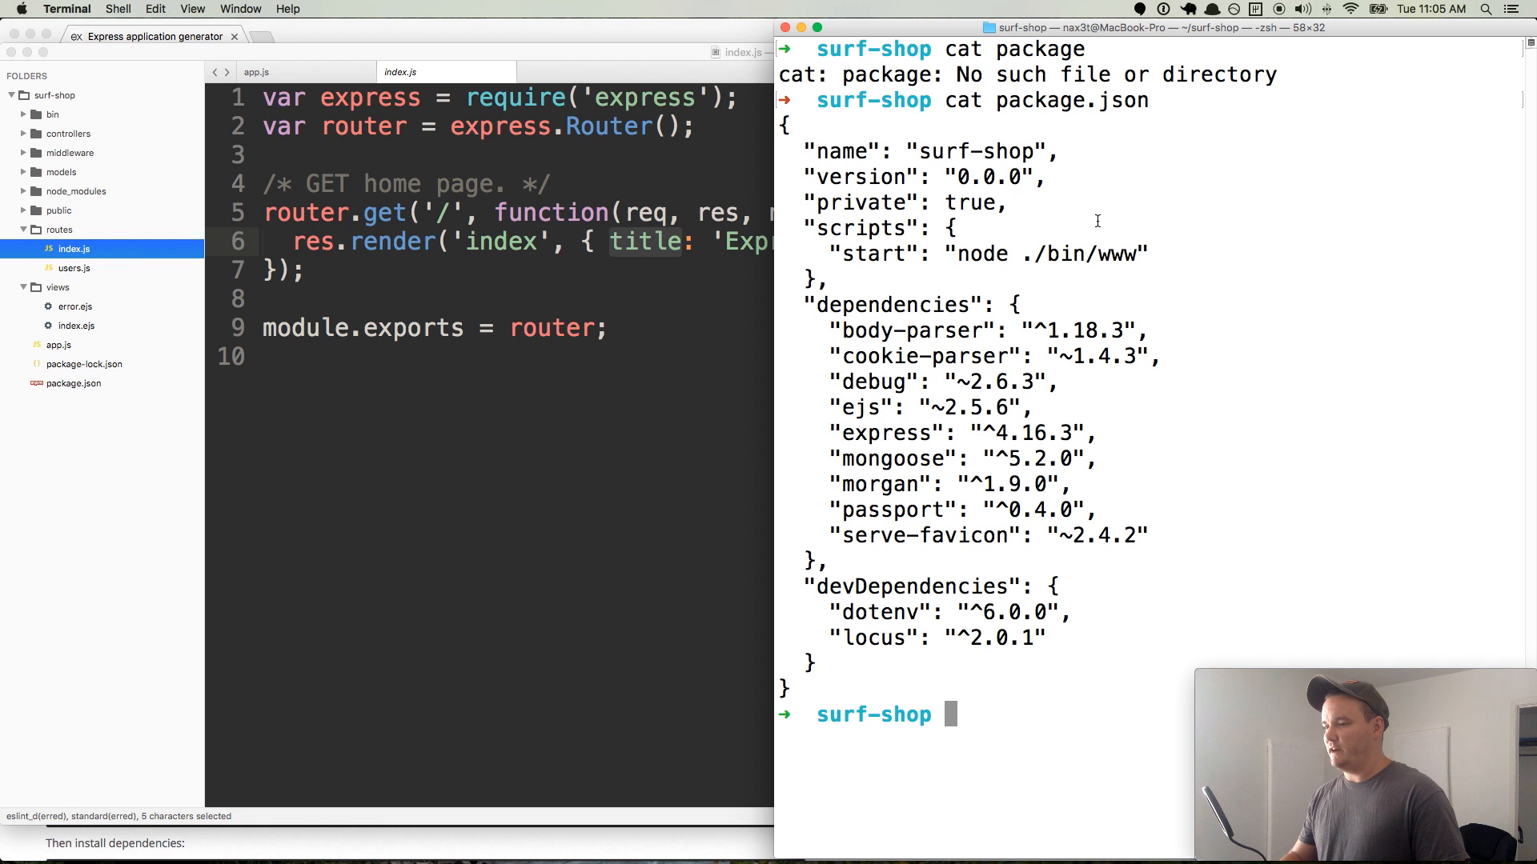
pyautogui.moveTo(1189, 364)
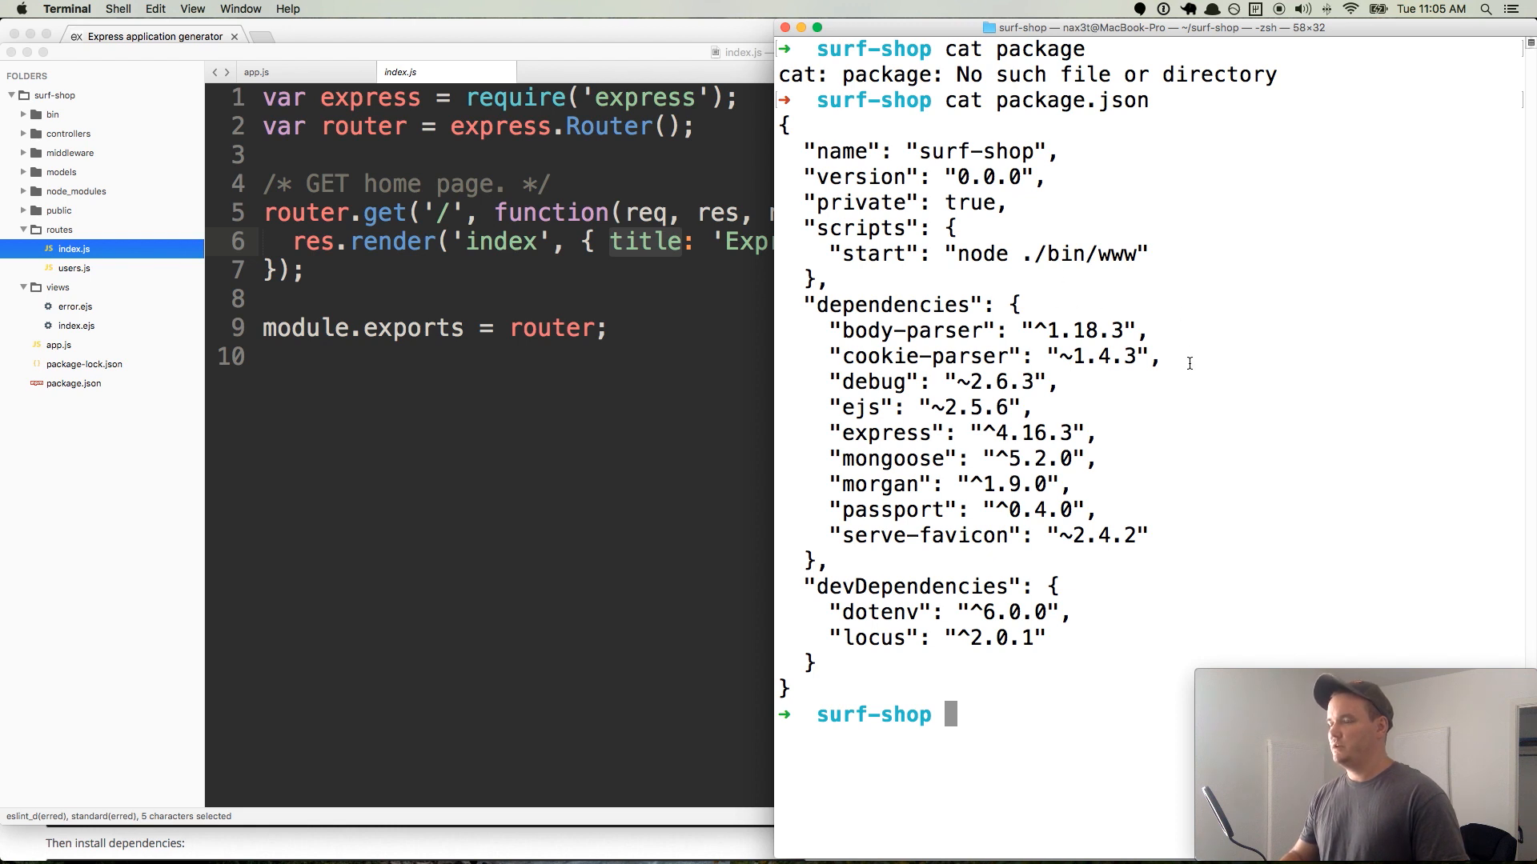
pyautogui.moveTo(1175, 454)
pyautogui.write('nodemon')
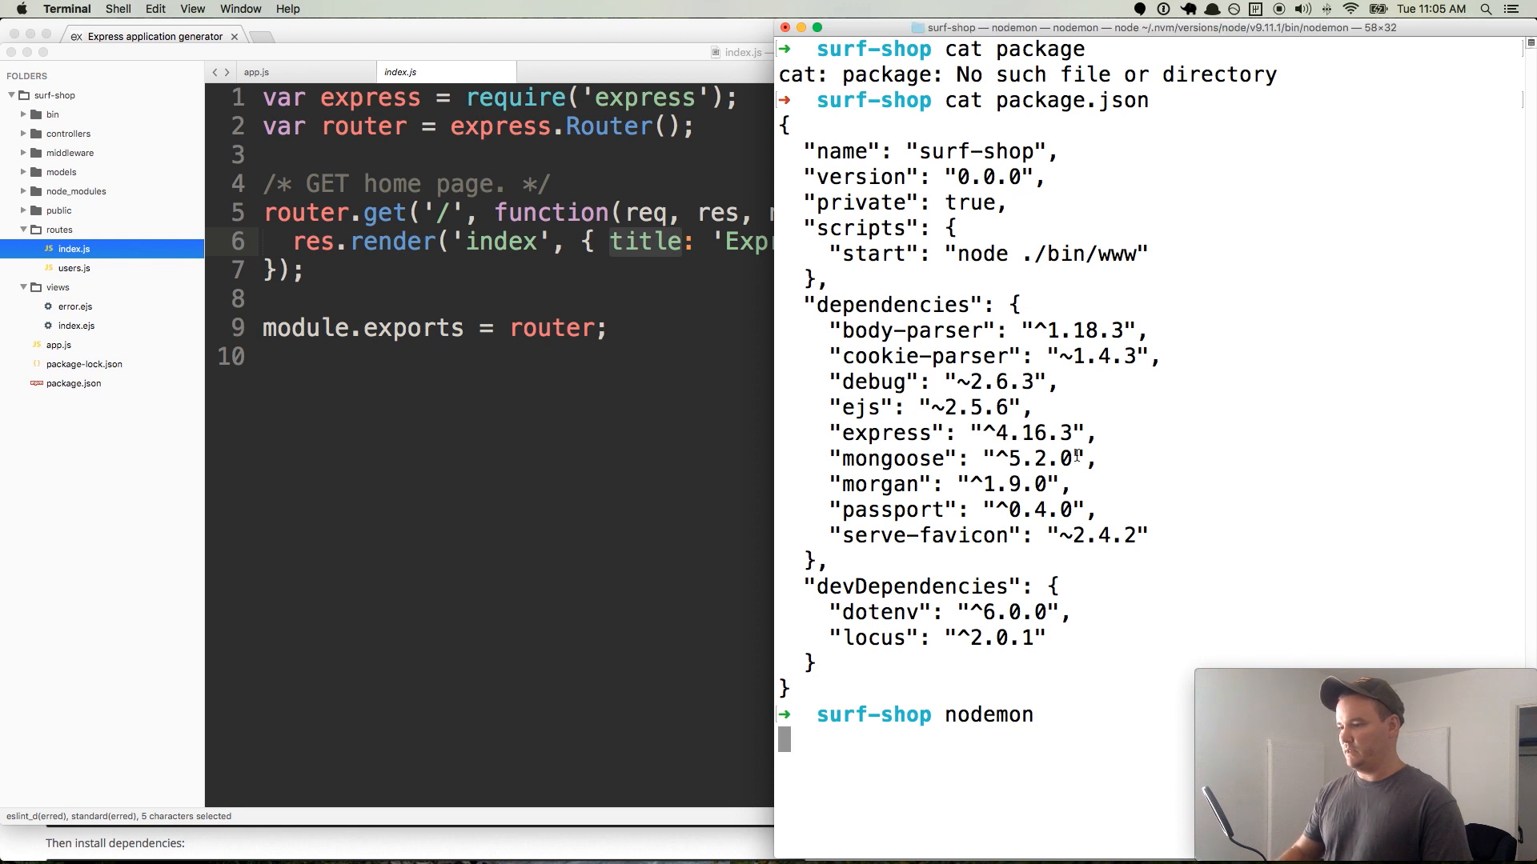
pyautogui.press('Return')
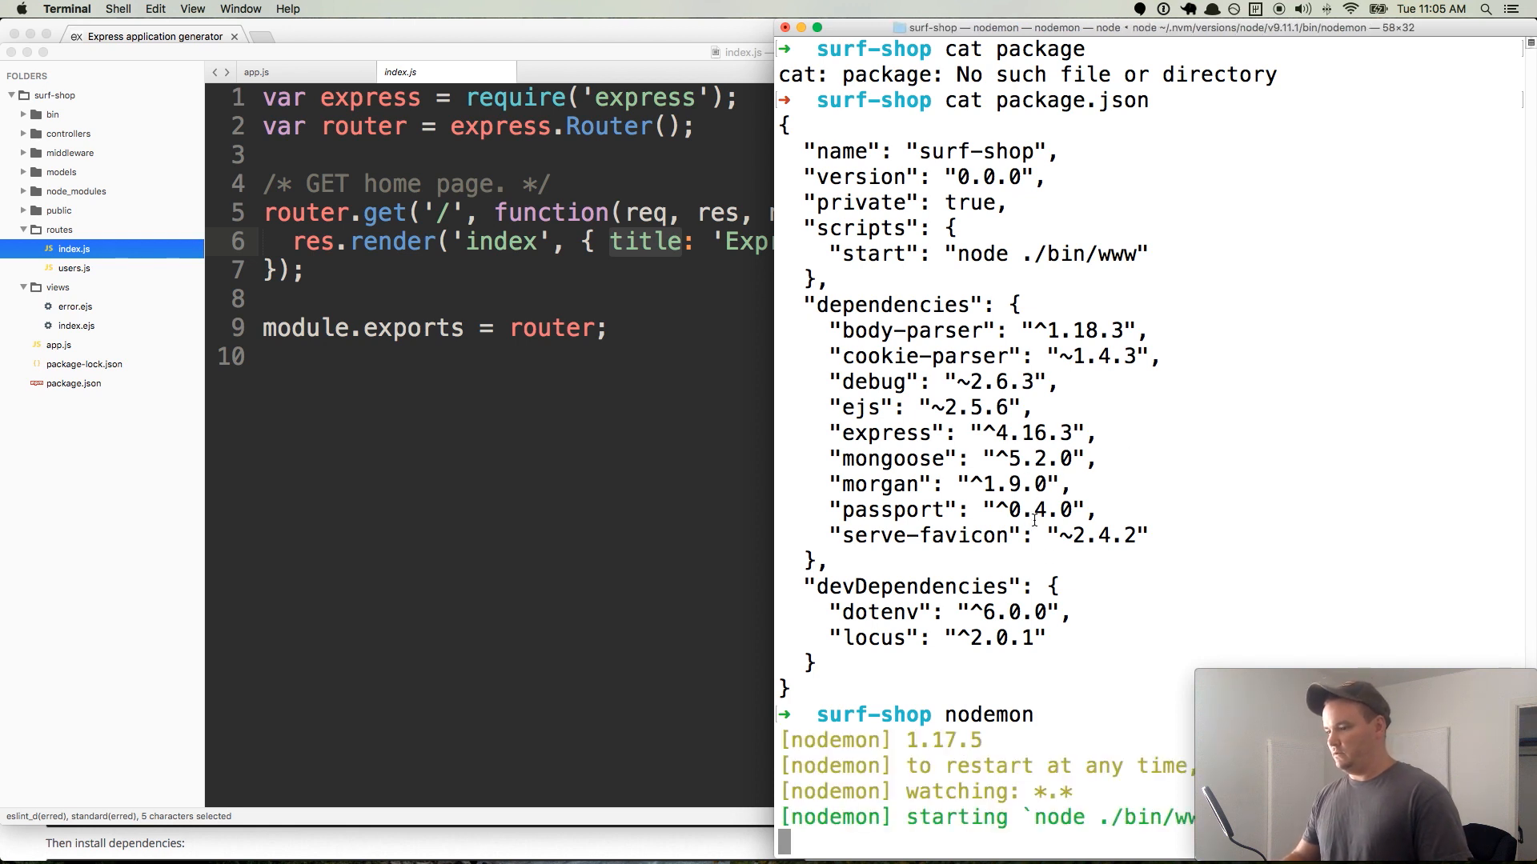
pyautogui.moveTo(831, 259)
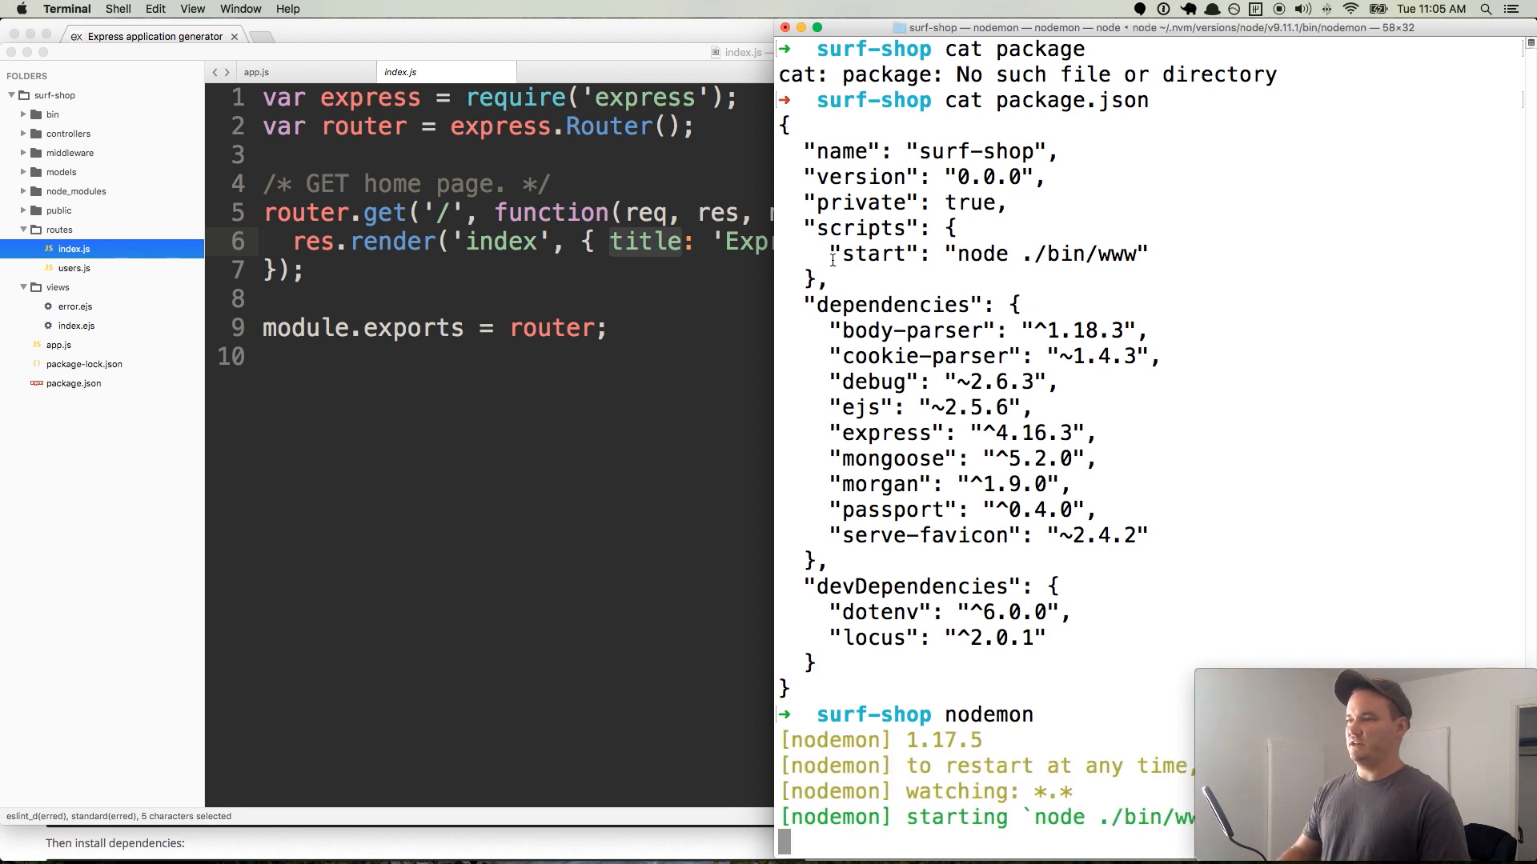
pyautogui.moveTo(863, 550)
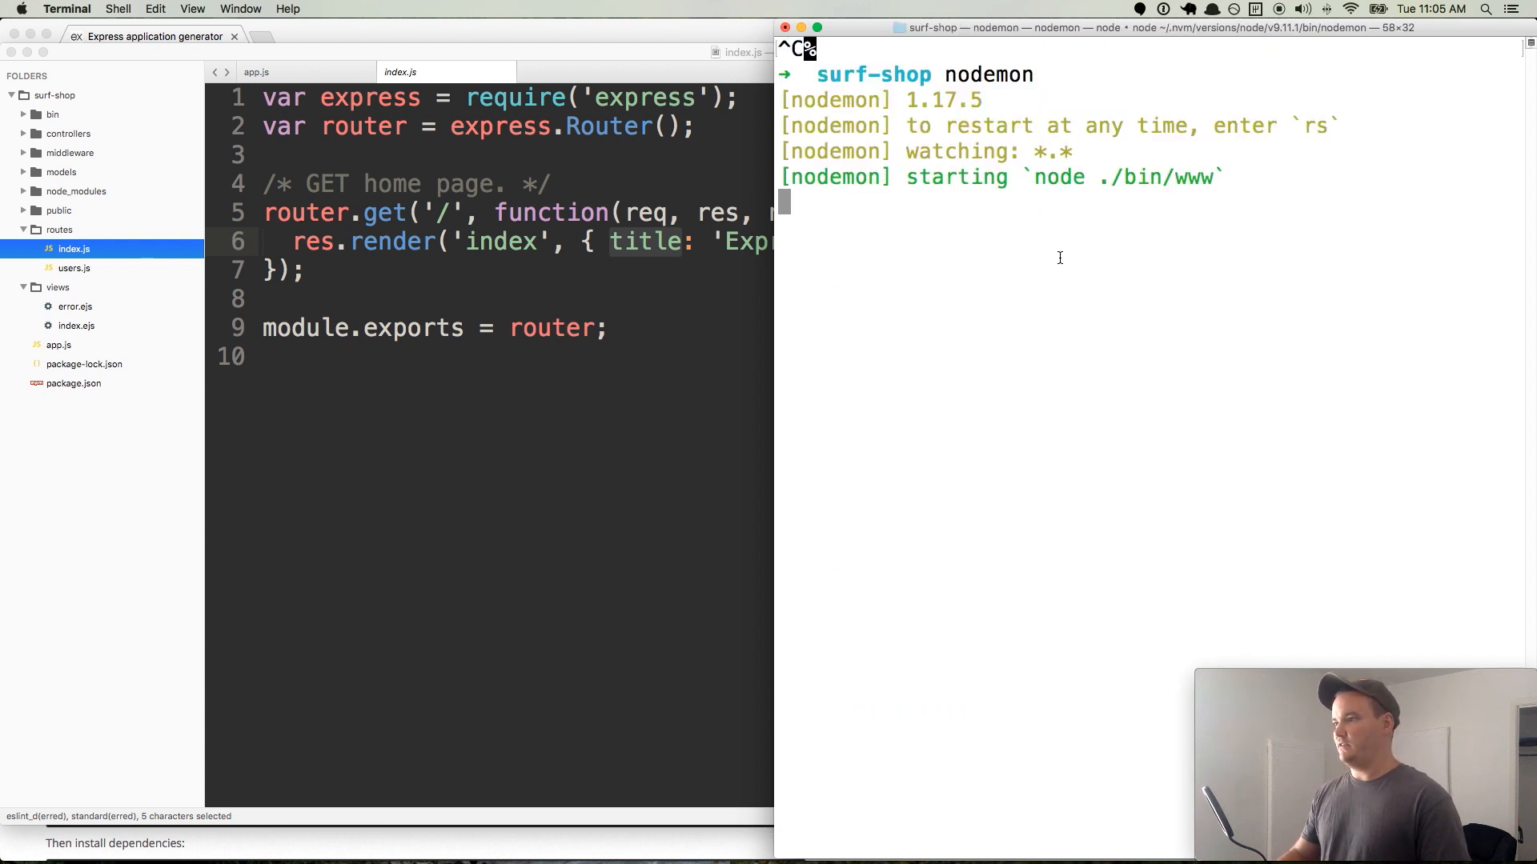
pyautogui.doubleClick(1117, 177)
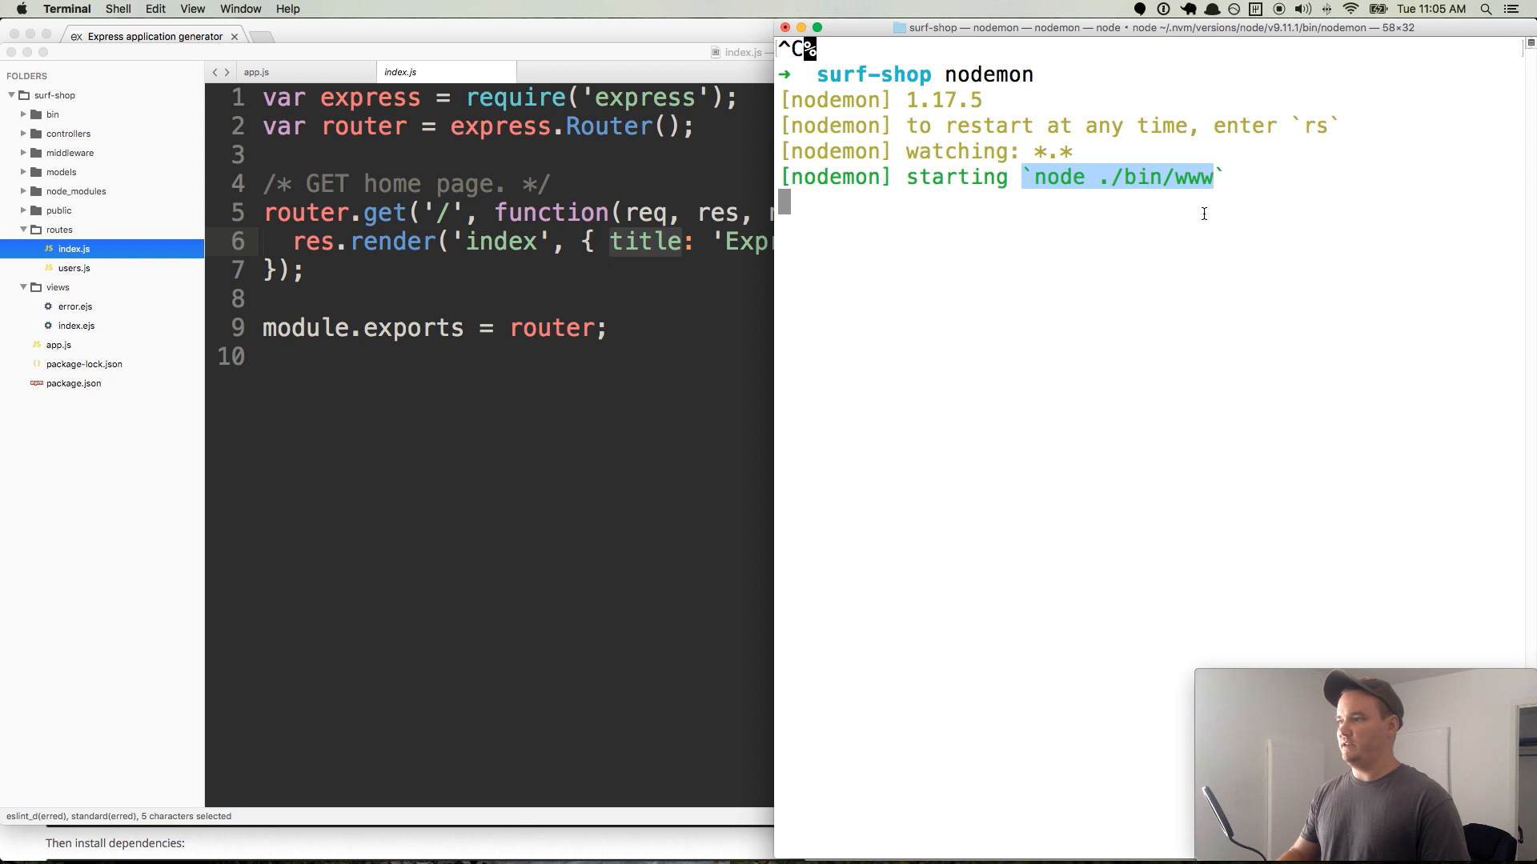
pyautogui.moveTo(1135, 173)
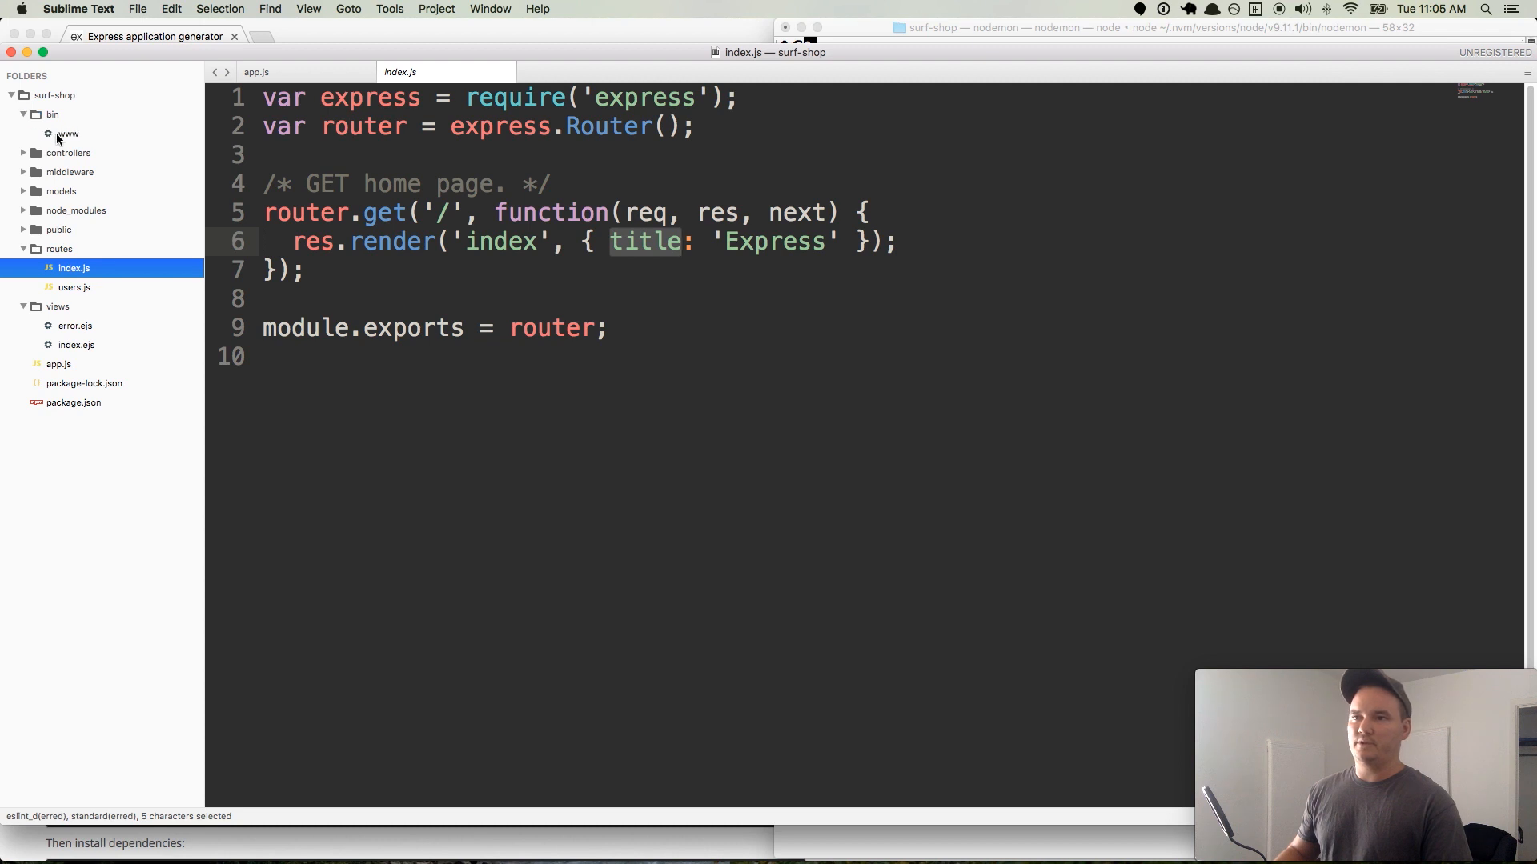
# - Read through the bin/www startup script from the sidebar
pyautogui.click(67, 132)
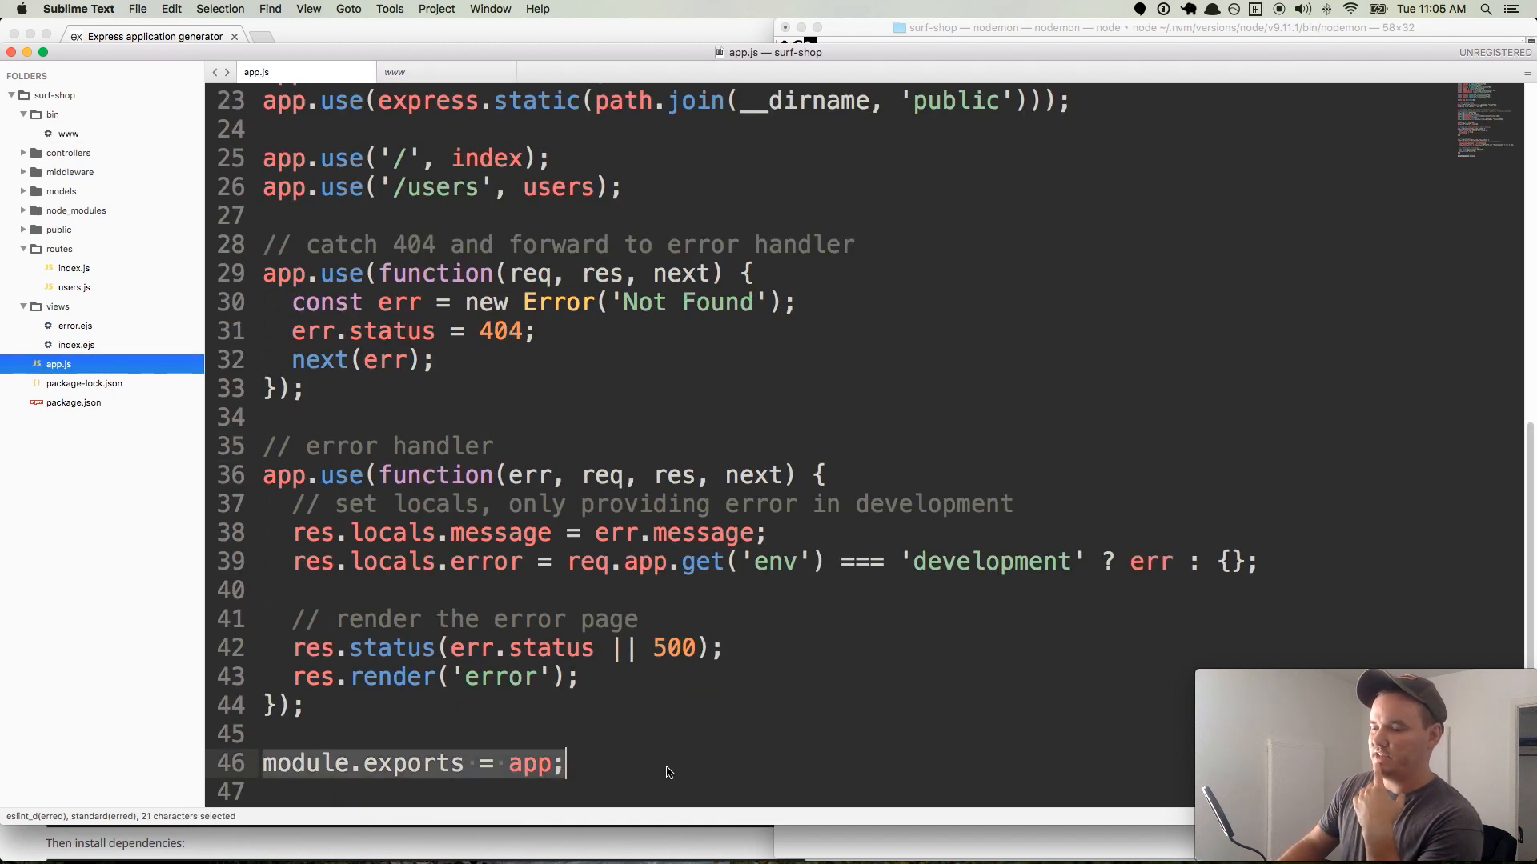
pyautogui.scroll(3)
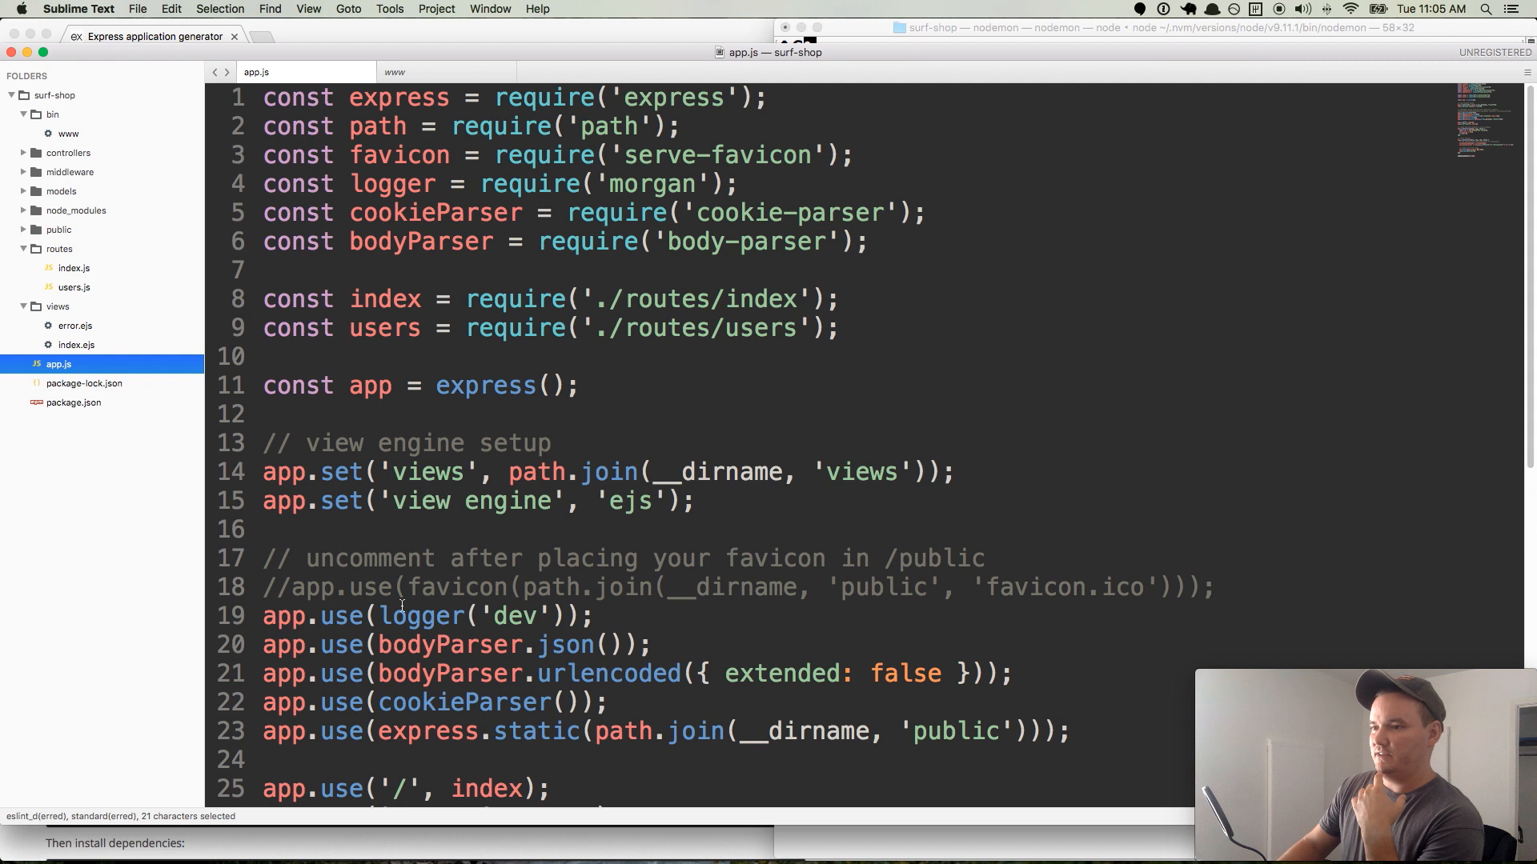
pyautogui.scroll(-3)
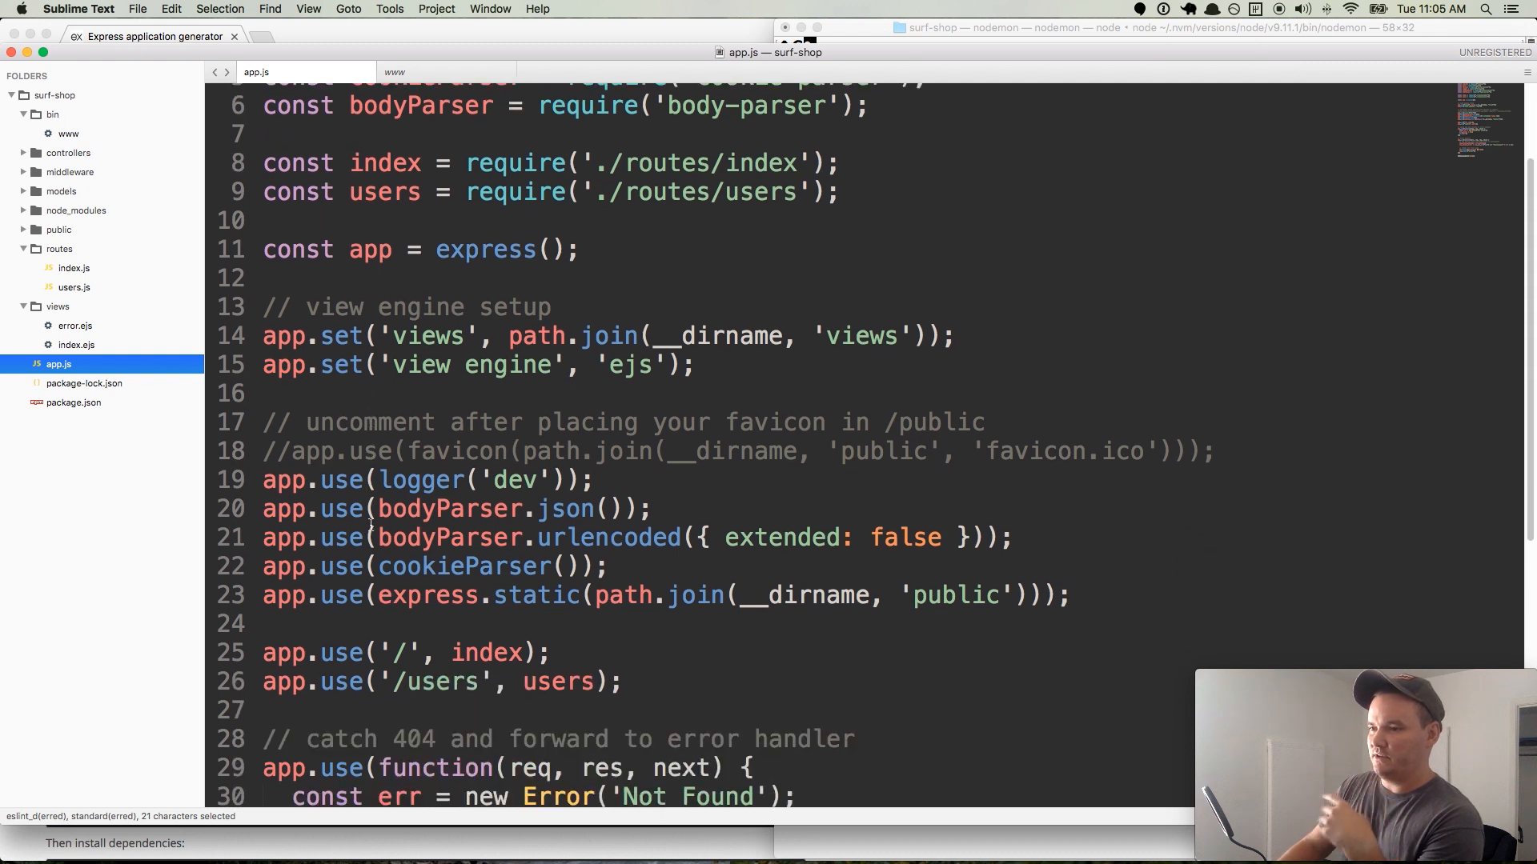
pyautogui.scroll(-3)
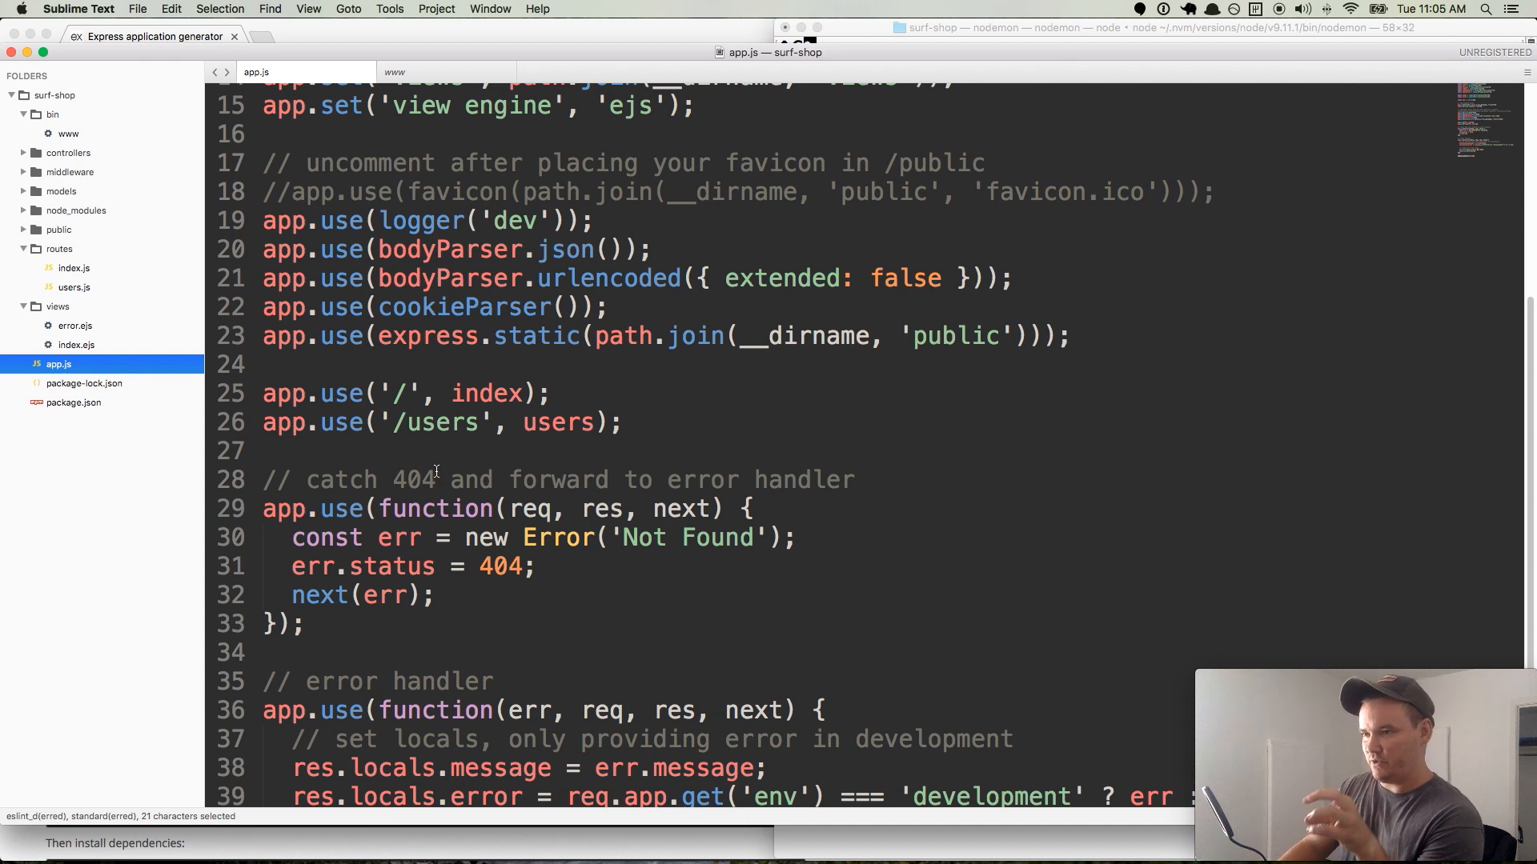
pyautogui.moveTo(481, 484)
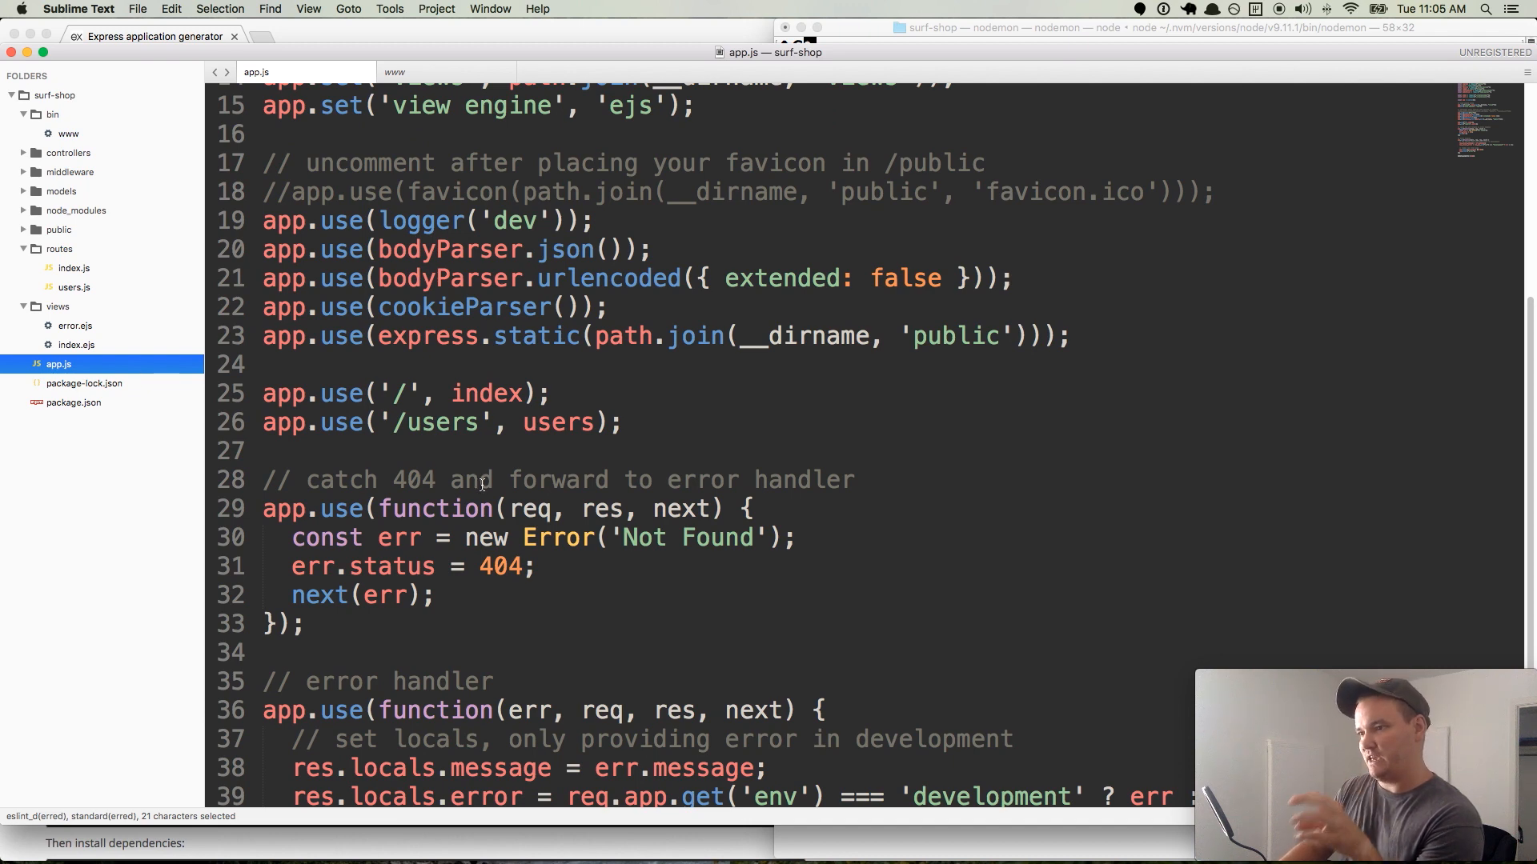
pyautogui.scroll(-3)
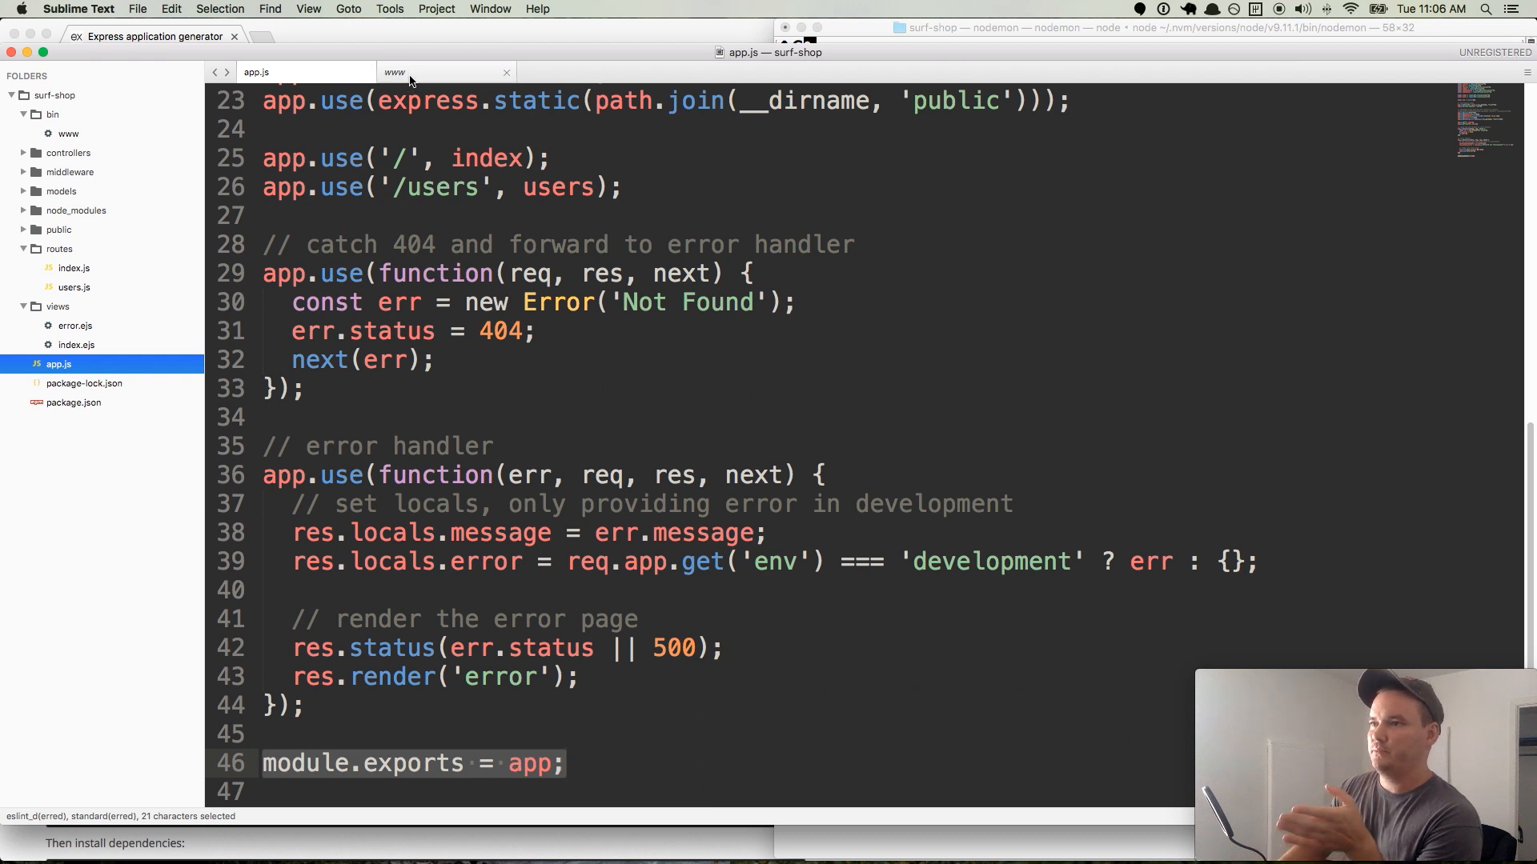
# - Highlight the default port 3000 in www and read down to where the server starts listening
pyautogui.click(395, 72)
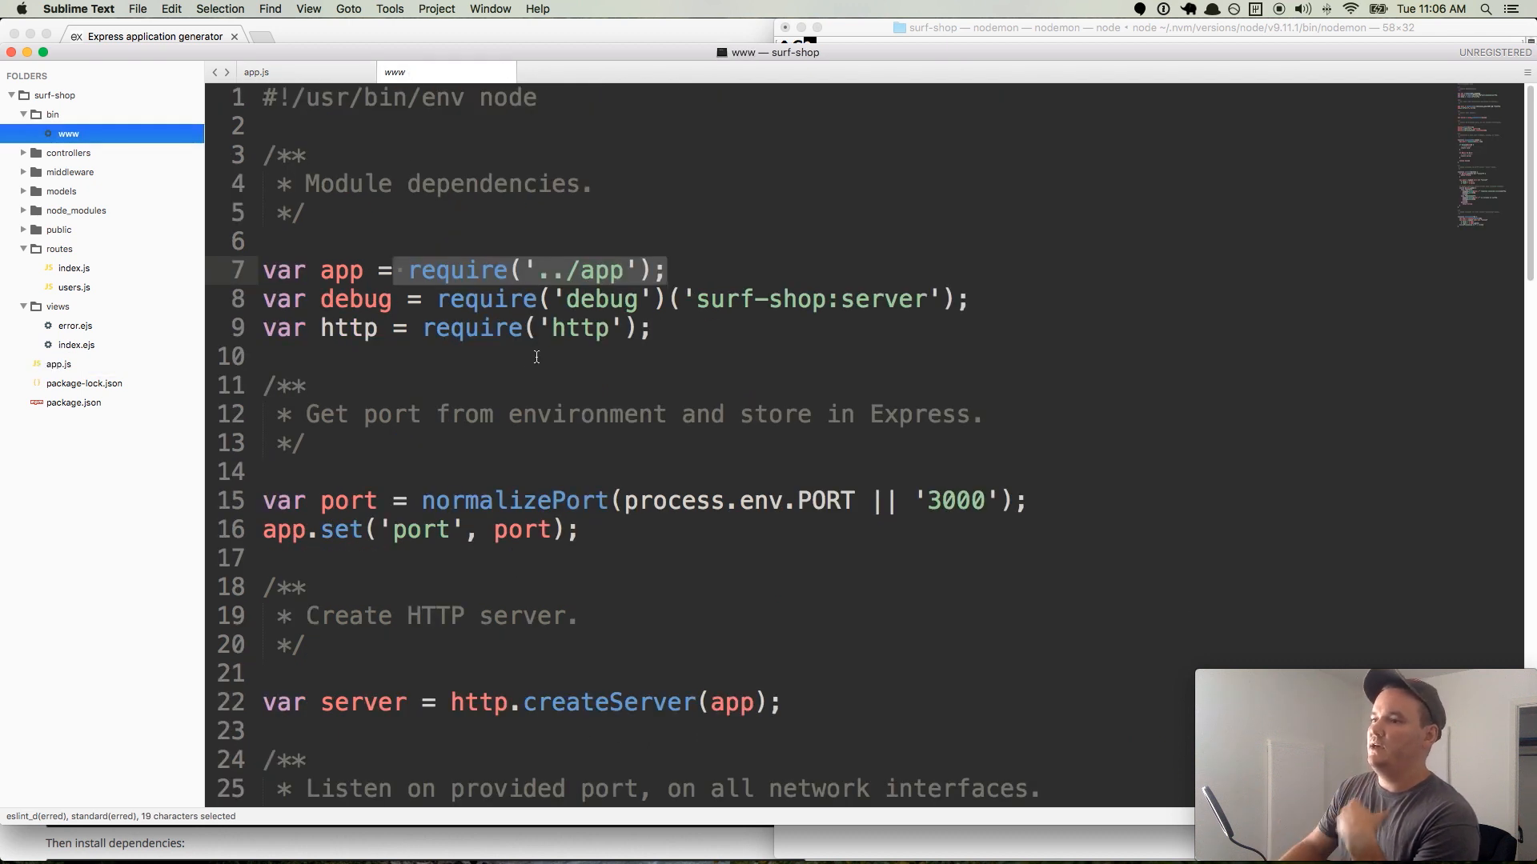
pyautogui.scroll(-3)
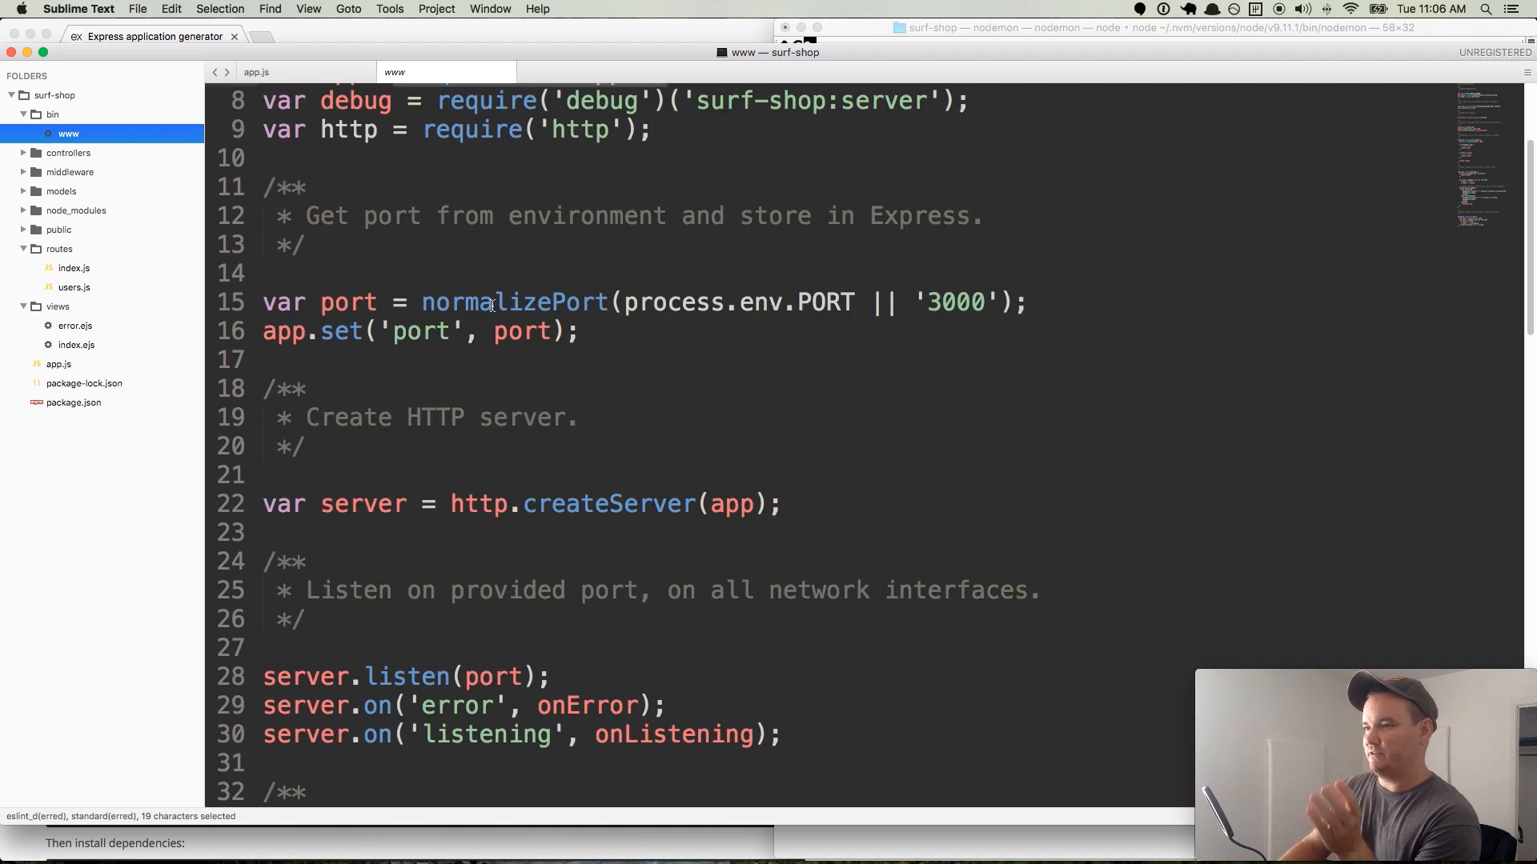
pyautogui.moveTo(751, 333)
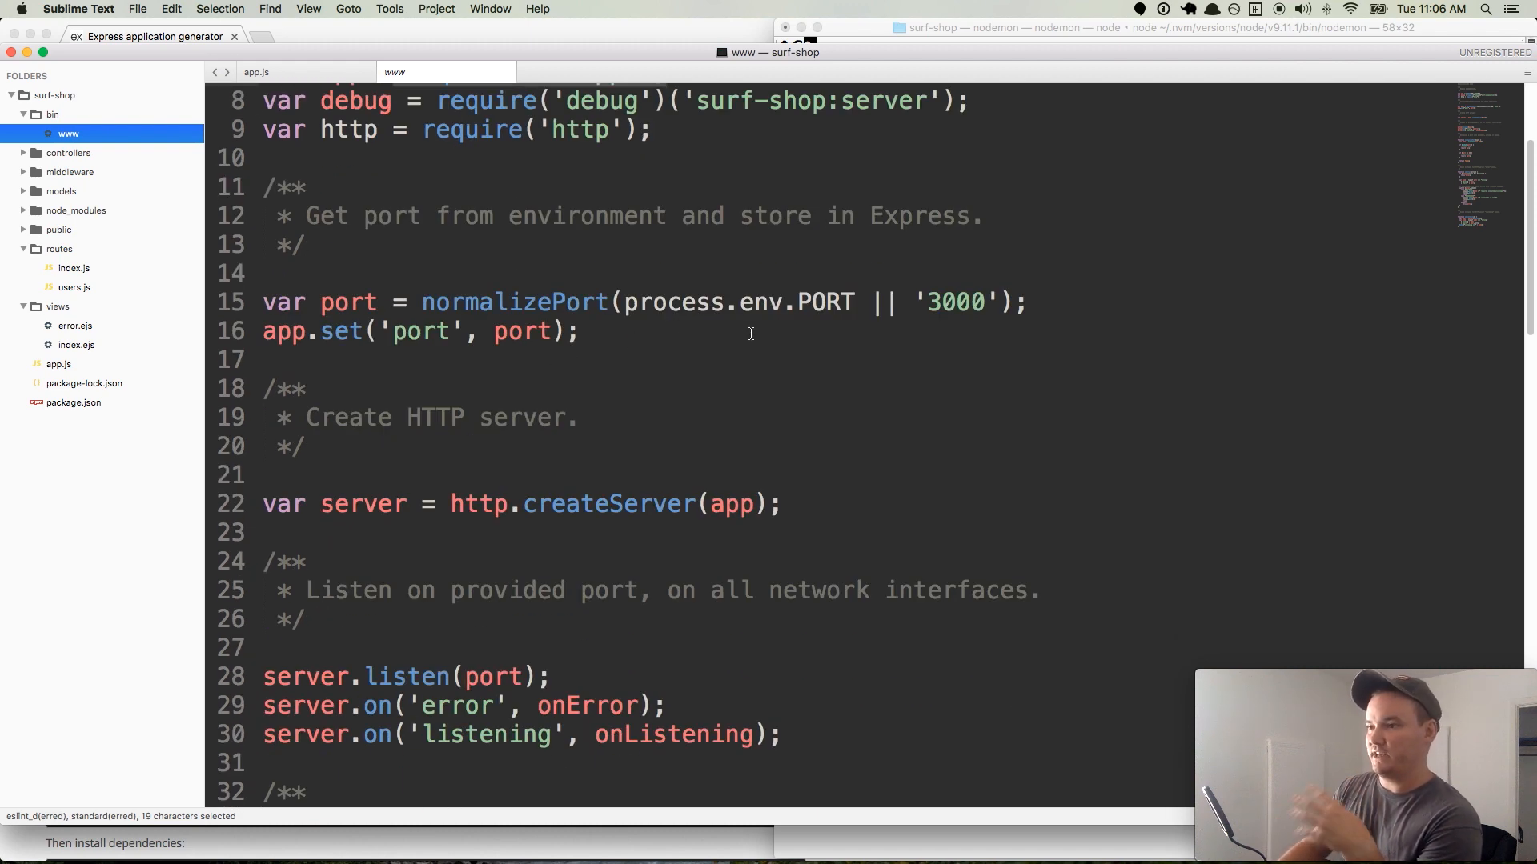
pyautogui.moveTo(808, 351)
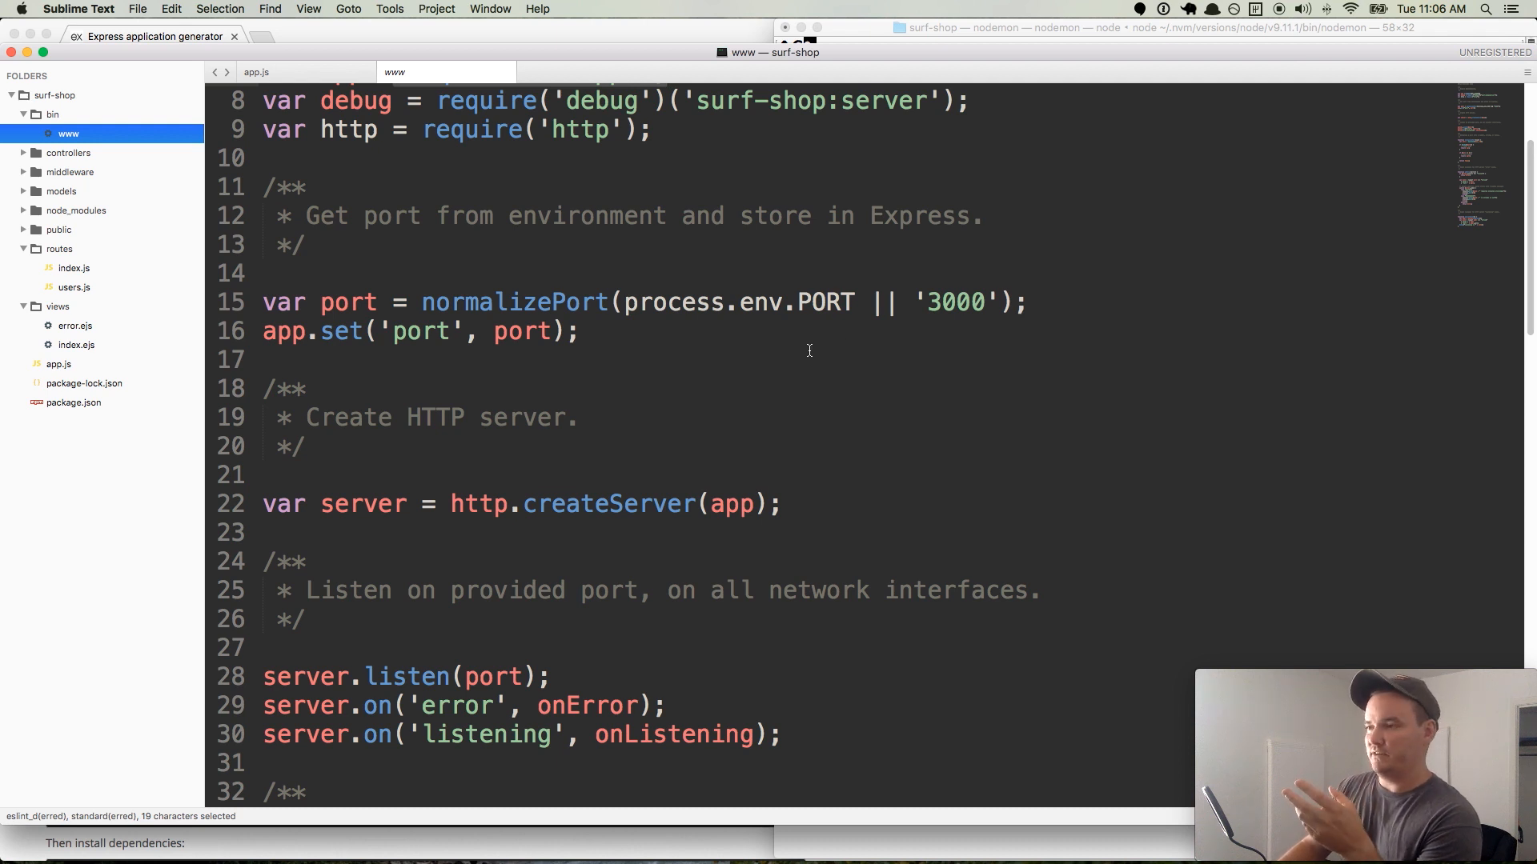
pyautogui.doubleClick(951, 303)
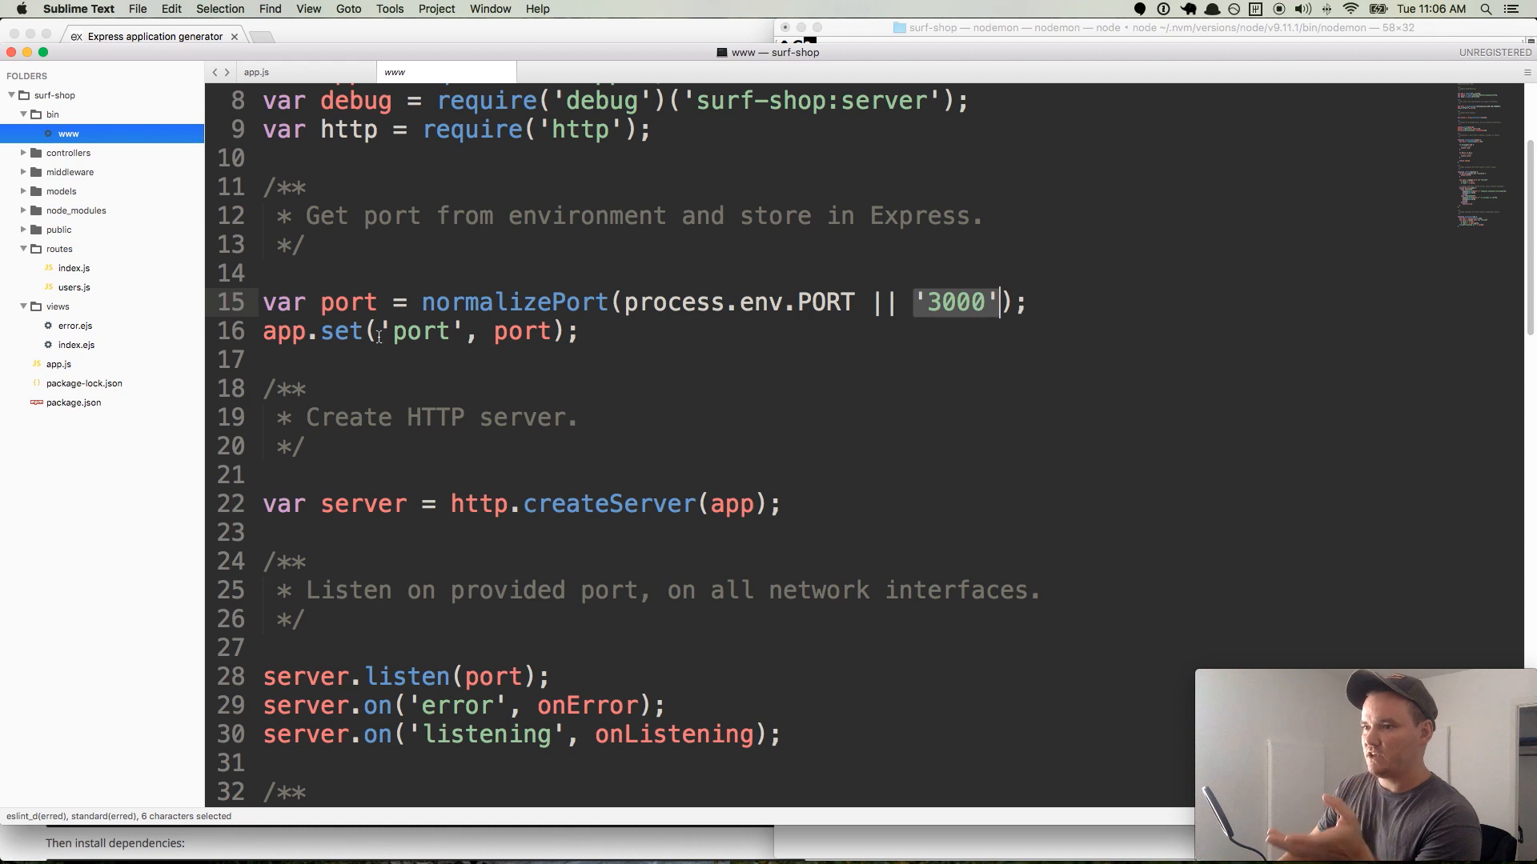
pyautogui.scroll(-3)
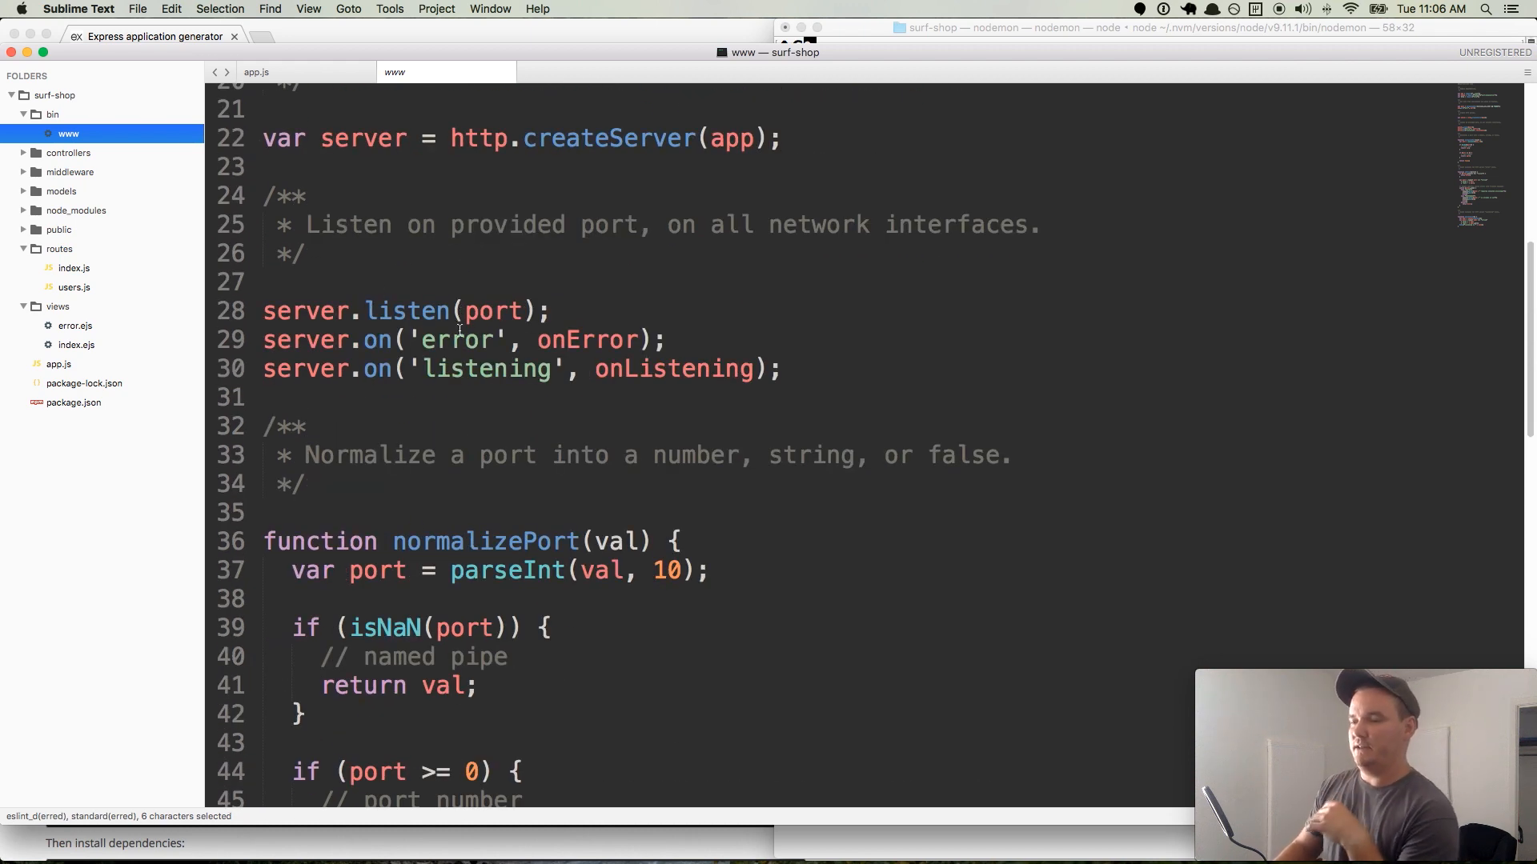
pyautogui.scroll(-3)
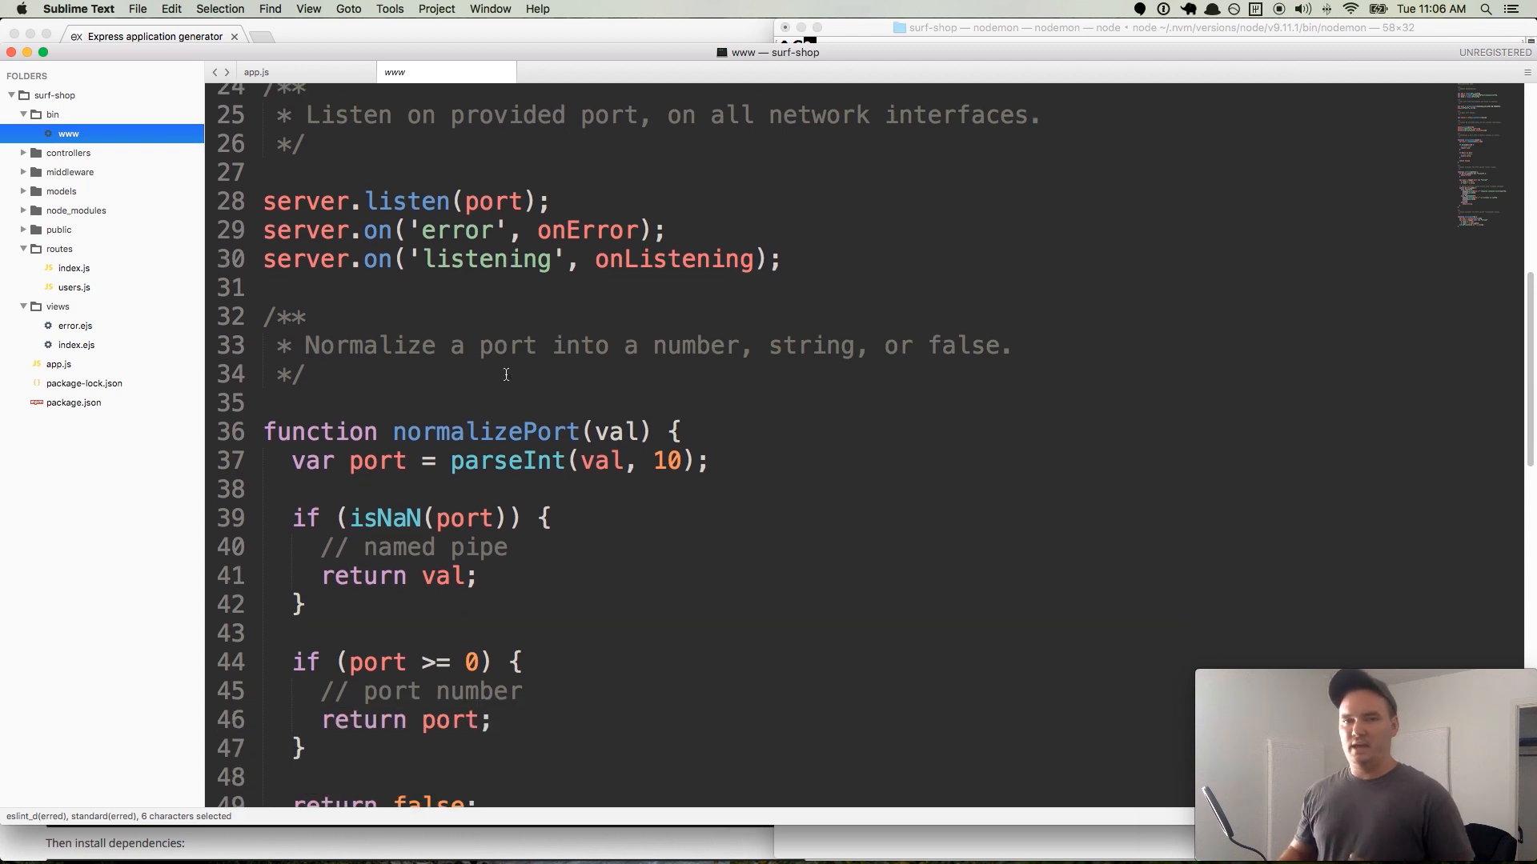
pyautogui.scroll(-3)
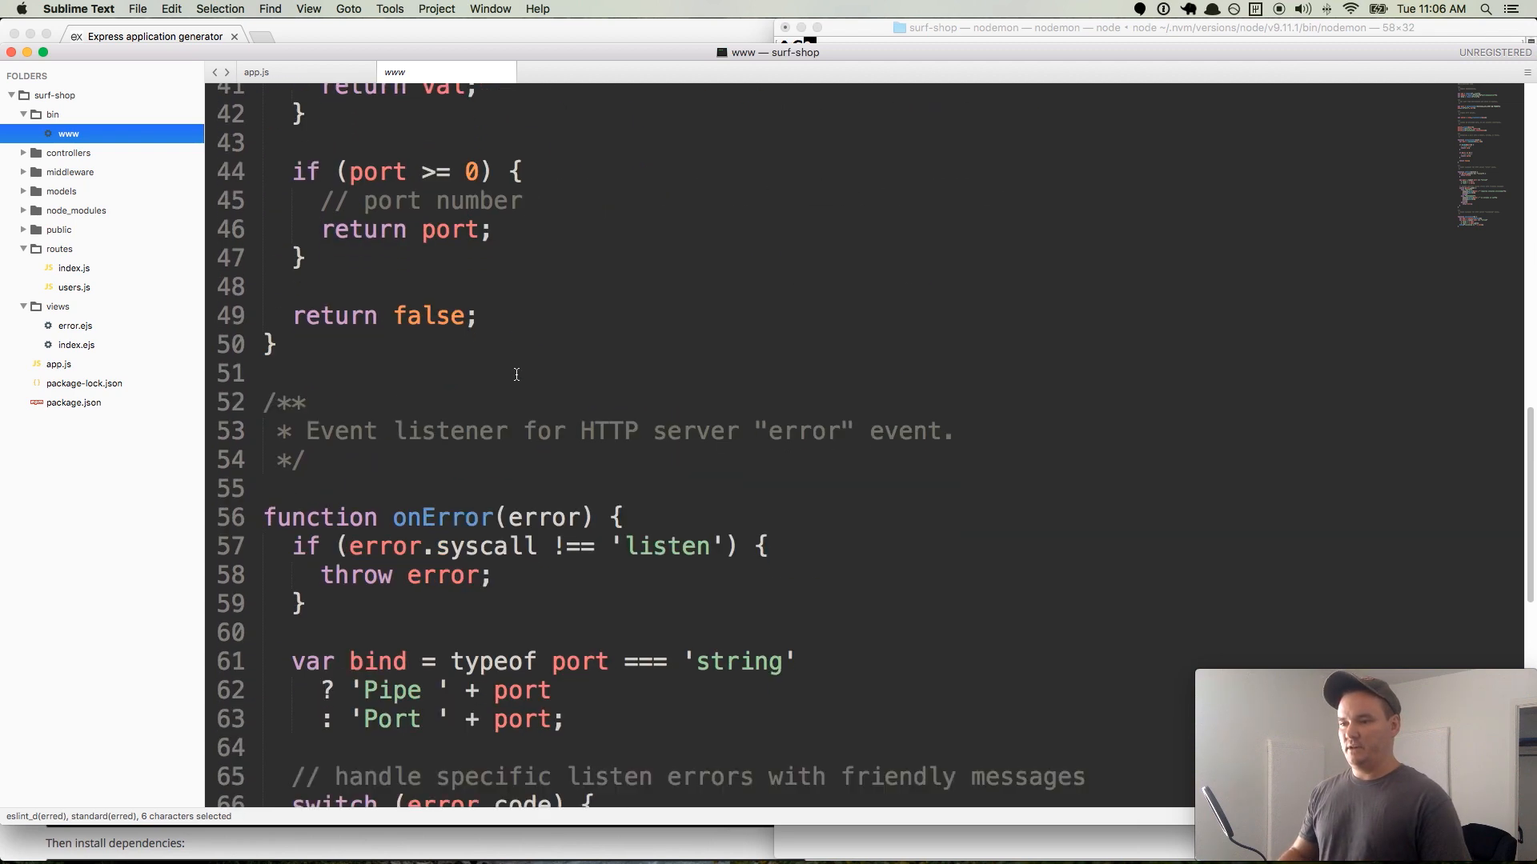
pyautogui.scroll(-3)
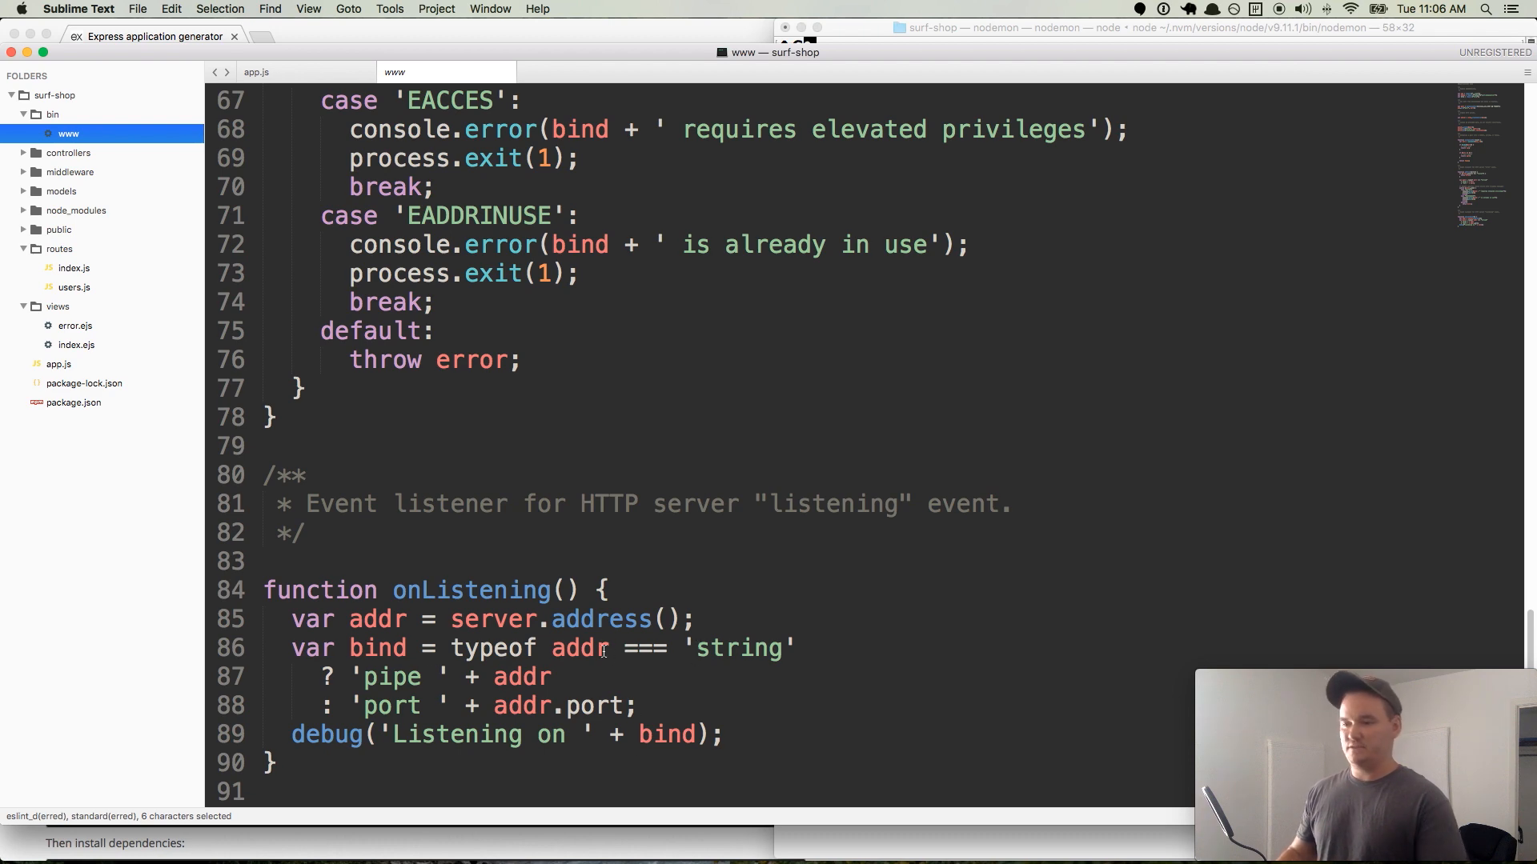
pyautogui.scroll(3)
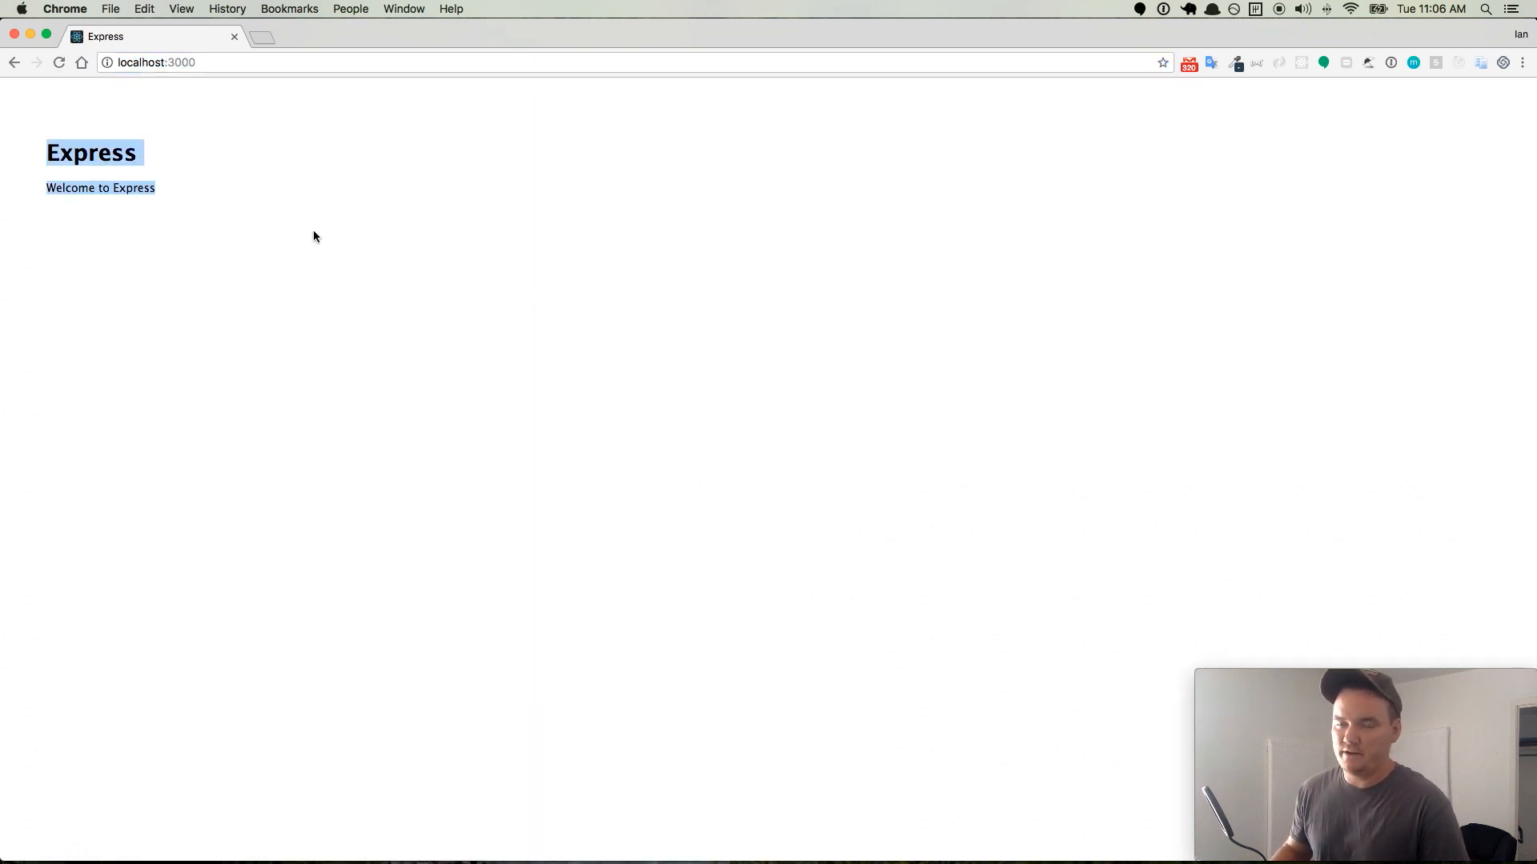
# - Load localhost:3000 in Chrome to see the Welcome to Express page
pyautogui.click(315, 231)
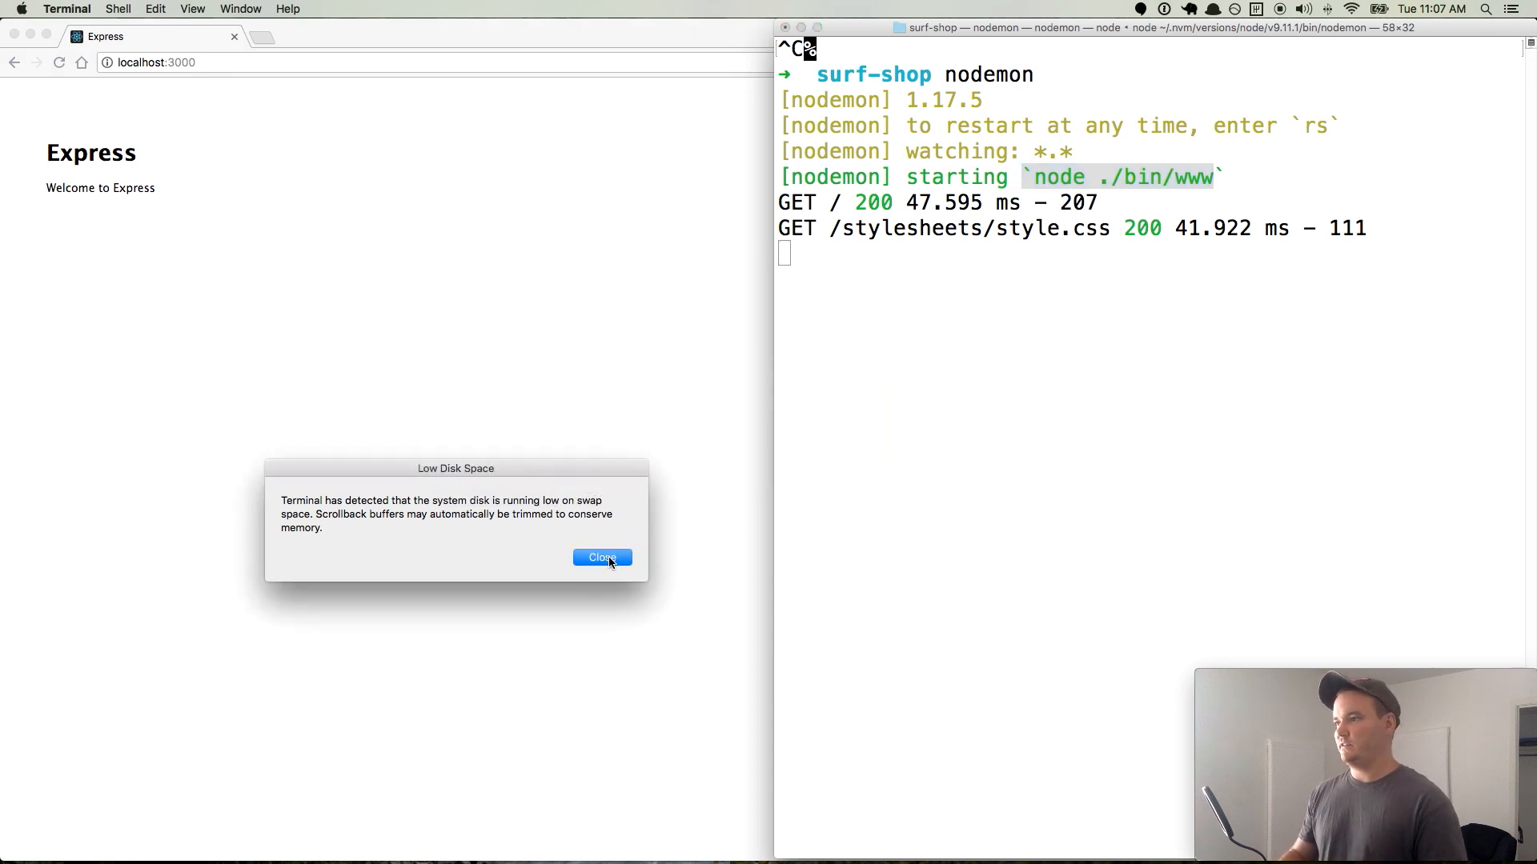
# - Stop the nodemon server with Ctrl+C and initialize a git repository in surf-shop
pyautogui.click(602, 557)
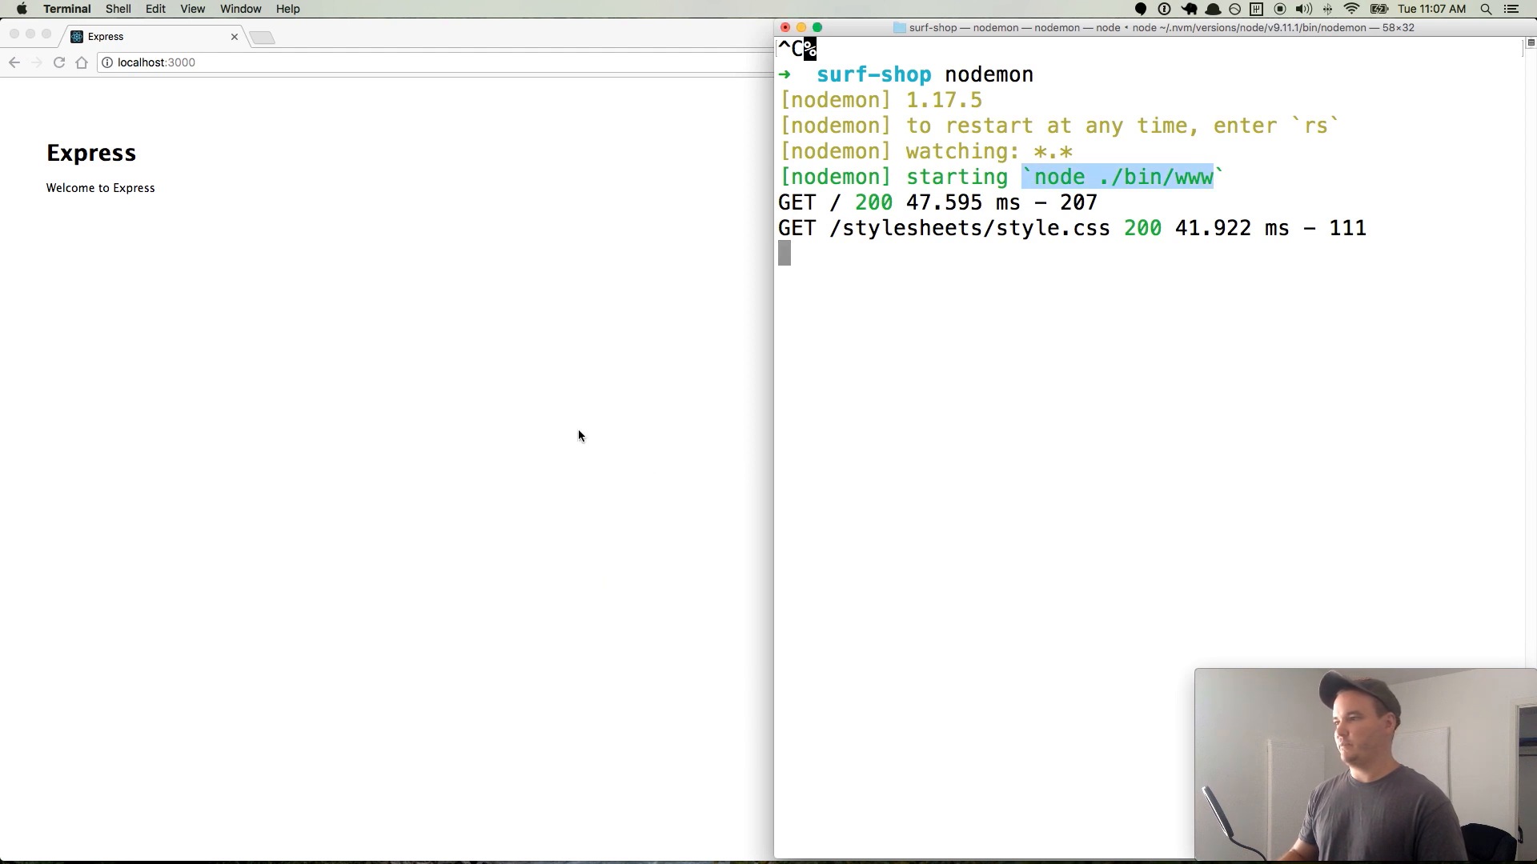
pyautogui.press('ctrl+c')
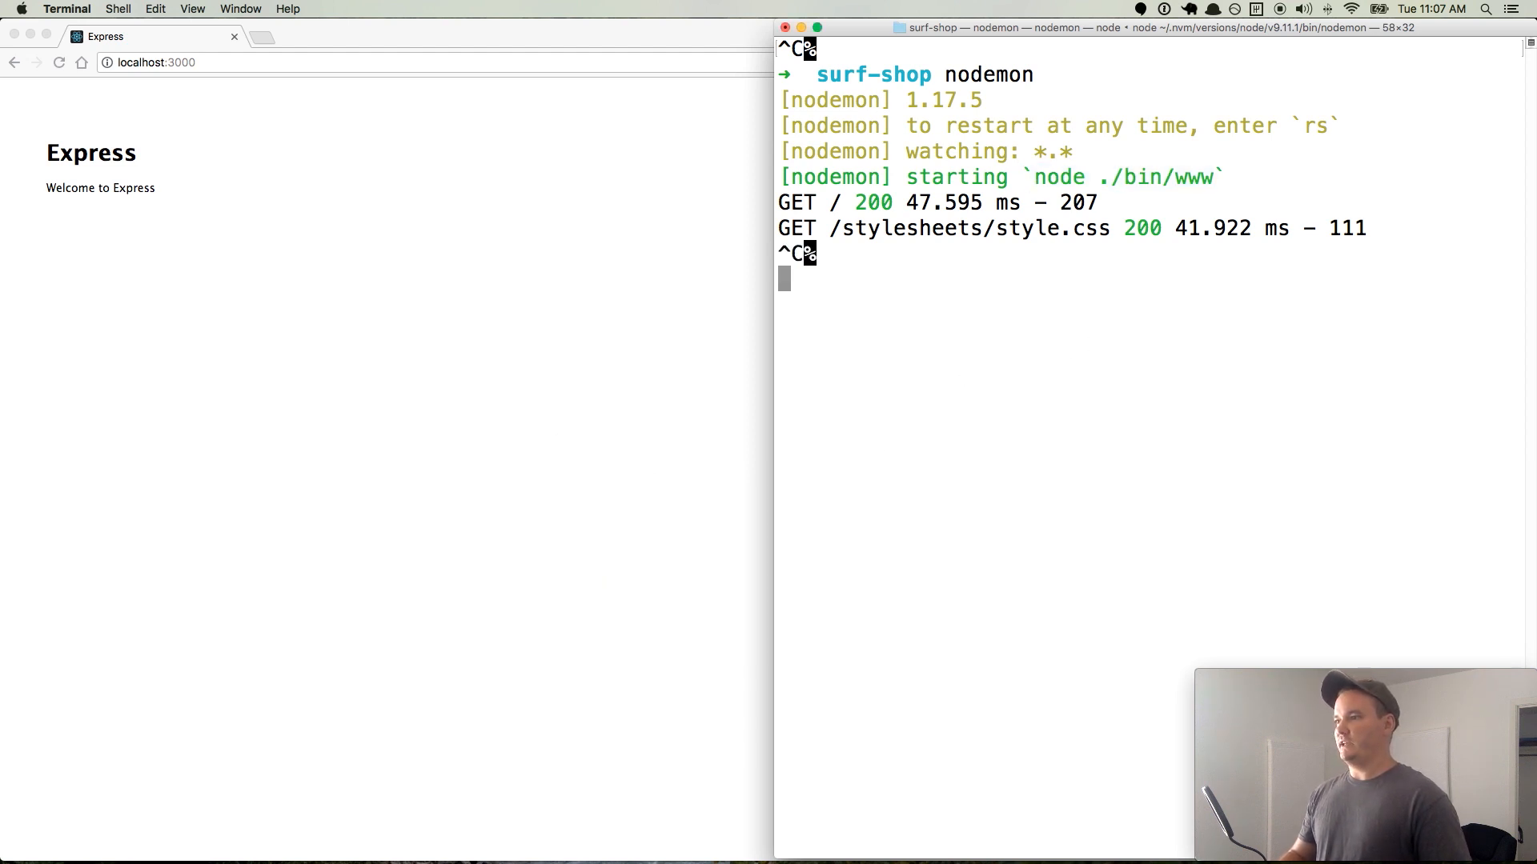
pyautogui.write('git init')
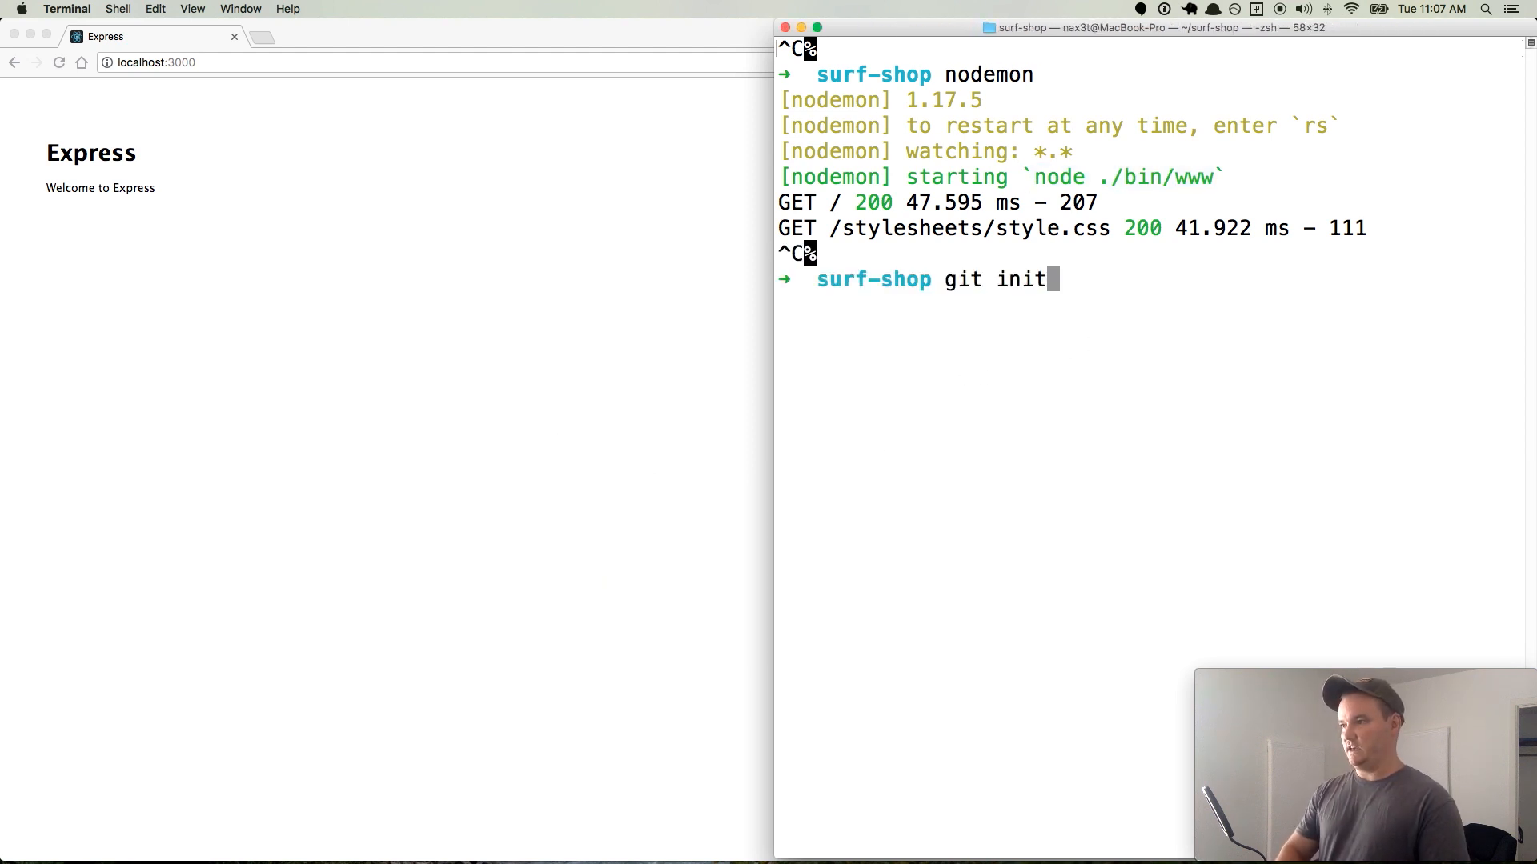
pyautogui.press('Return')
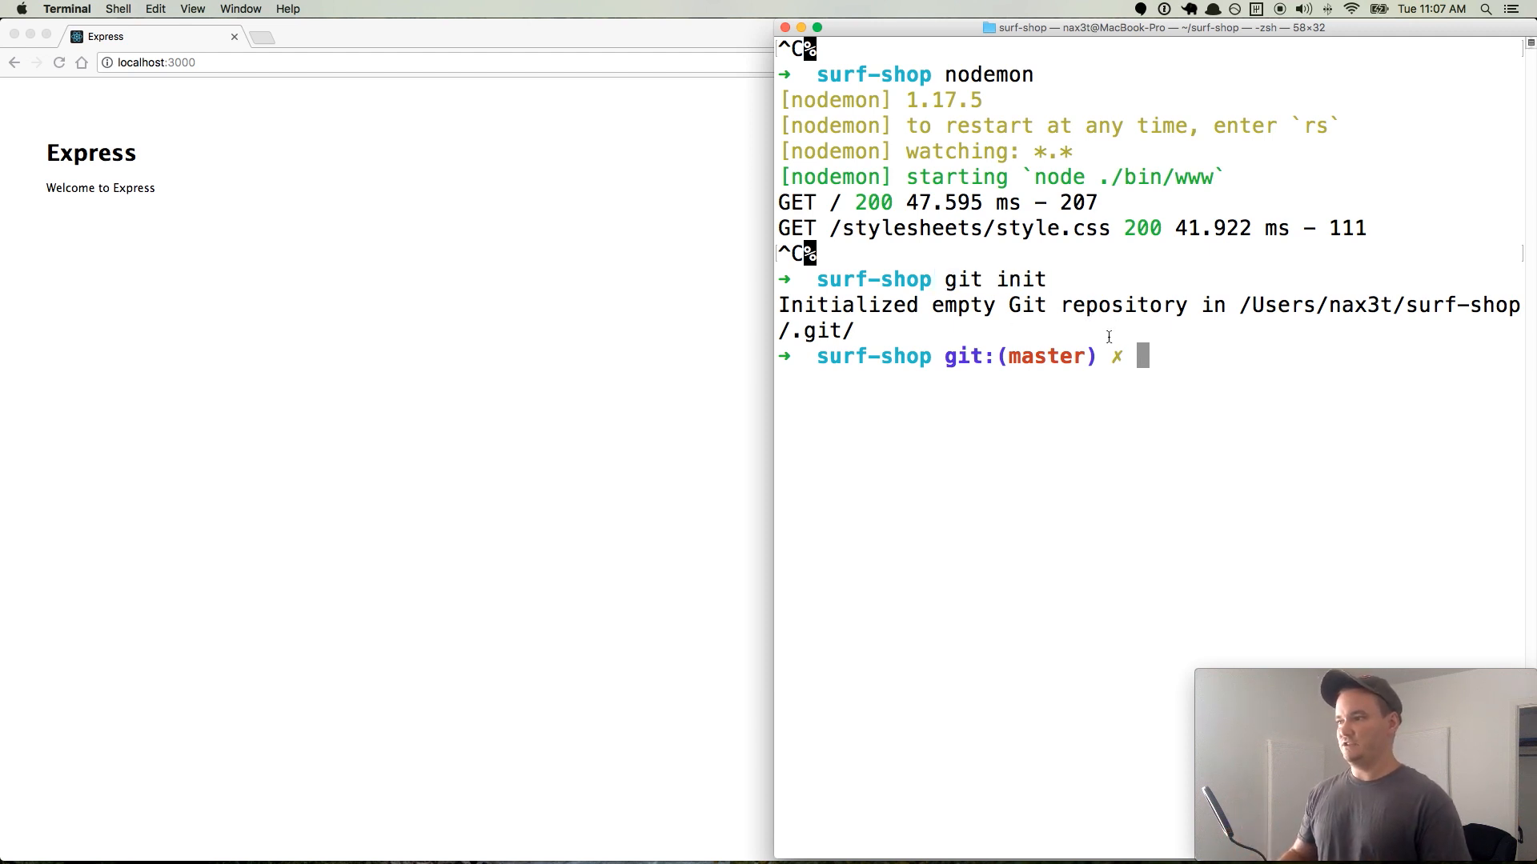
# - Check git status to list app.js, node_modules and the other untracked files
pyautogui.doubleClick(871, 356)
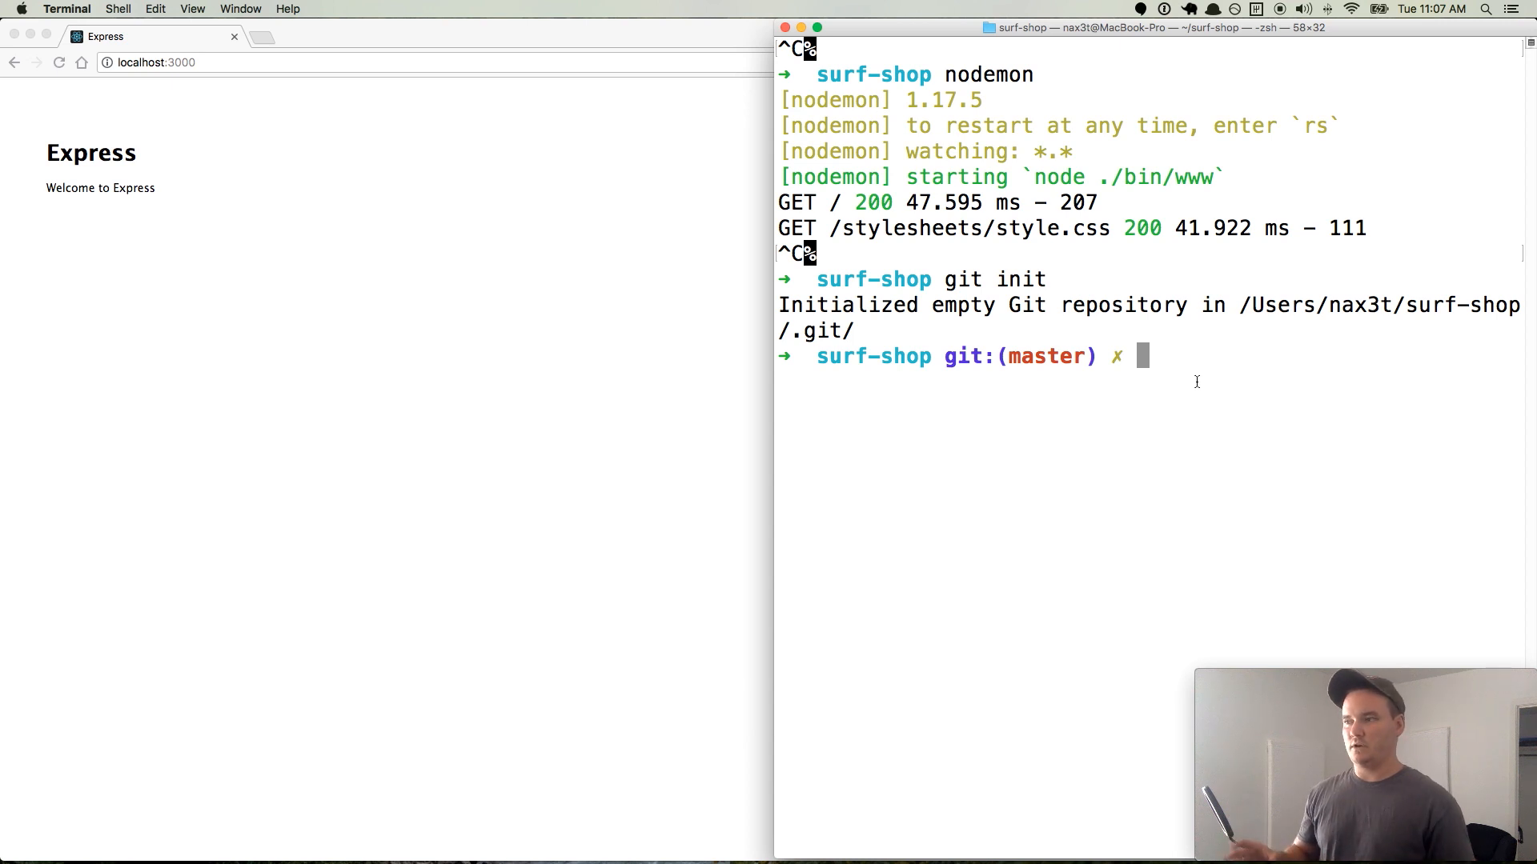
pyautogui.write('gi')
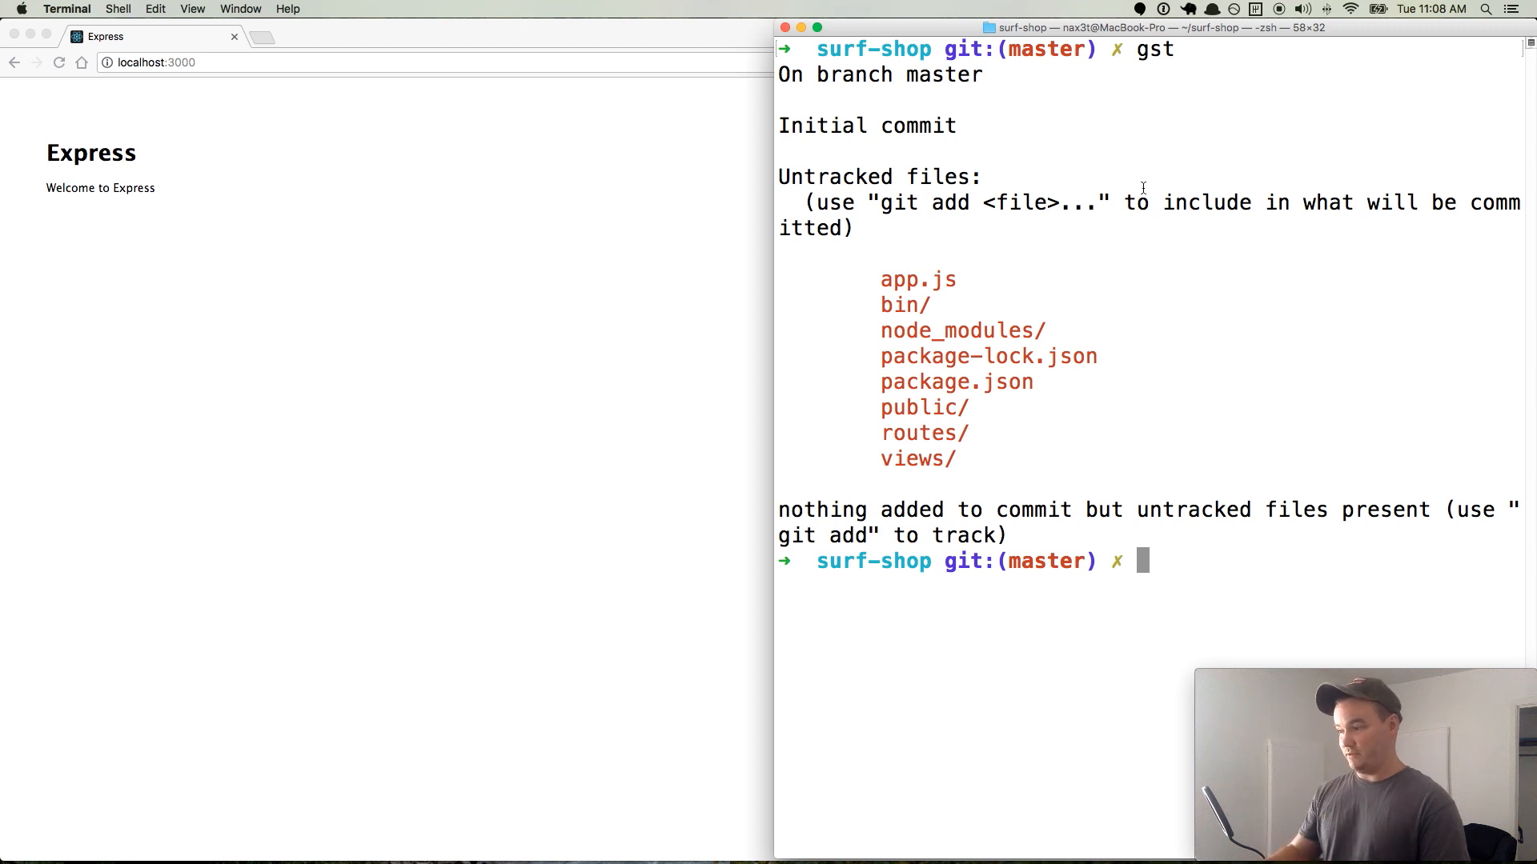
pyautogui.moveTo(1172, 461)
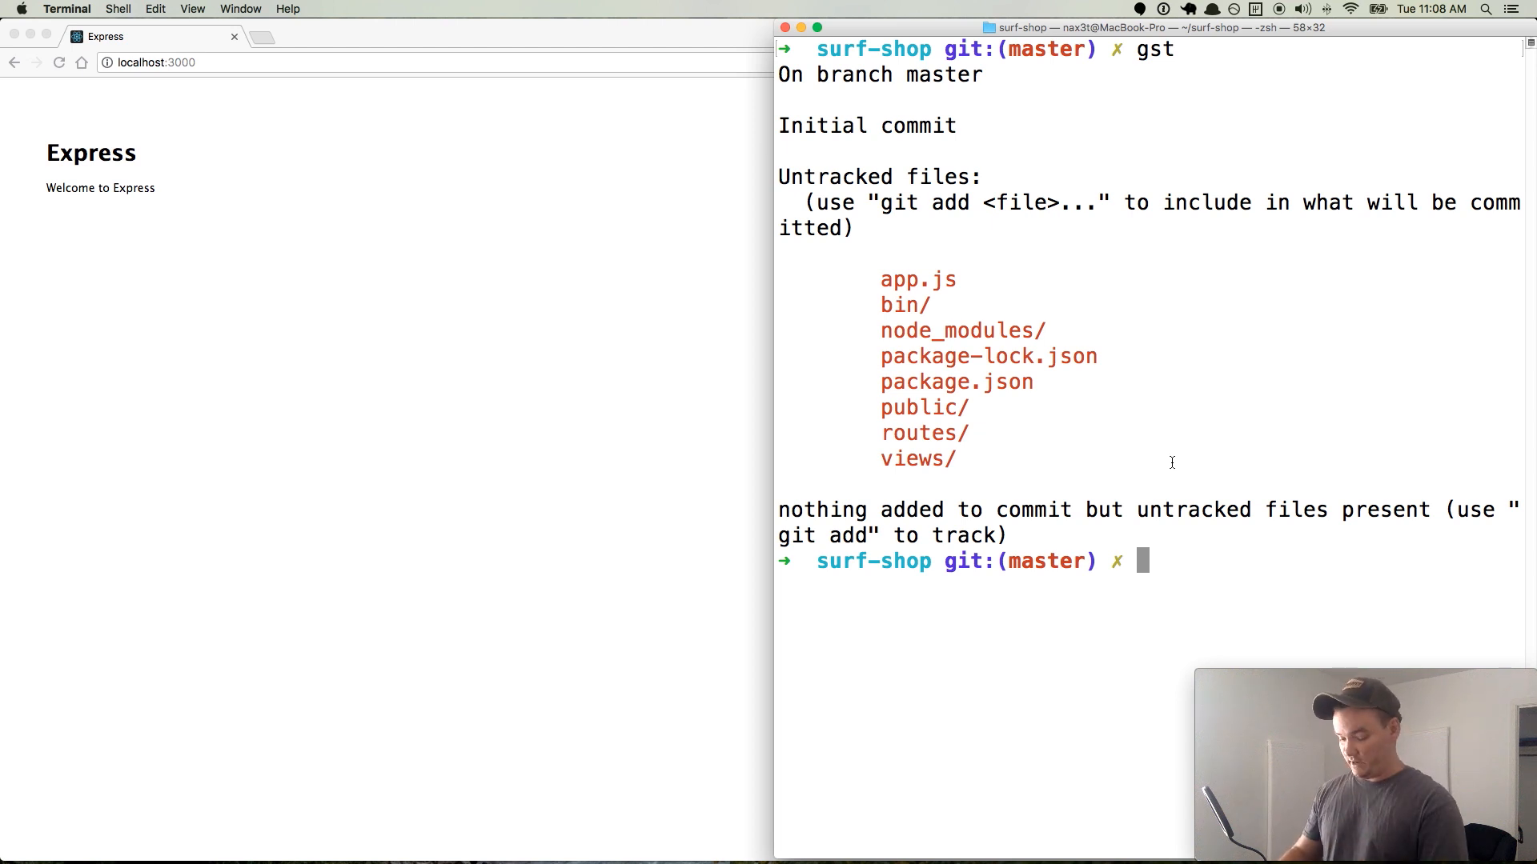
pyautogui.moveTo(988, 470)
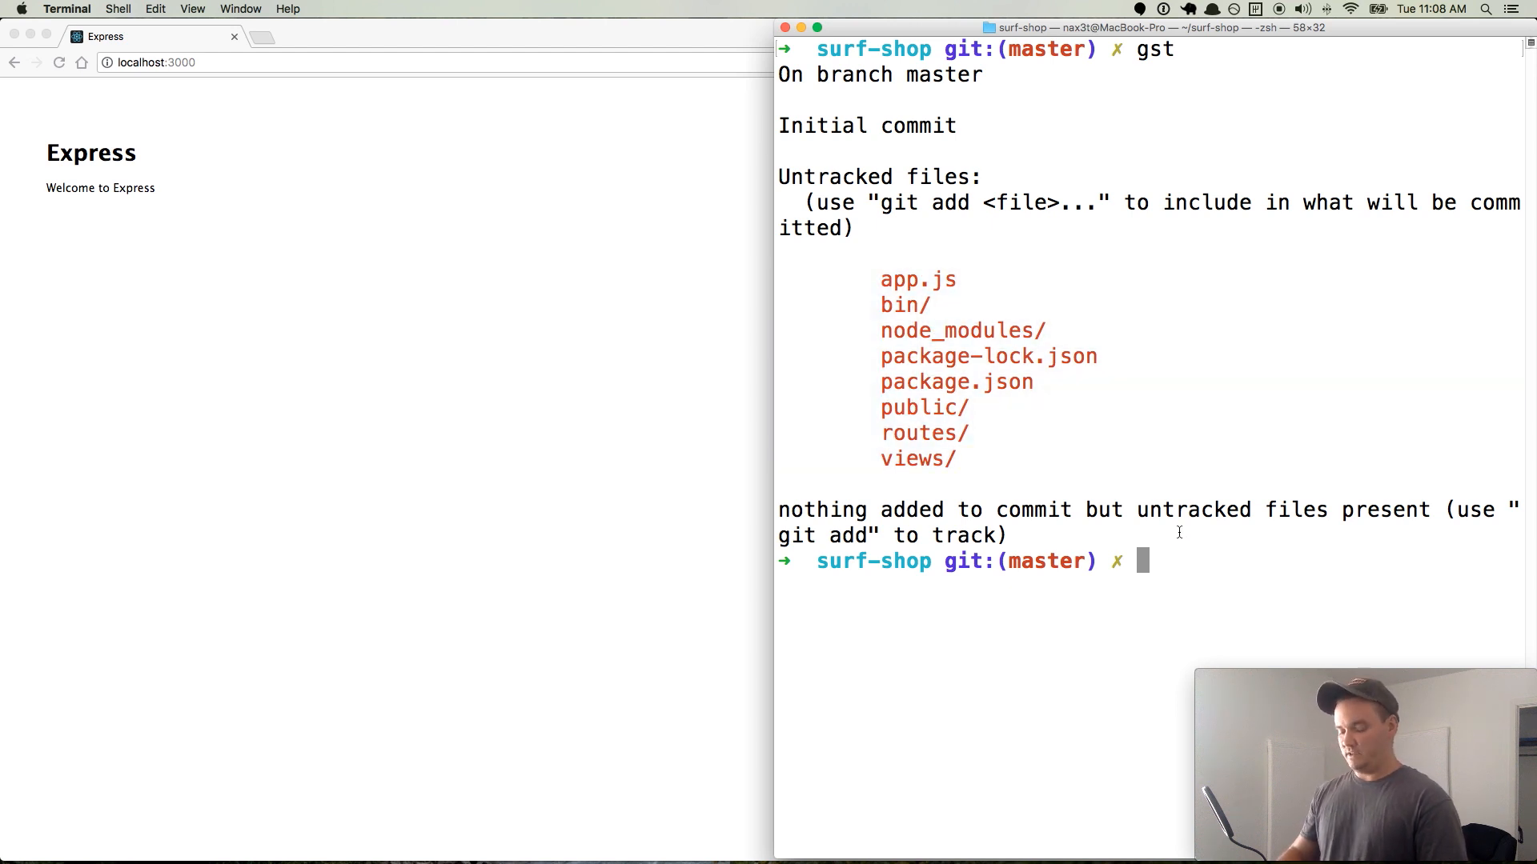
# - Create an empty .gitignore with touch and bring it up for editing
pyautogui.write('touch .giti')
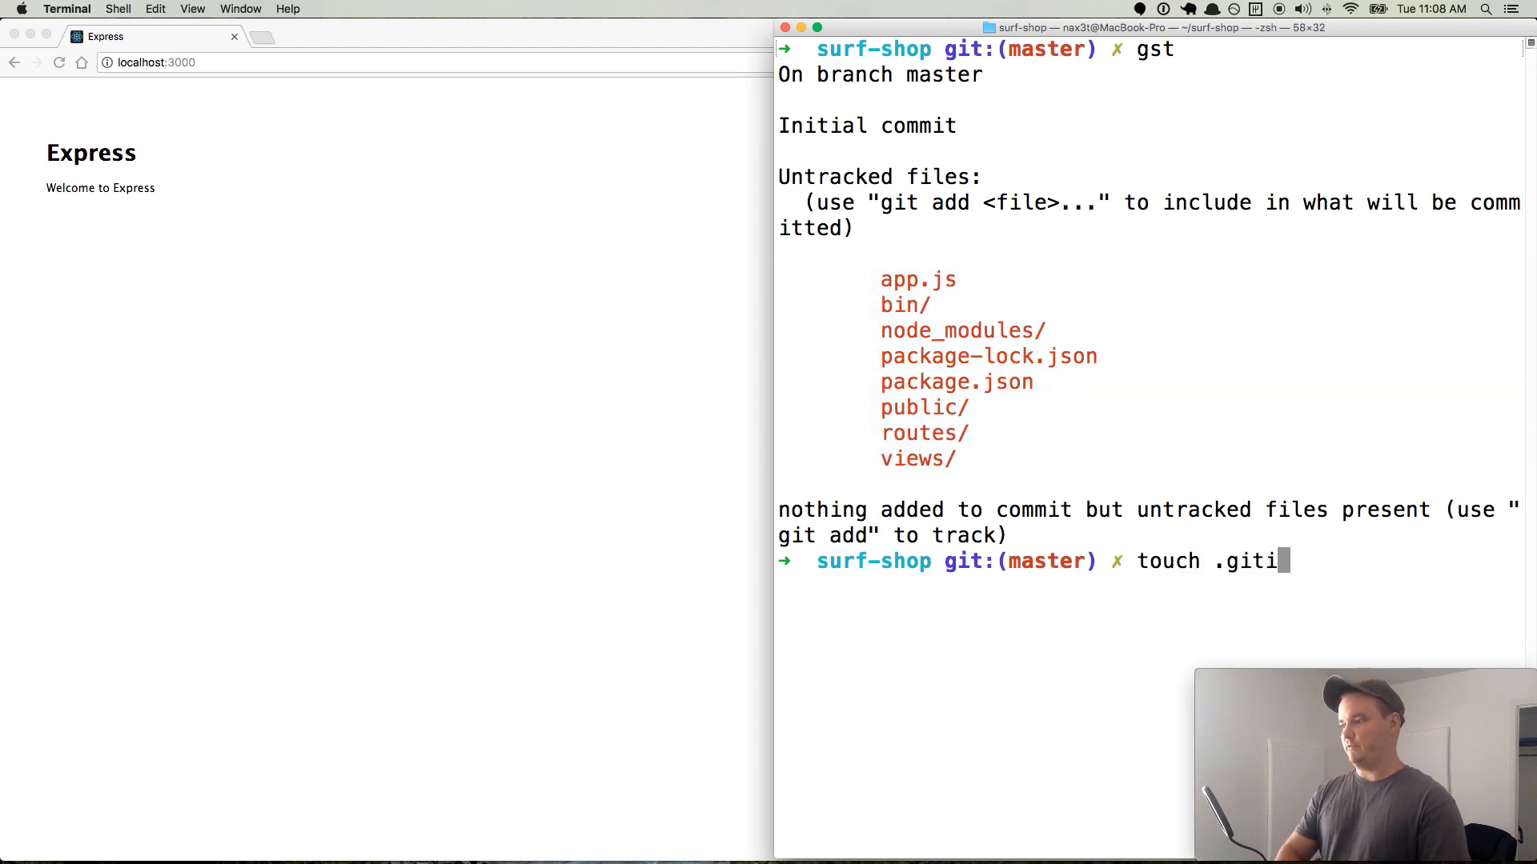
pyautogui.press('Return')
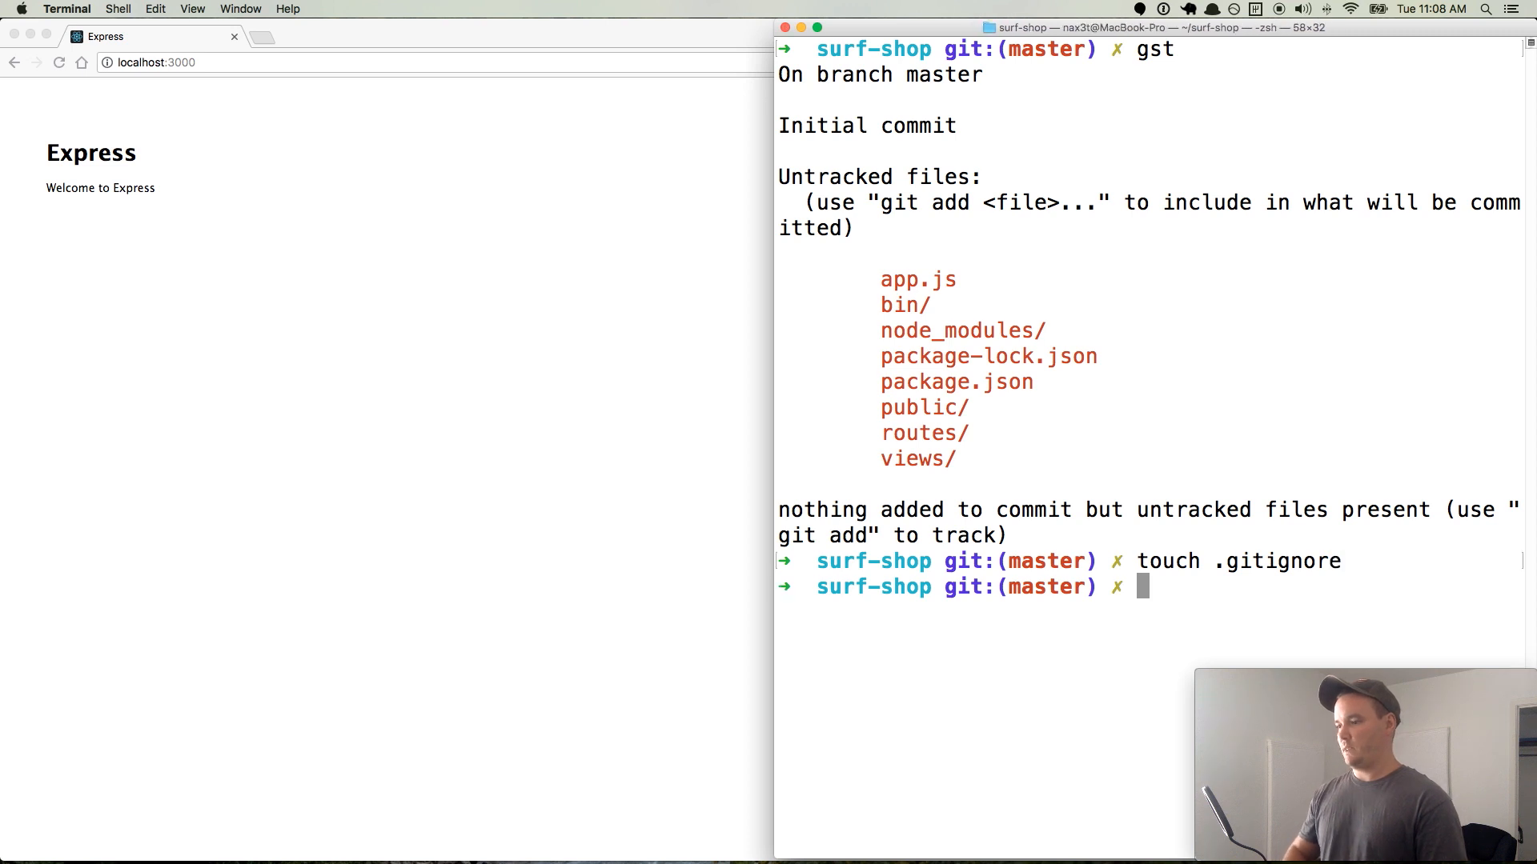
pyautogui.write('subl')
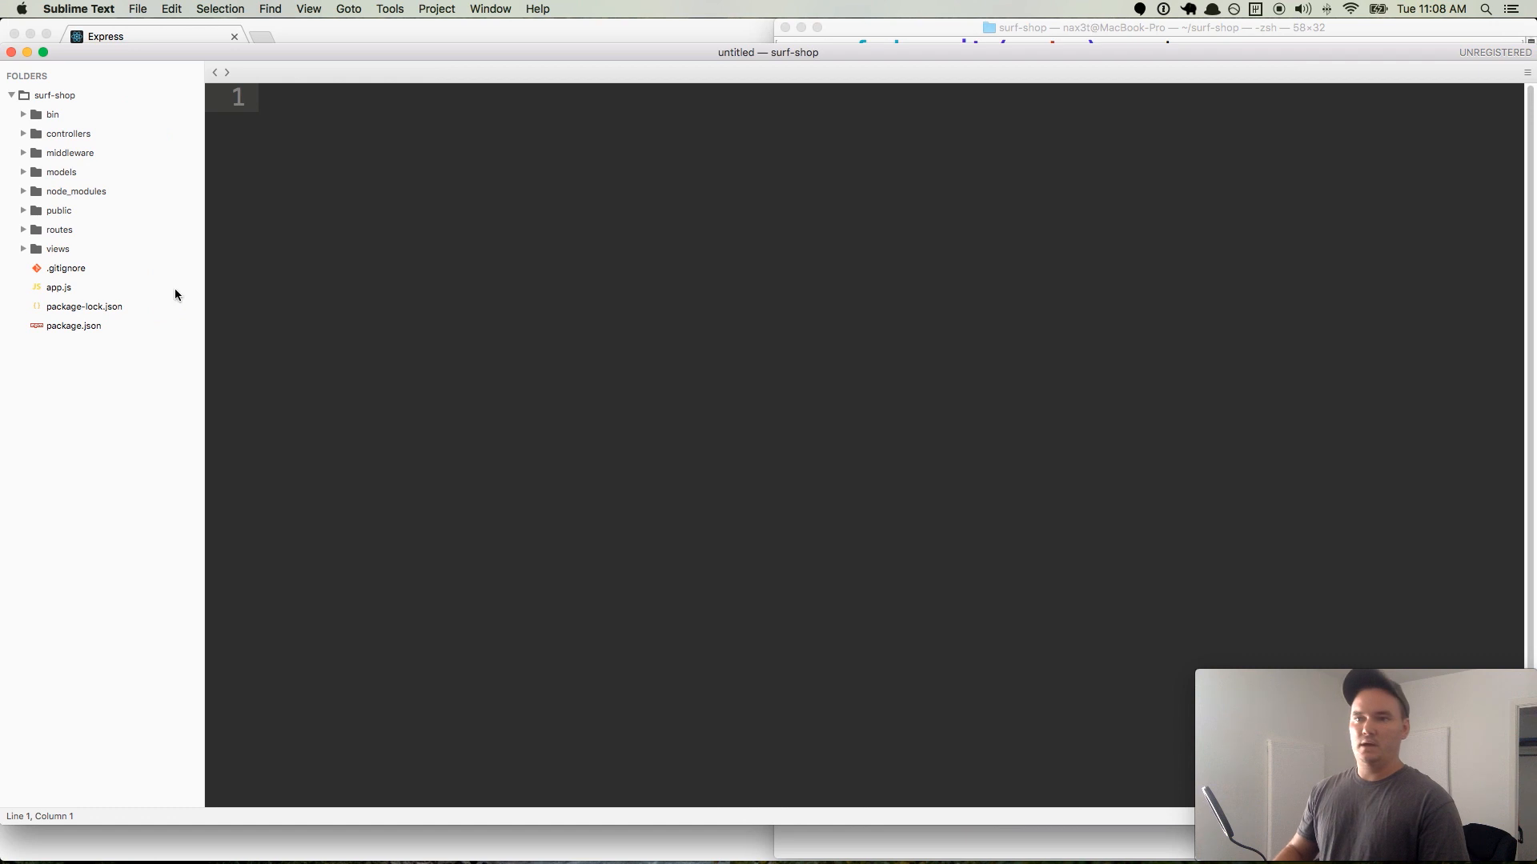
pyautogui.click(66, 267)
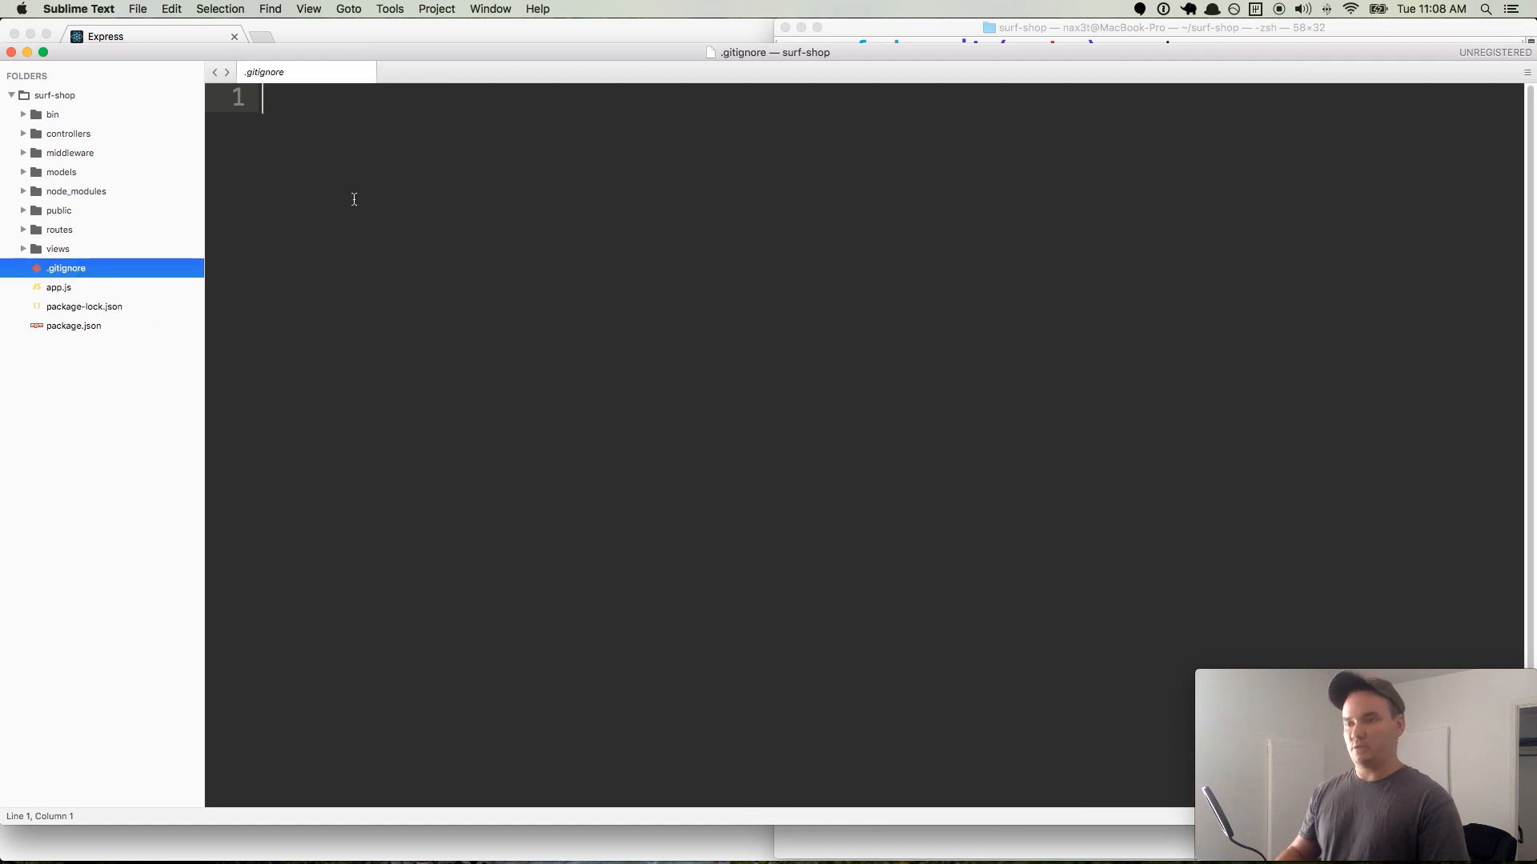
# - List .env and /node_modules in .gitignore so git skips them
pyautogui.write('.env')
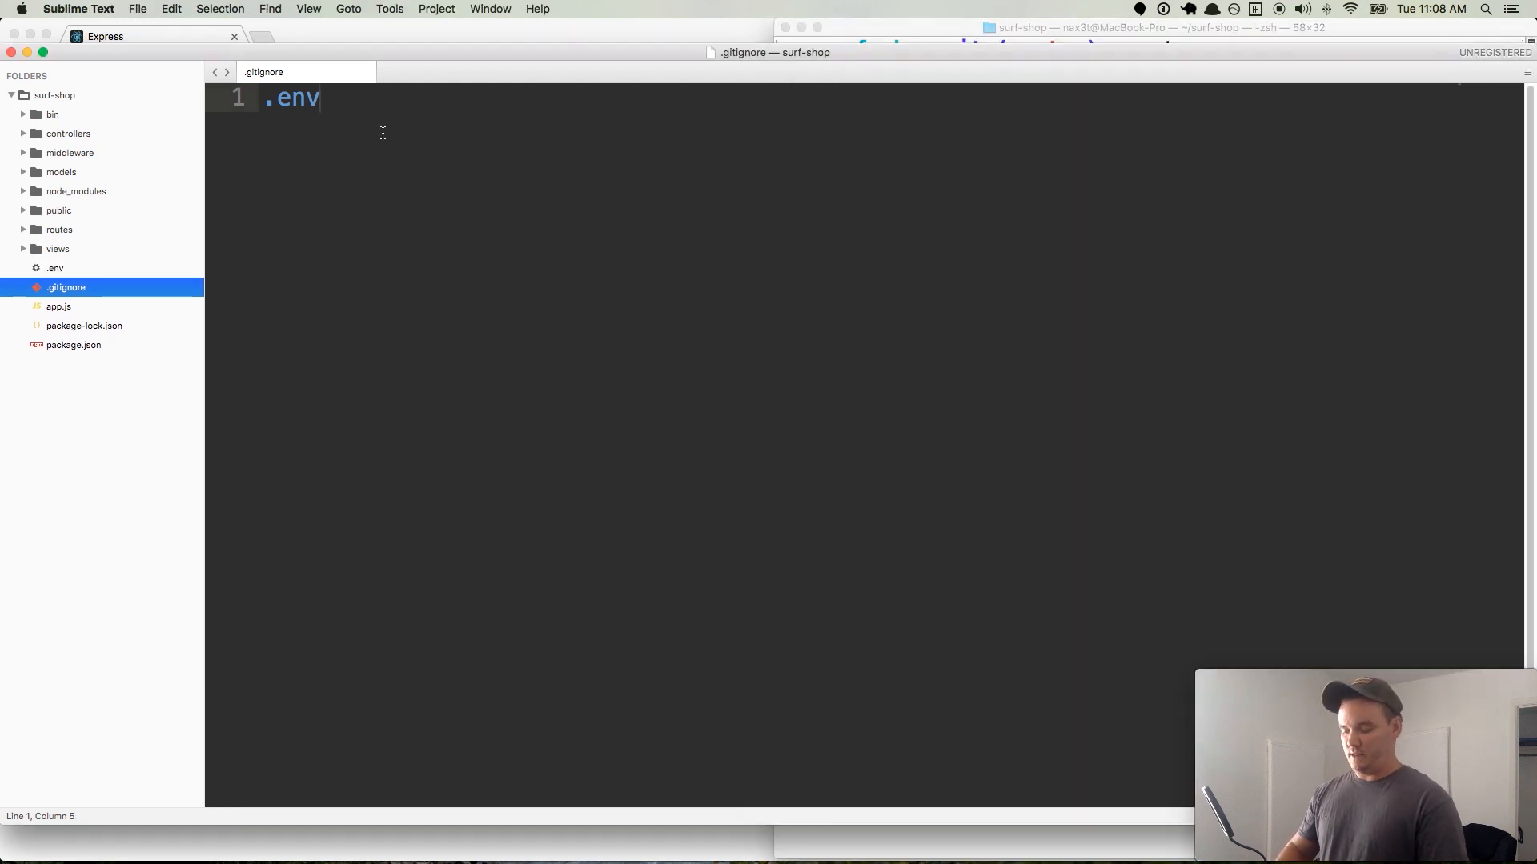
pyautogui.write('./')
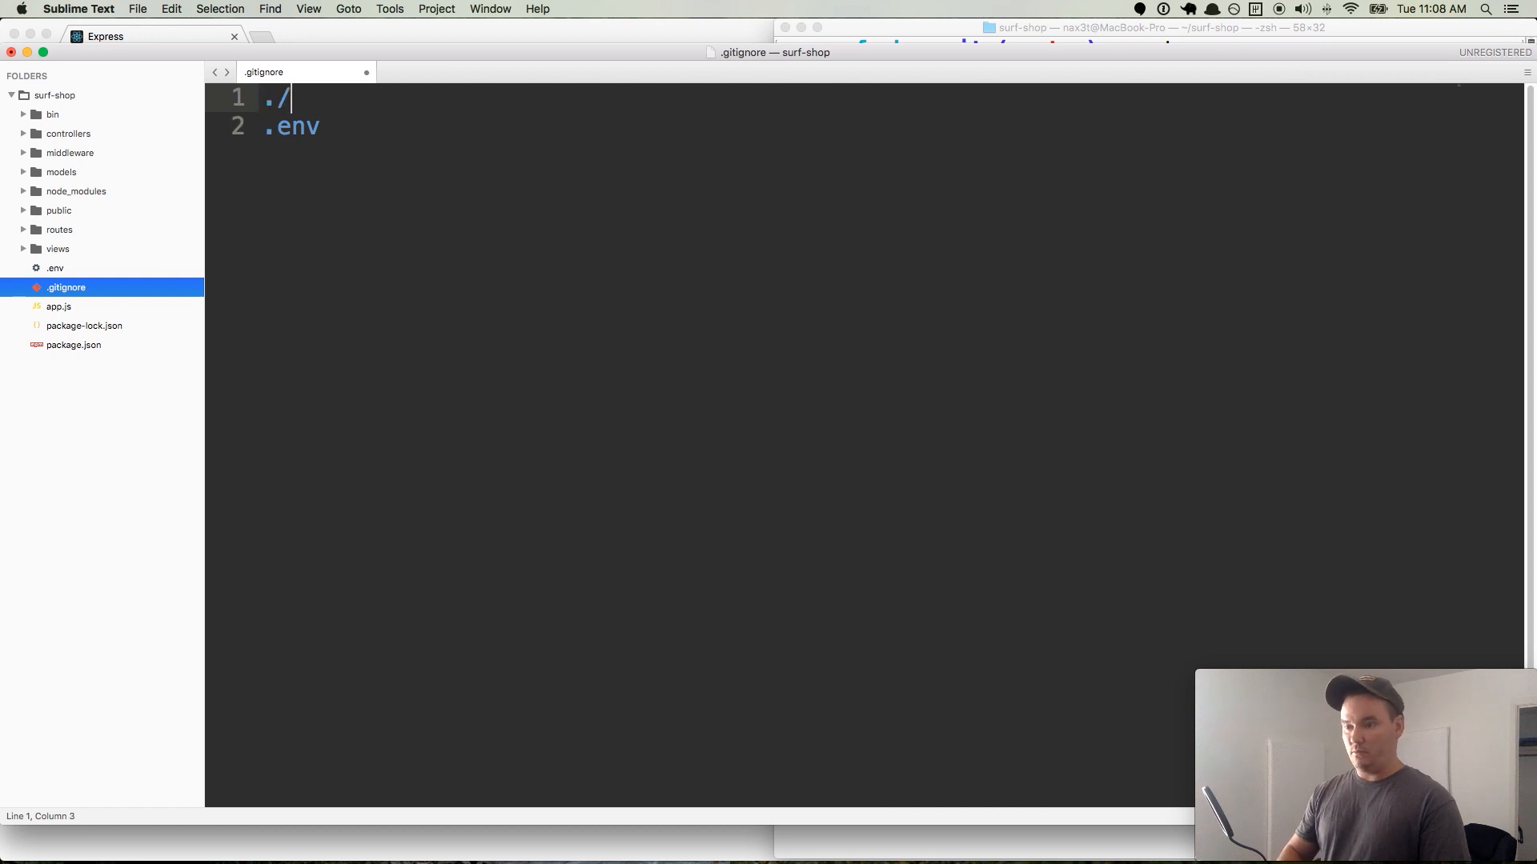
pyautogui.write('node_modules')
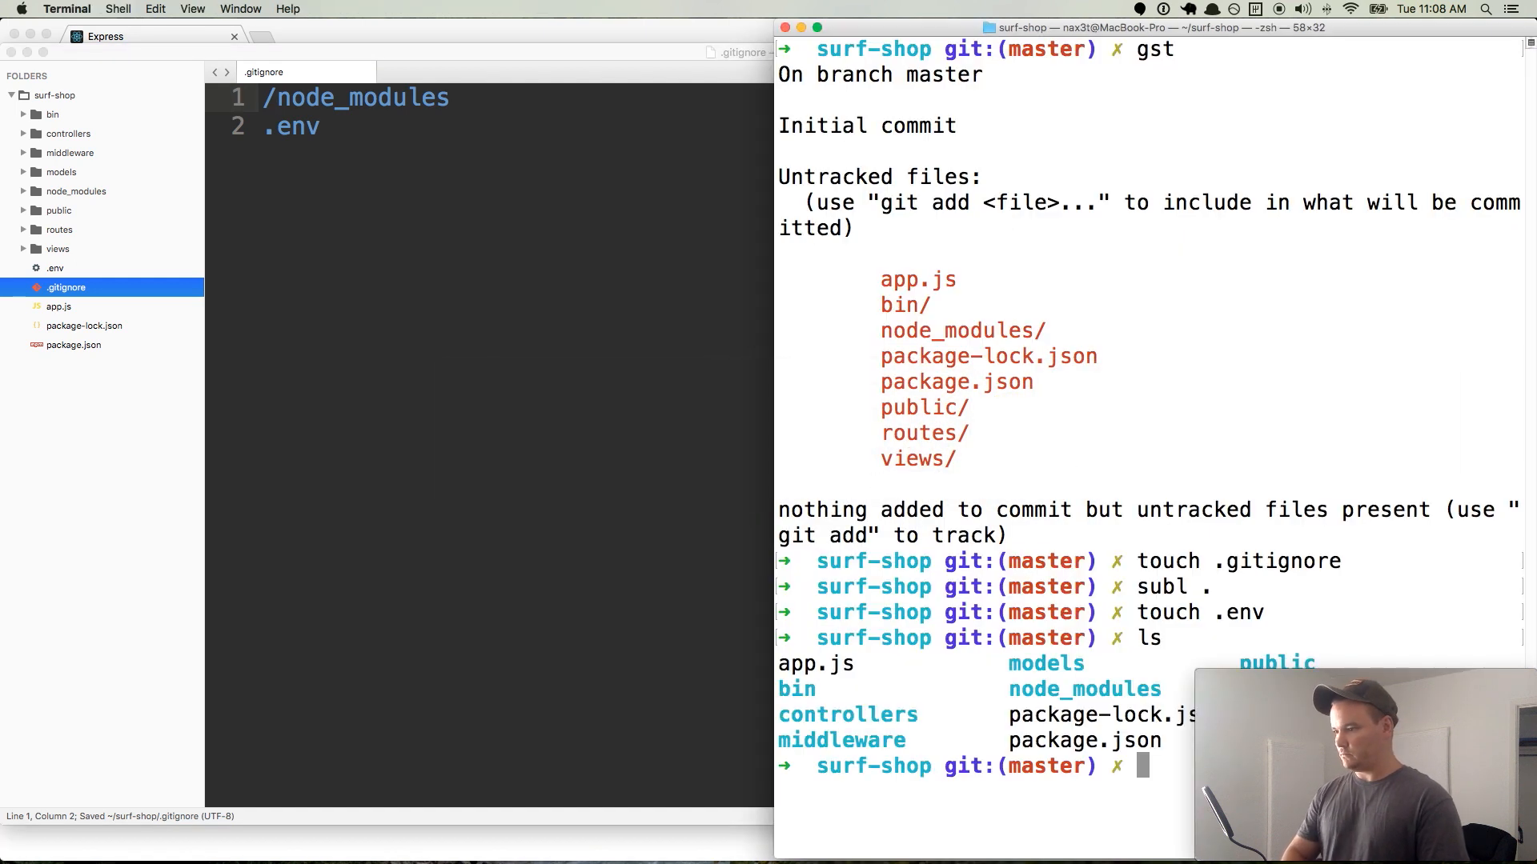
# - Rerun git status so .gitignore shows as untracked and node_modules no longer appears
pyautogui.write('ggst')
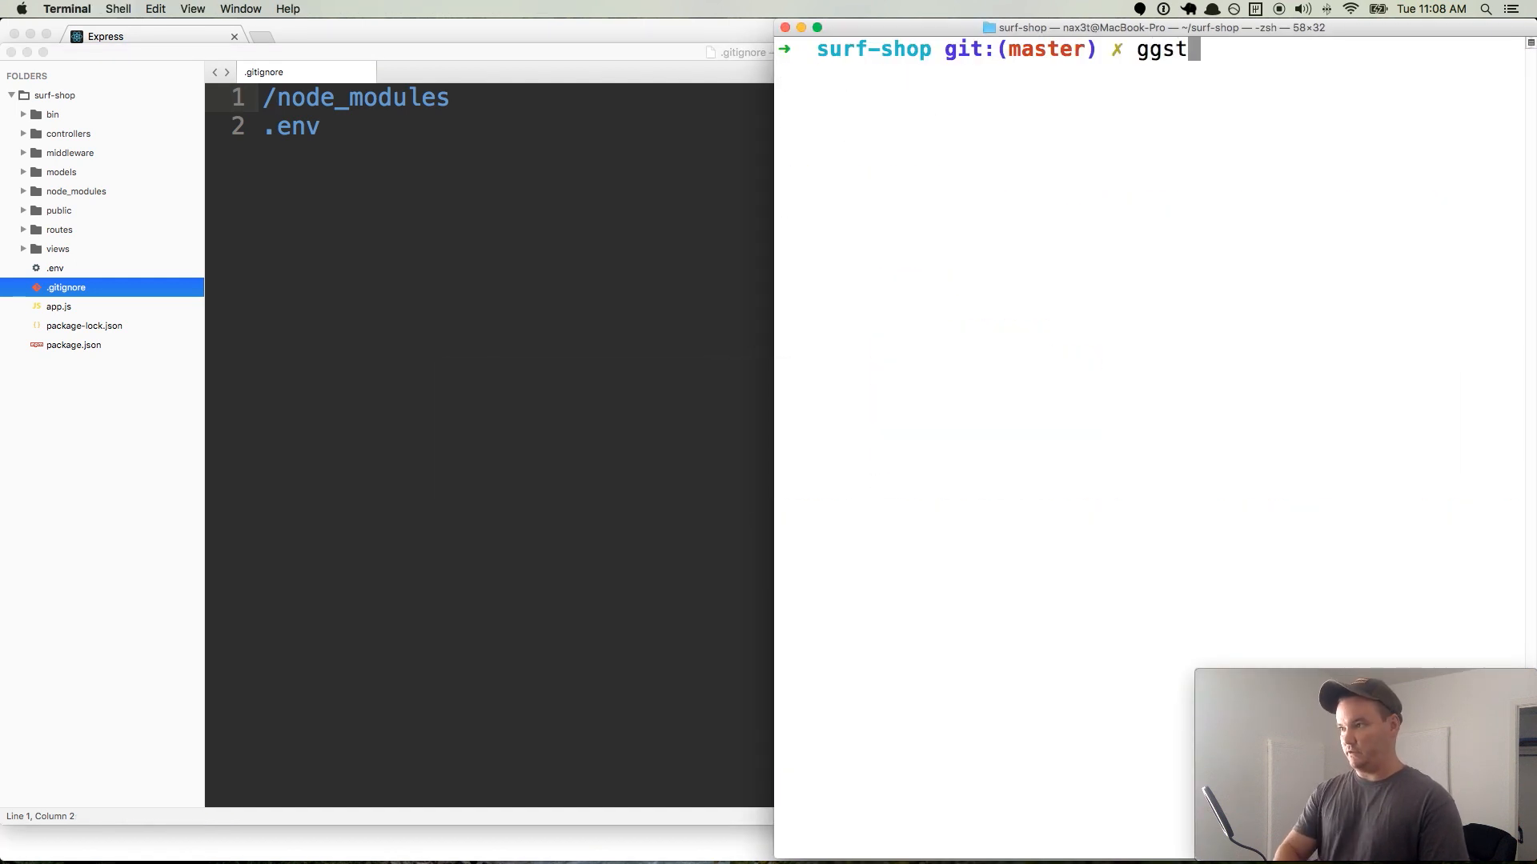
pyautogui.press('Return')
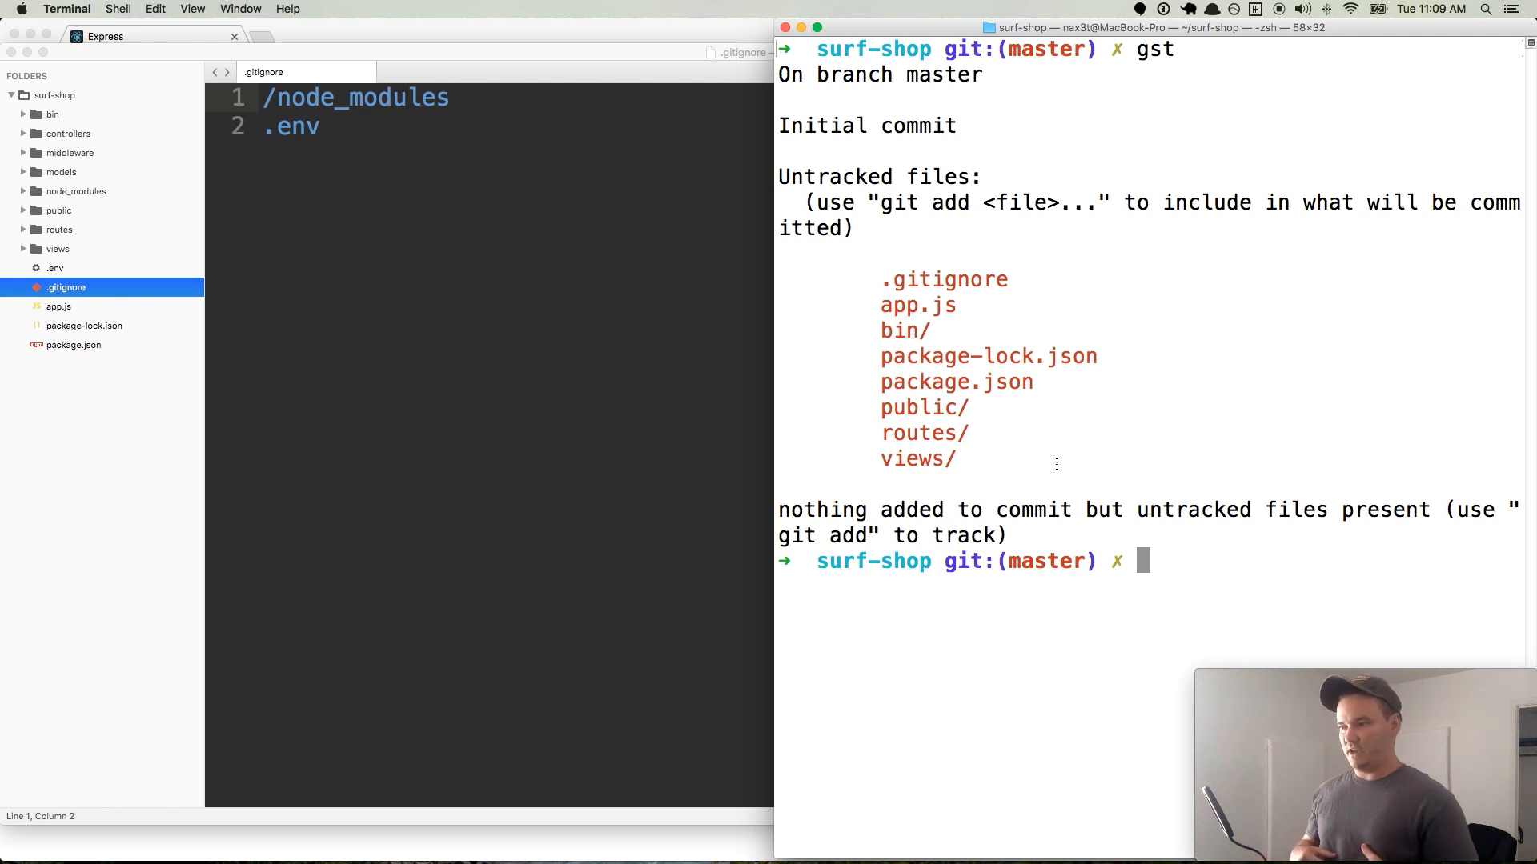
pyautogui.moveTo(1214, 553)
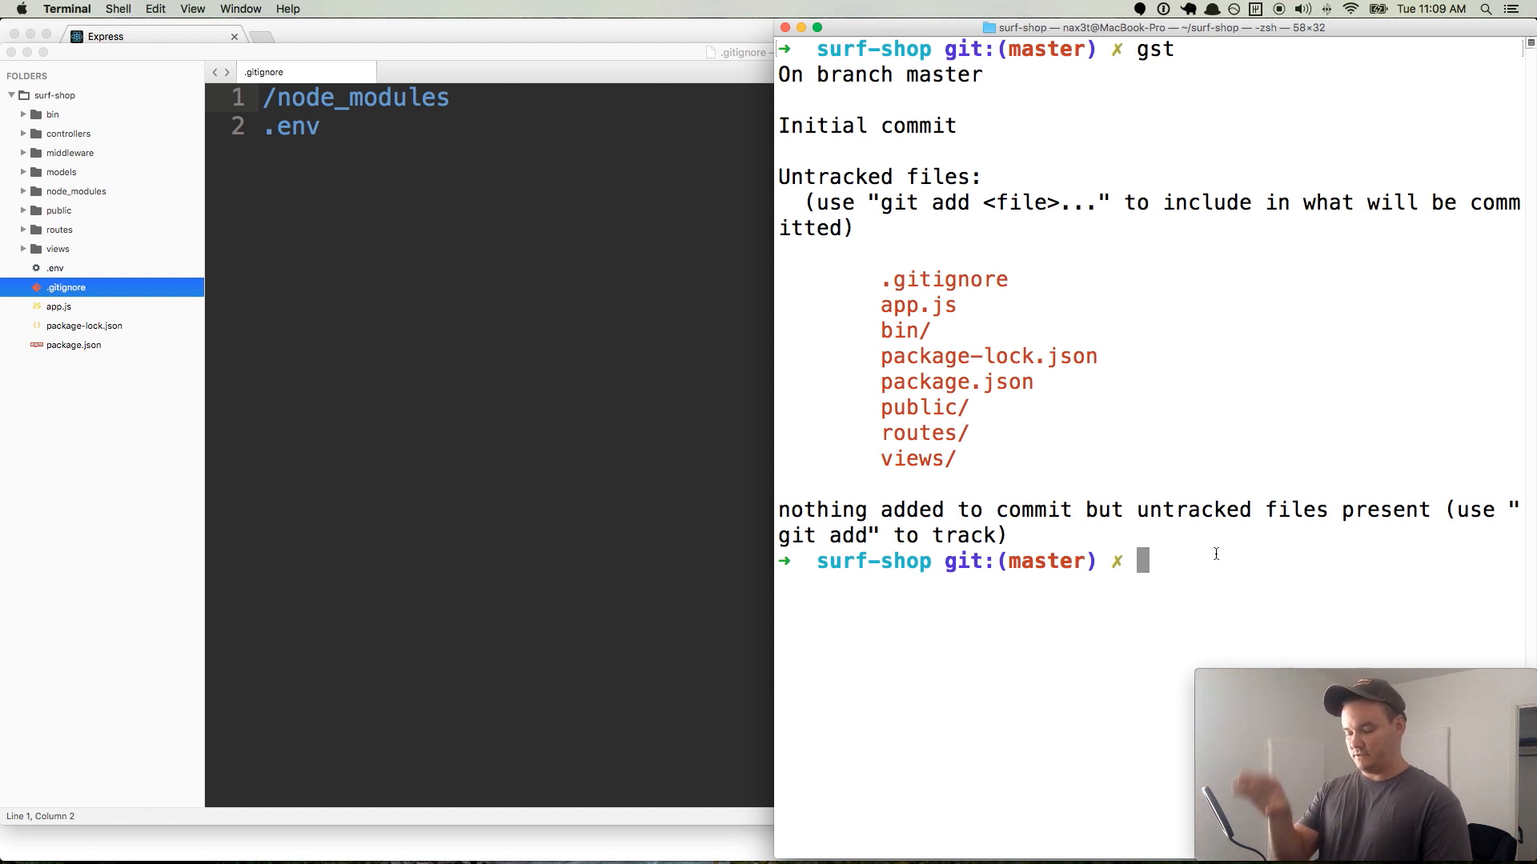
# - Stage every project file with git add
pyautogui.write('git add .')
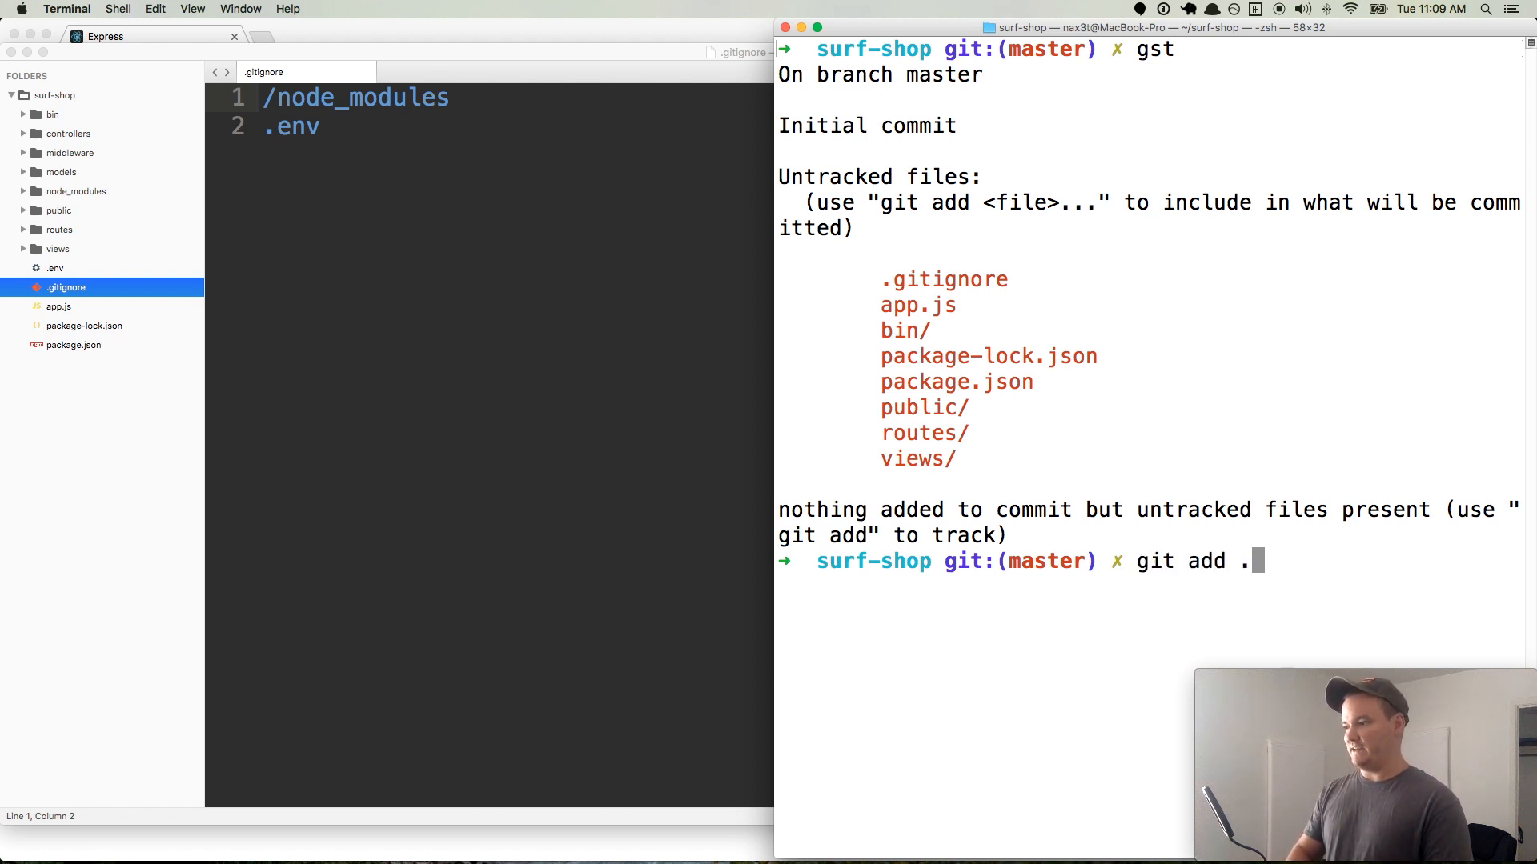
pyautogui.press('Return')
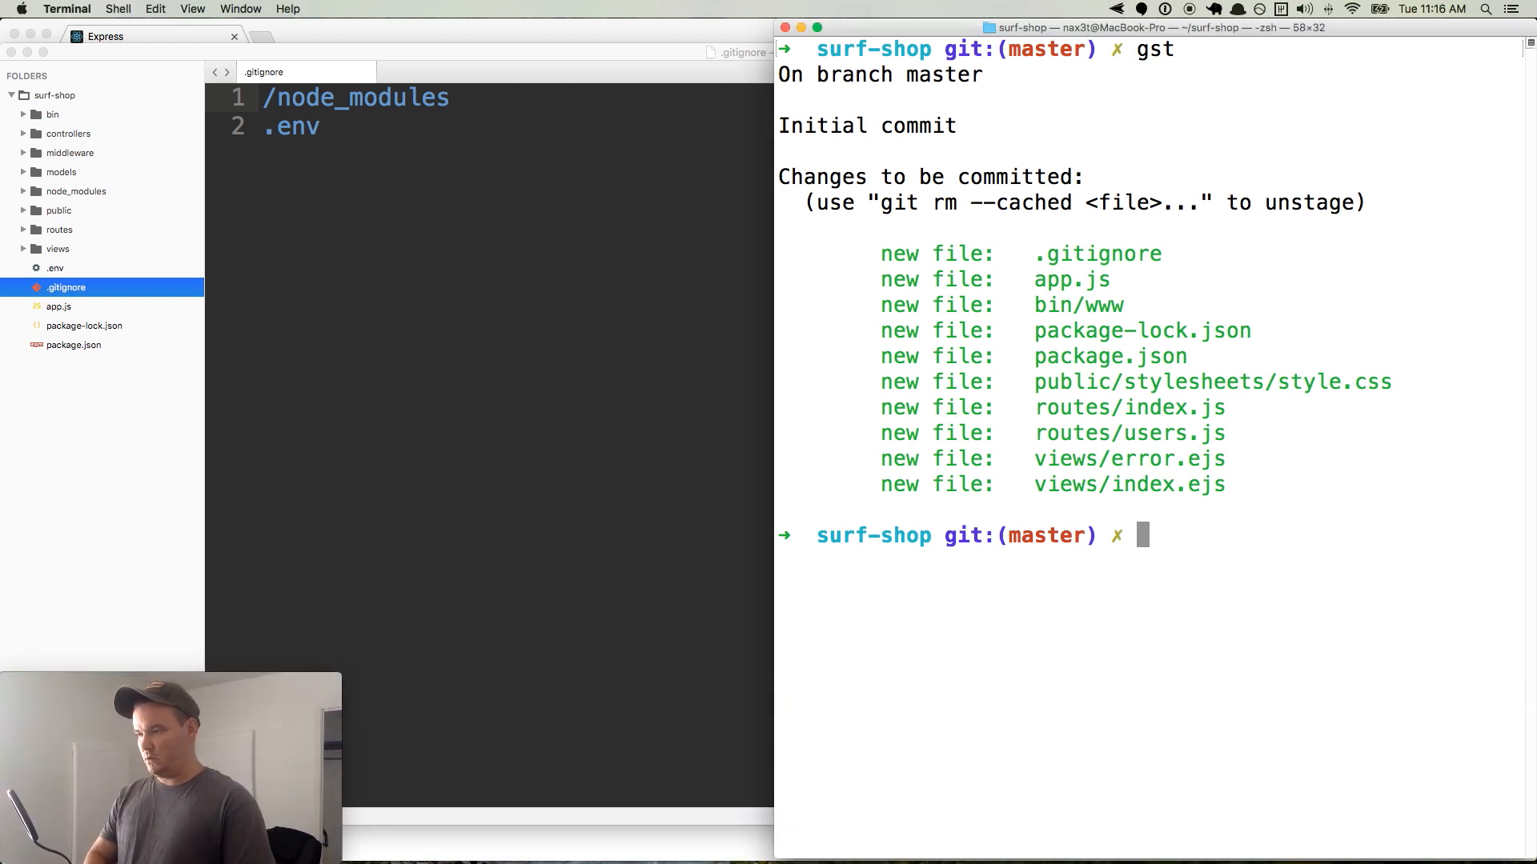
# - Record the first commit with the message "Initial commit"
pyautogui.write('git com')
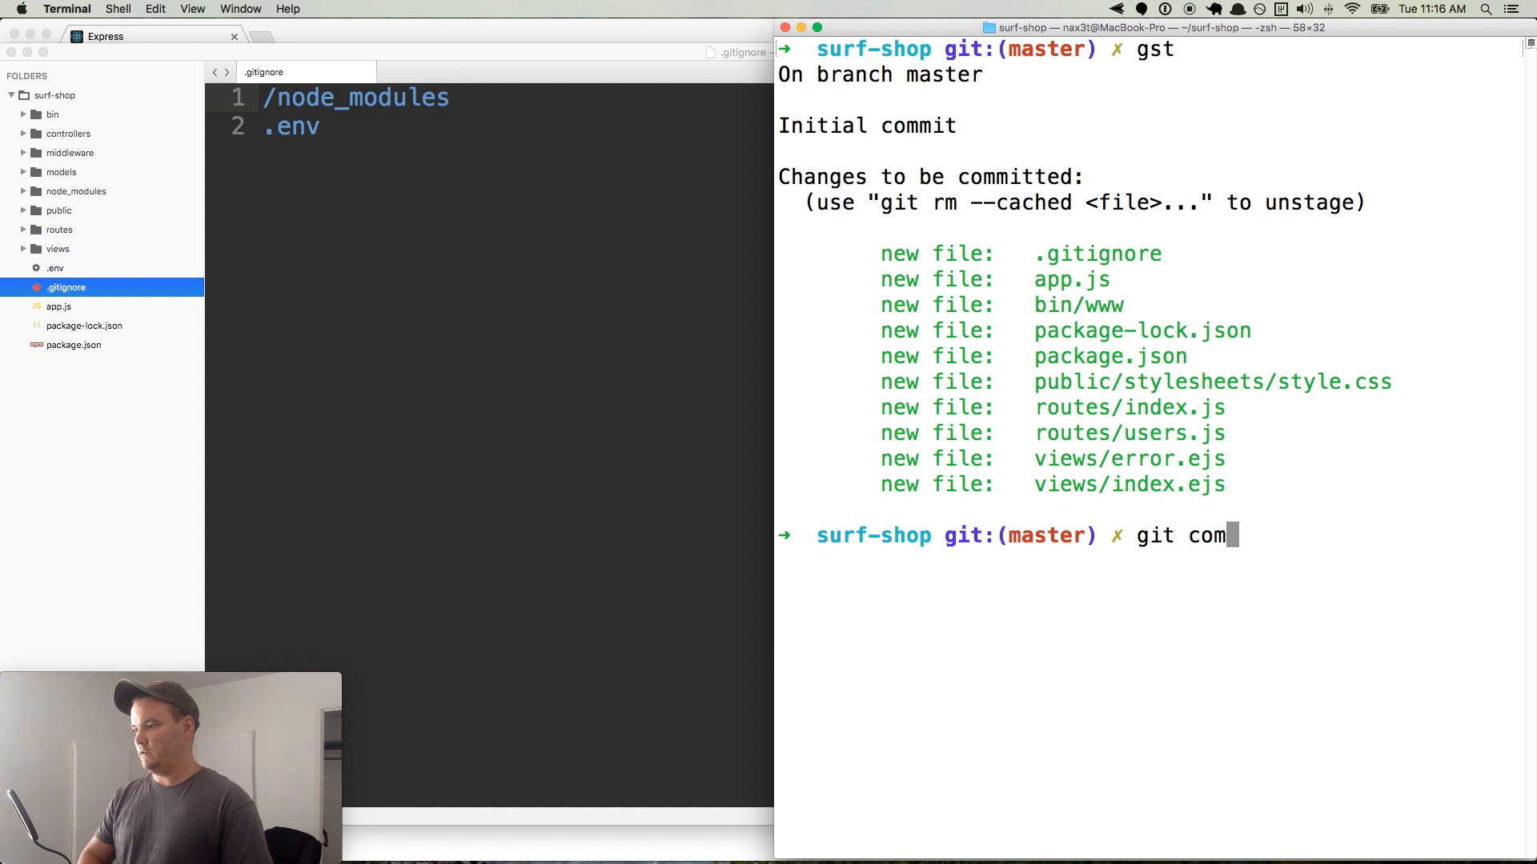
pyautogui.write('mit -m "')
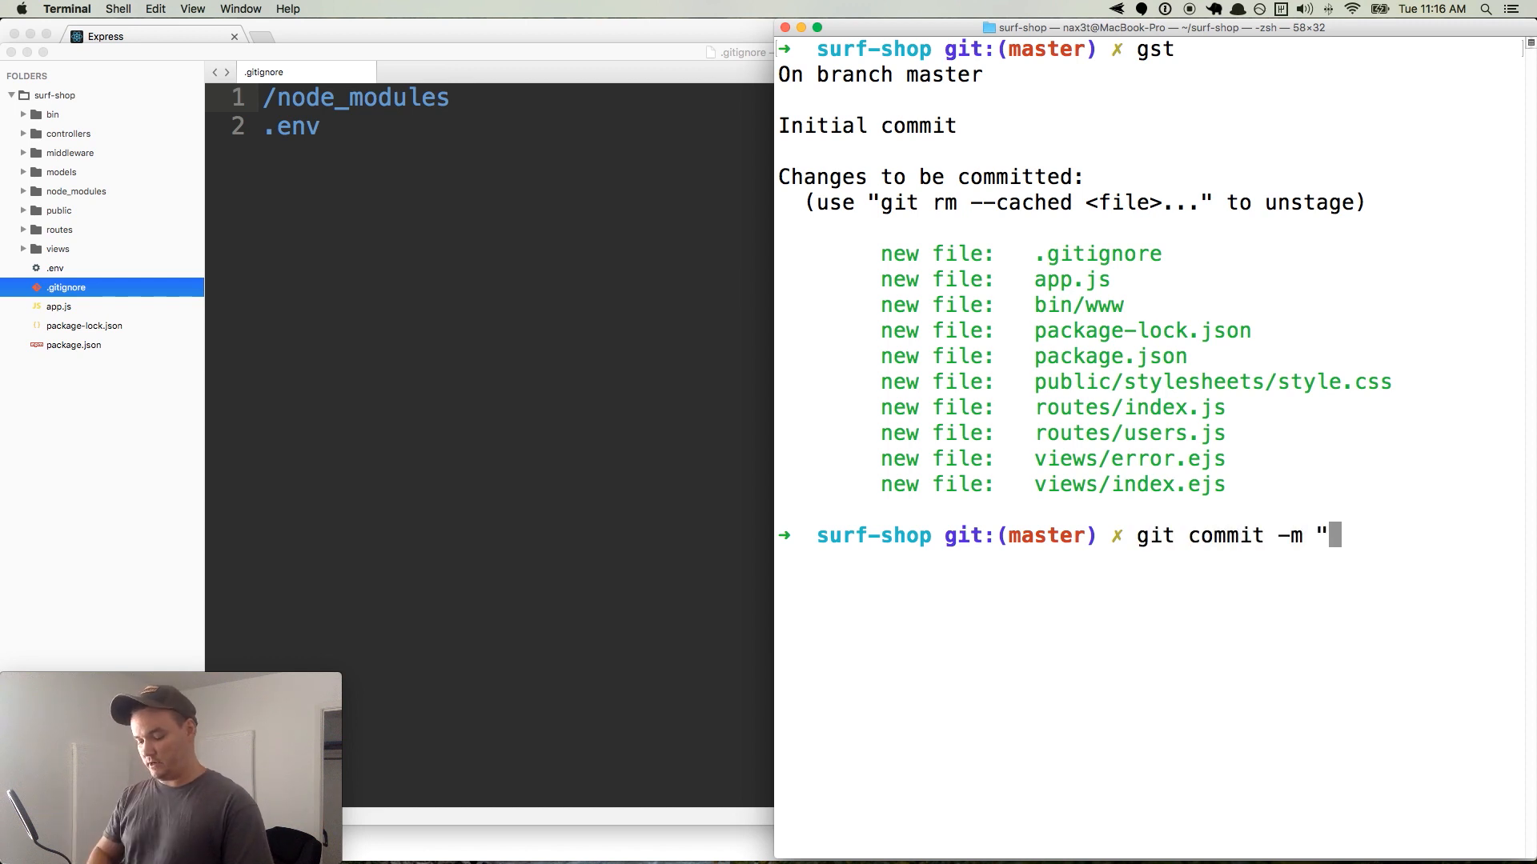
pyautogui.write('Initi')
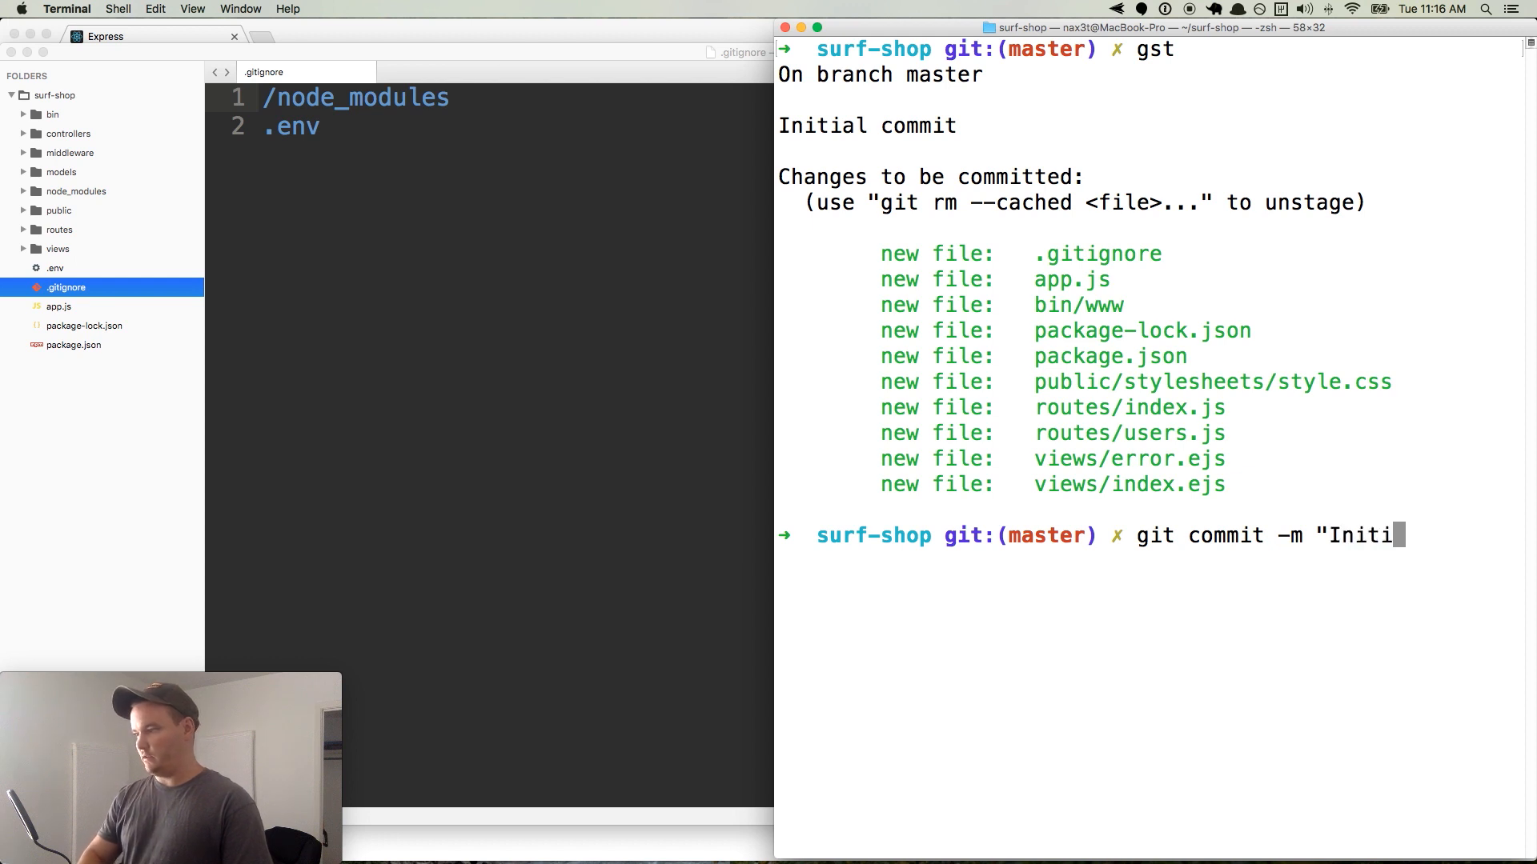
pyautogui.write('al commit"')
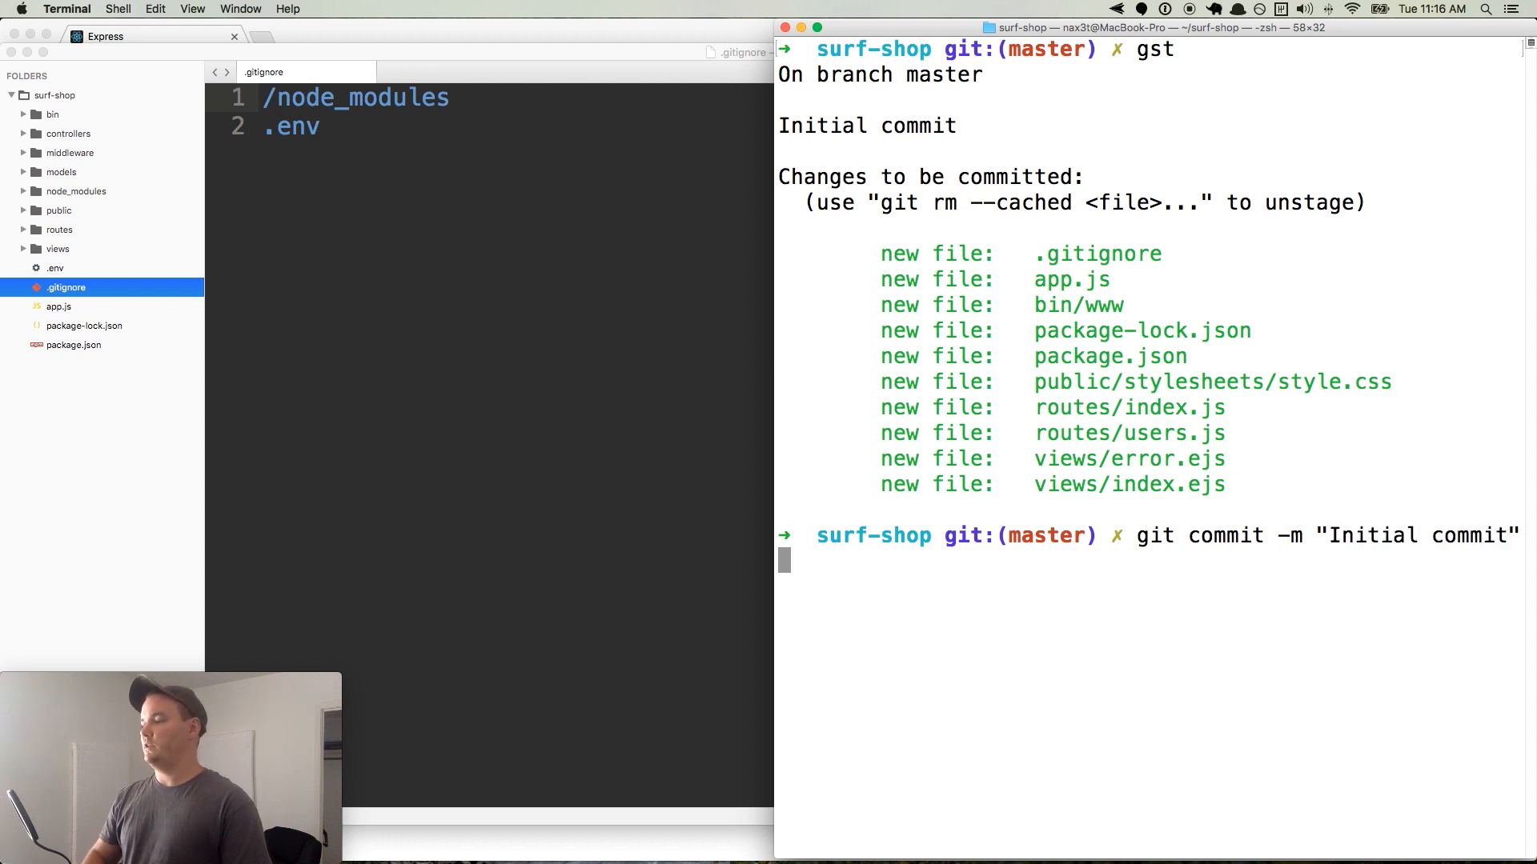
pyautogui.press('Return')
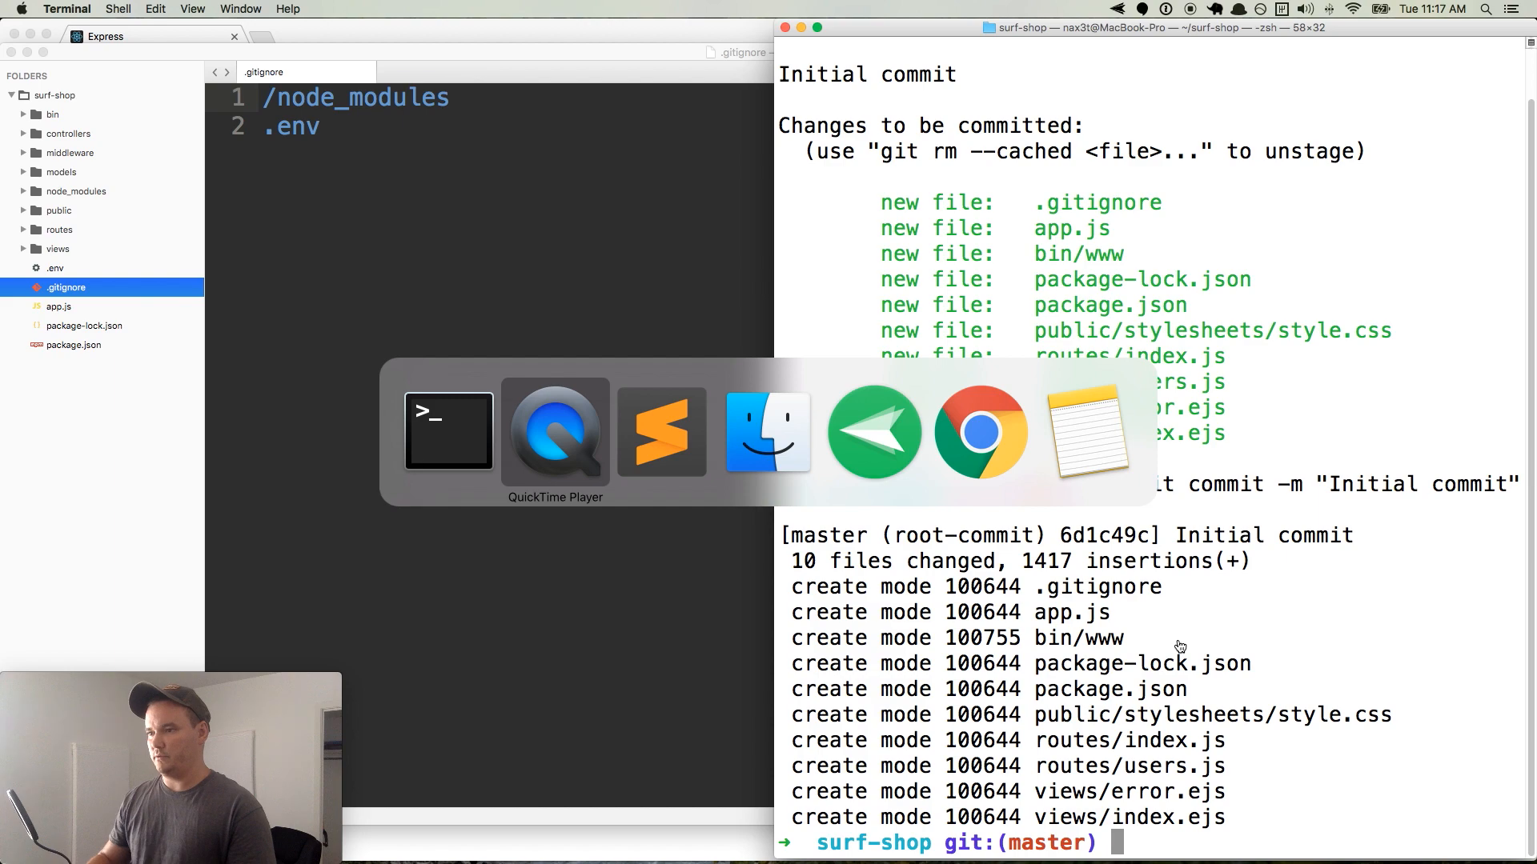
# - Move the 'Bootstrap our express app' card into the QC list on the Surf Board Shop board
pyautogui.click(980, 431)
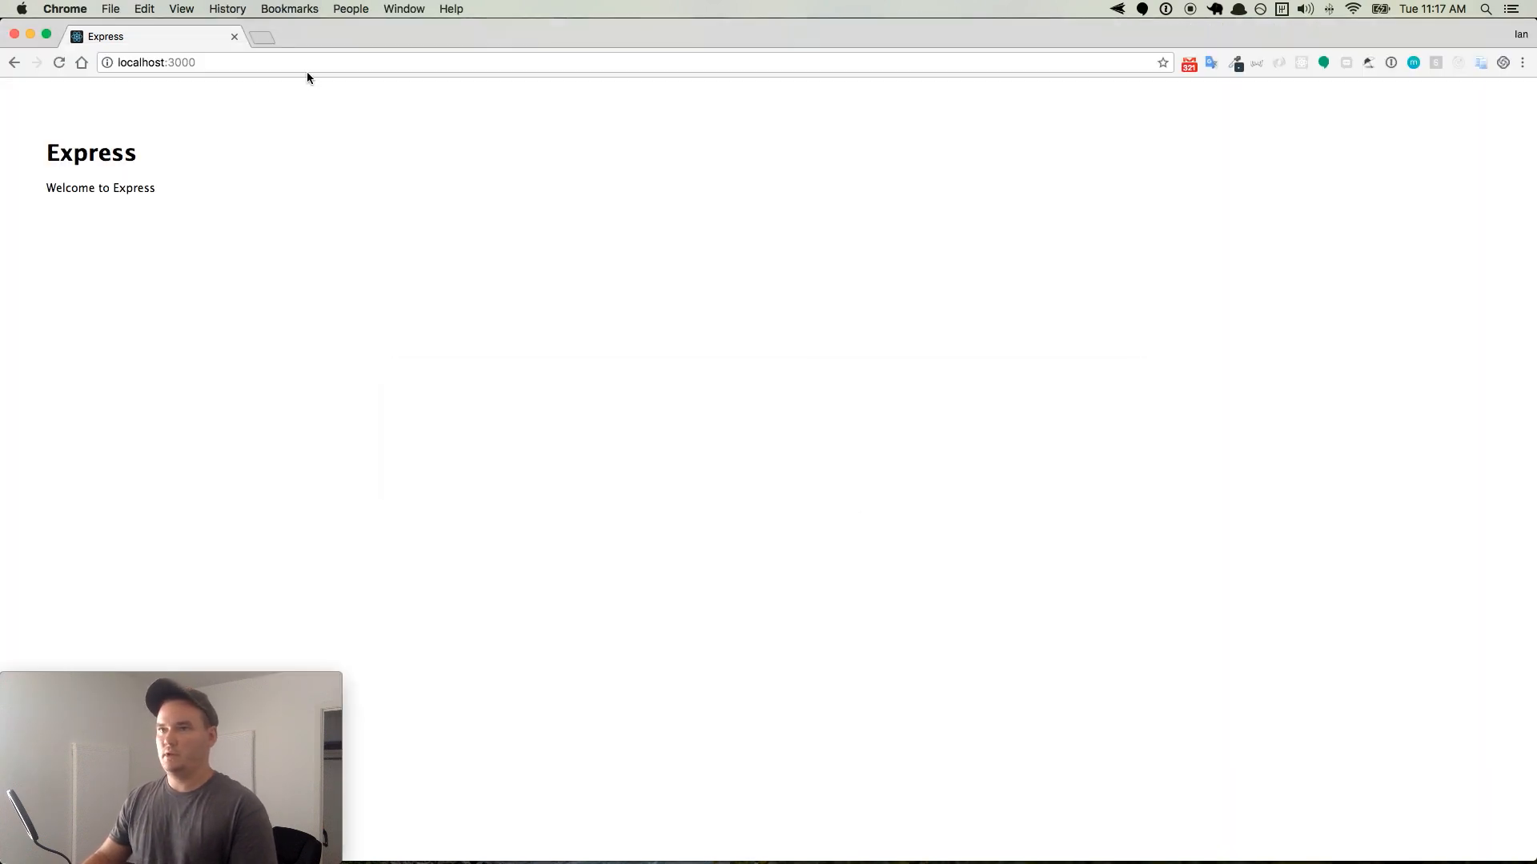
pyautogui.click(256, 37)
pyautogui.write('https://trello.com/ianschoonover/boards')
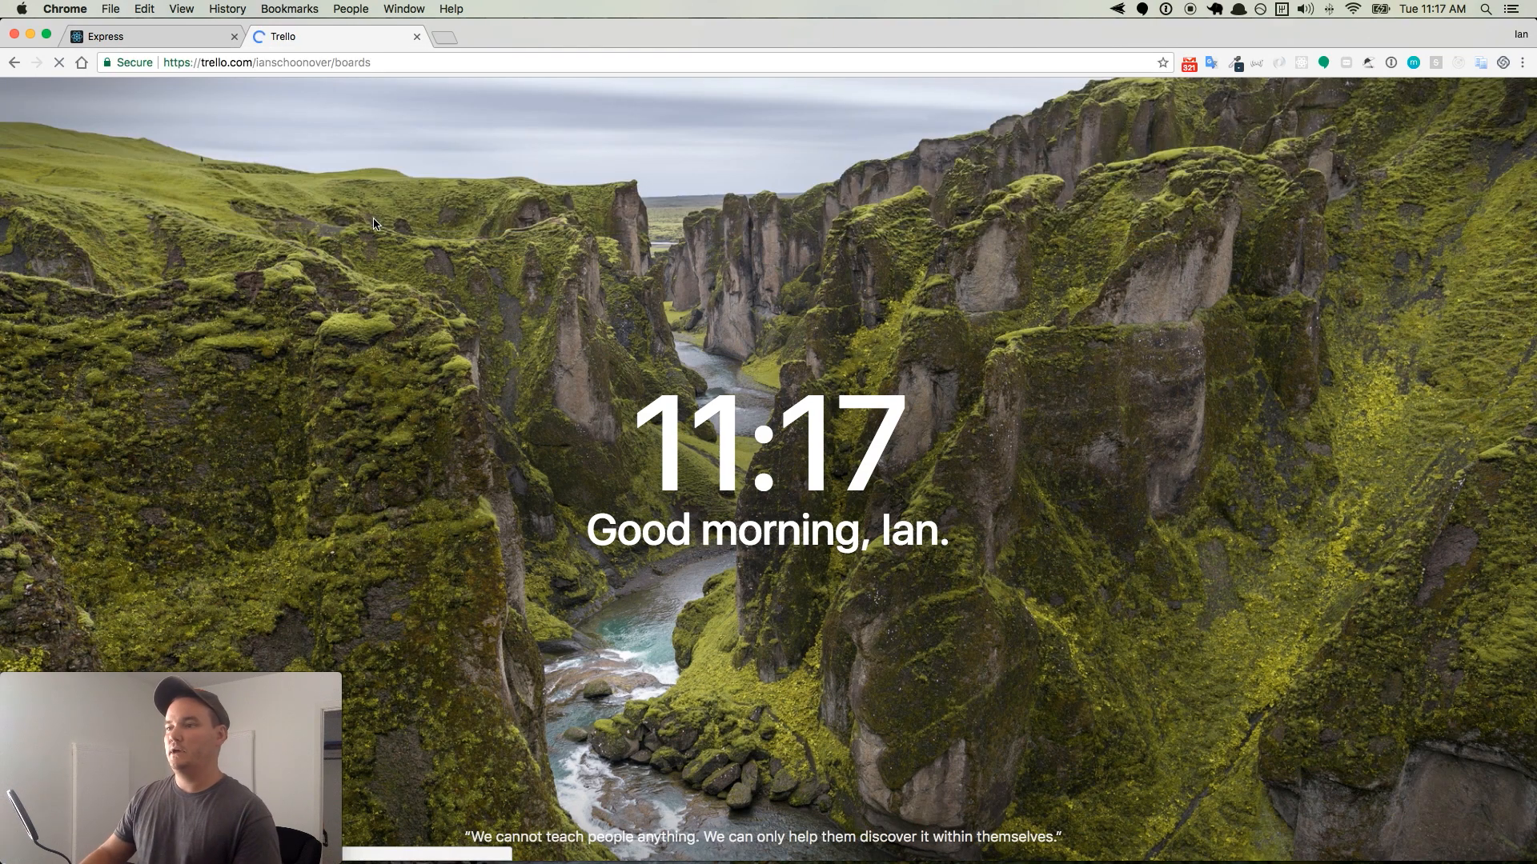
pyautogui.click(338, 37)
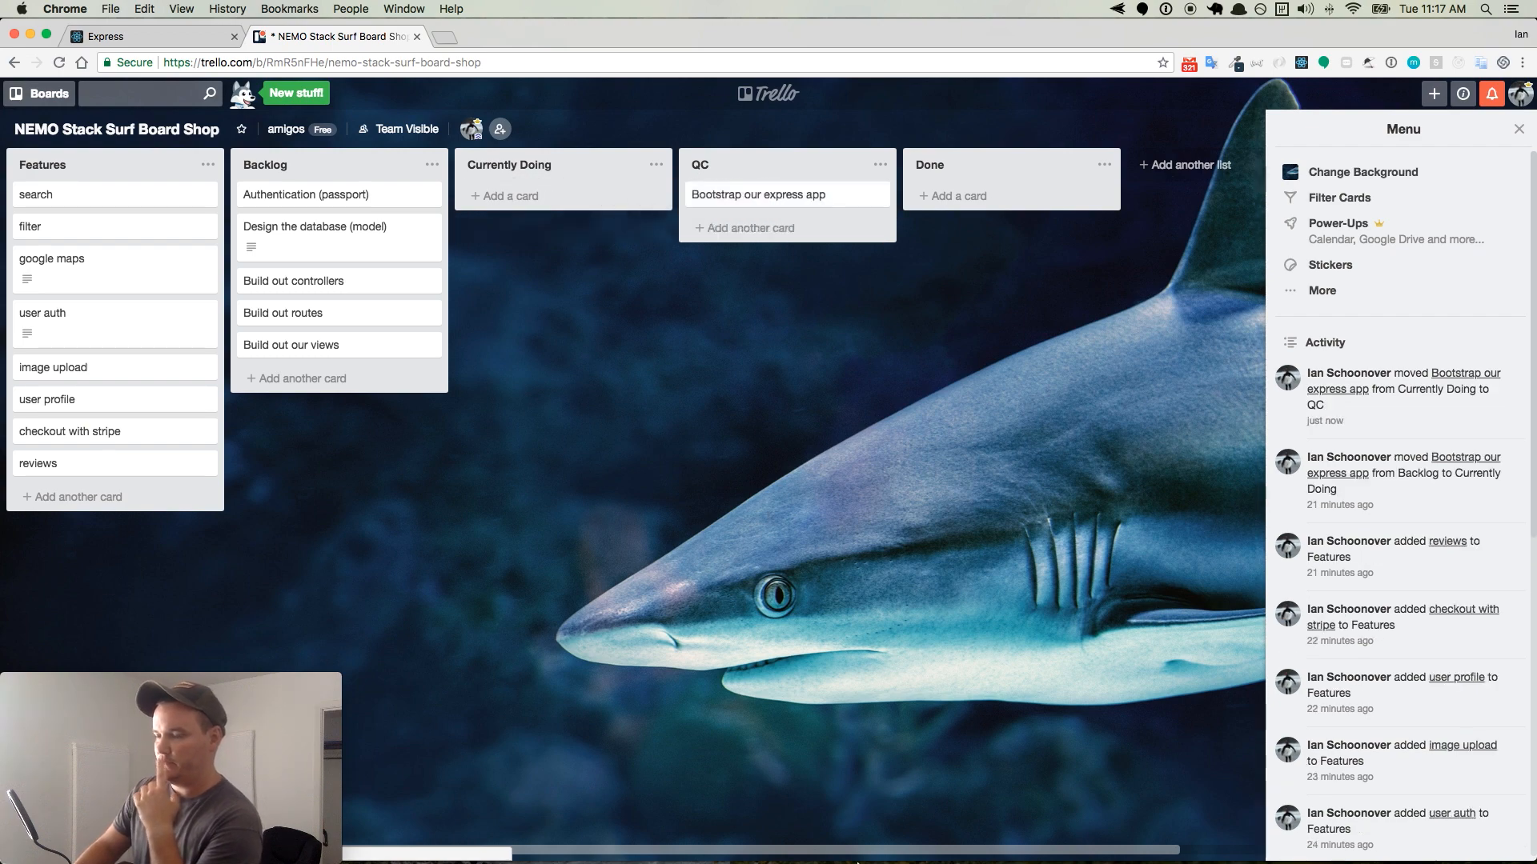
pyautogui.click(999, 838)
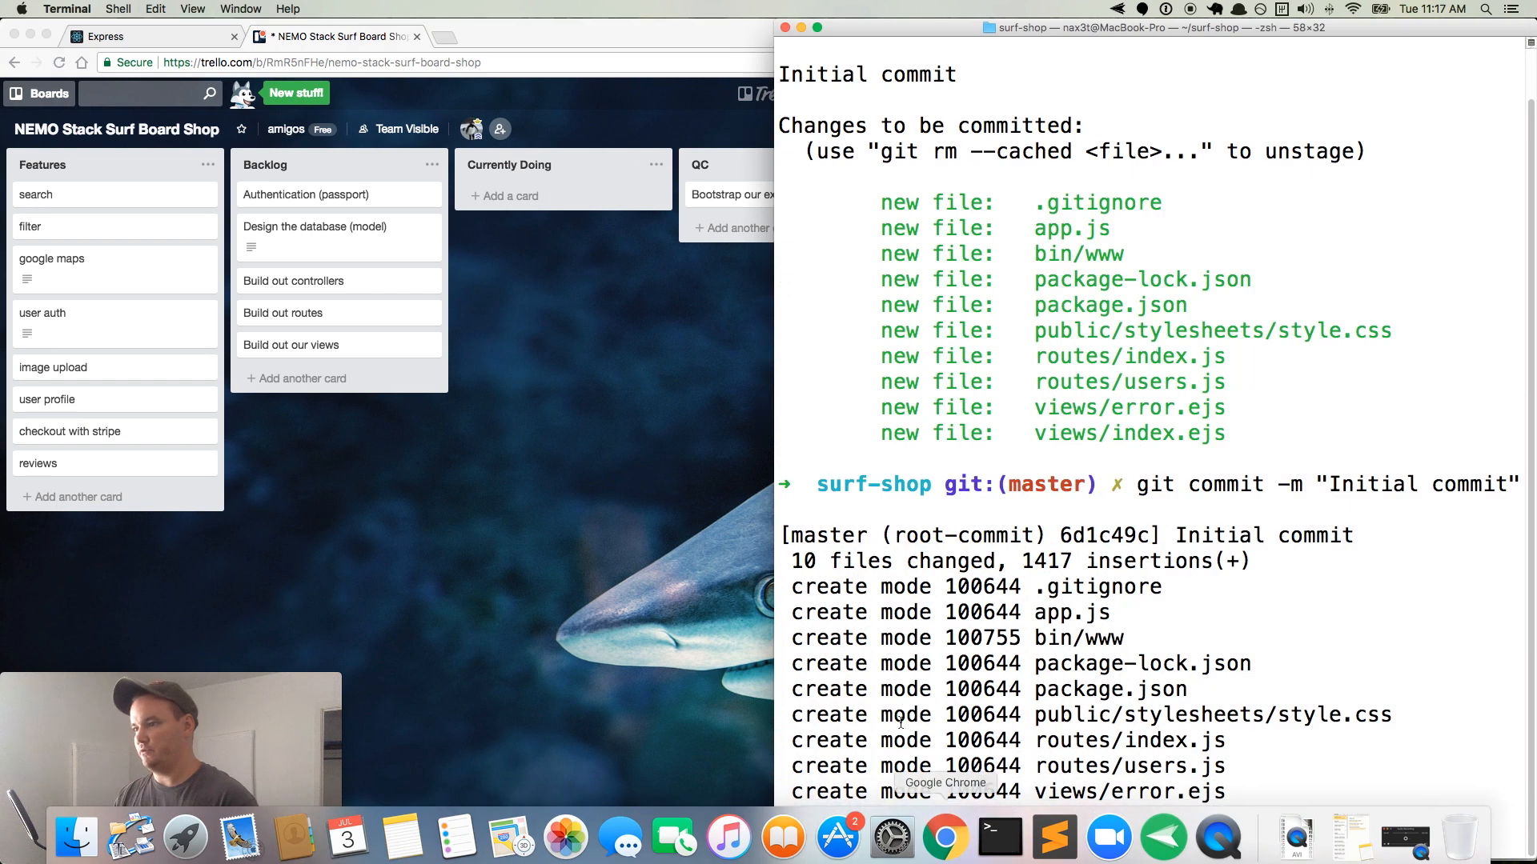
pyautogui.write('n')
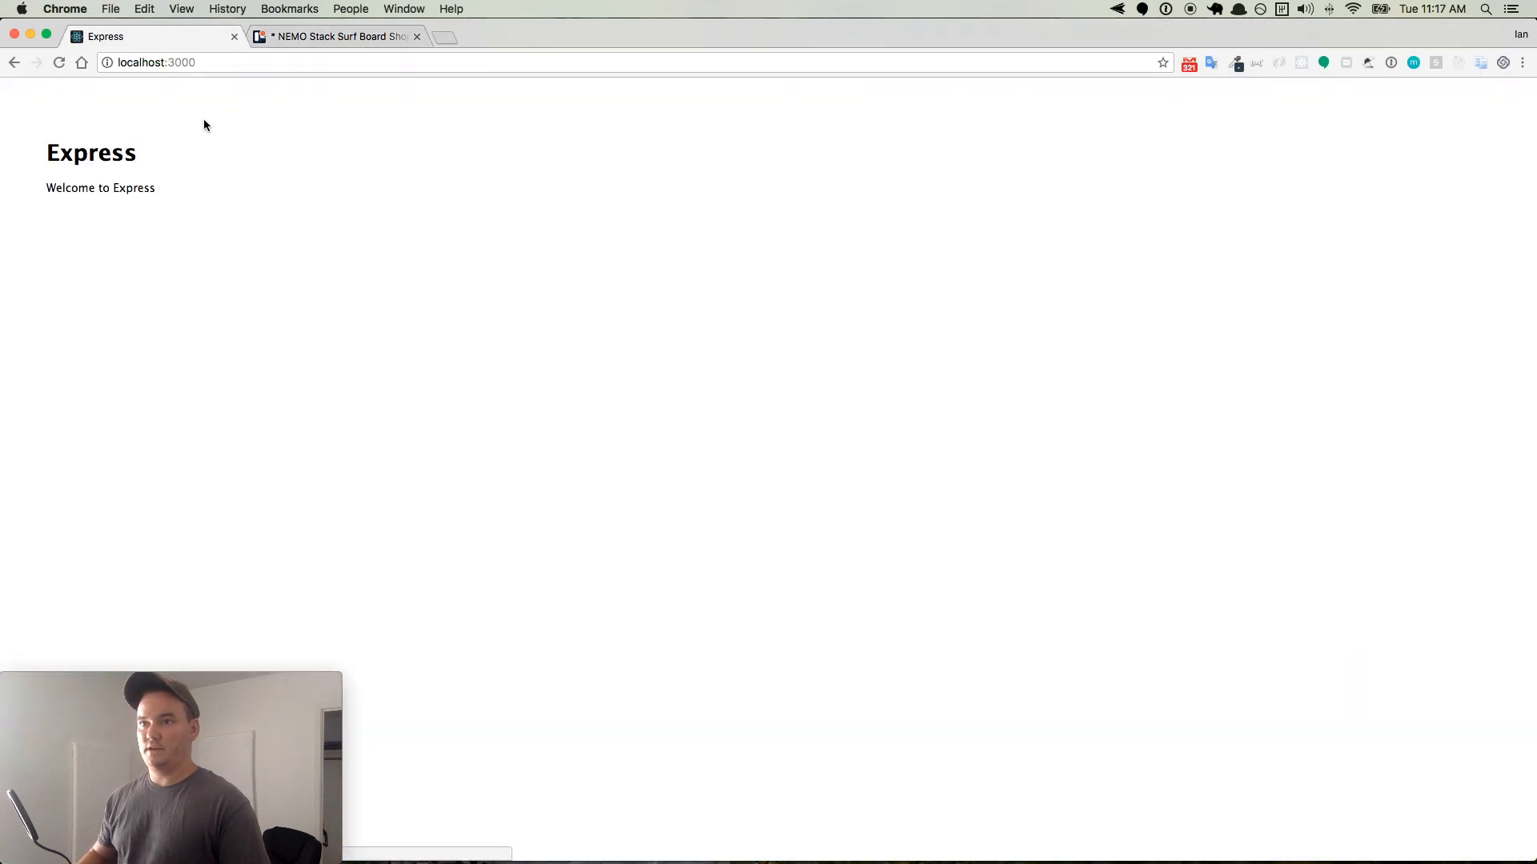
pyautogui.moveTo(237, 203)
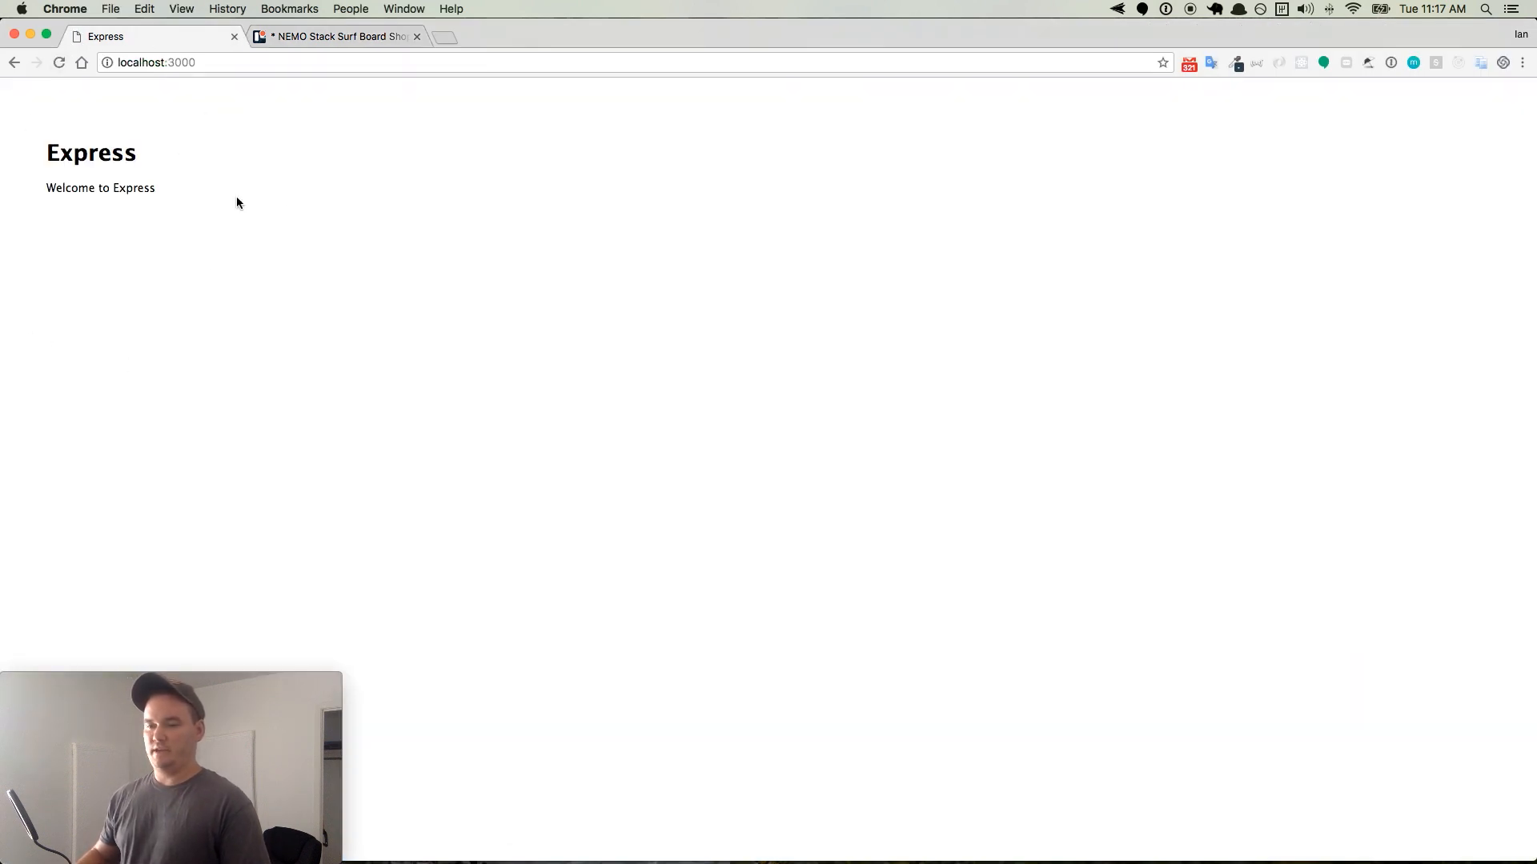
pyautogui.moveTo(279, 229)
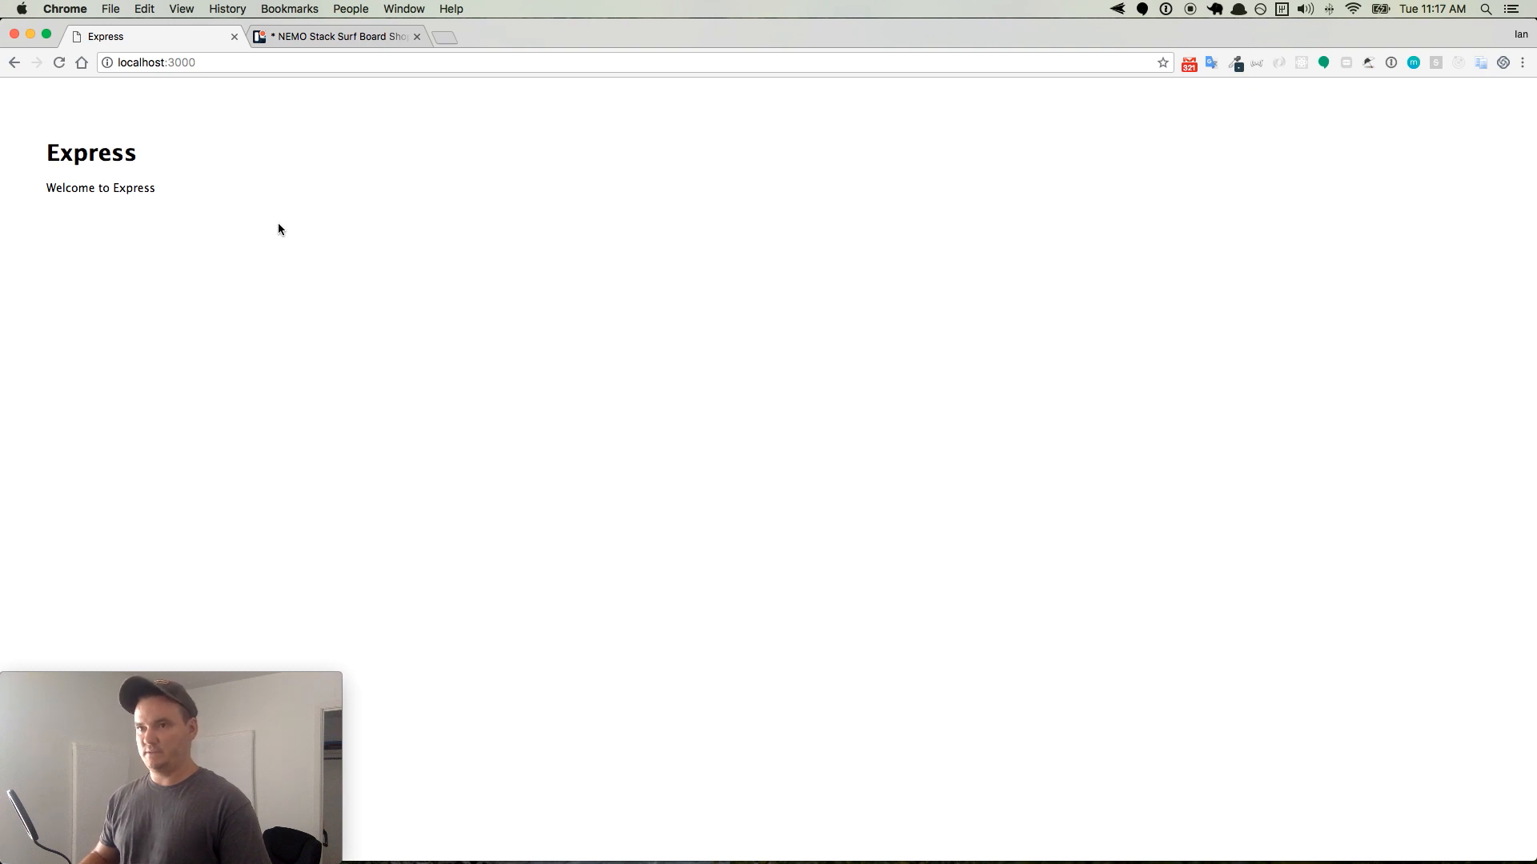
pyautogui.moveTo(138, 247)
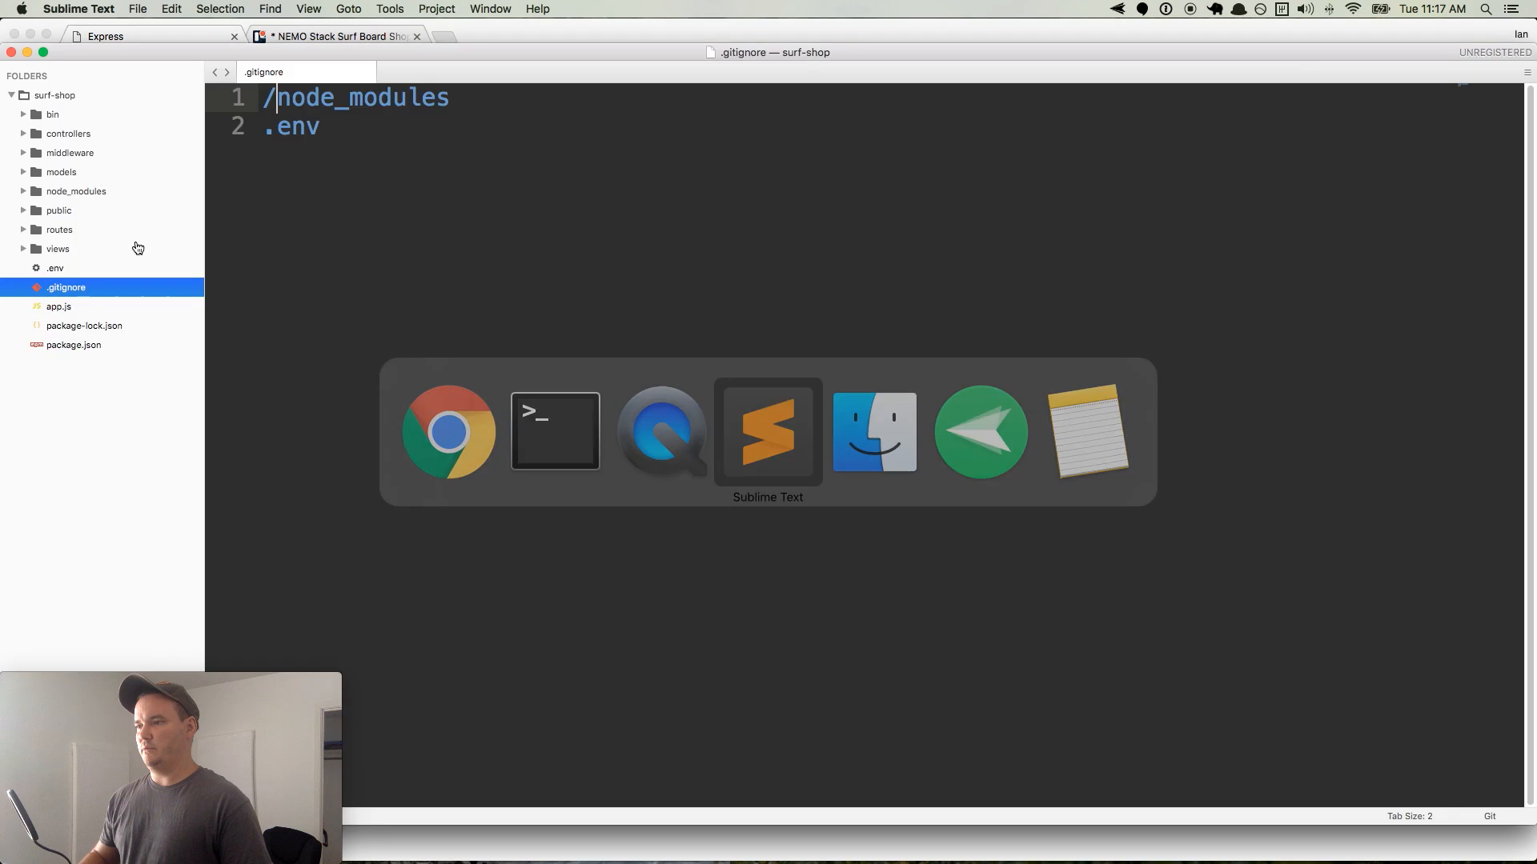
pyautogui.click(58, 210)
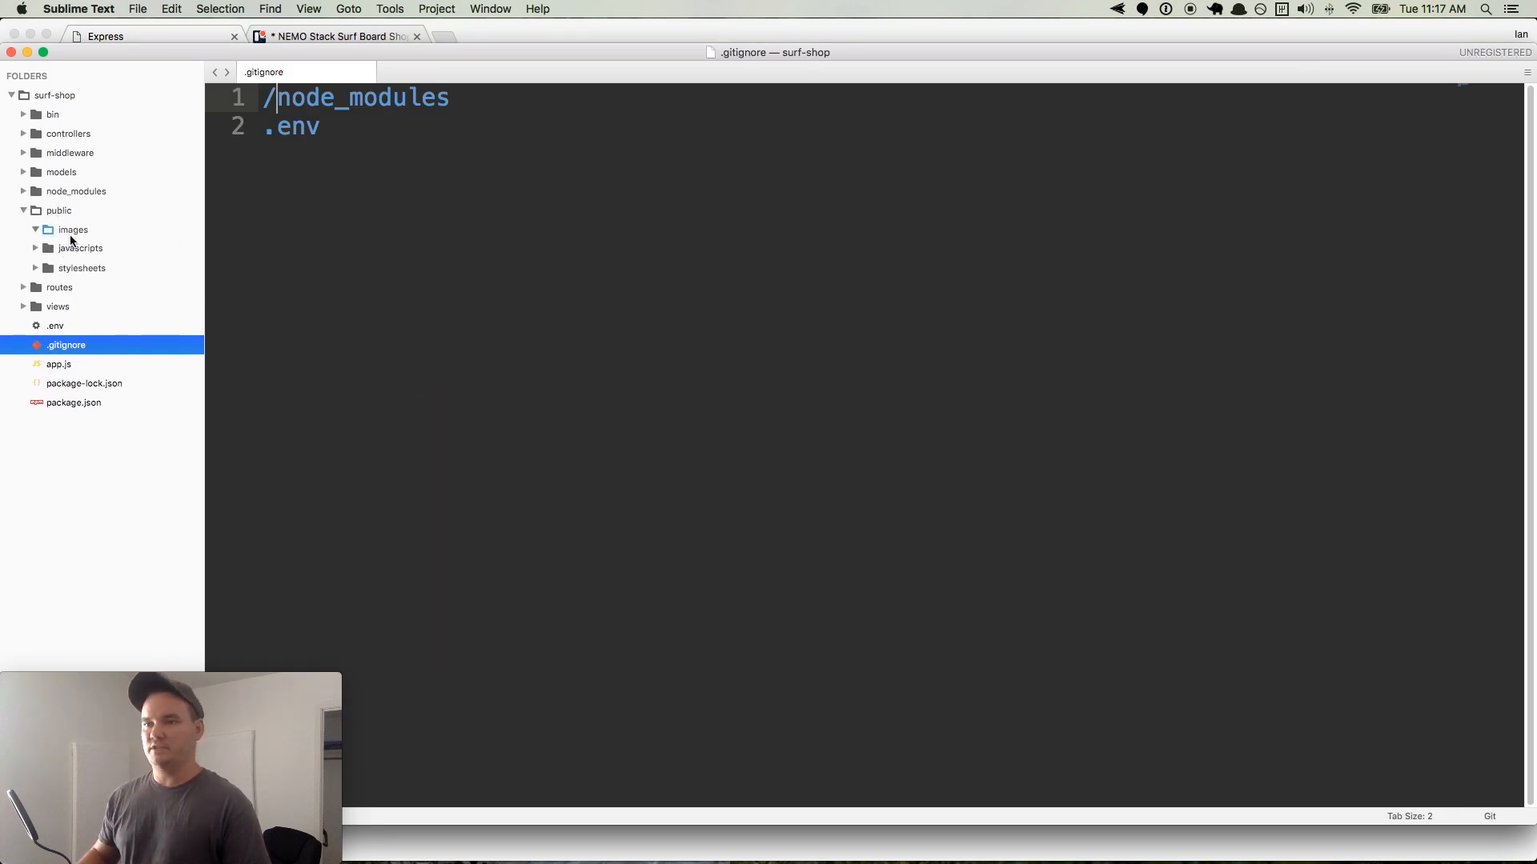
pyautogui.click(88, 287)
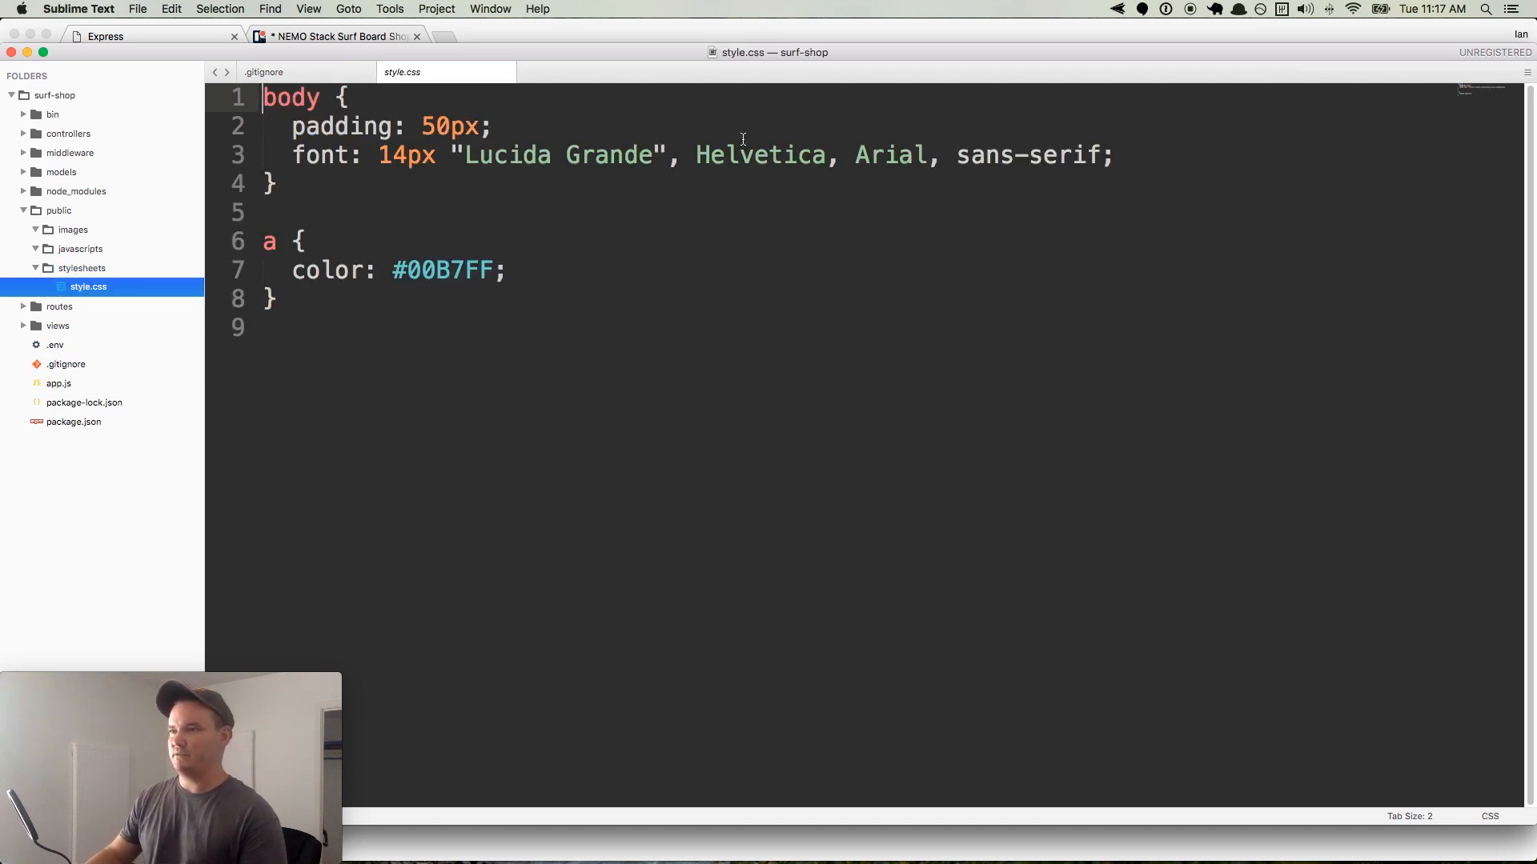
pyautogui.moveTo(364, 360)
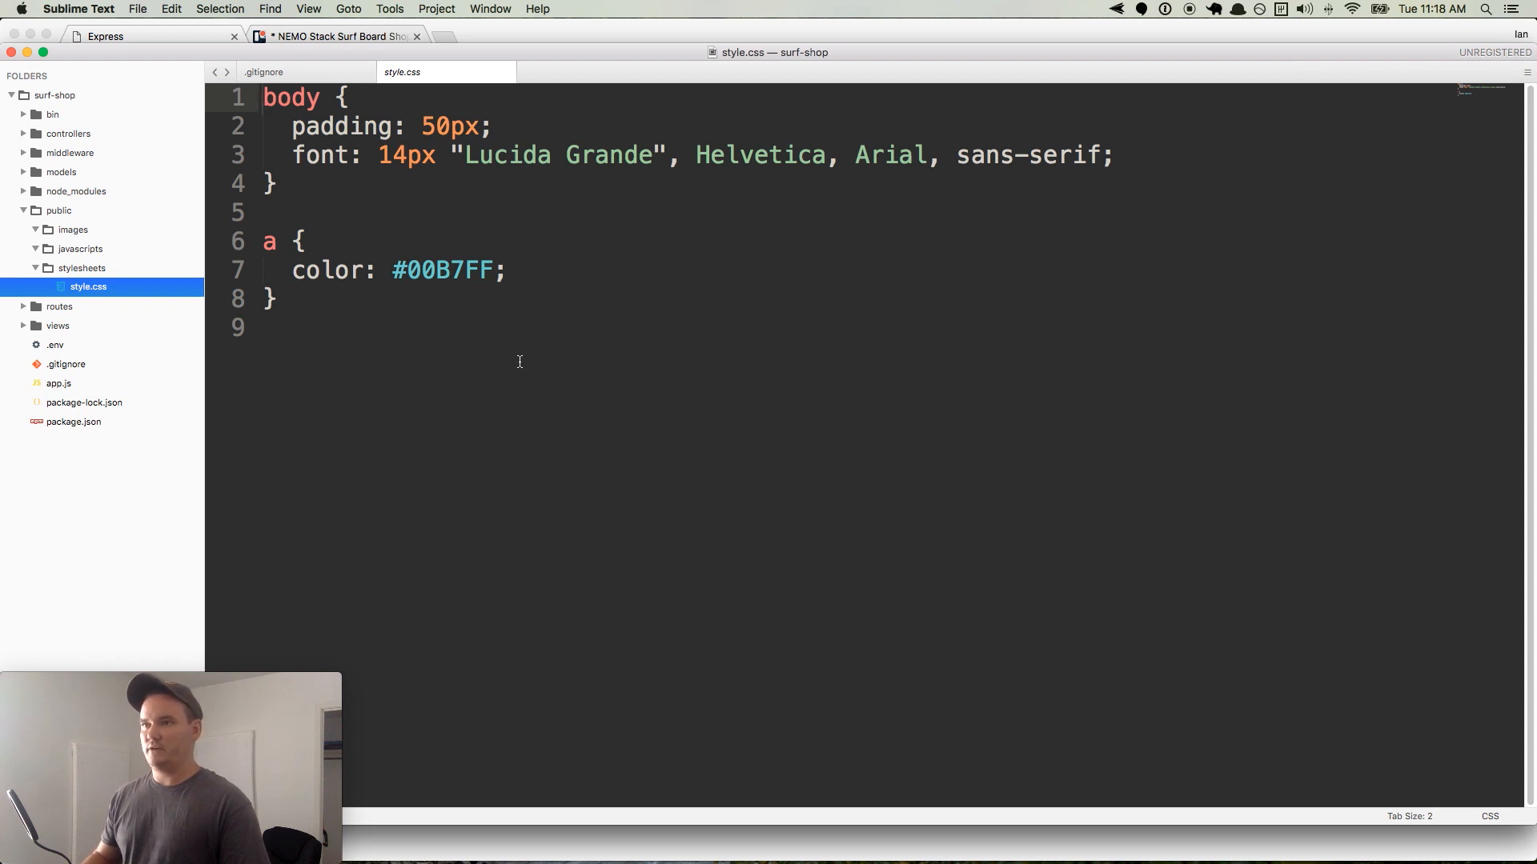
pyautogui.click(65, 363)
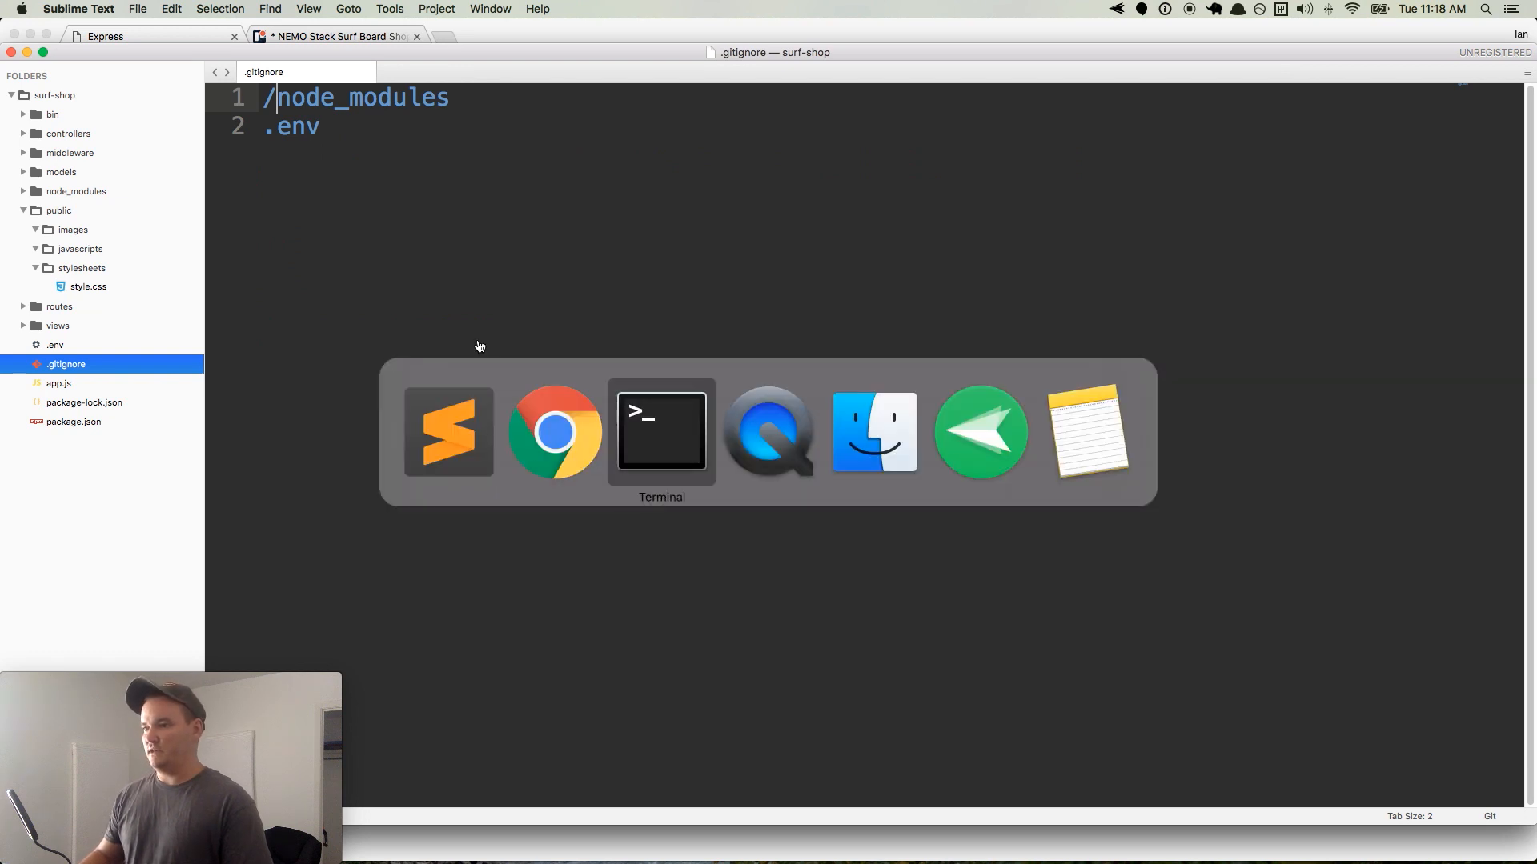
# - Move the 'Bootstrap our express app' card from QC into the Done list
pyautogui.click(554, 431)
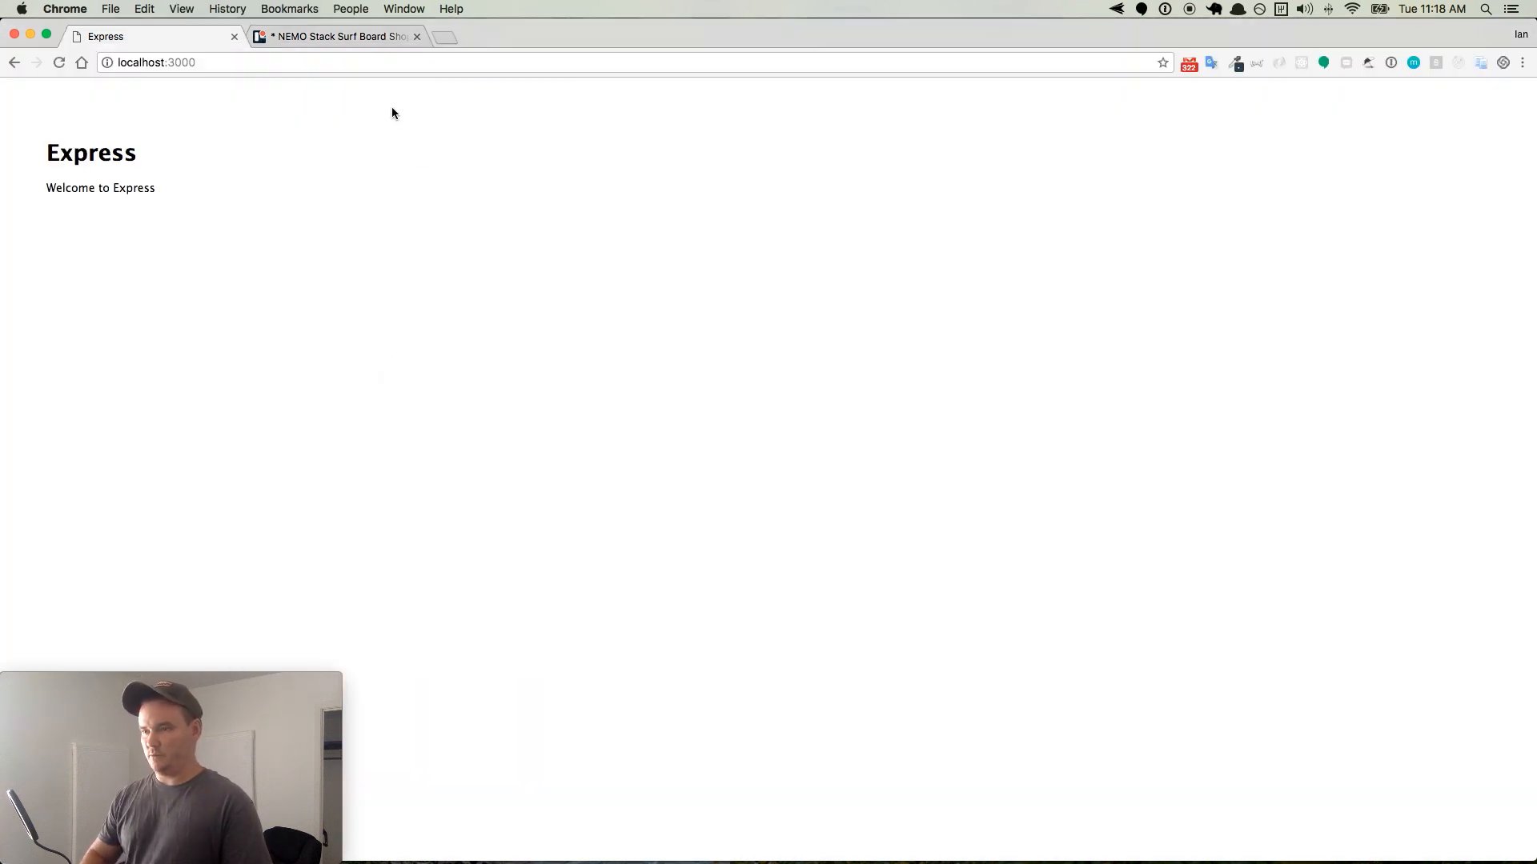
pyautogui.click(337, 37)
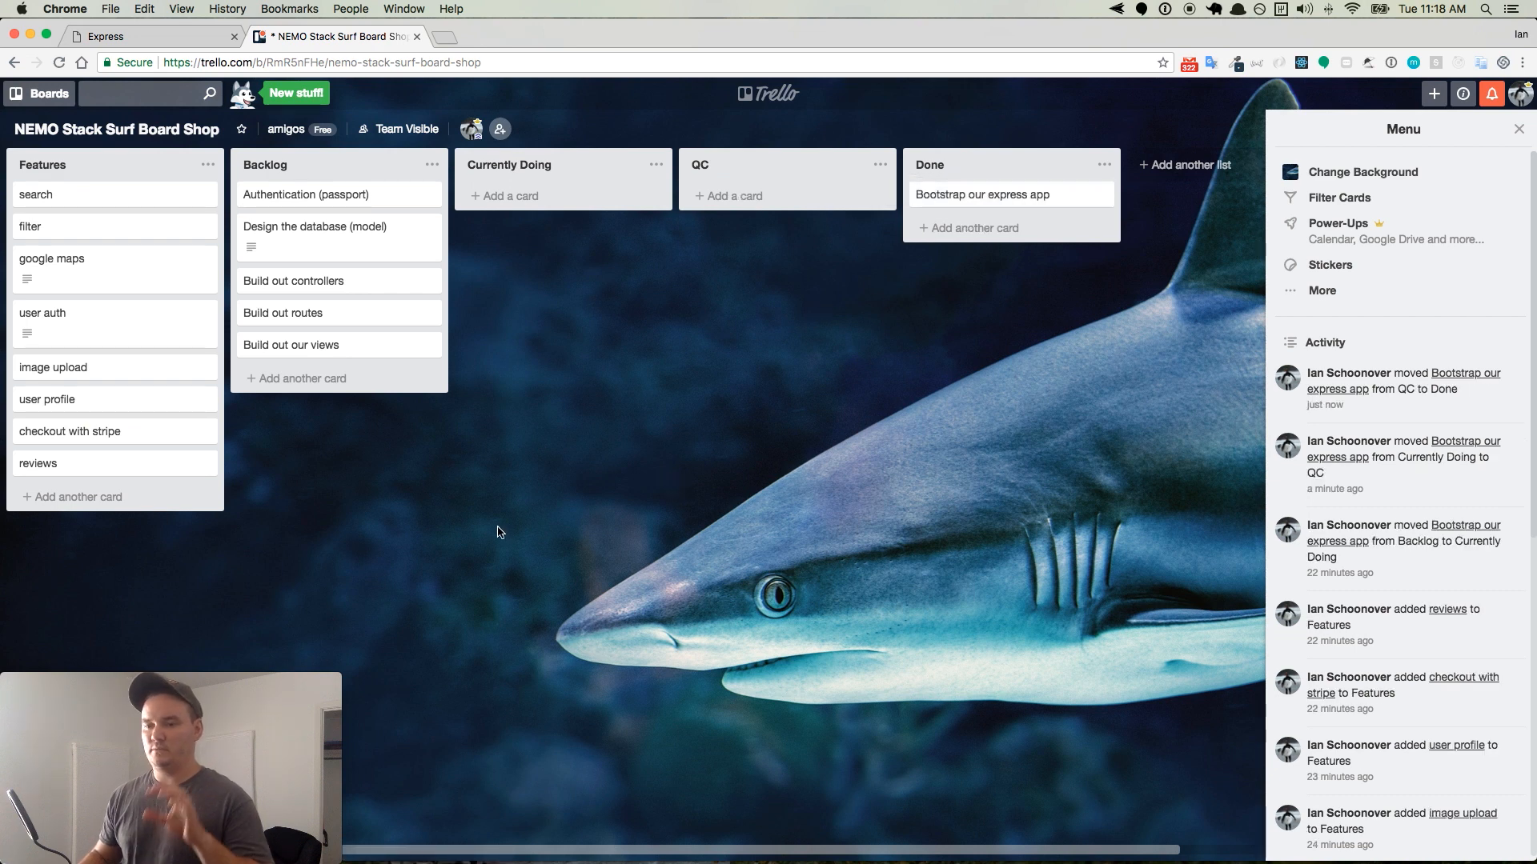
pyautogui.moveTo(440, 509)
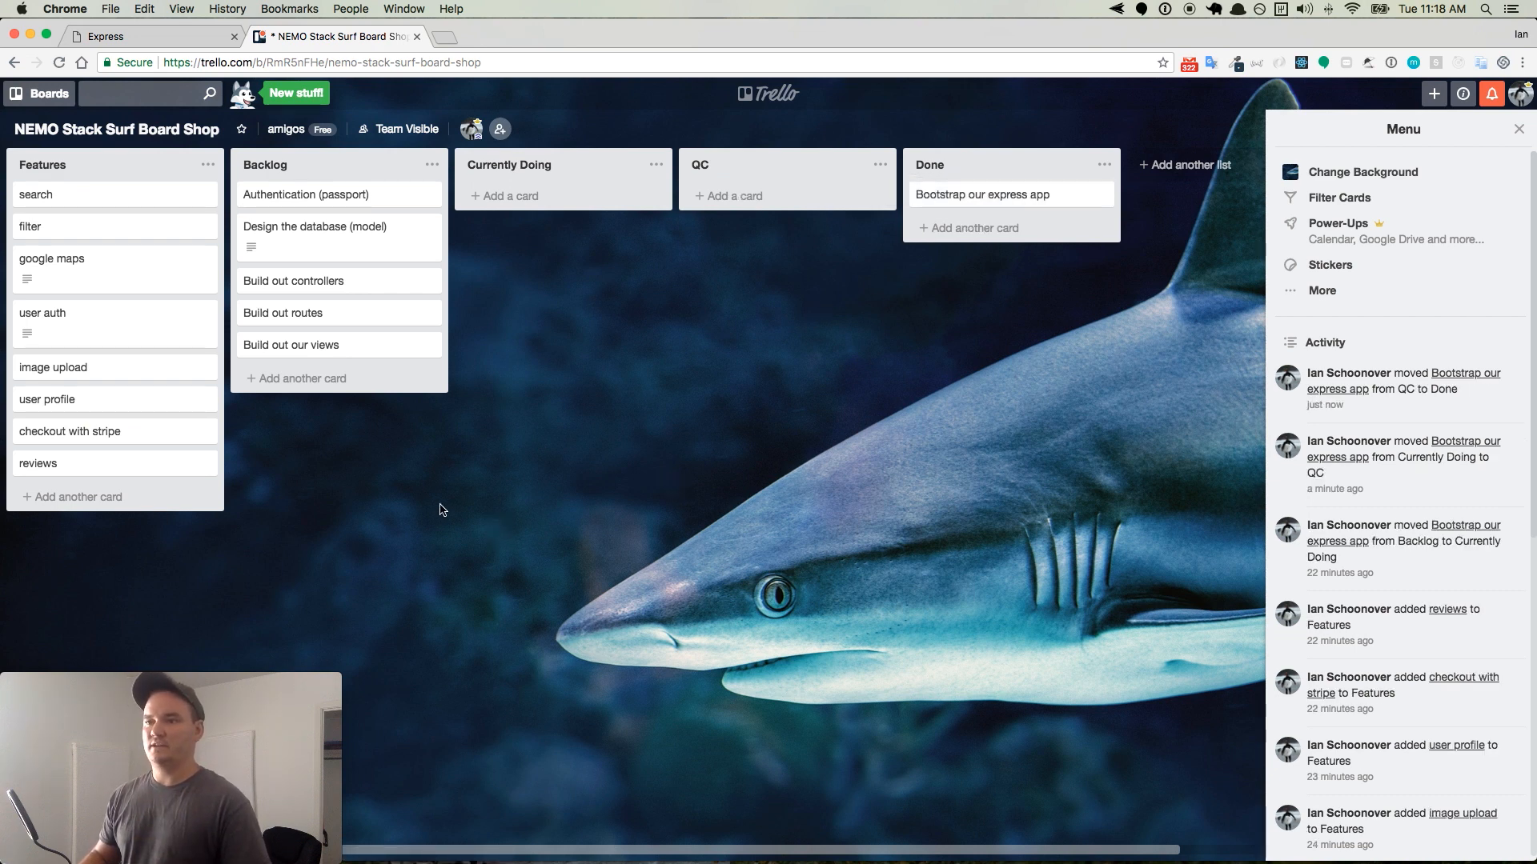
pyautogui.moveTo(544, 479)
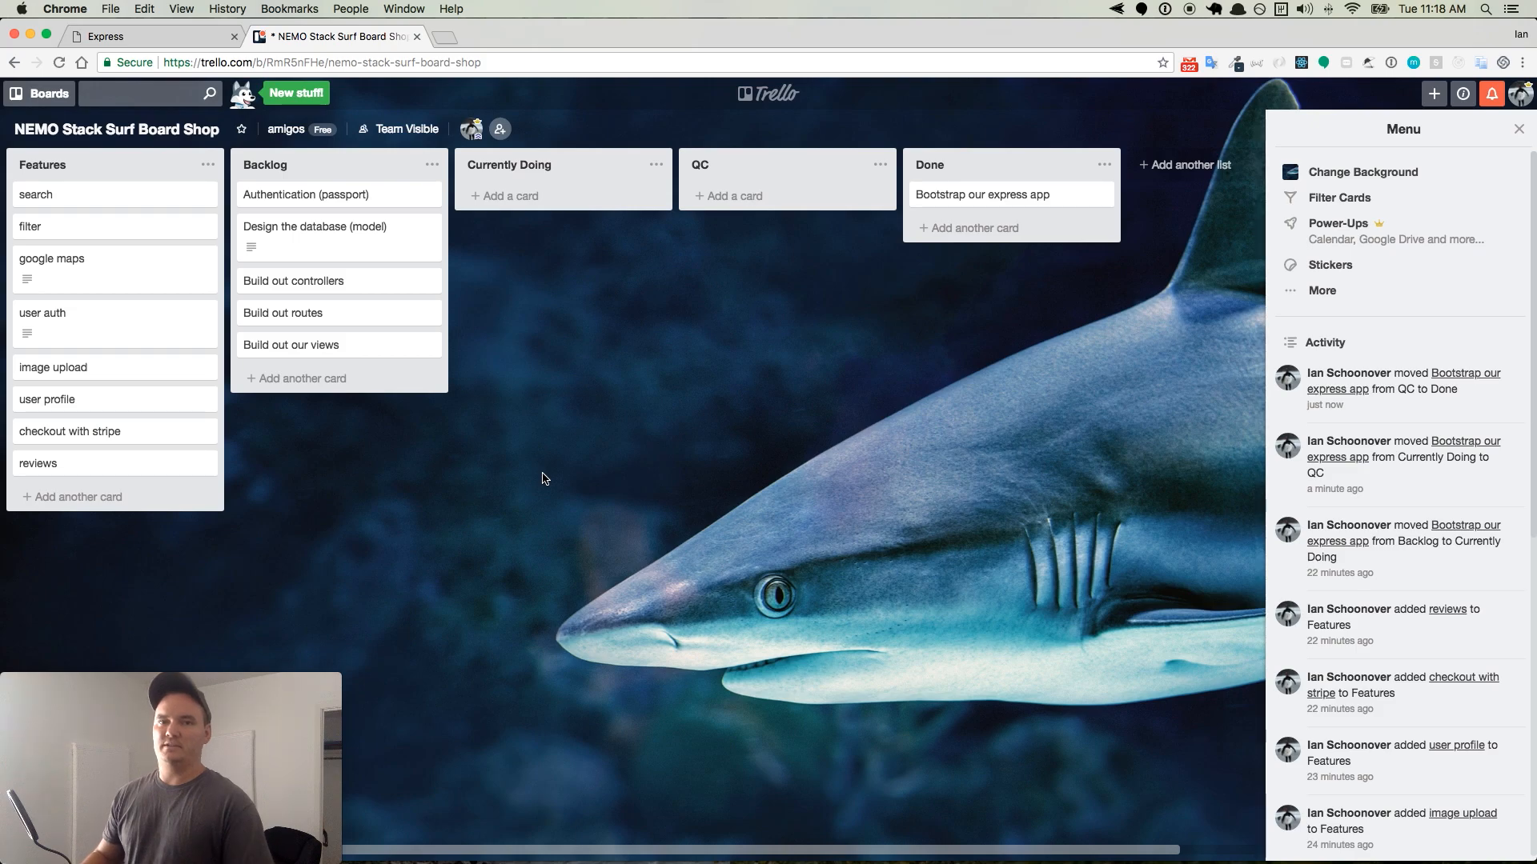